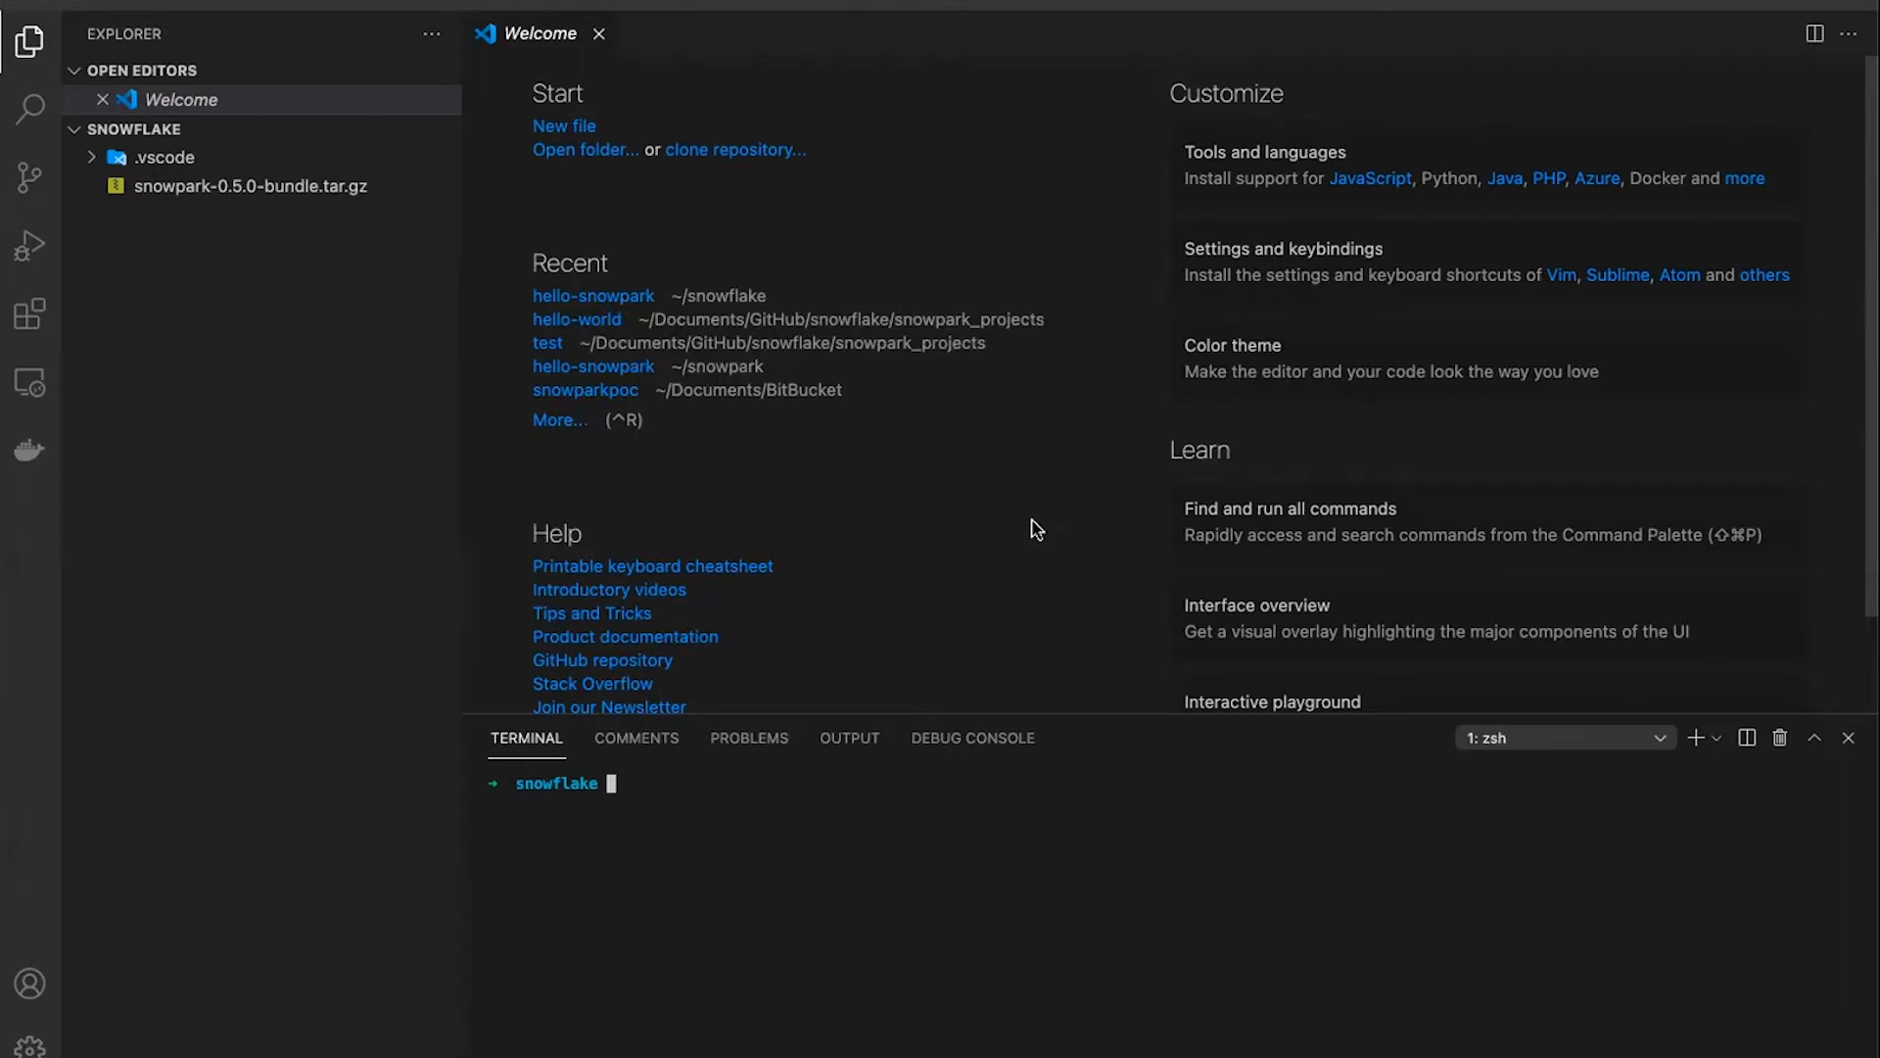
pyautogui.moveTo(337, 201)
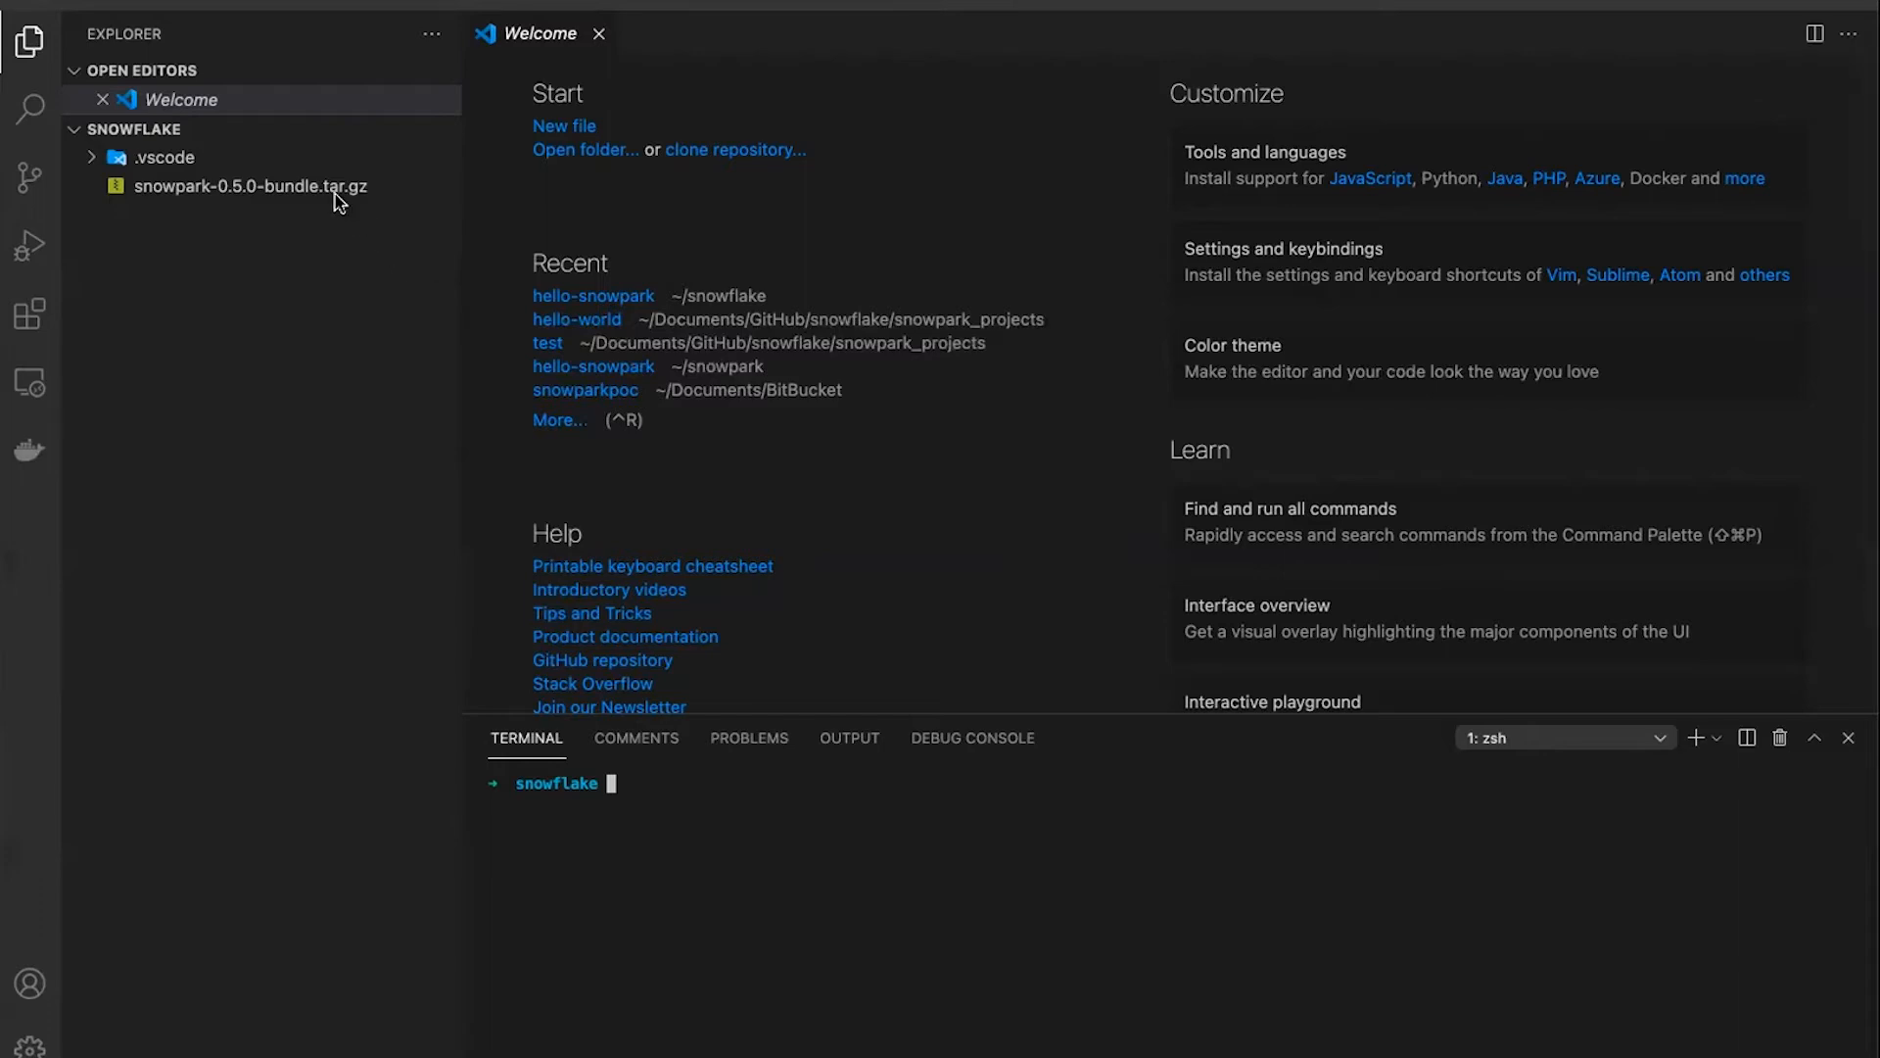
# Briefly view the snowpark-0.5.0-bundle.tar.gz archive from the Explorer and close it again
pyautogui.click(253, 186)
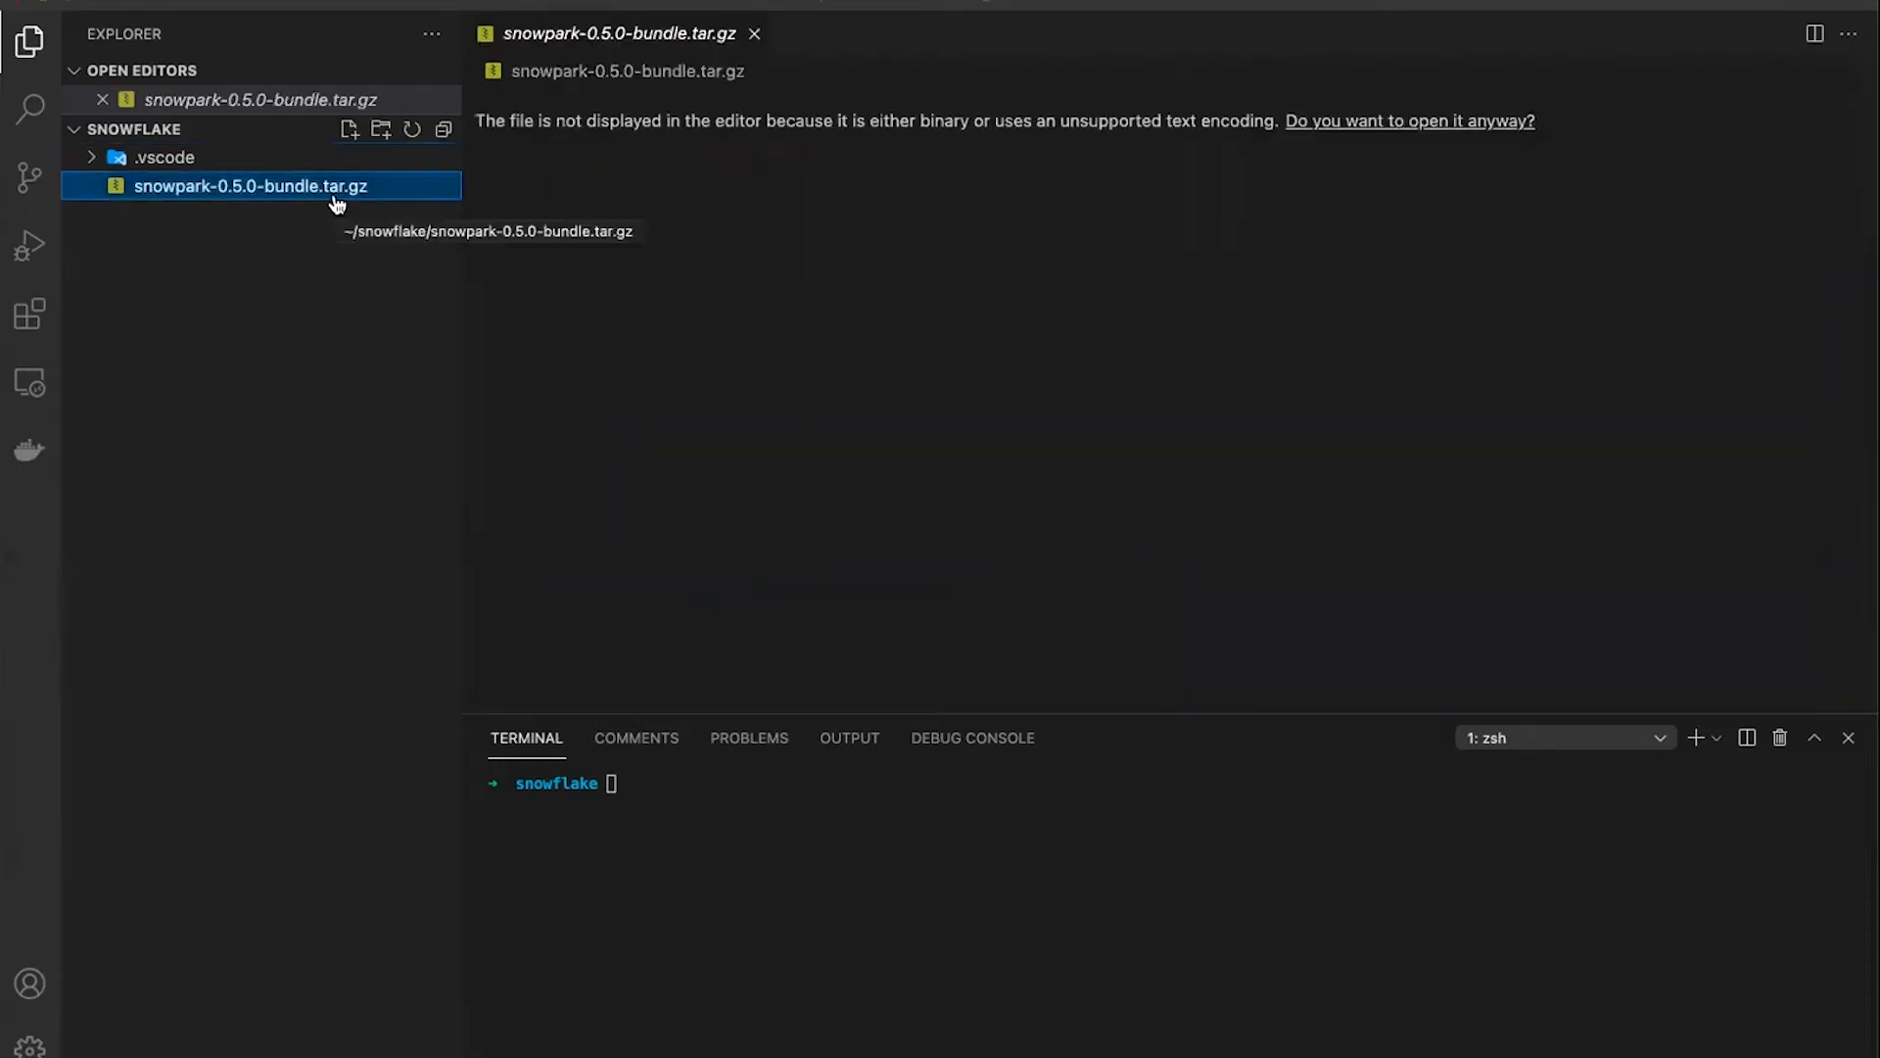
pyautogui.moveTo(274, 141)
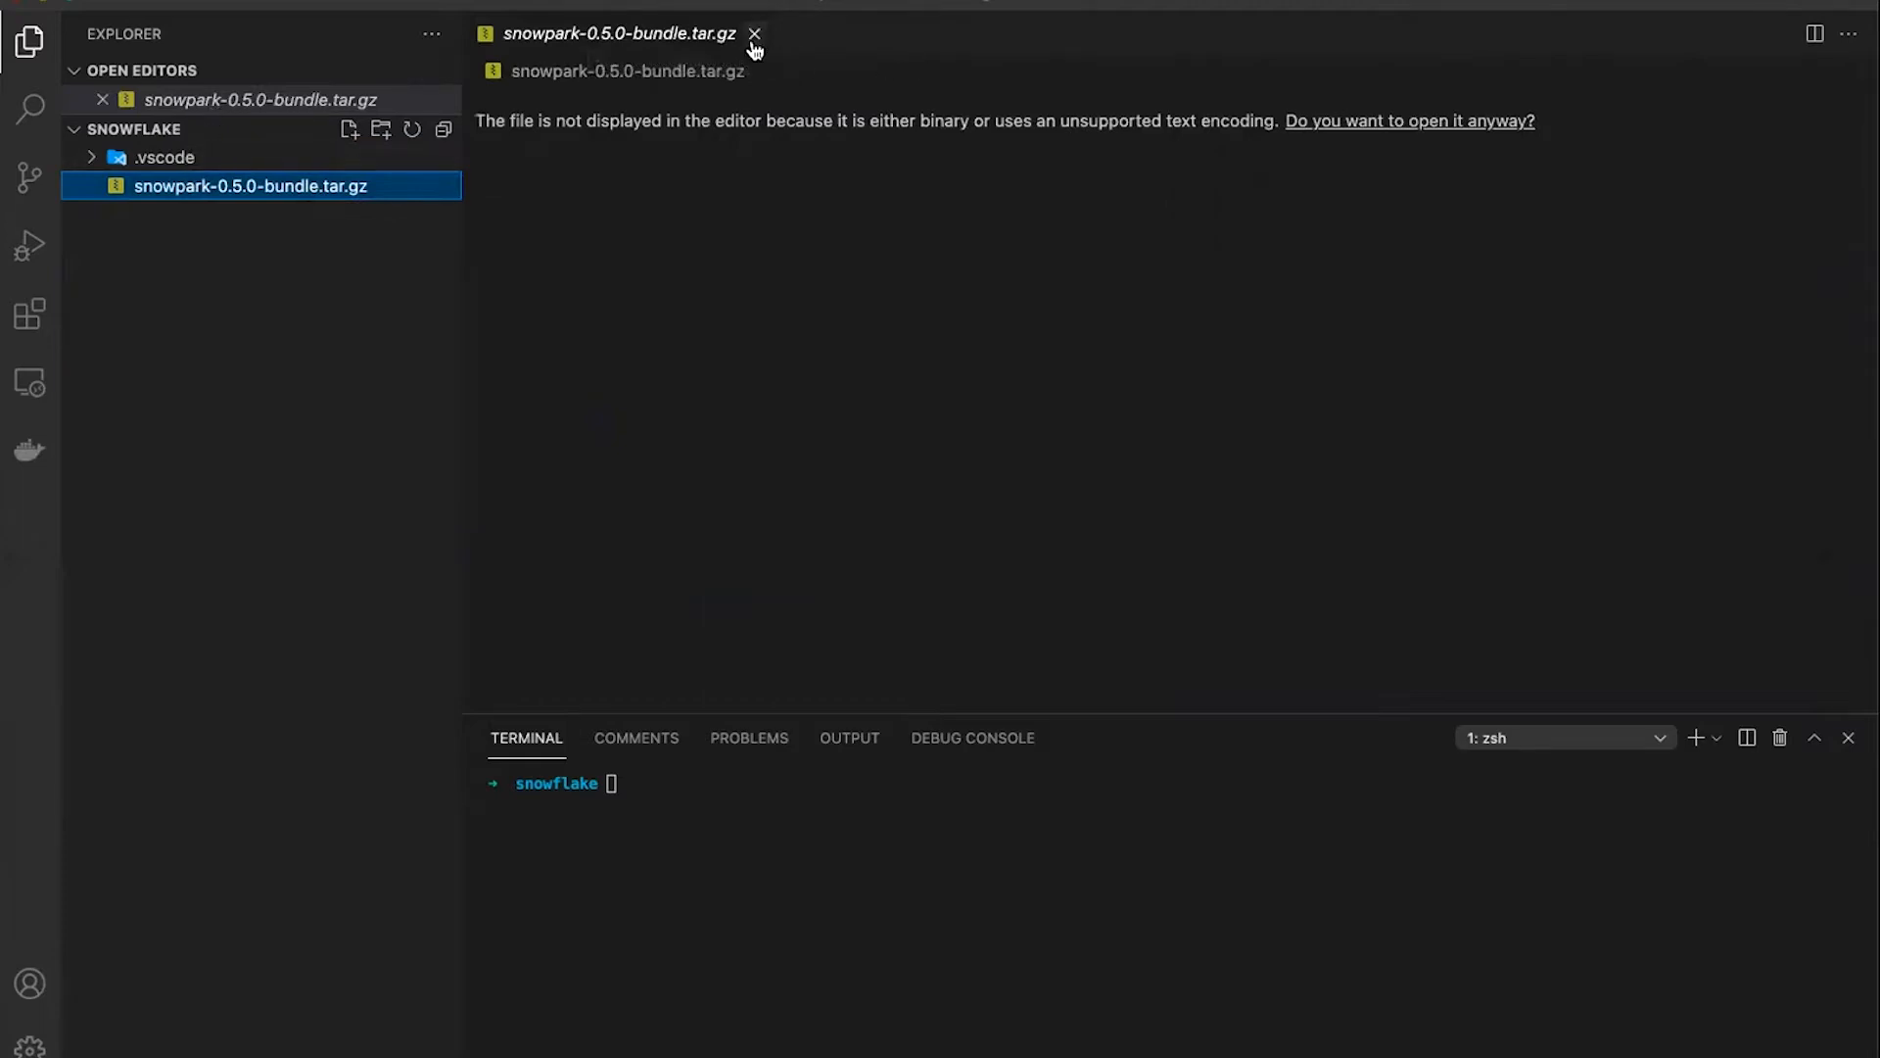
pyautogui.moveTo(754, 33)
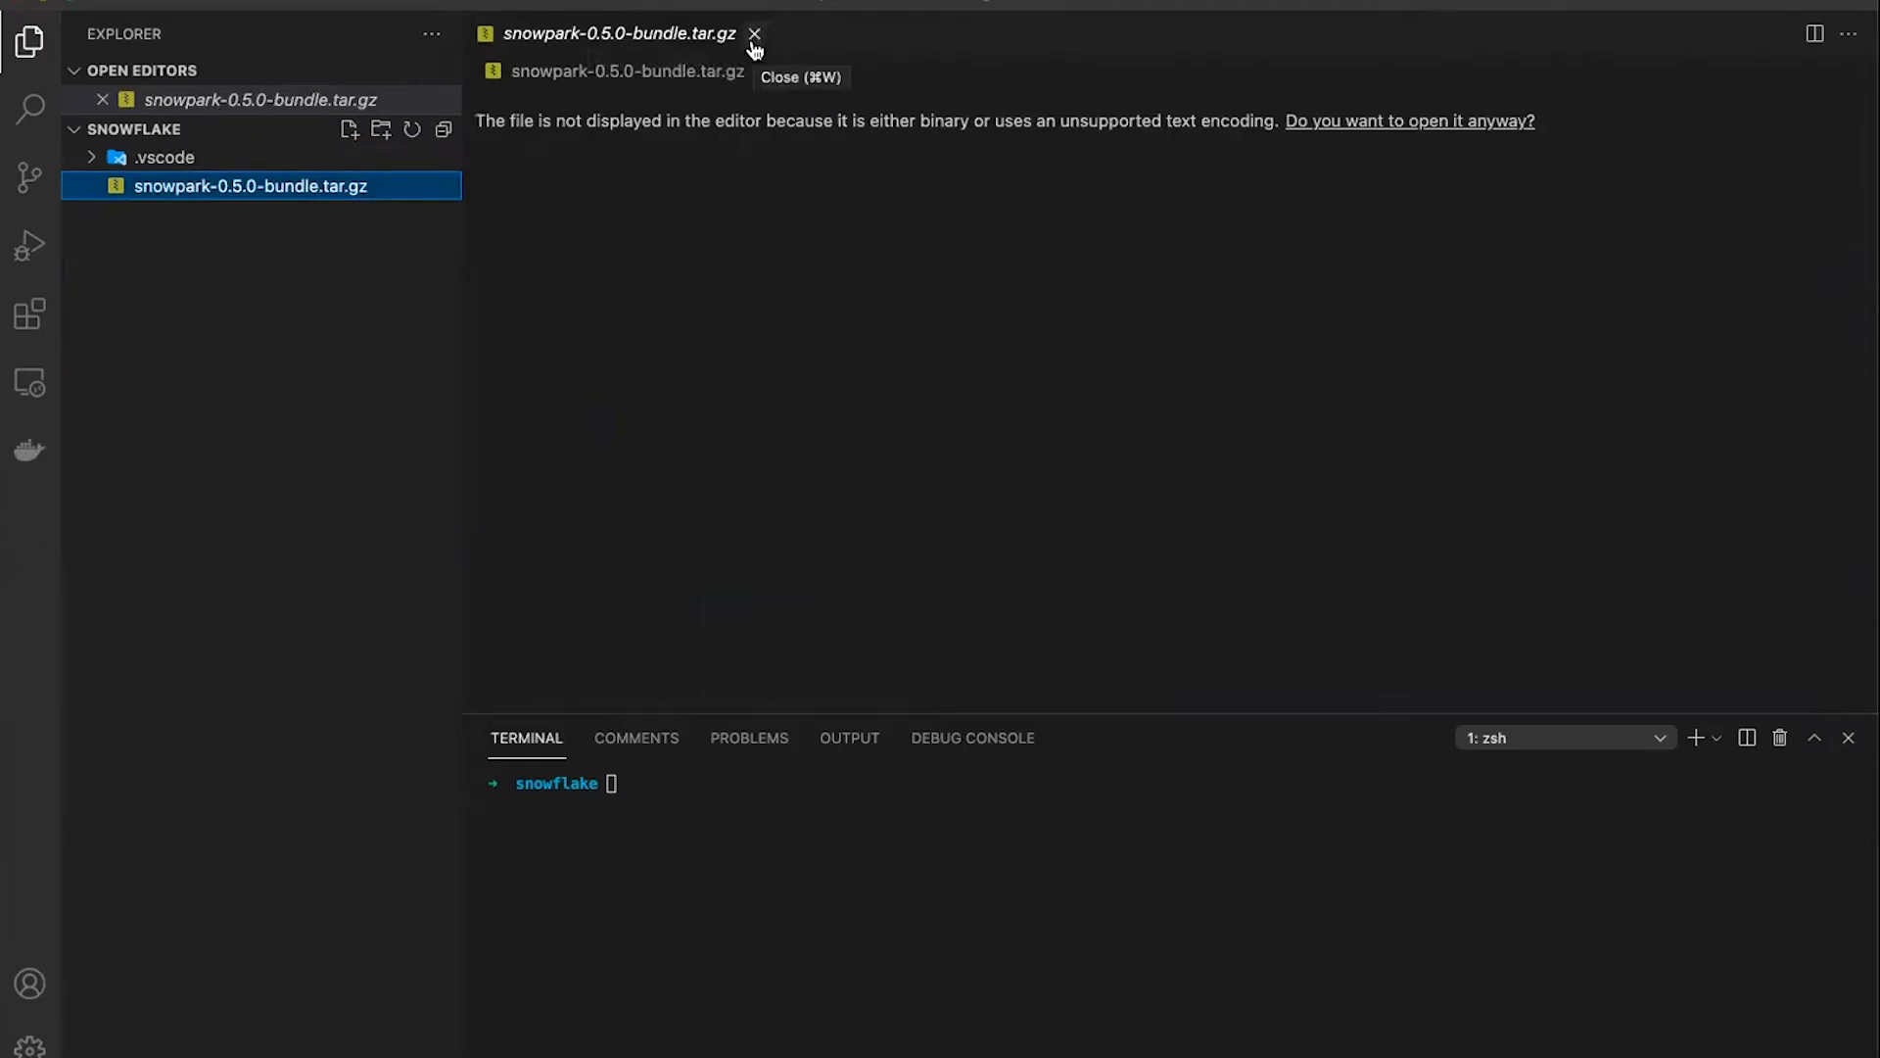
pyautogui.click(756, 33)
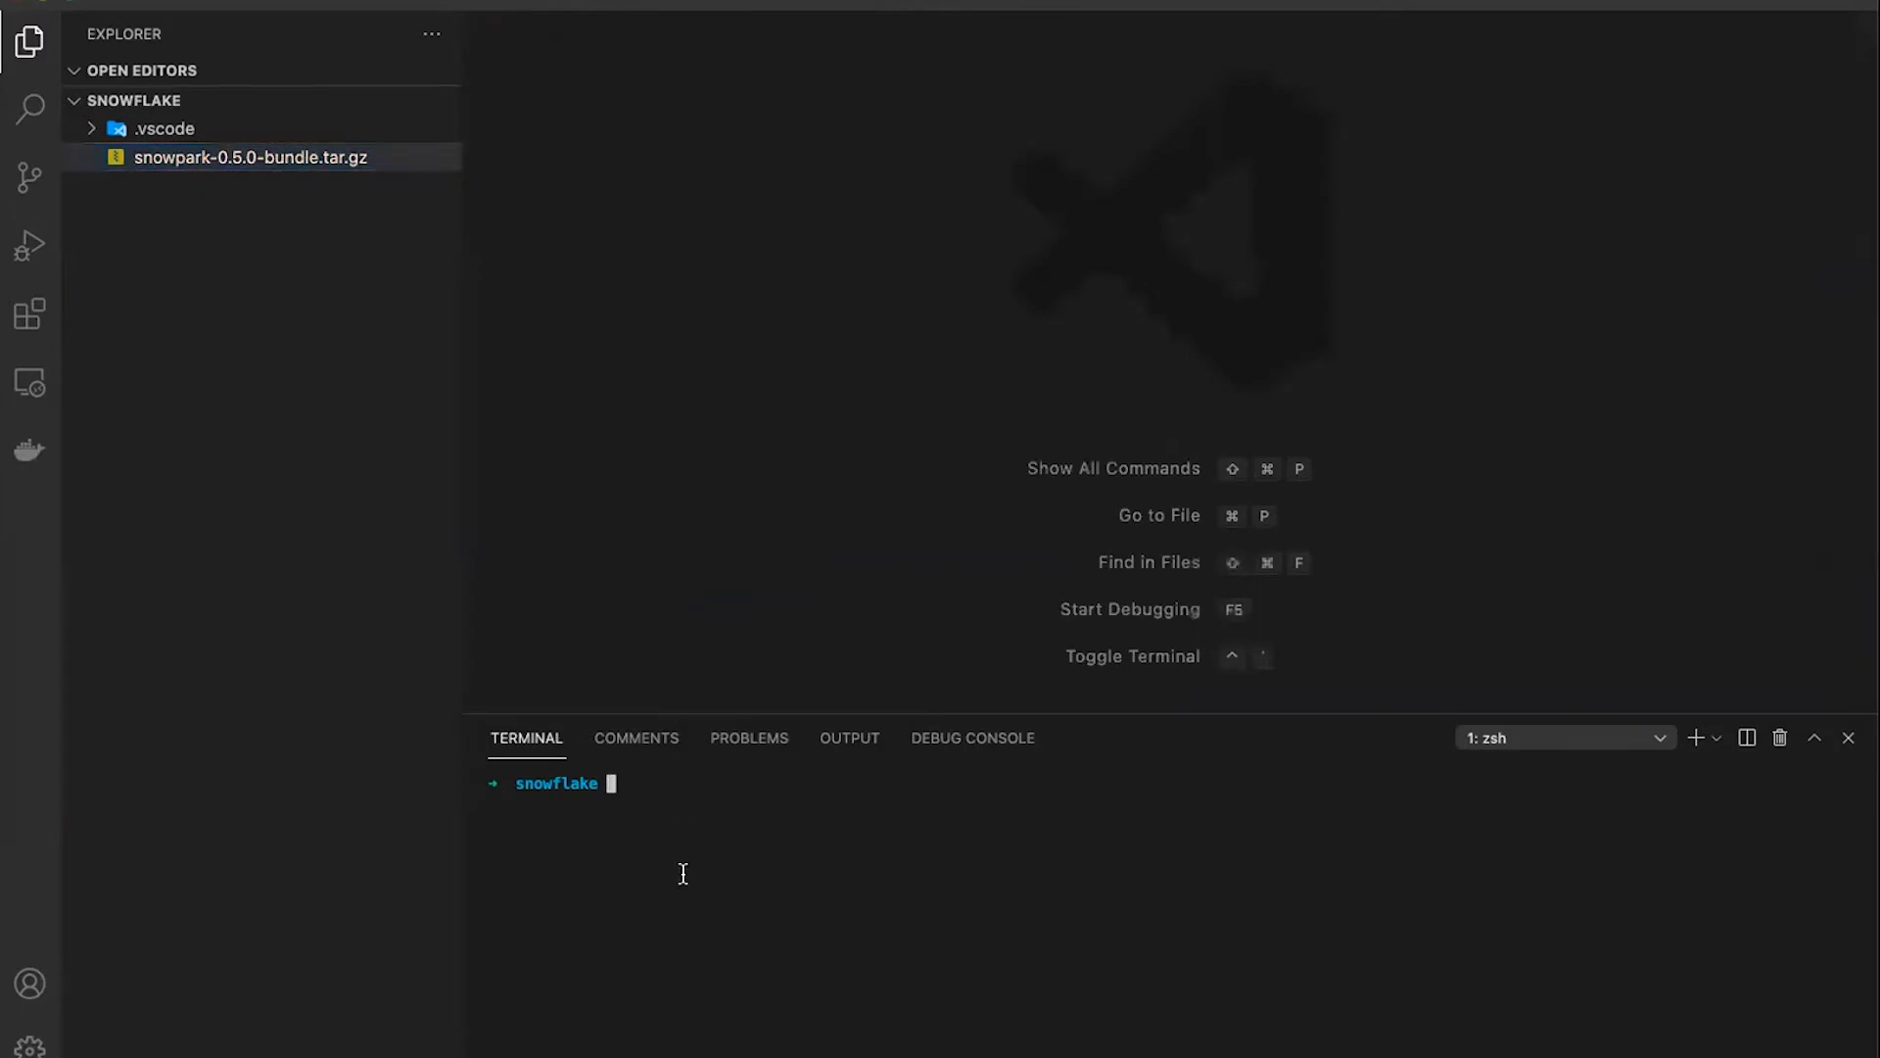
pyautogui.moveTo(590, 599)
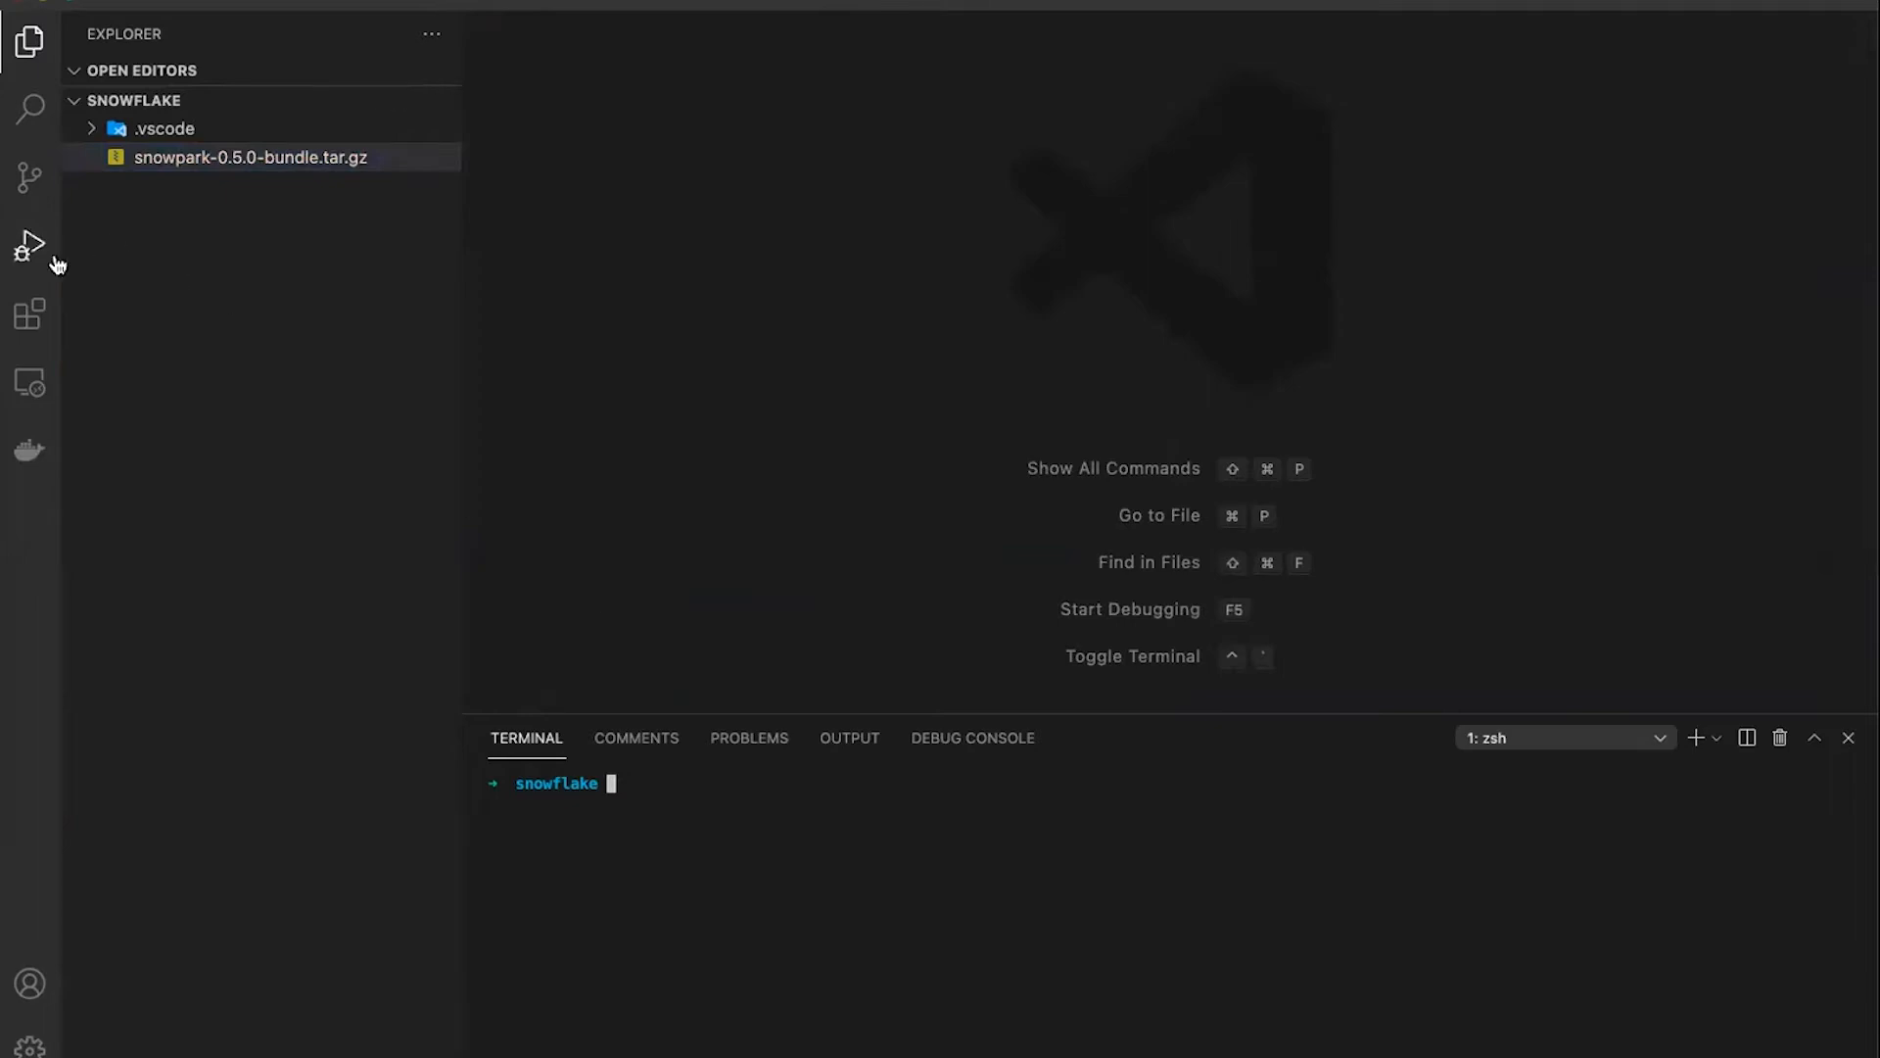
pyautogui.moveTo(30, 317)
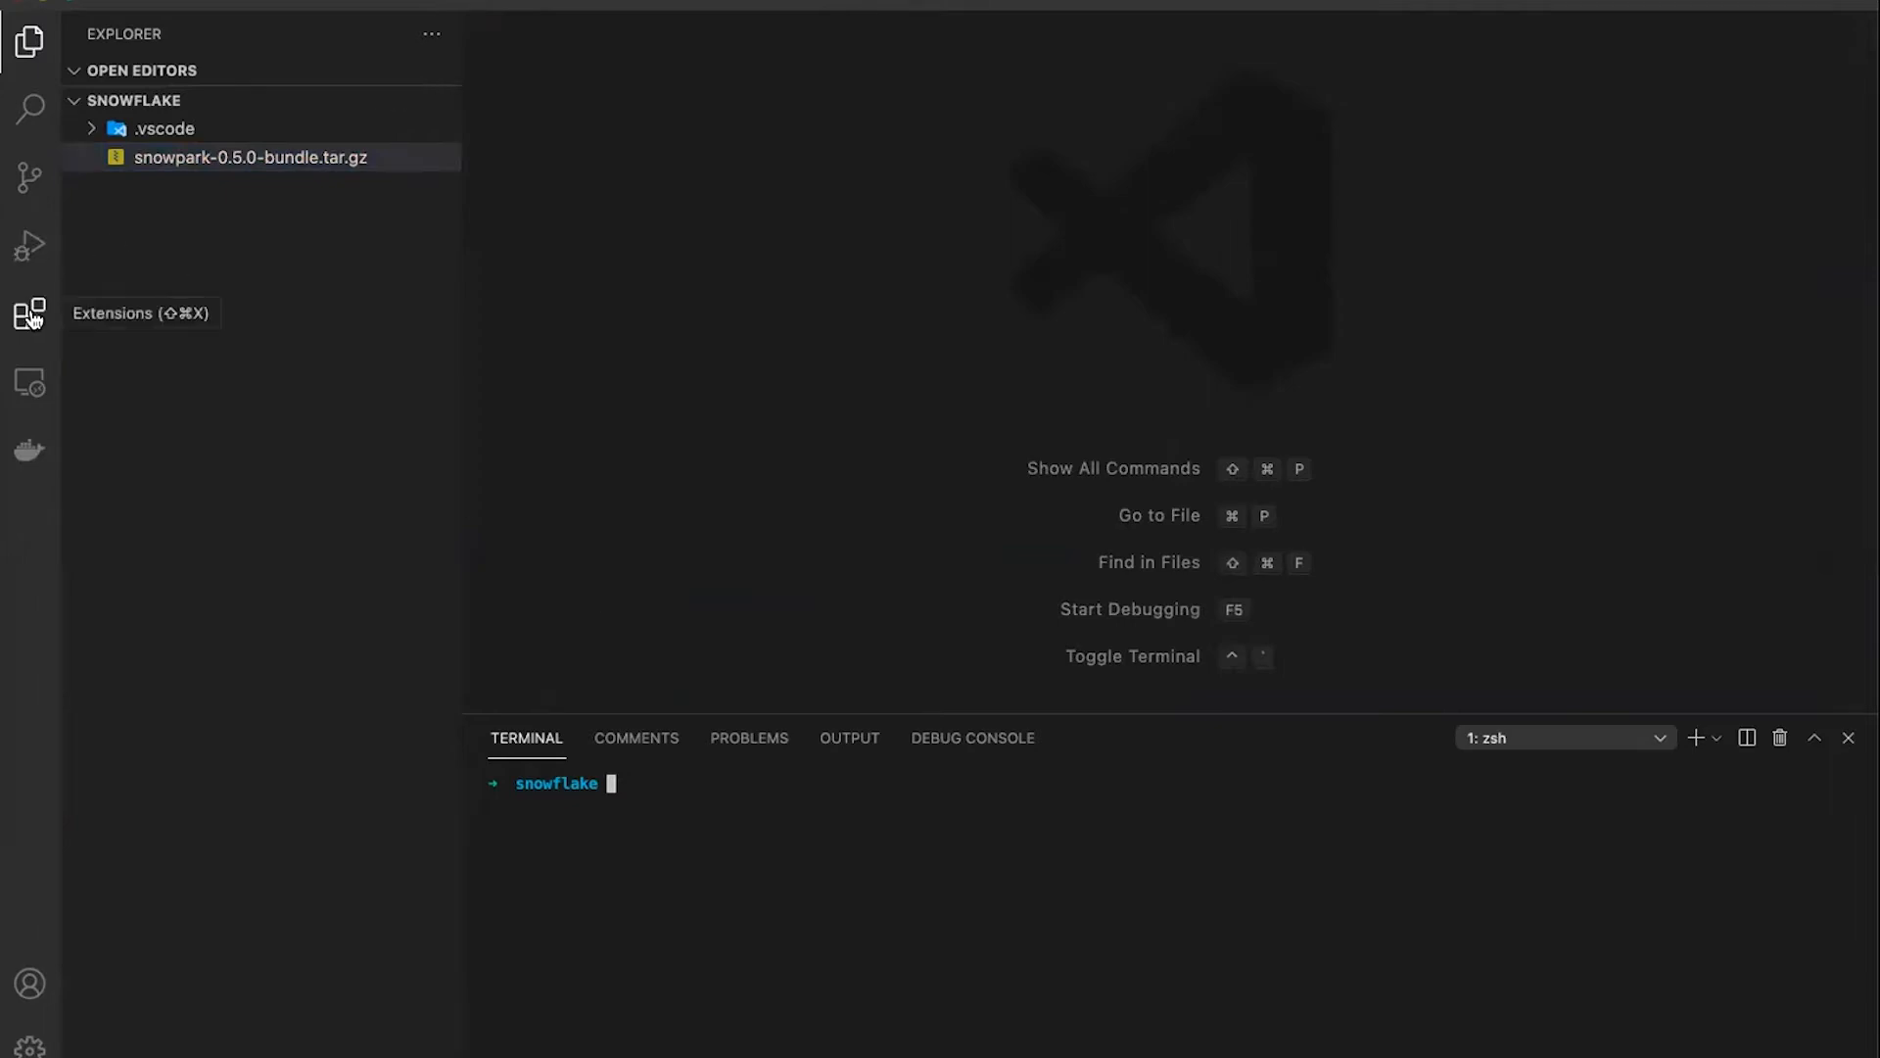
# Find 'metals' in the Extensions marketplace and install the Scala (Metals) extension
pyautogui.click(29, 314)
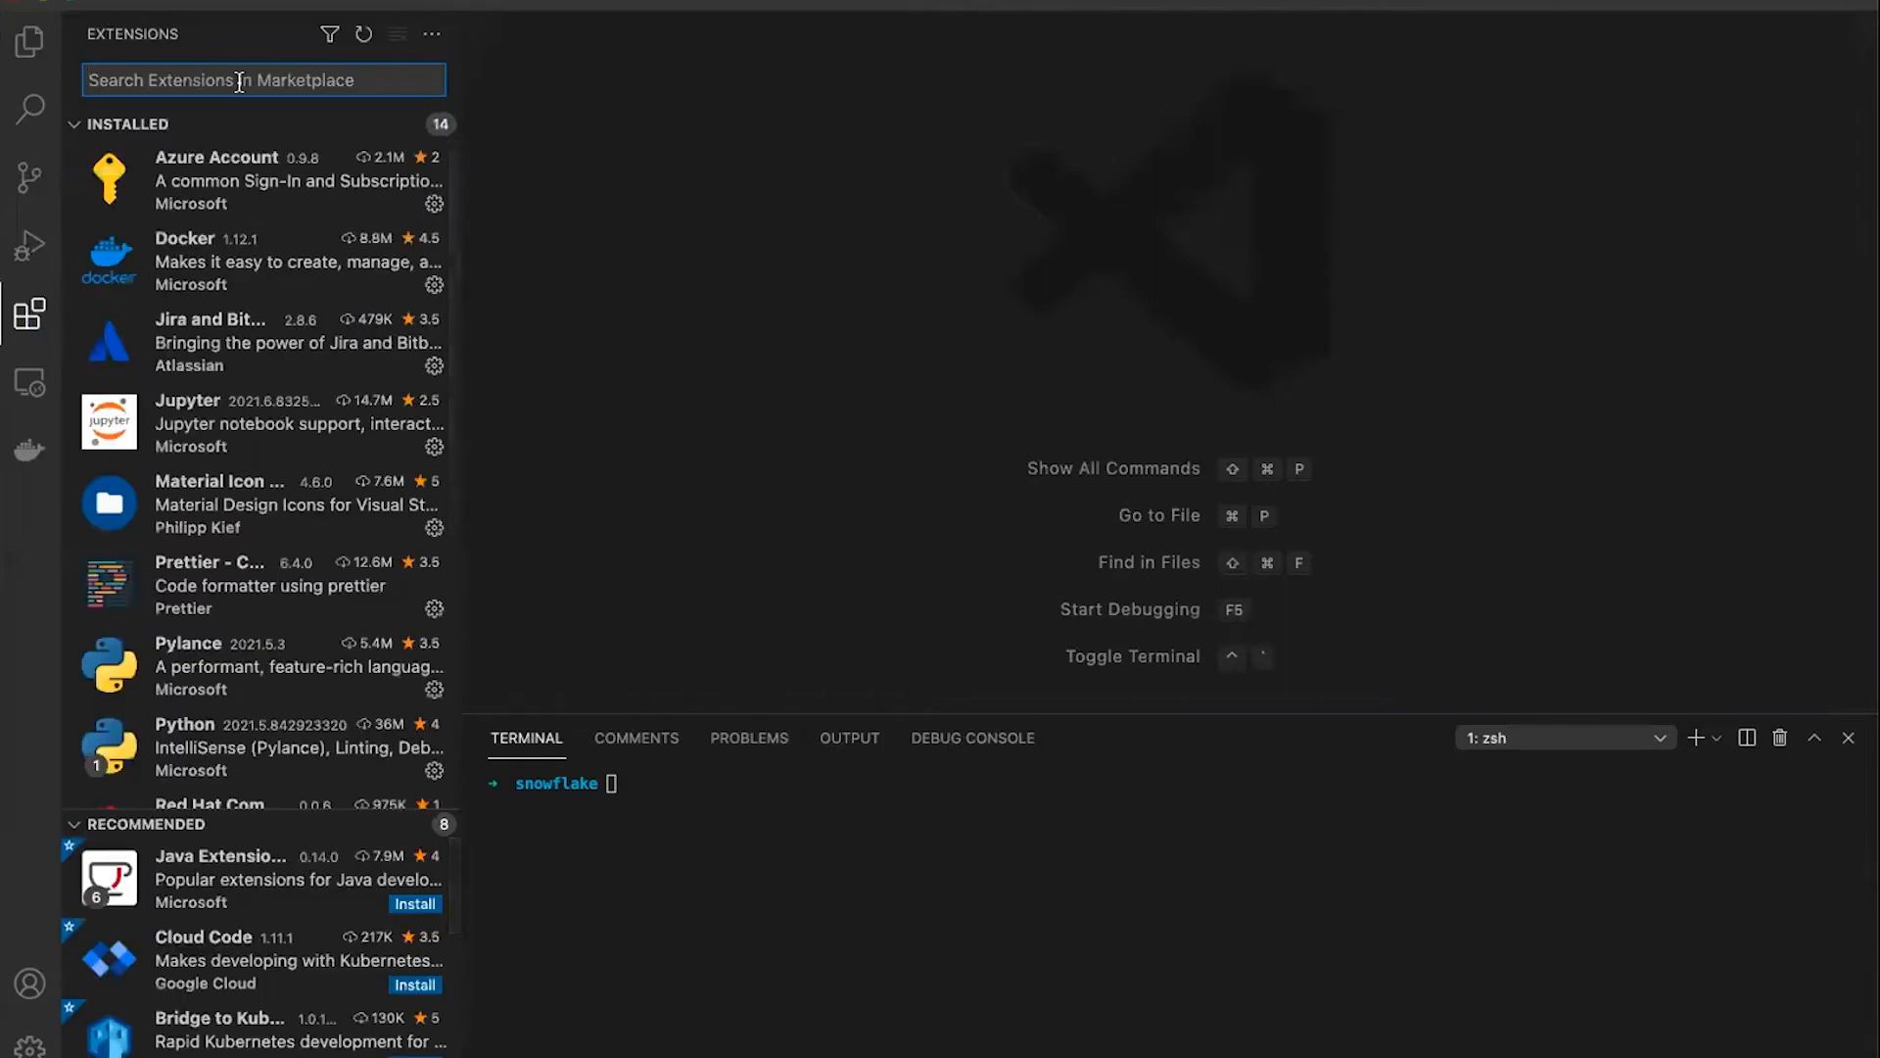
pyautogui.moveTo(30, 313)
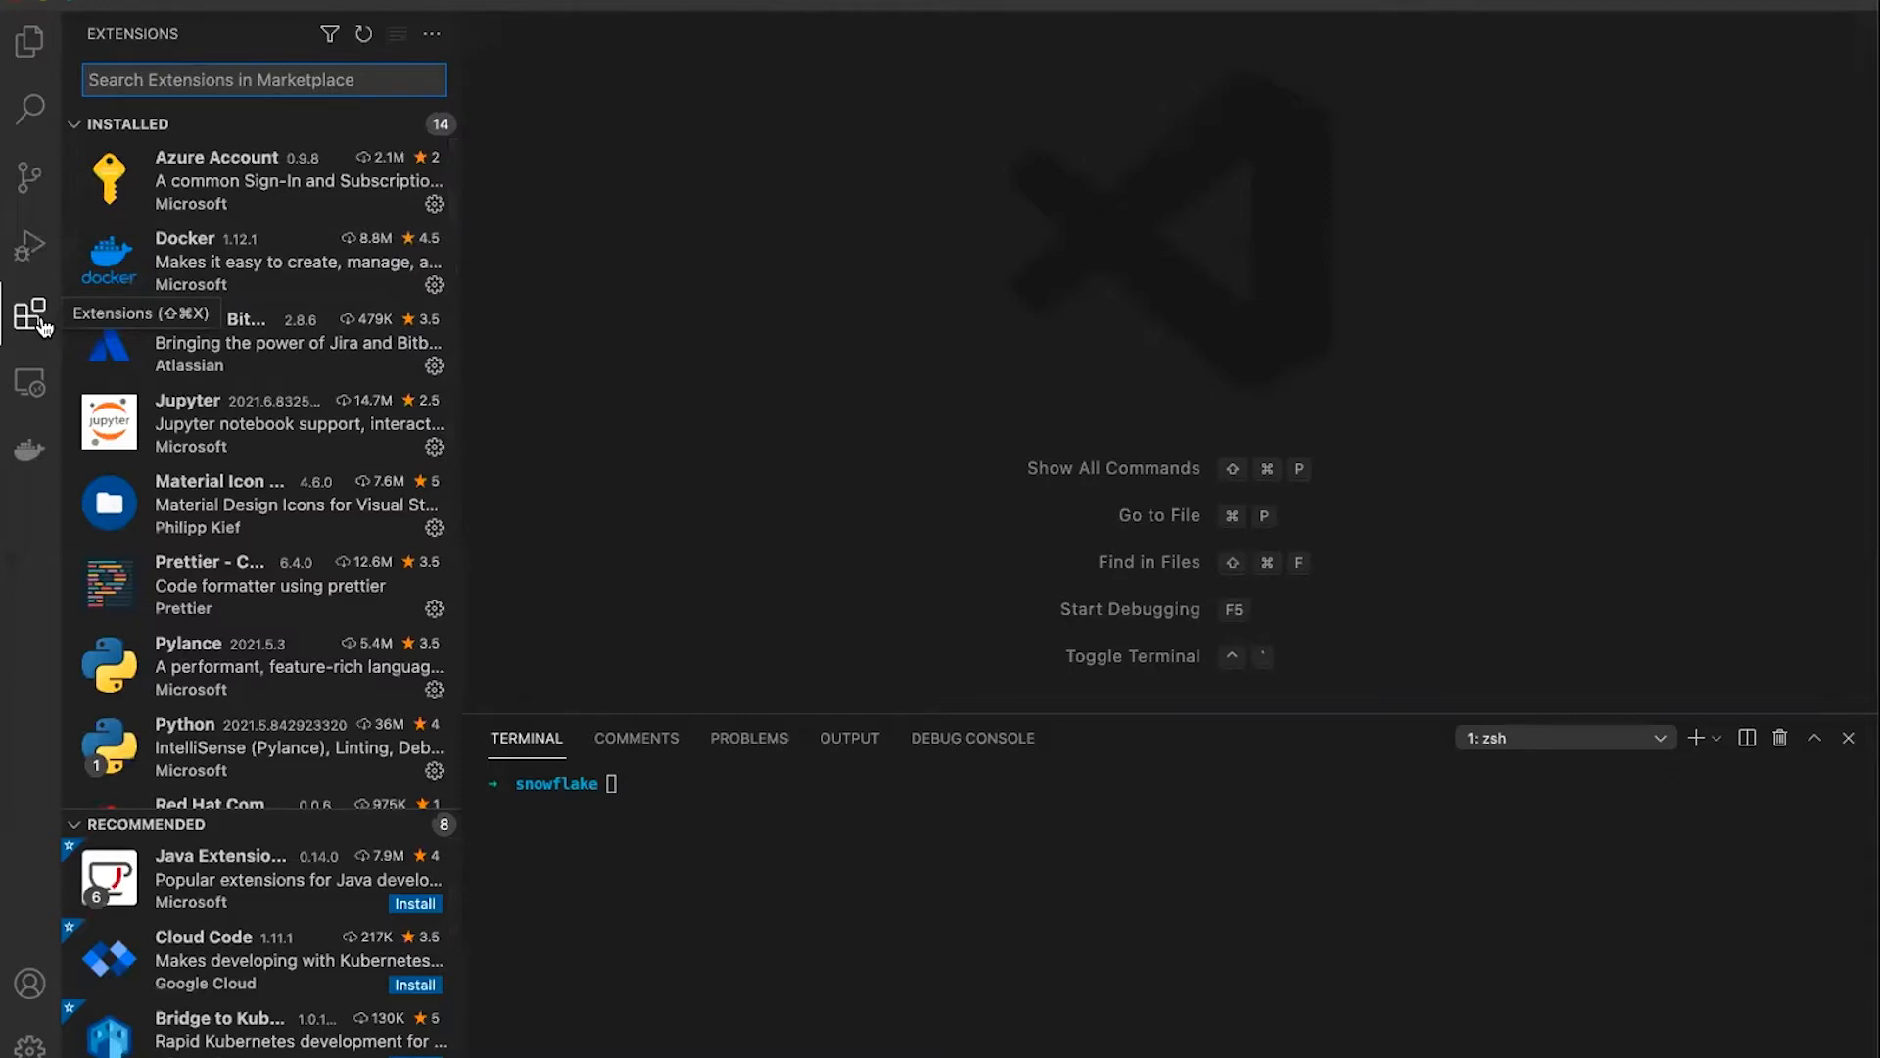
pyautogui.write('m')
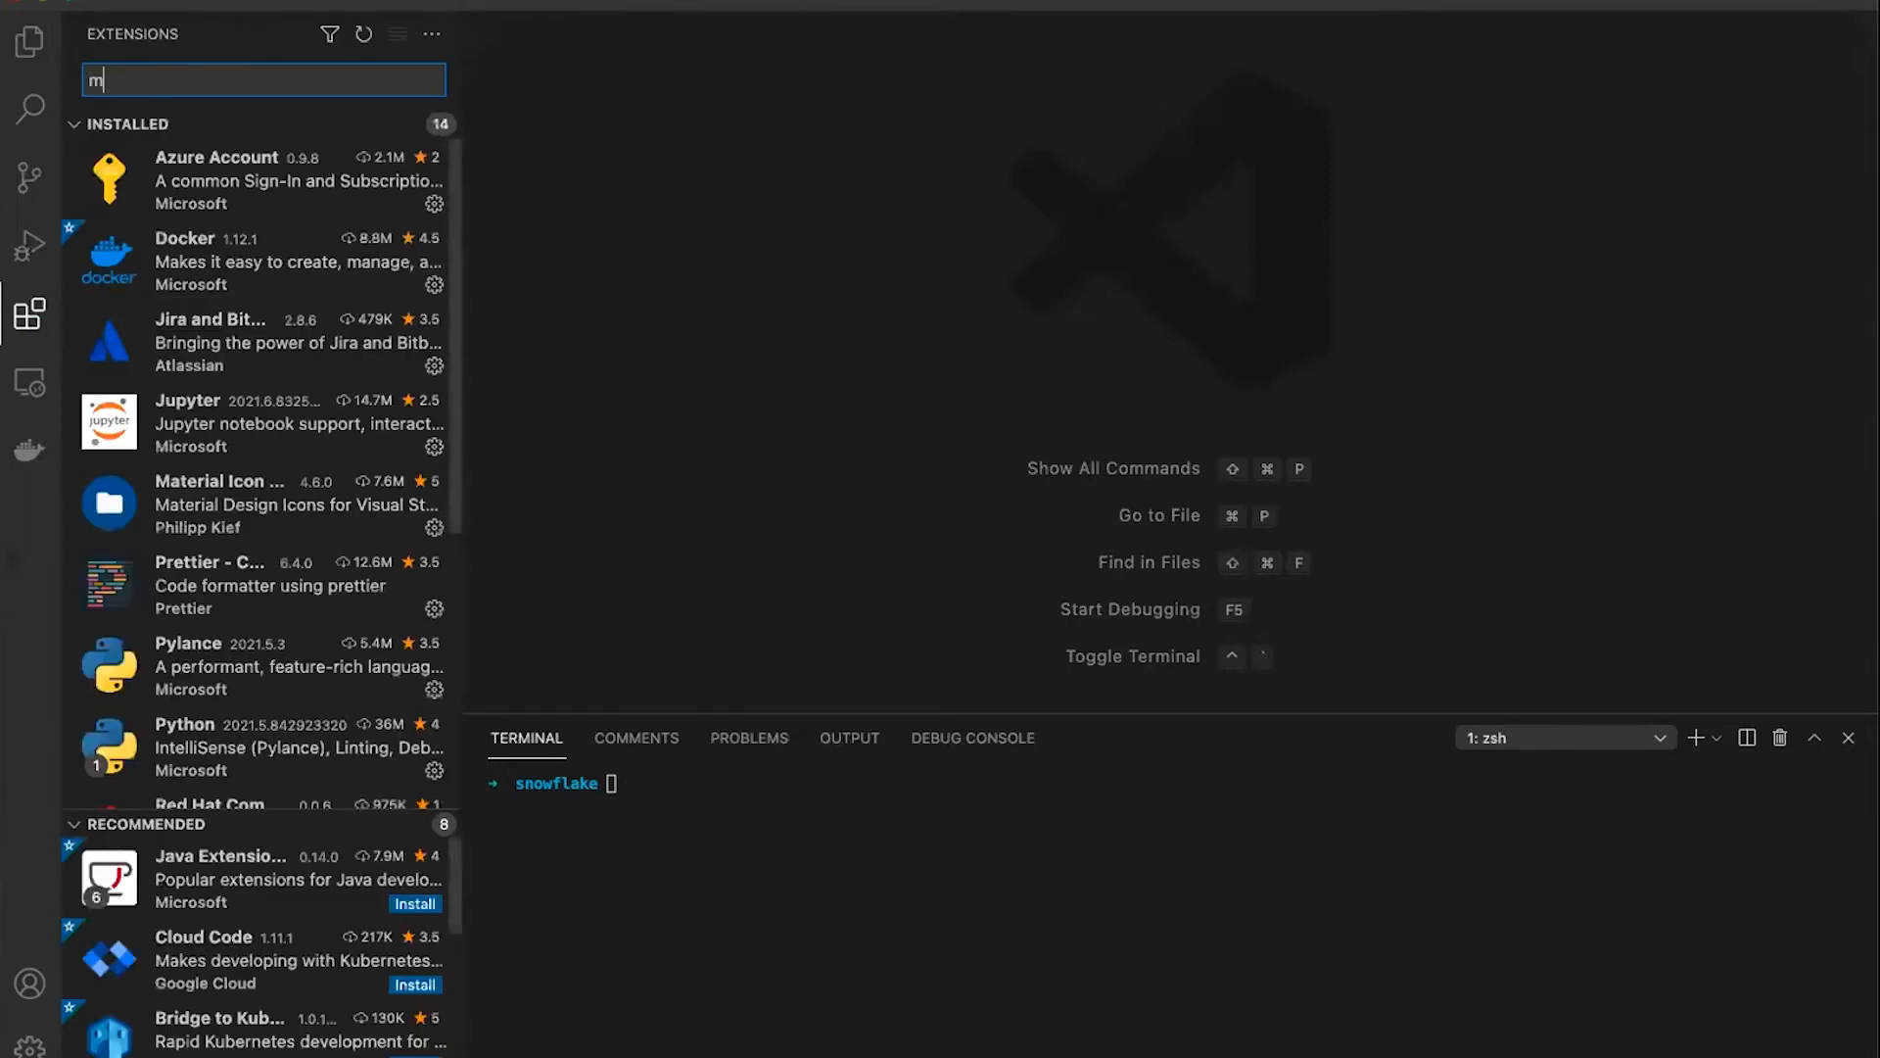
pyautogui.write('etals')
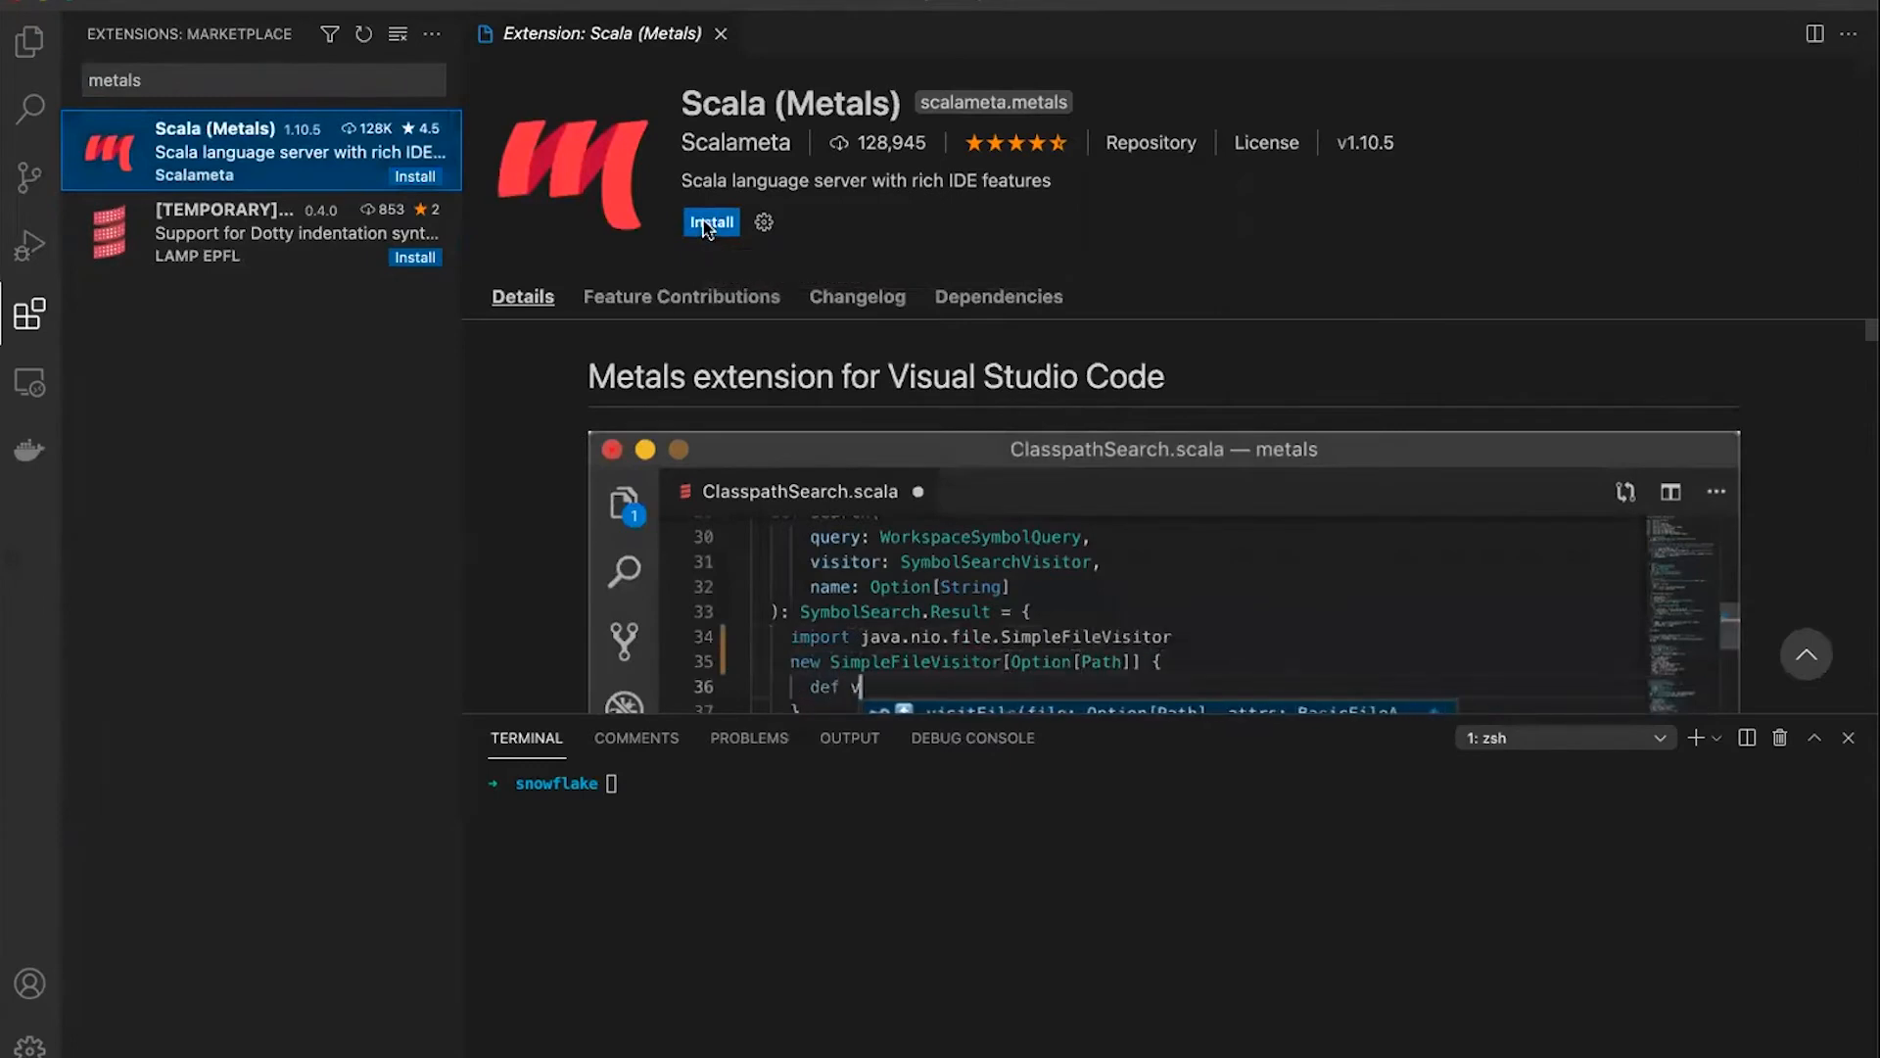
pyautogui.click(711, 222)
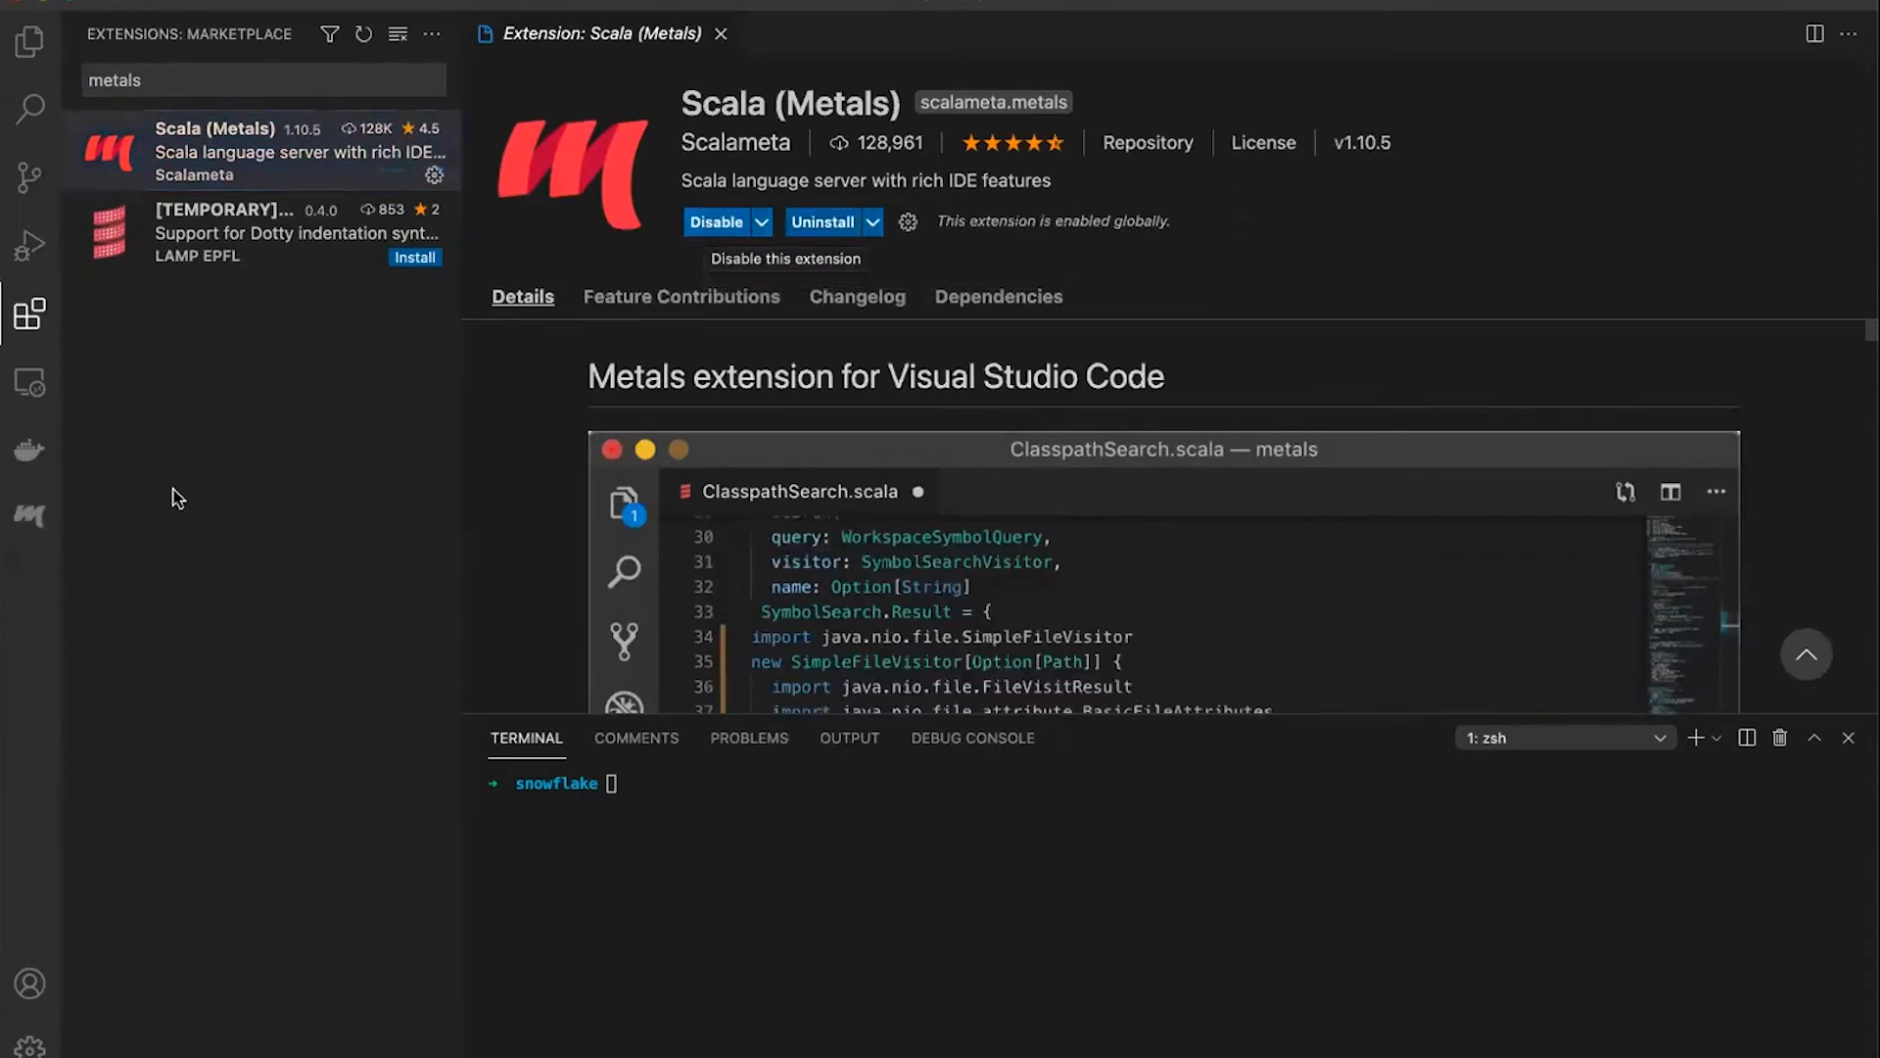
pyautogui.moveTo(25, 517)
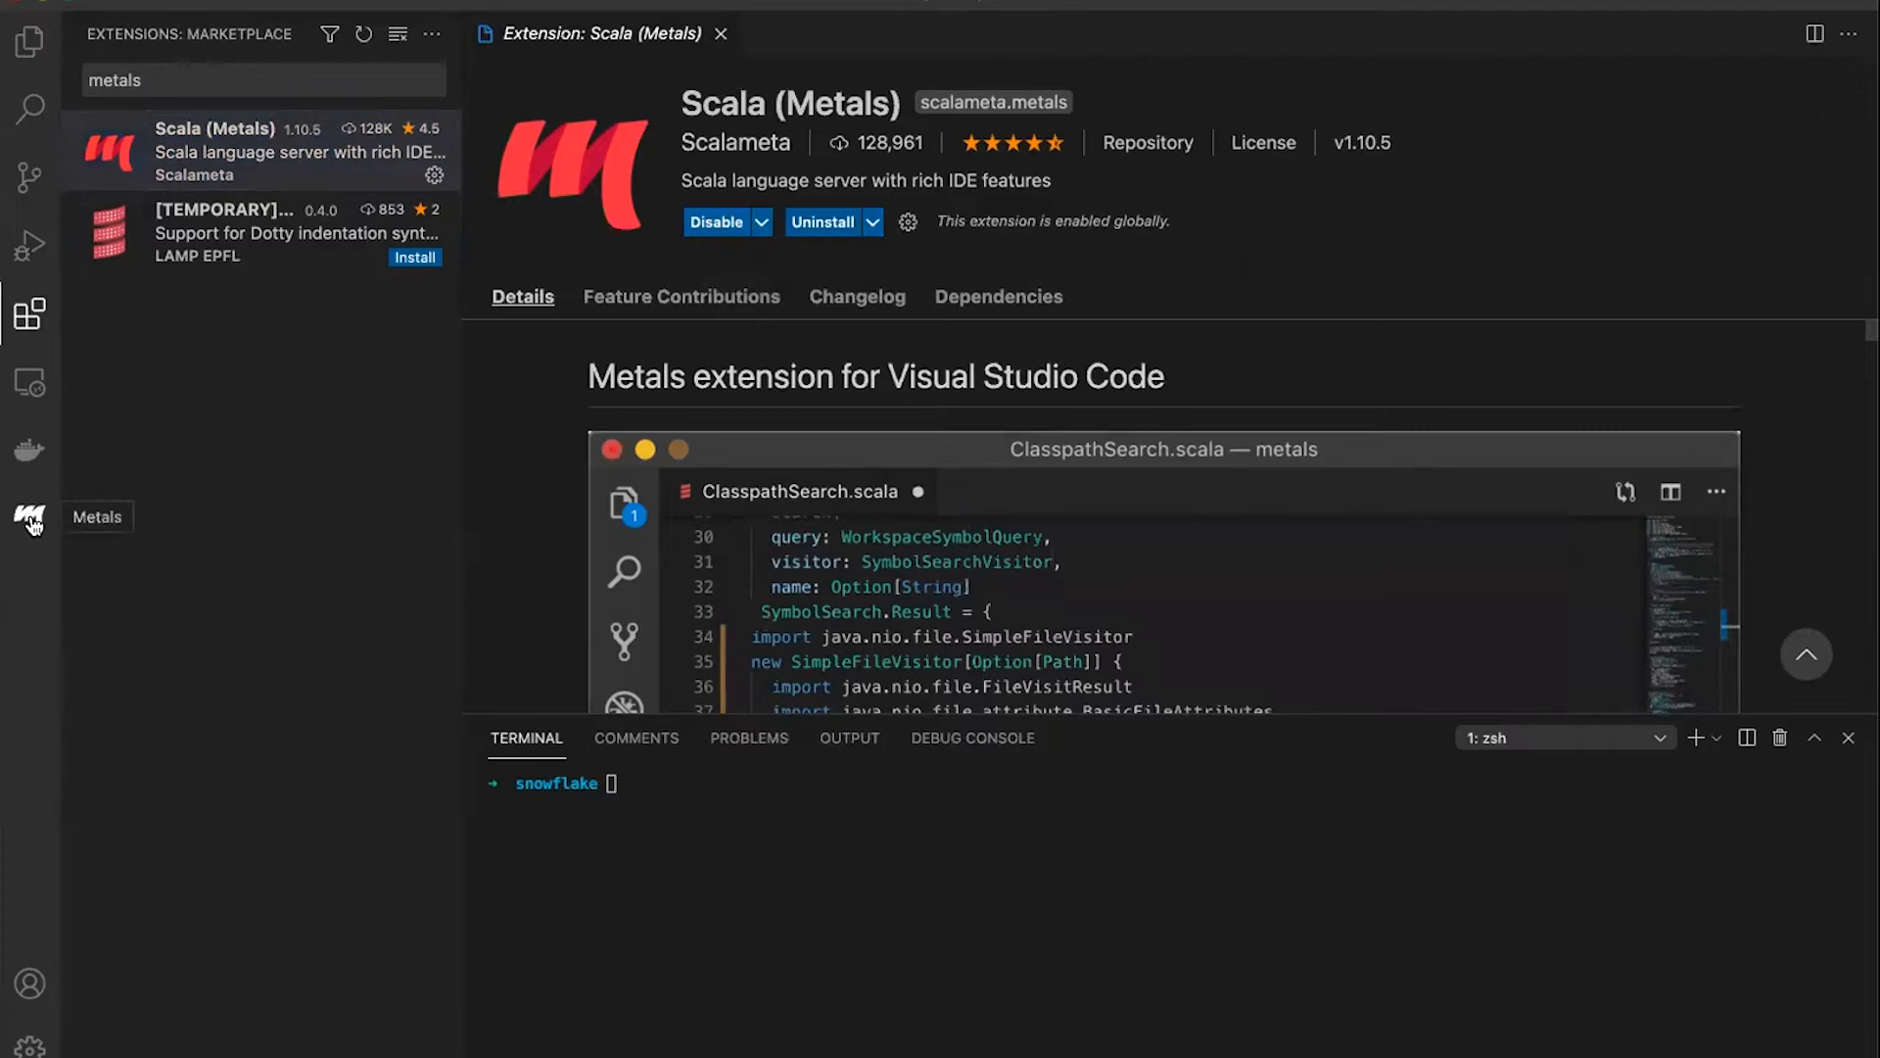
# Create a new Metals Scala project named hello-snowpark inside the snowflake folder
pyautogui.click(28, 510)
pyautogui.write('pwd')
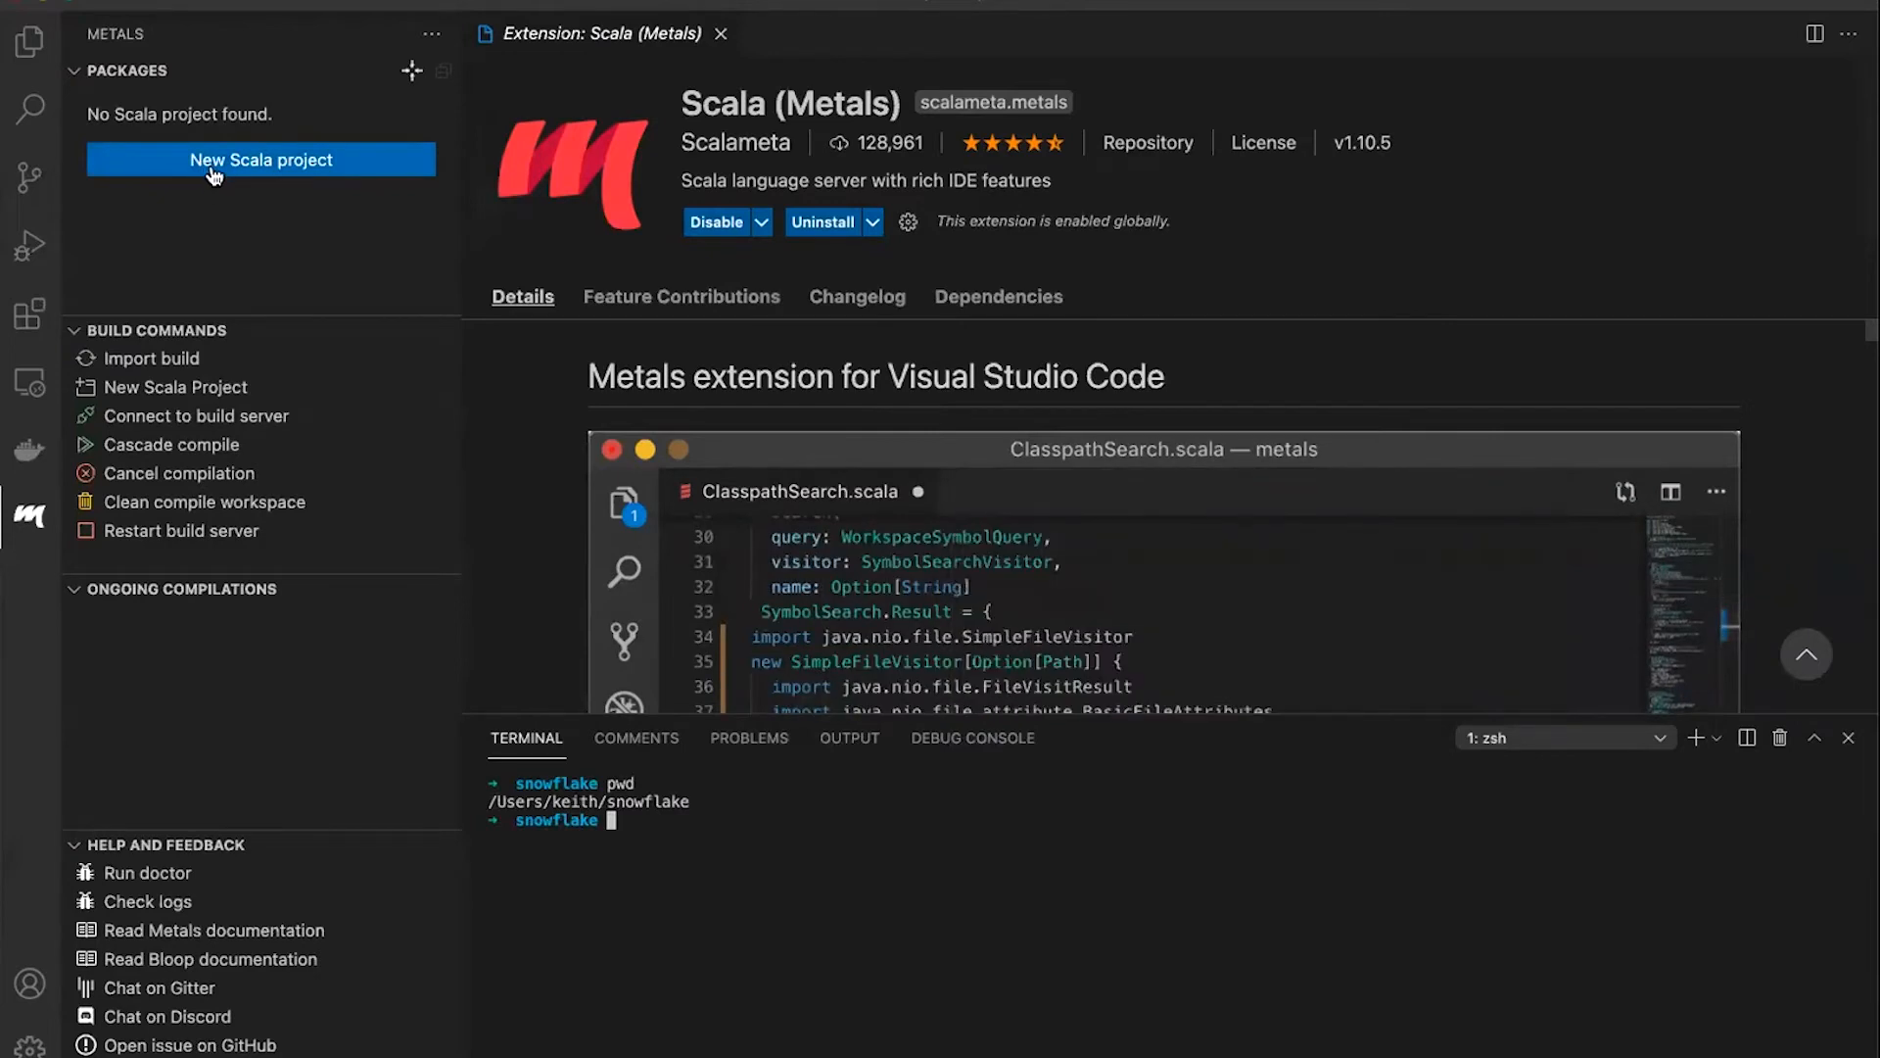
pyautogui.click(261, 160)
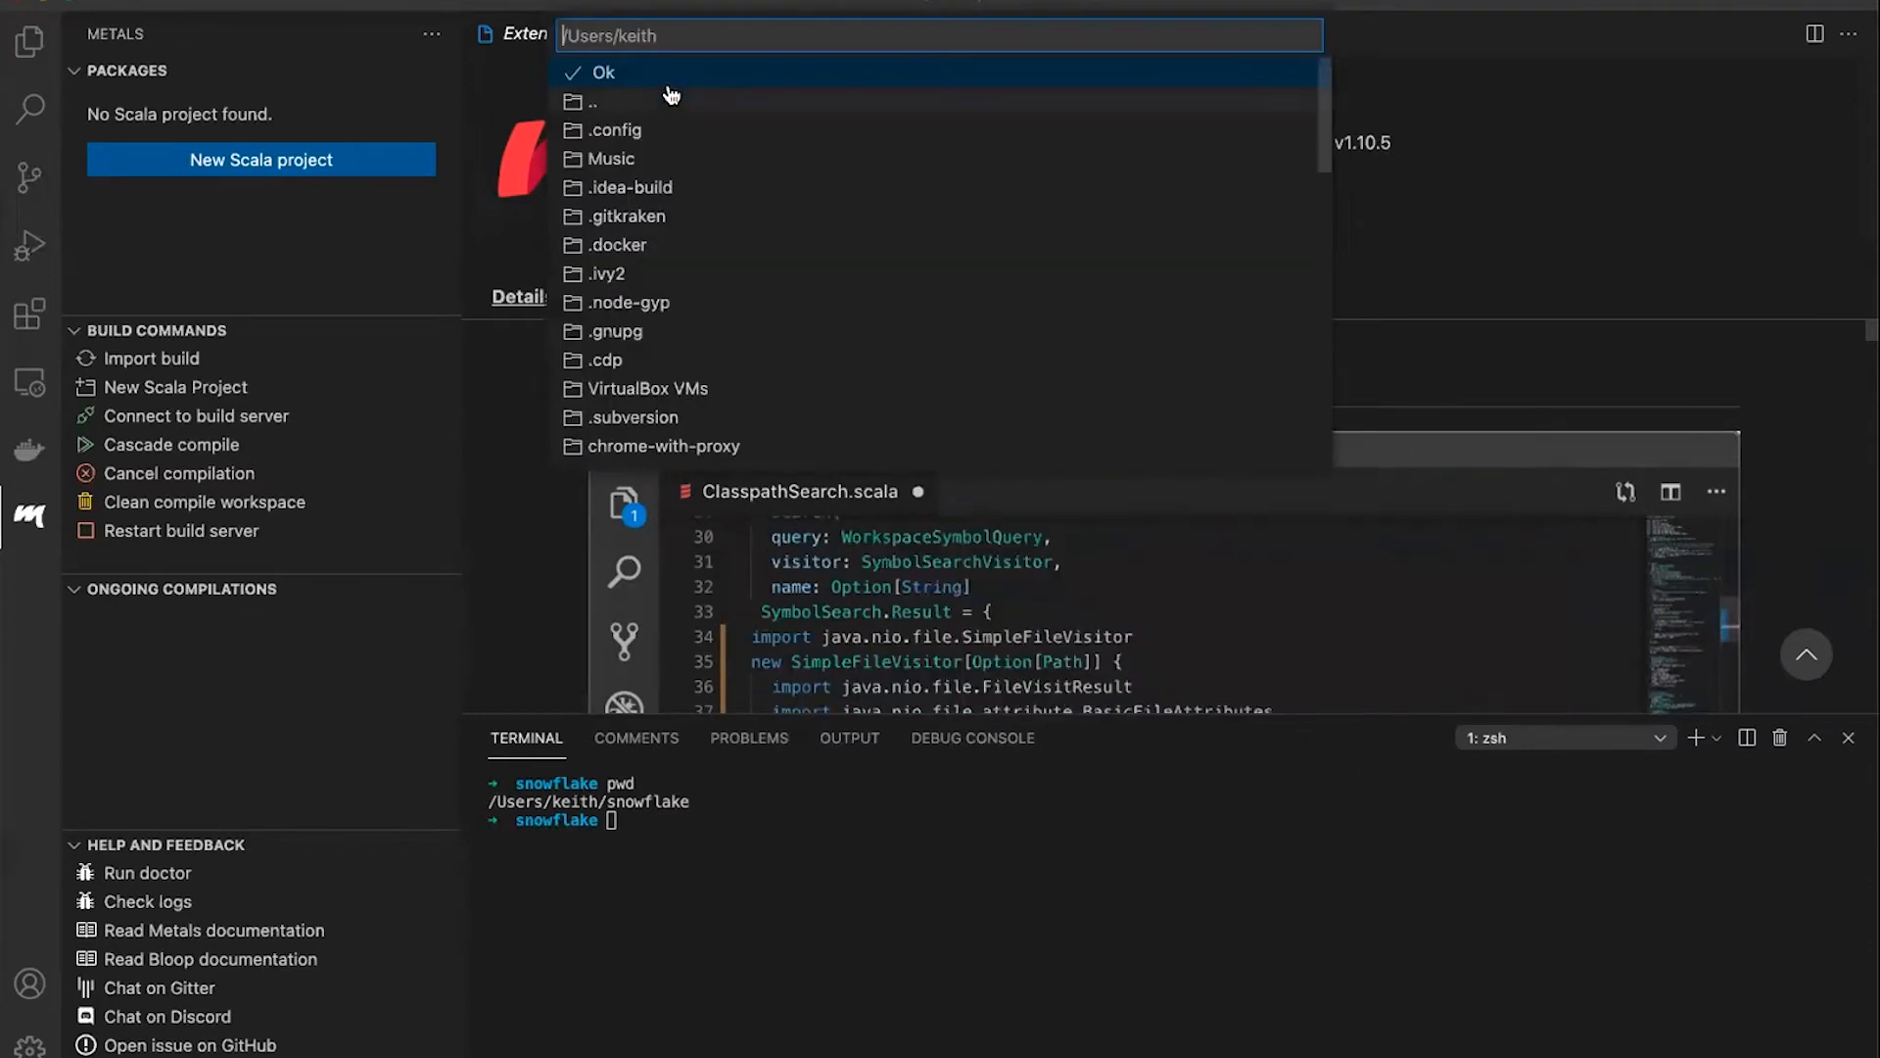
pyautogui.scroll(-3)
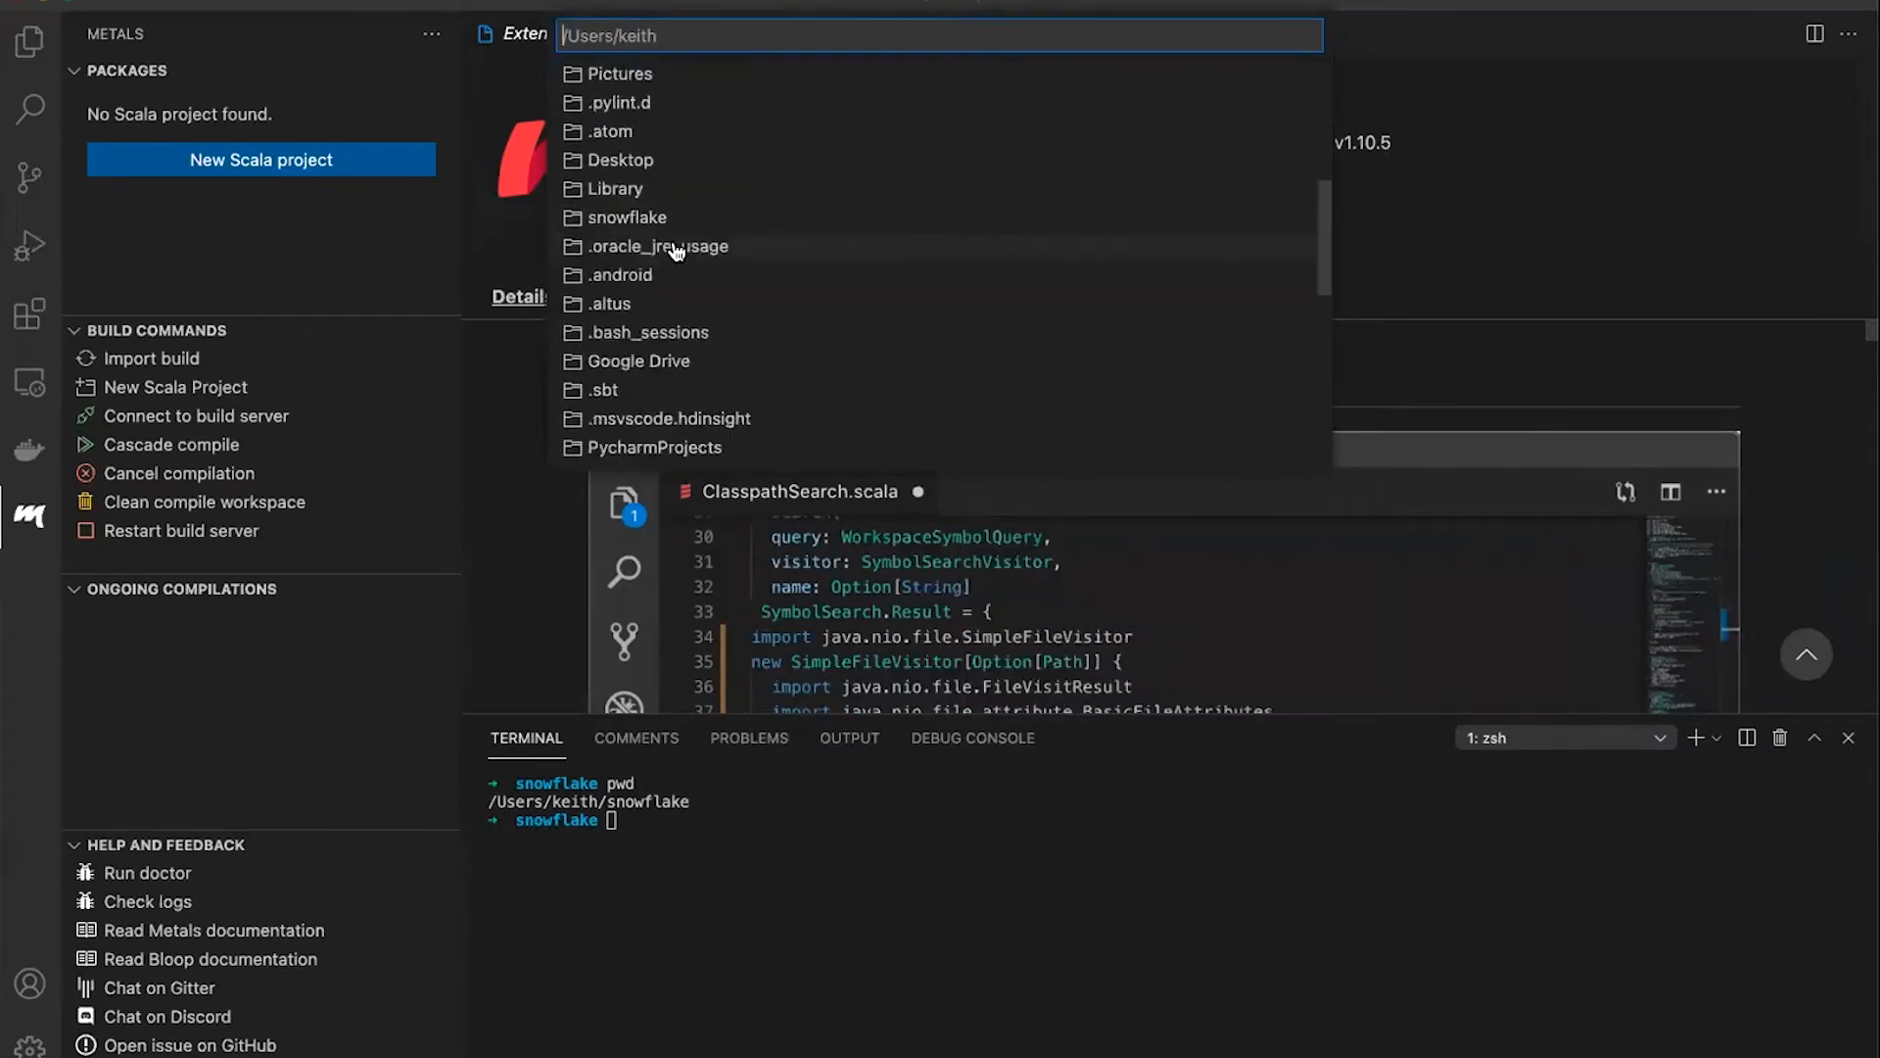
pyautogui.click(625, 217)
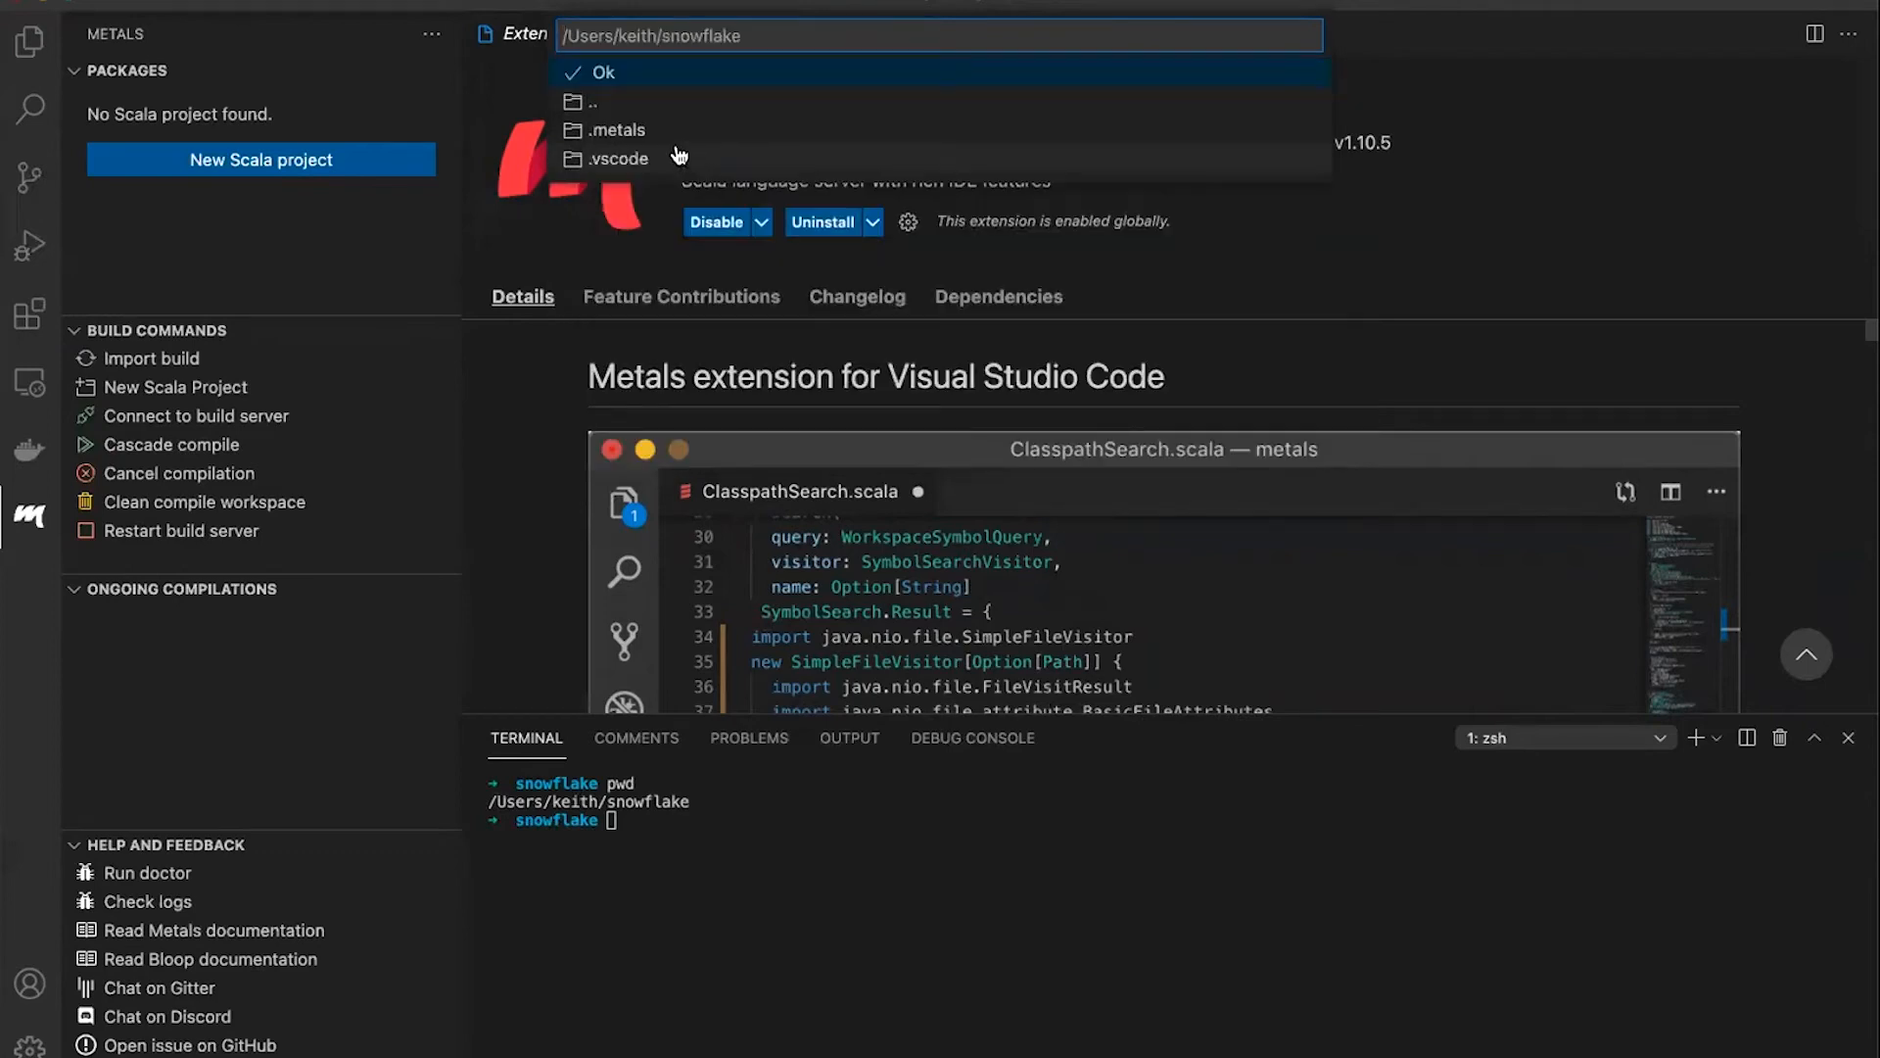
pyautogui.moveTo(693, 76)
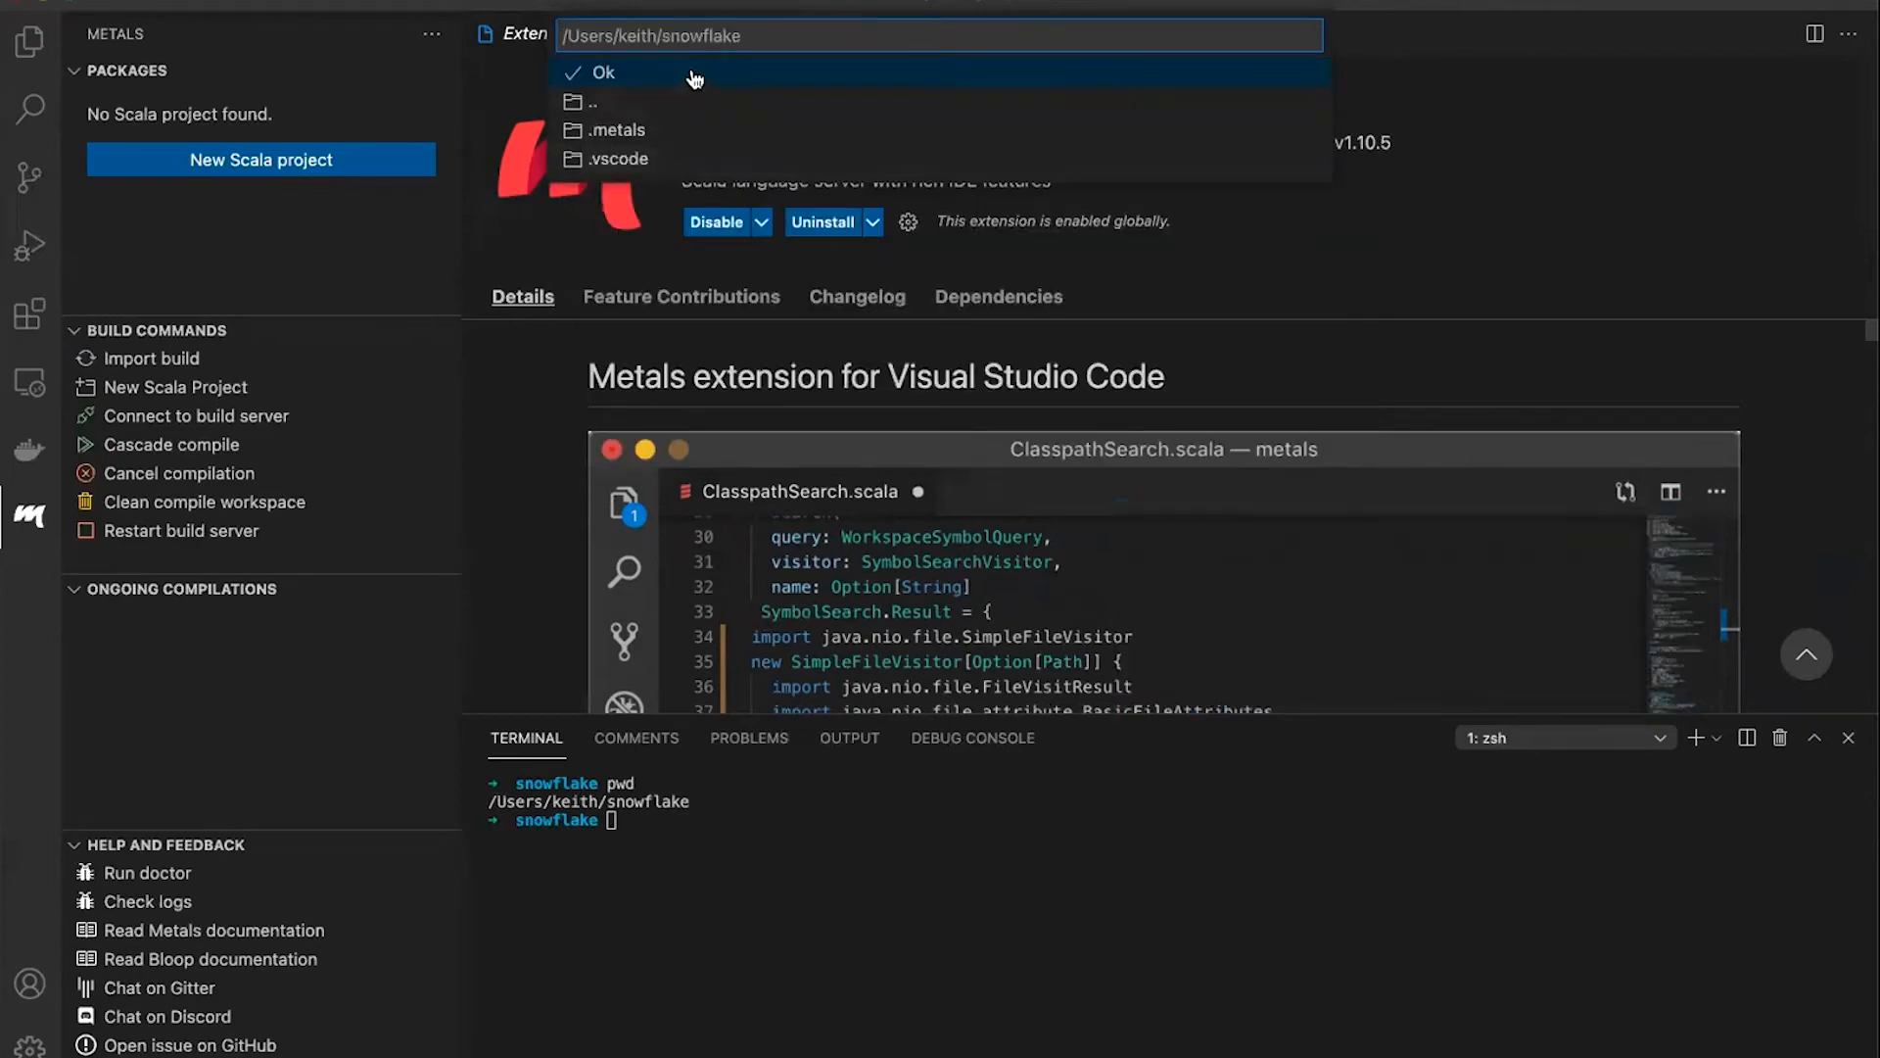
pyautogui.write('hello-wor')
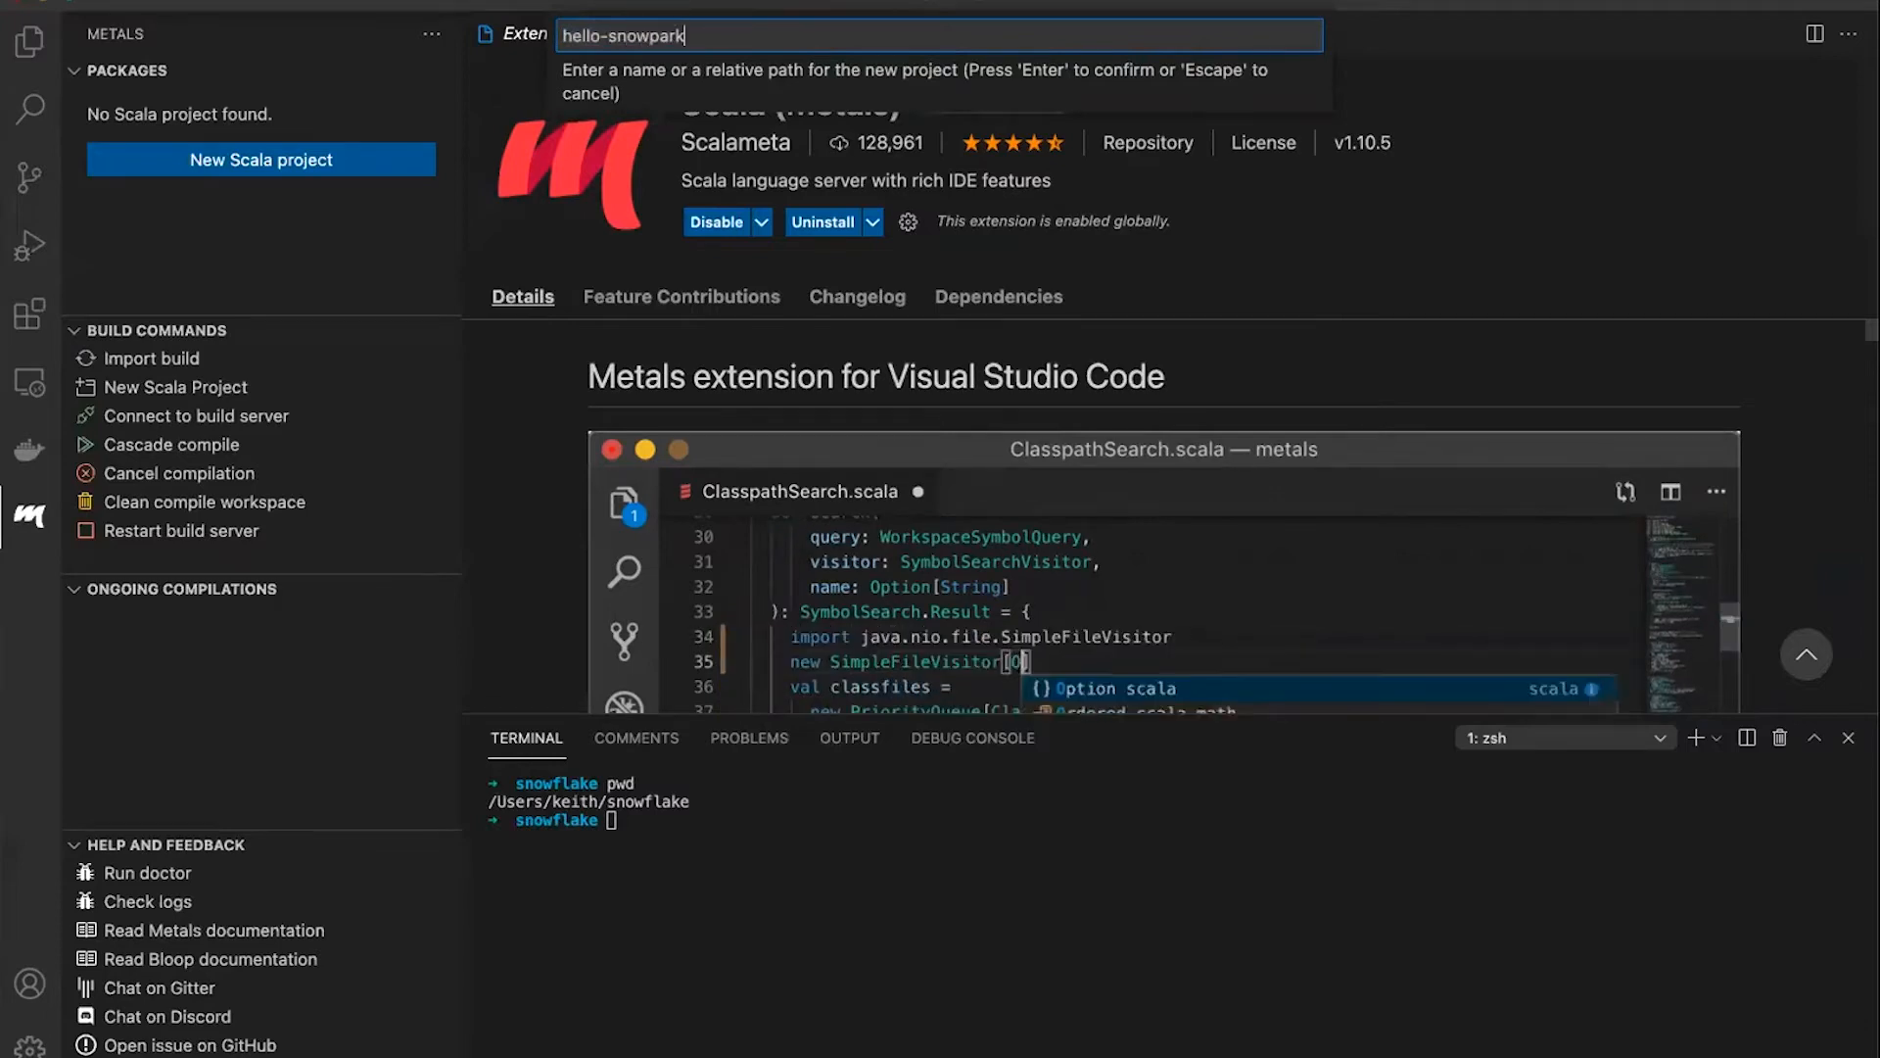
pyautogui.press('Escape')
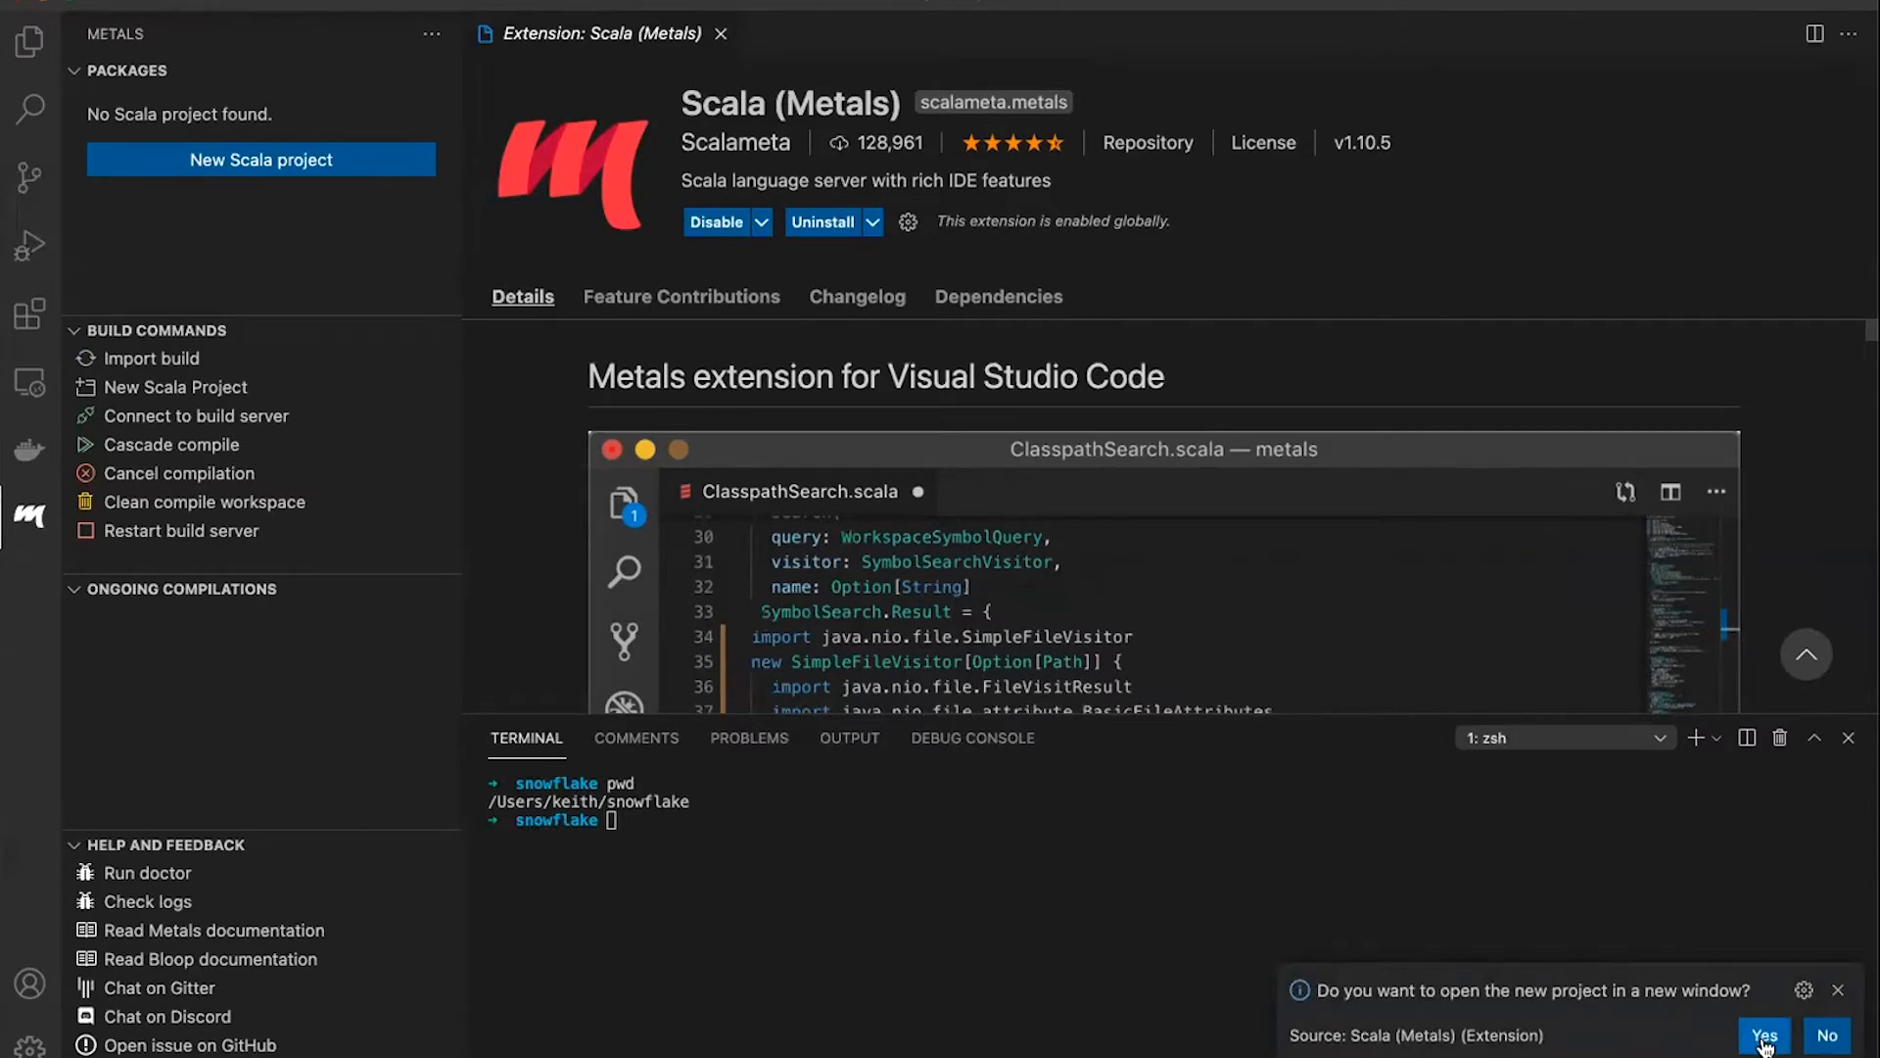
# Open hello-snowpark in a new window and check the working directory with pwd in the terminal
pyautogui.click(1771, 1035)
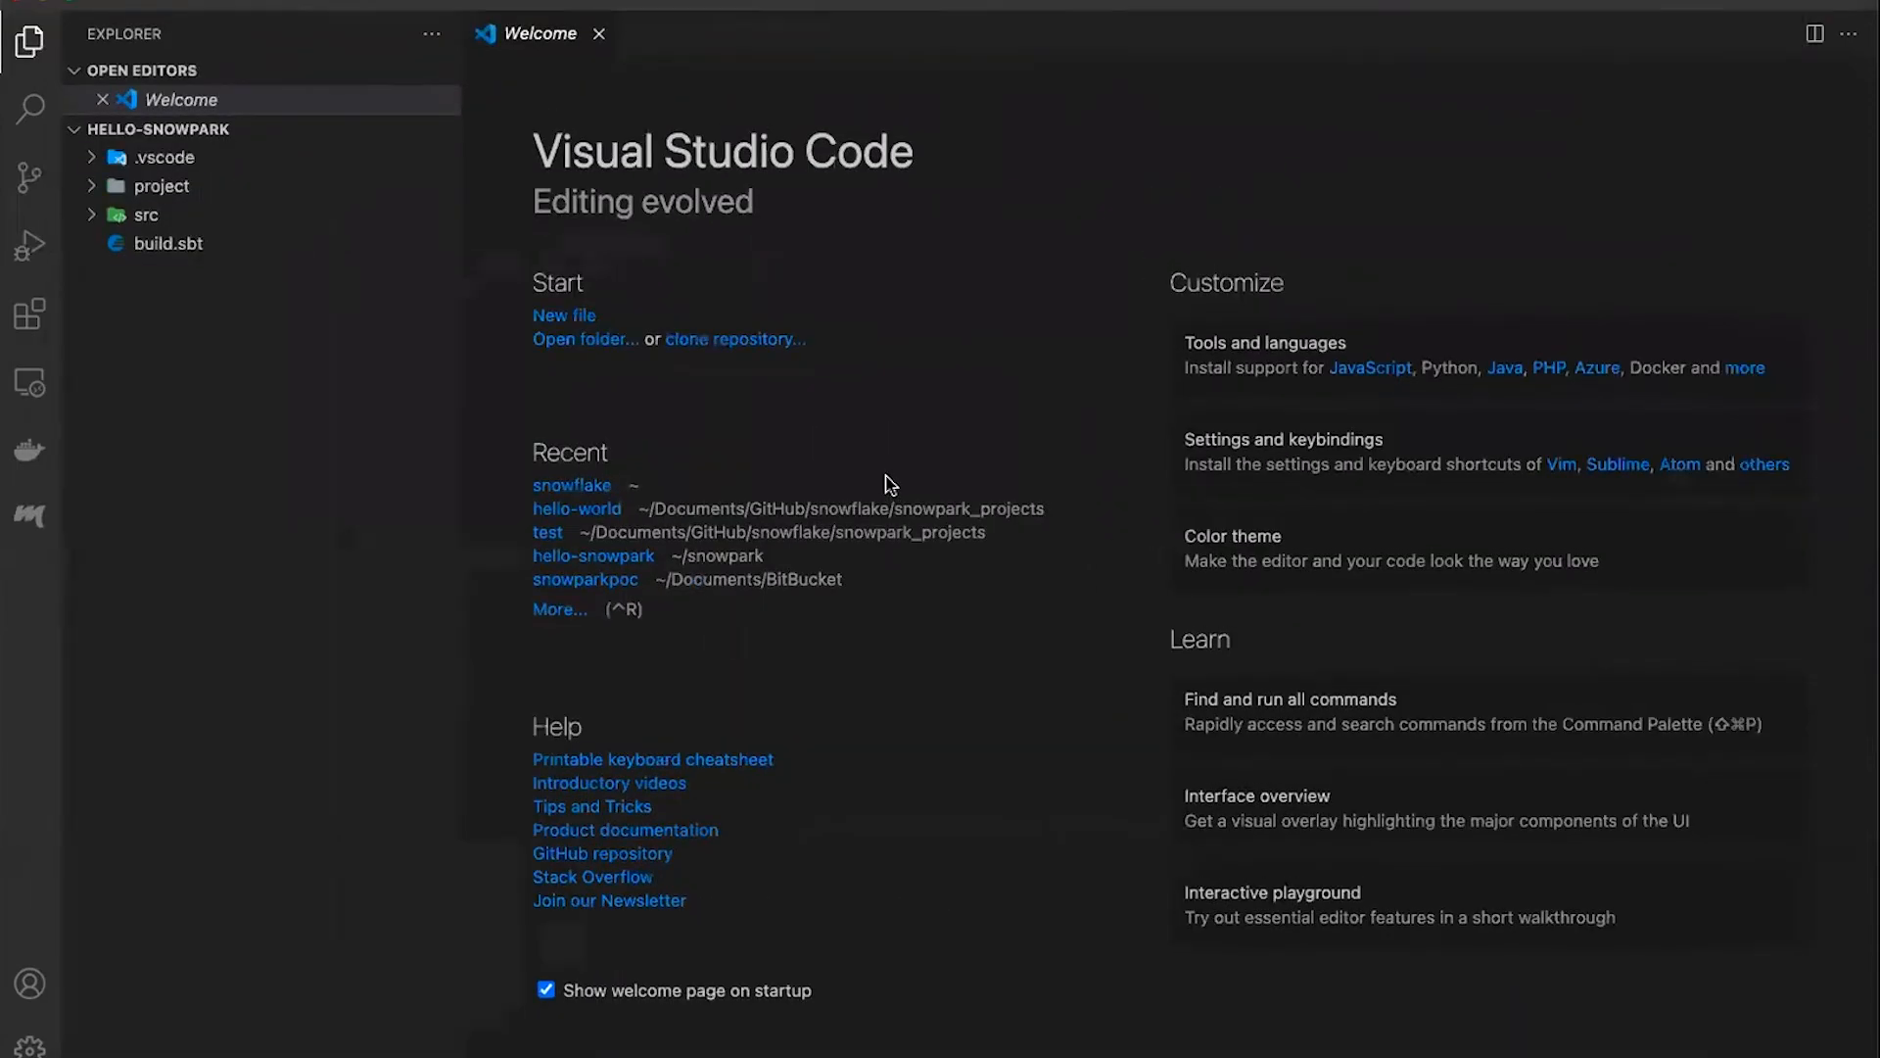
pyautogui.press('Ctrl+`')
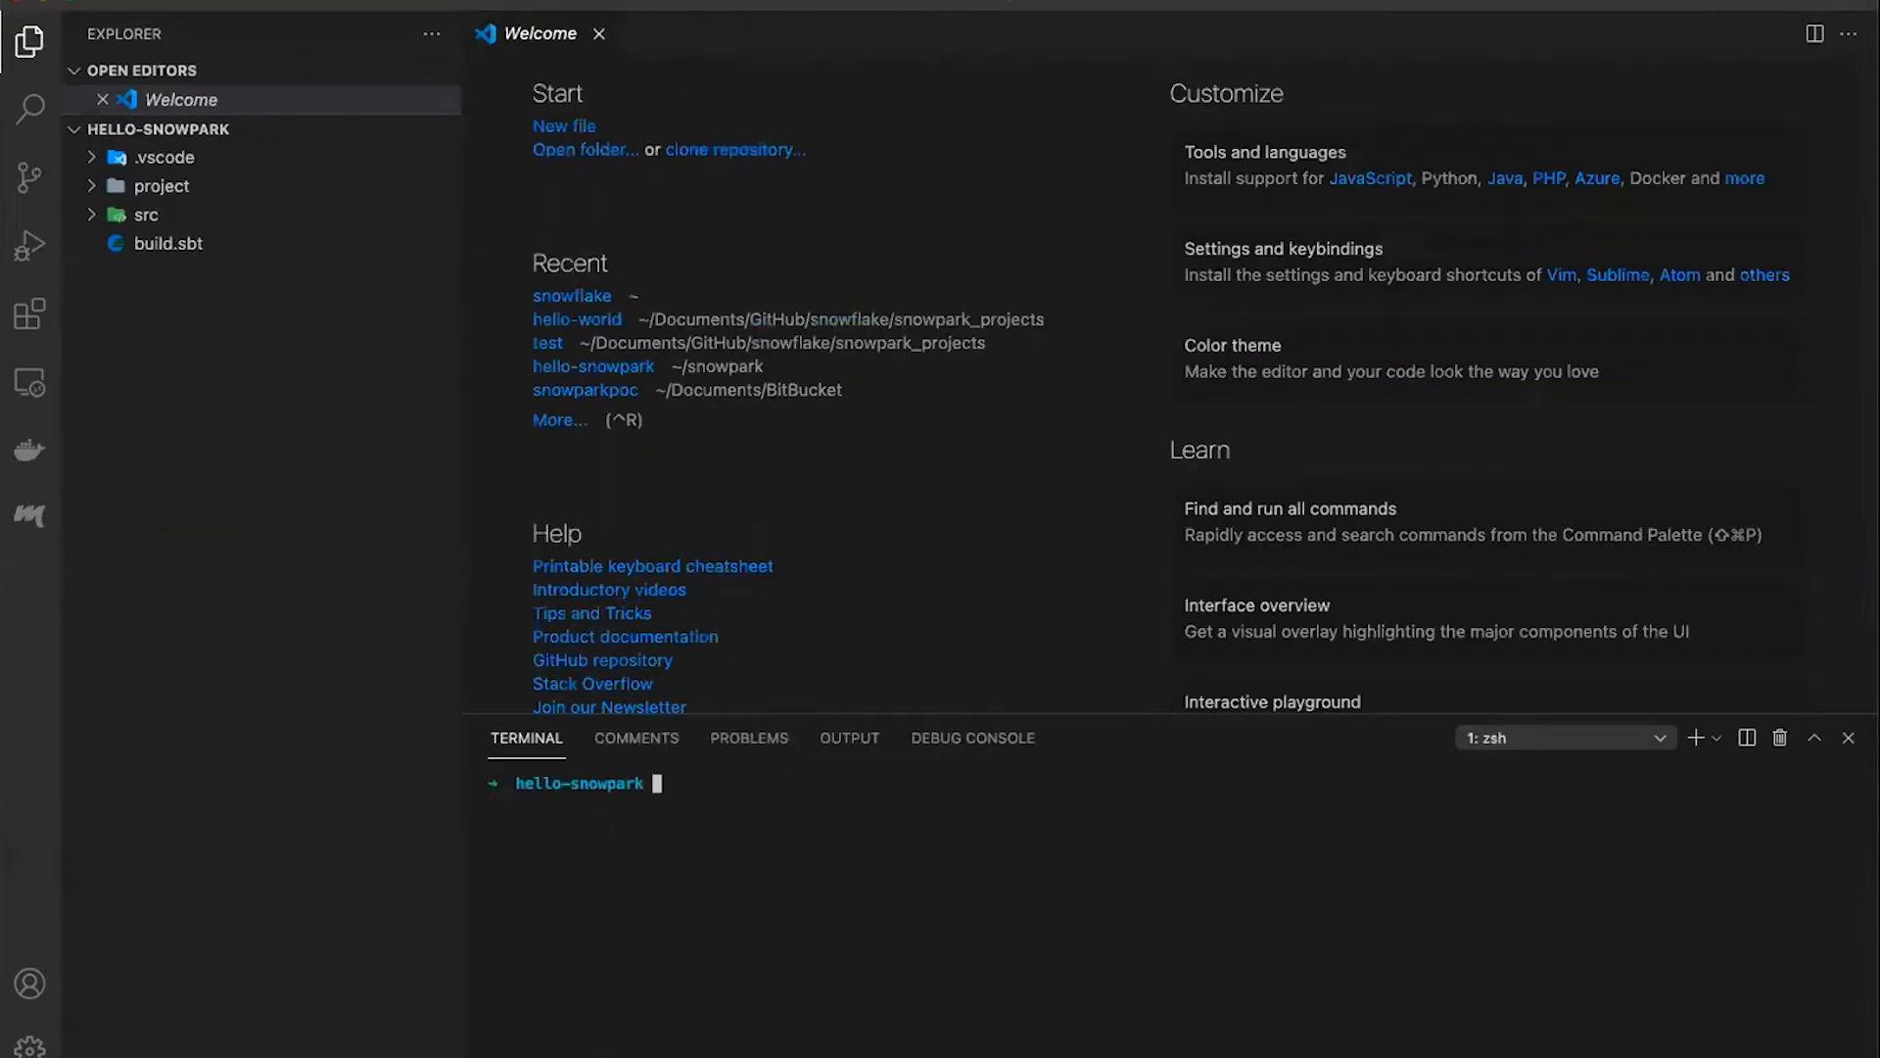
pyautogui.write('pwd')
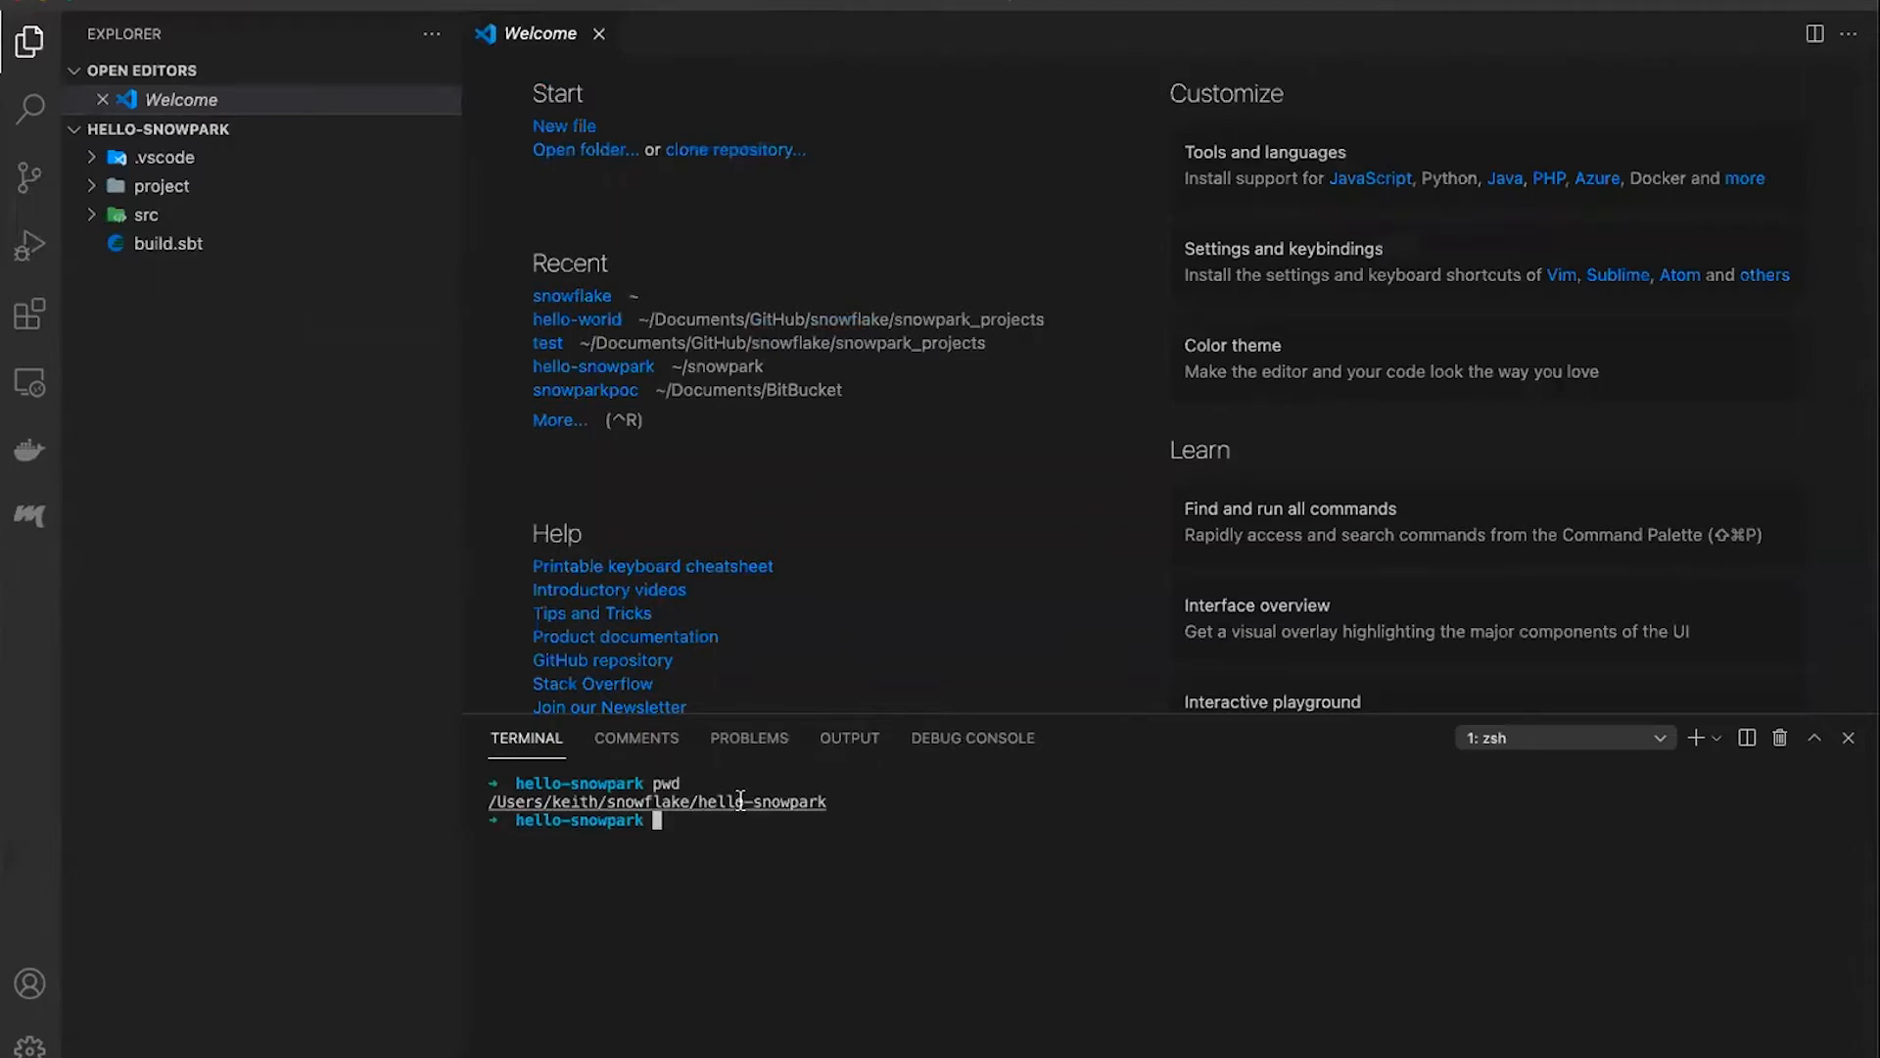
pyautogui.moveTo(720, 697)
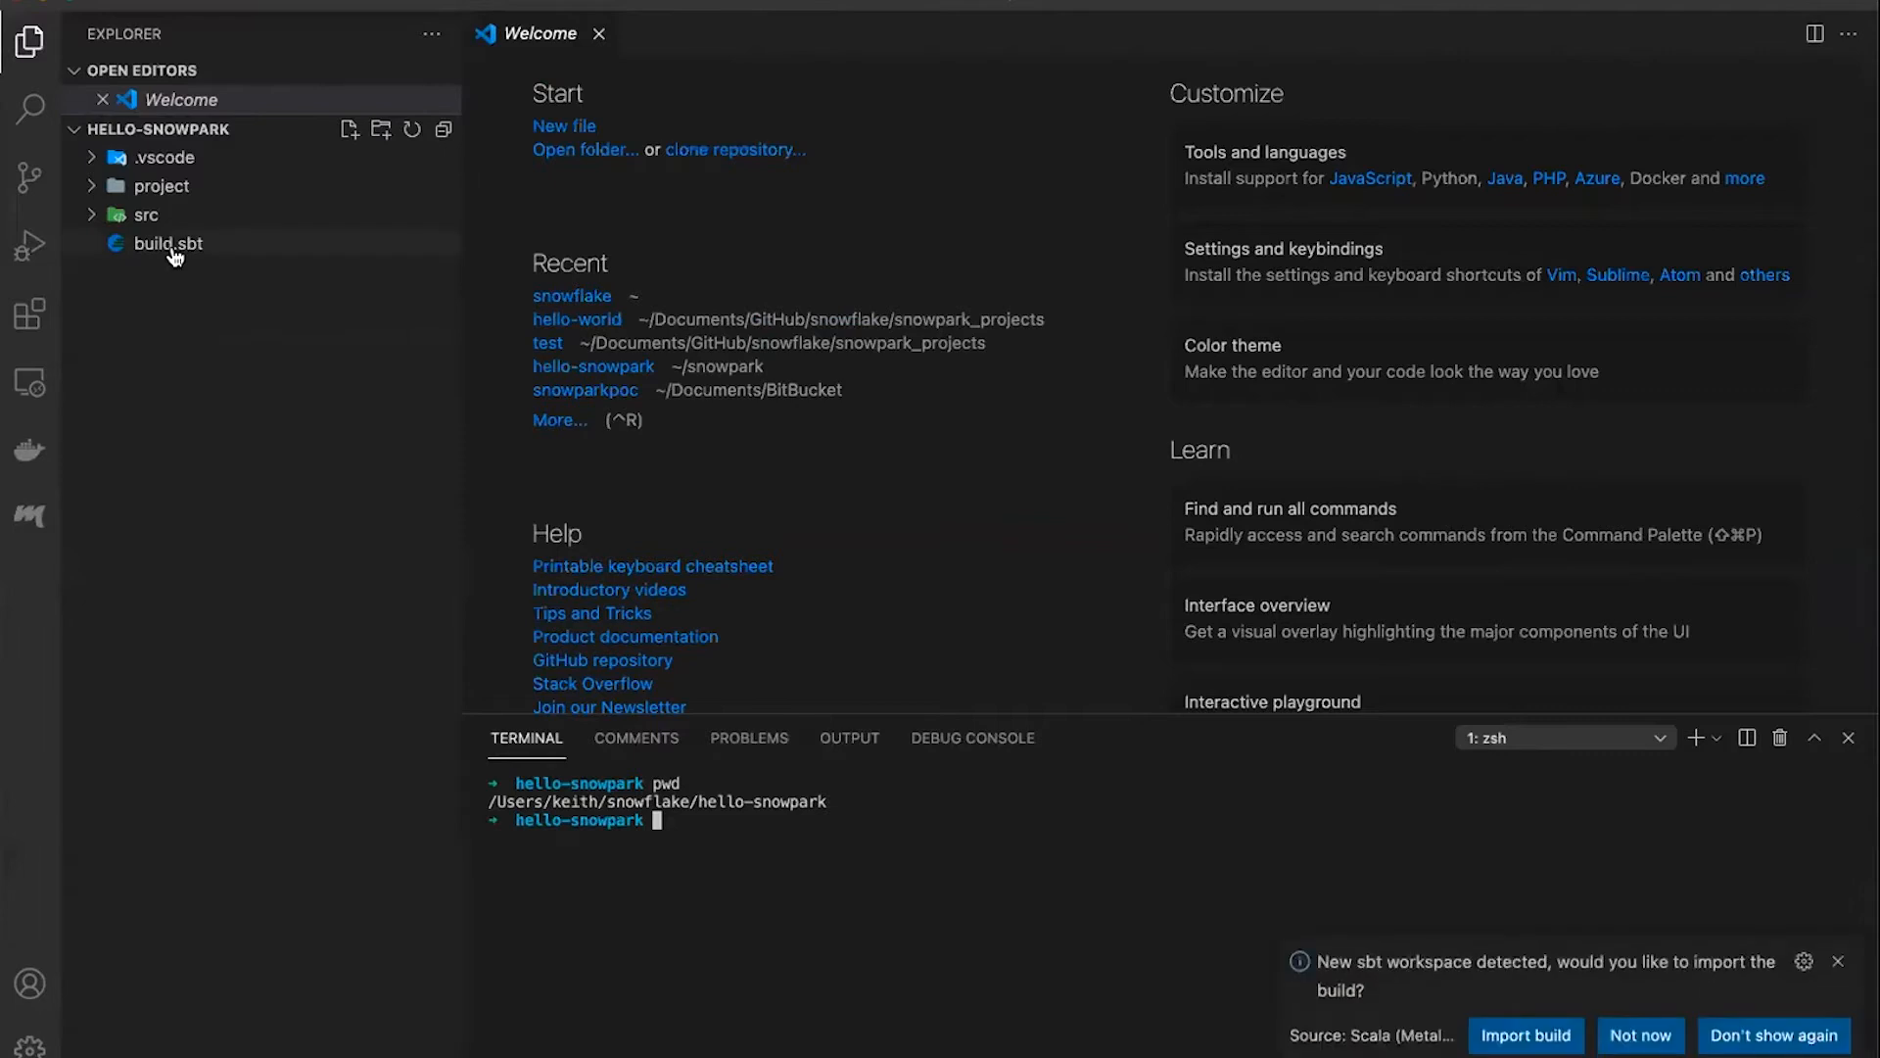
pyautogui.moveTo(177, 257)
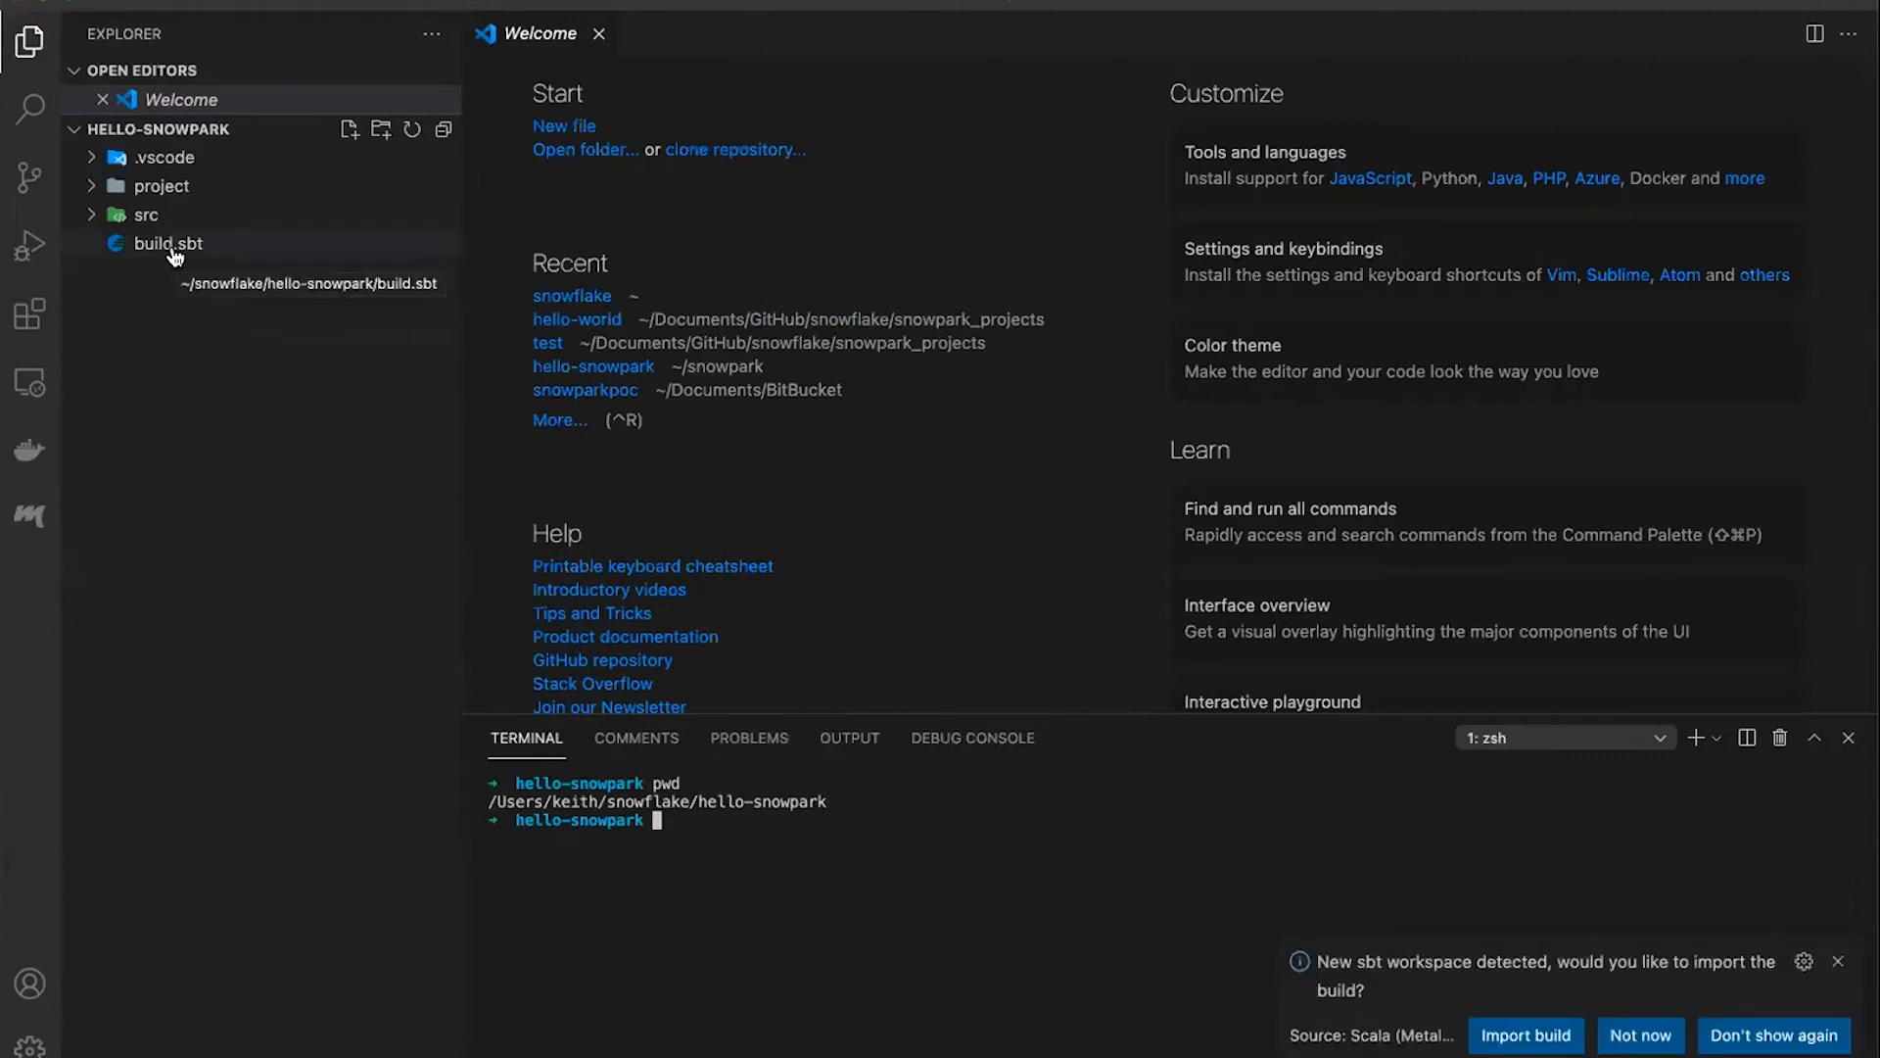
# Set scalaVersion to 2.12.13 in build.sbt and let Metals import the sbt build
pyautogui.doubleClick(169, 242)
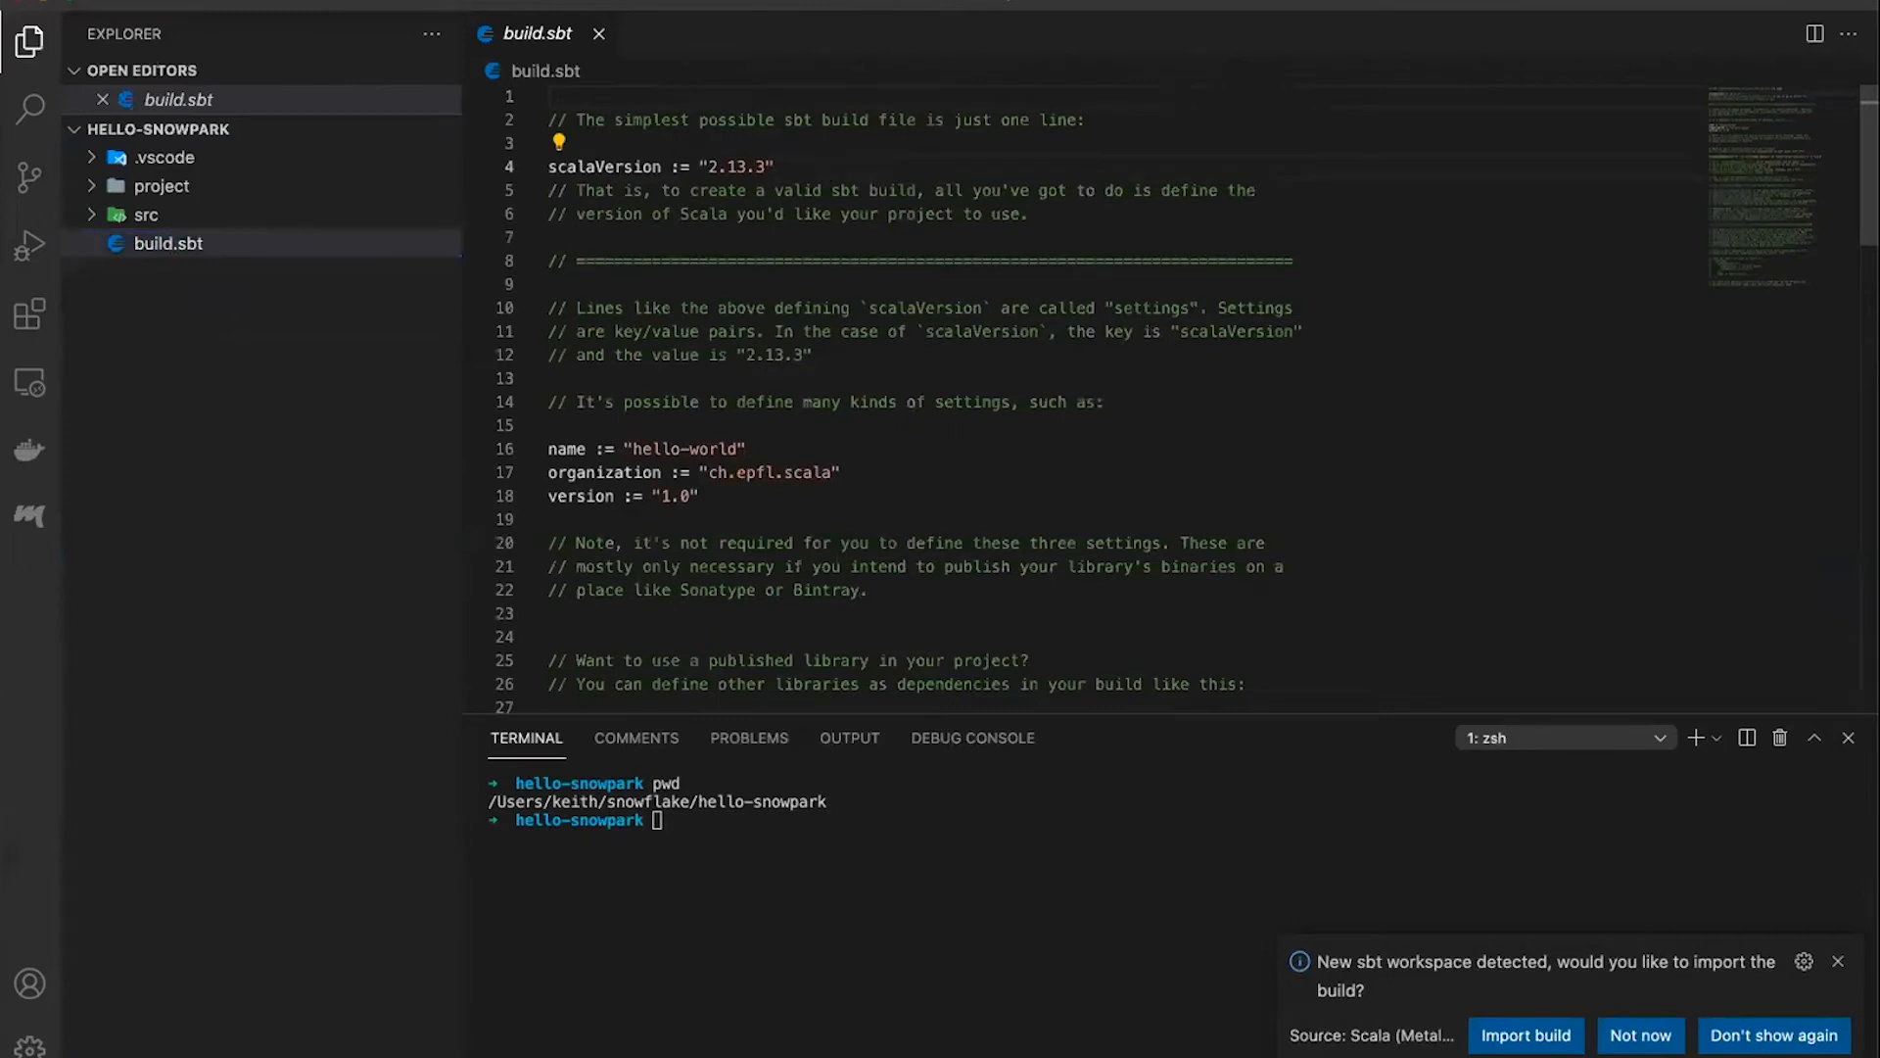
pyautogui.click(752, 166)
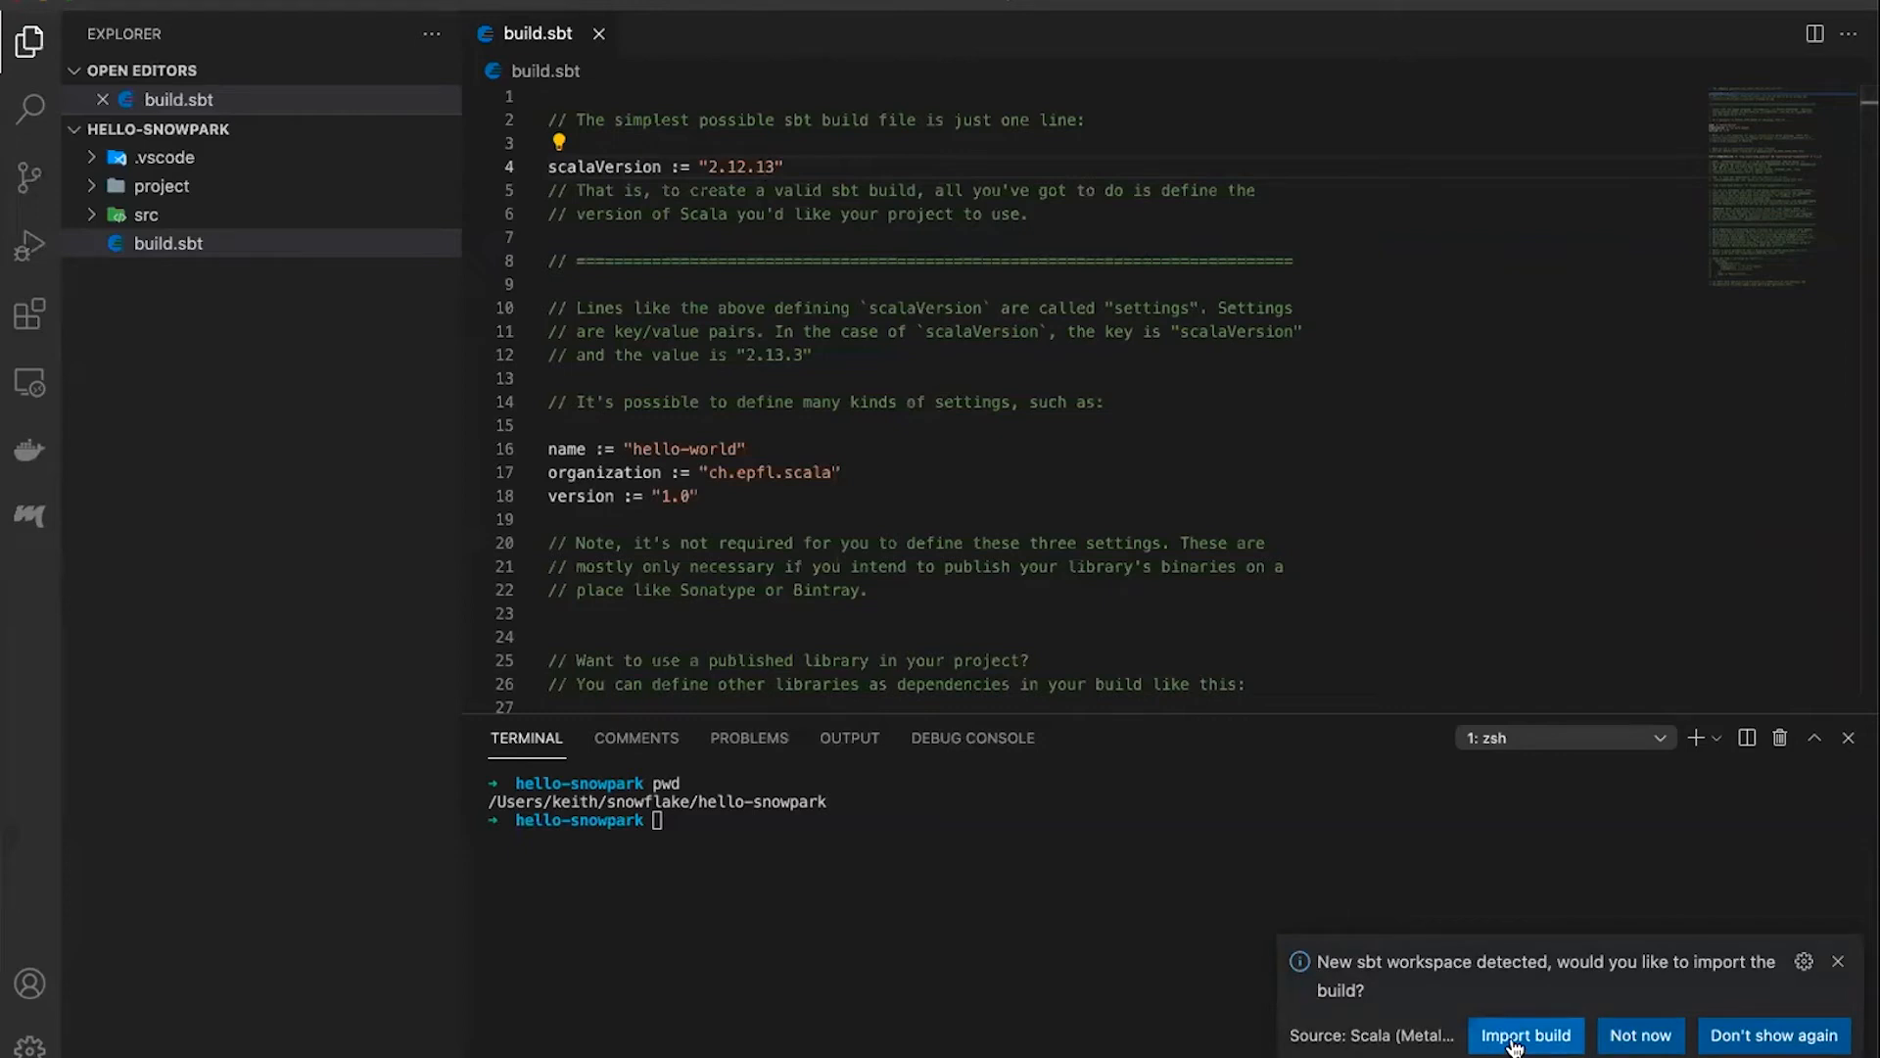
pyautogui.click(1524, 1035)
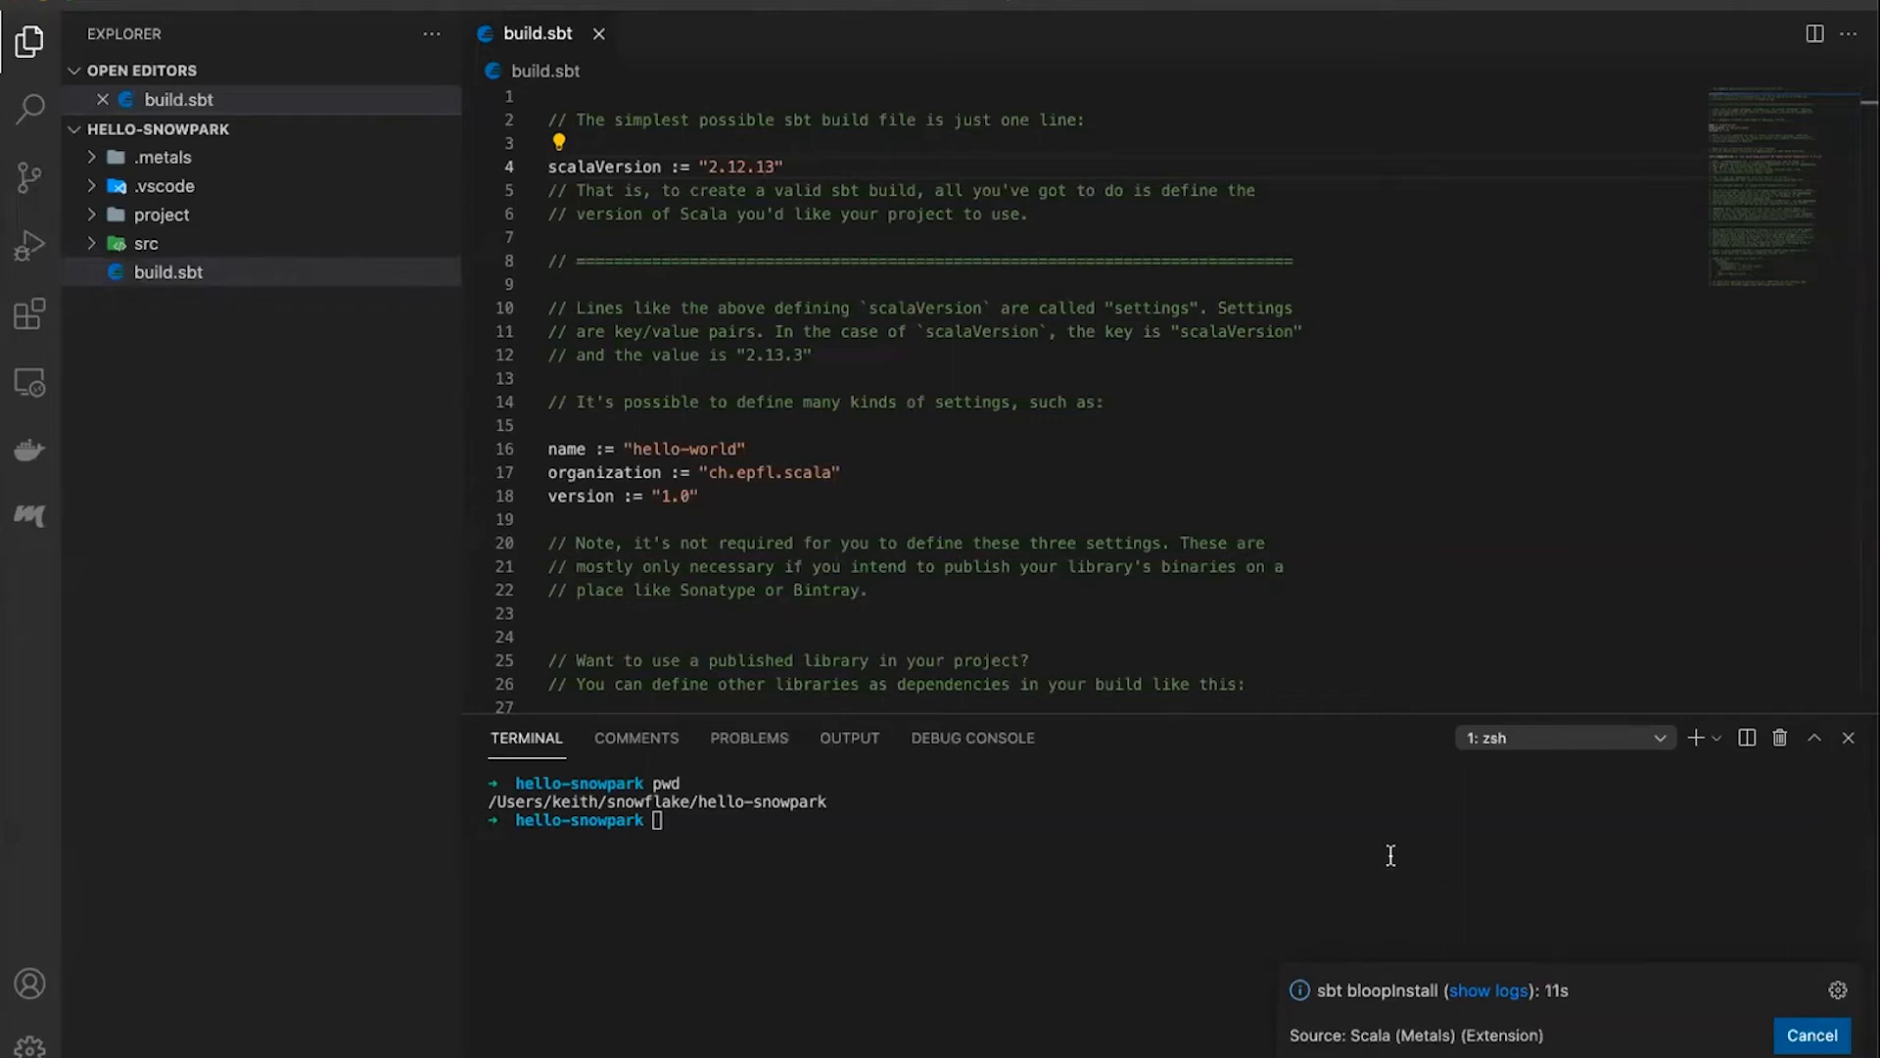
pyautogui.moveTo(745, 194)
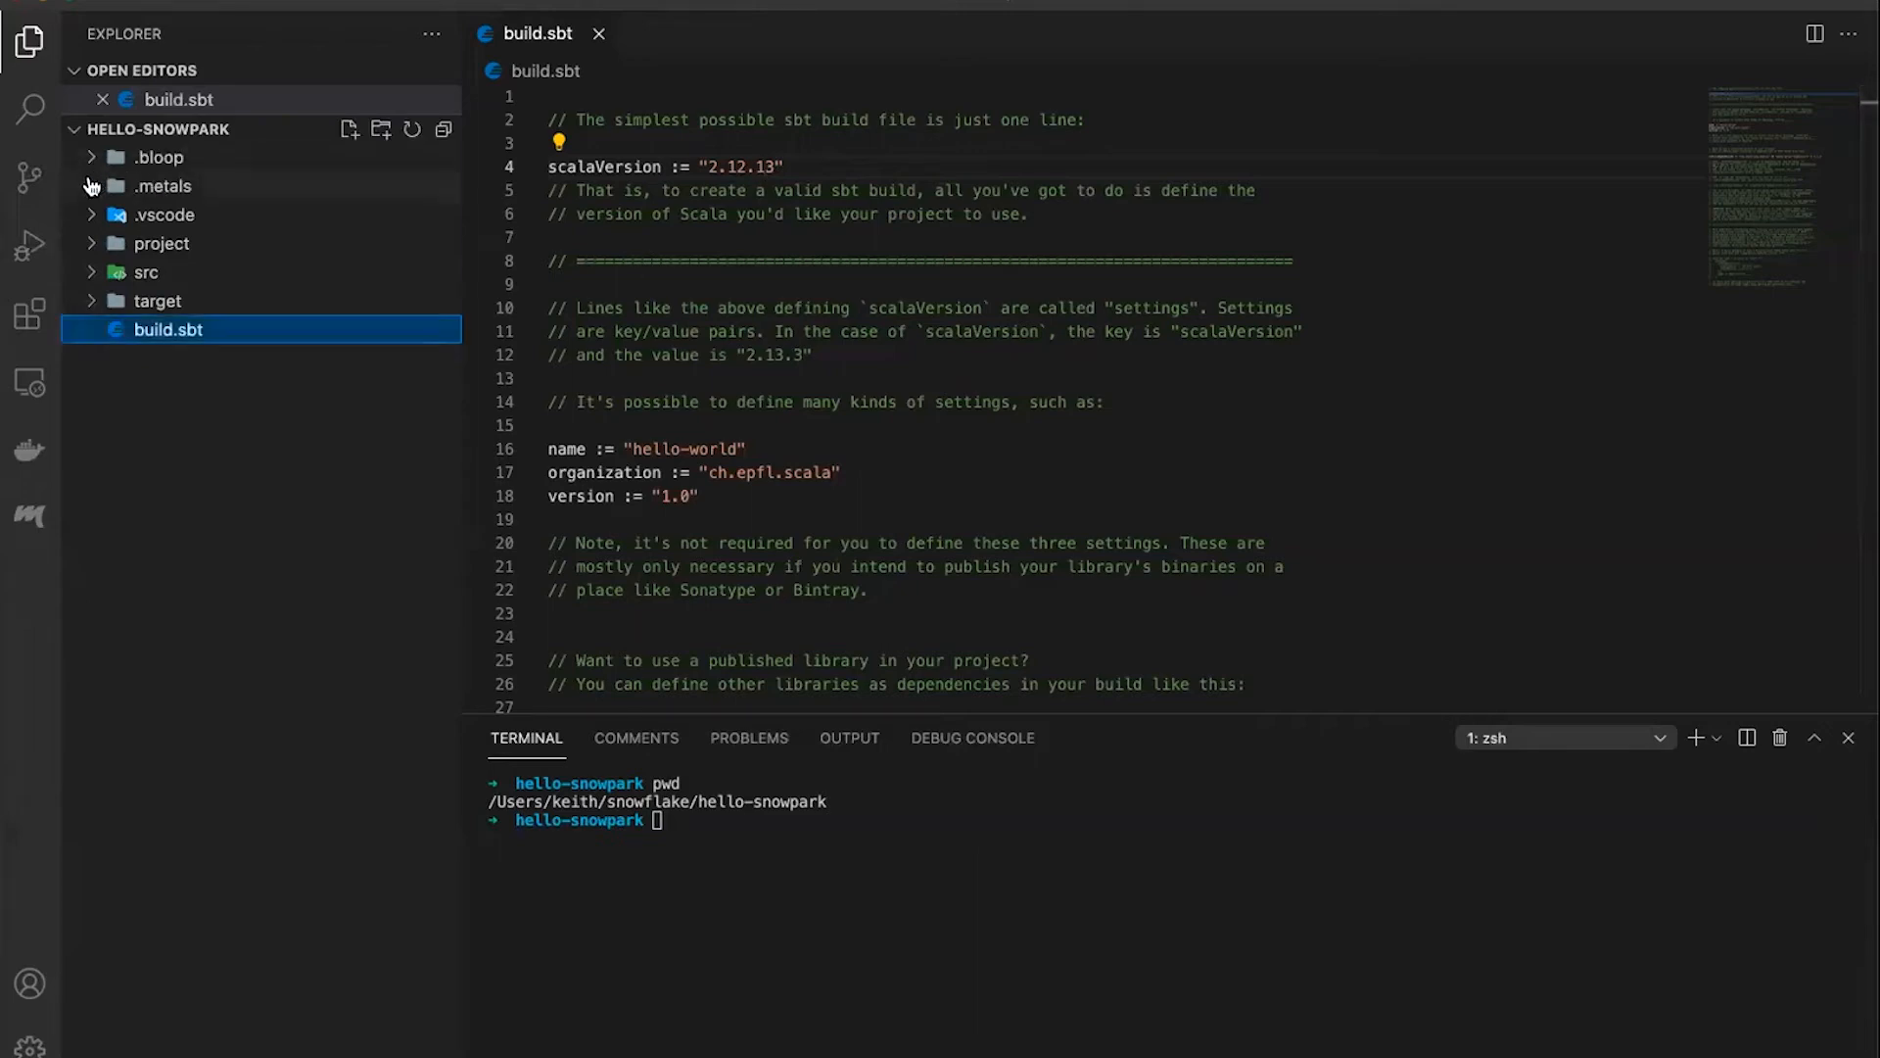
# List the parent snowflake folder and extract snowpark-0.5.0-bundle.tar.gz there with tar -xvf
pyautogui.click(161, 243)
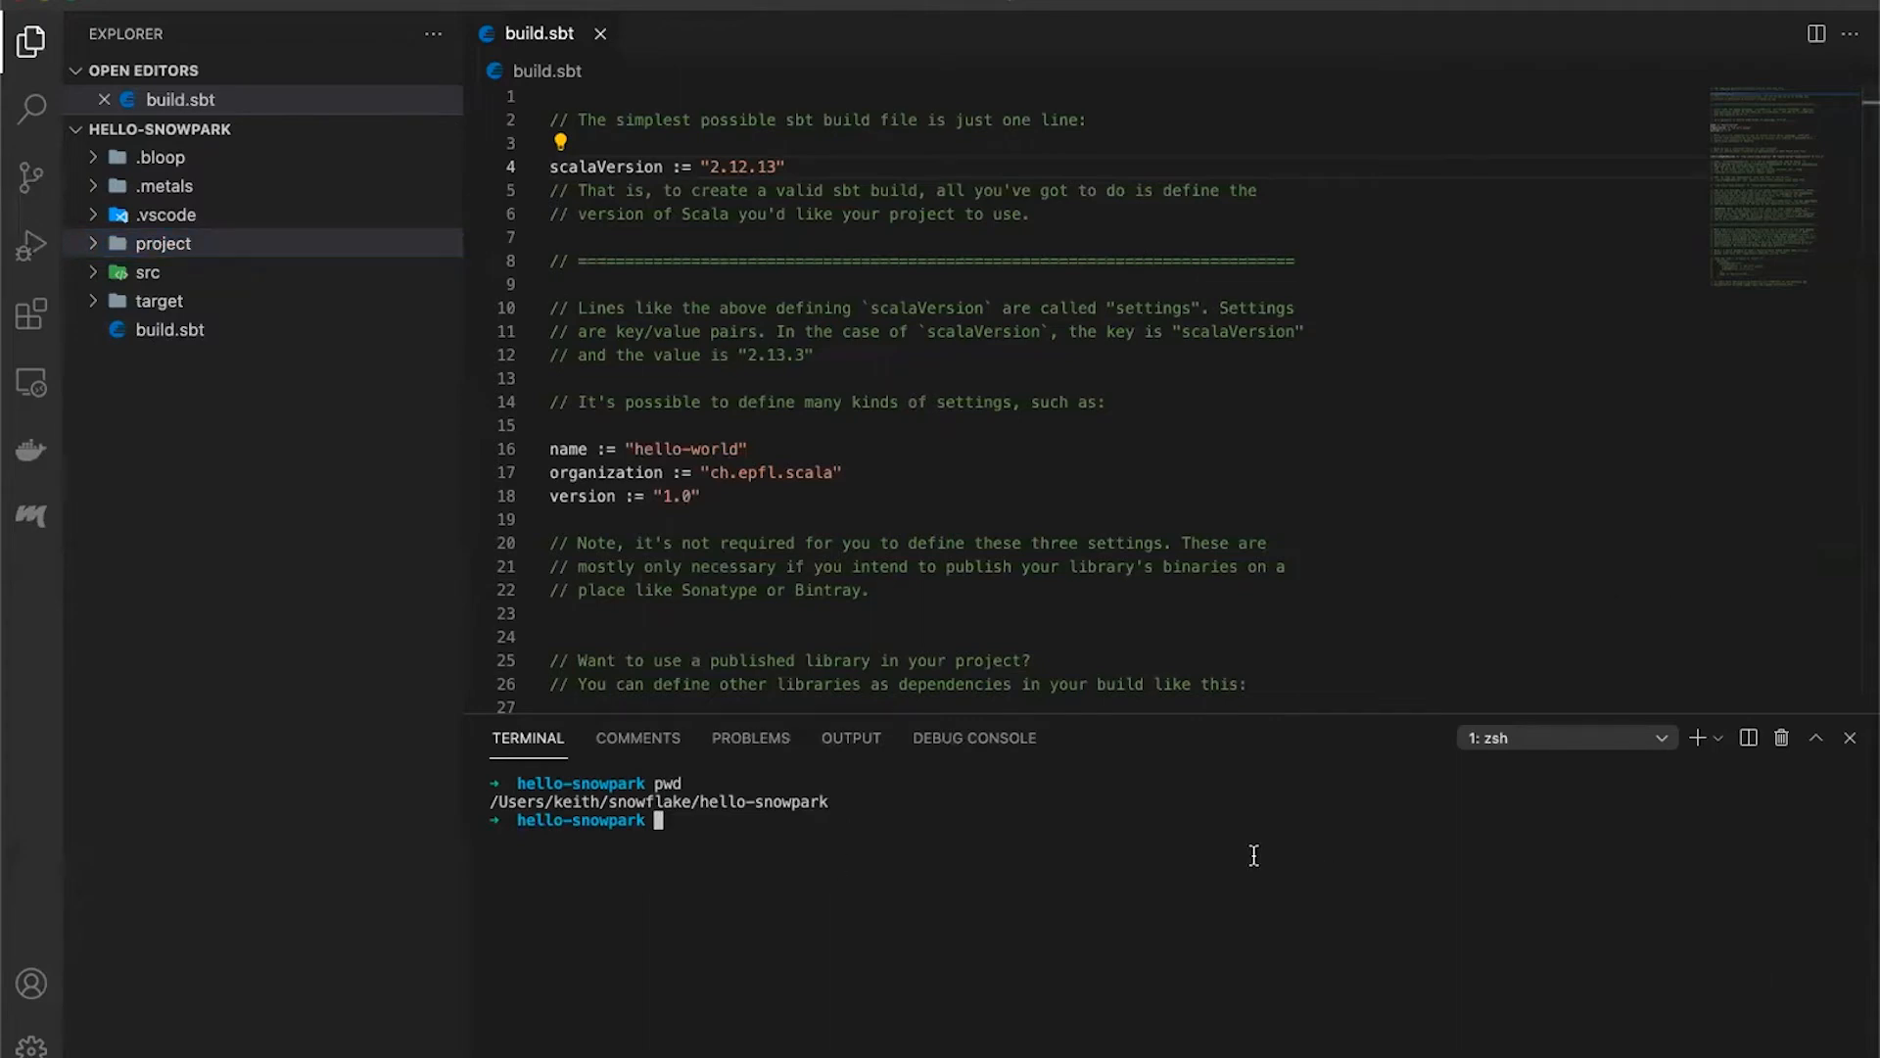
pyautogui.write('ls -lhrt ..')
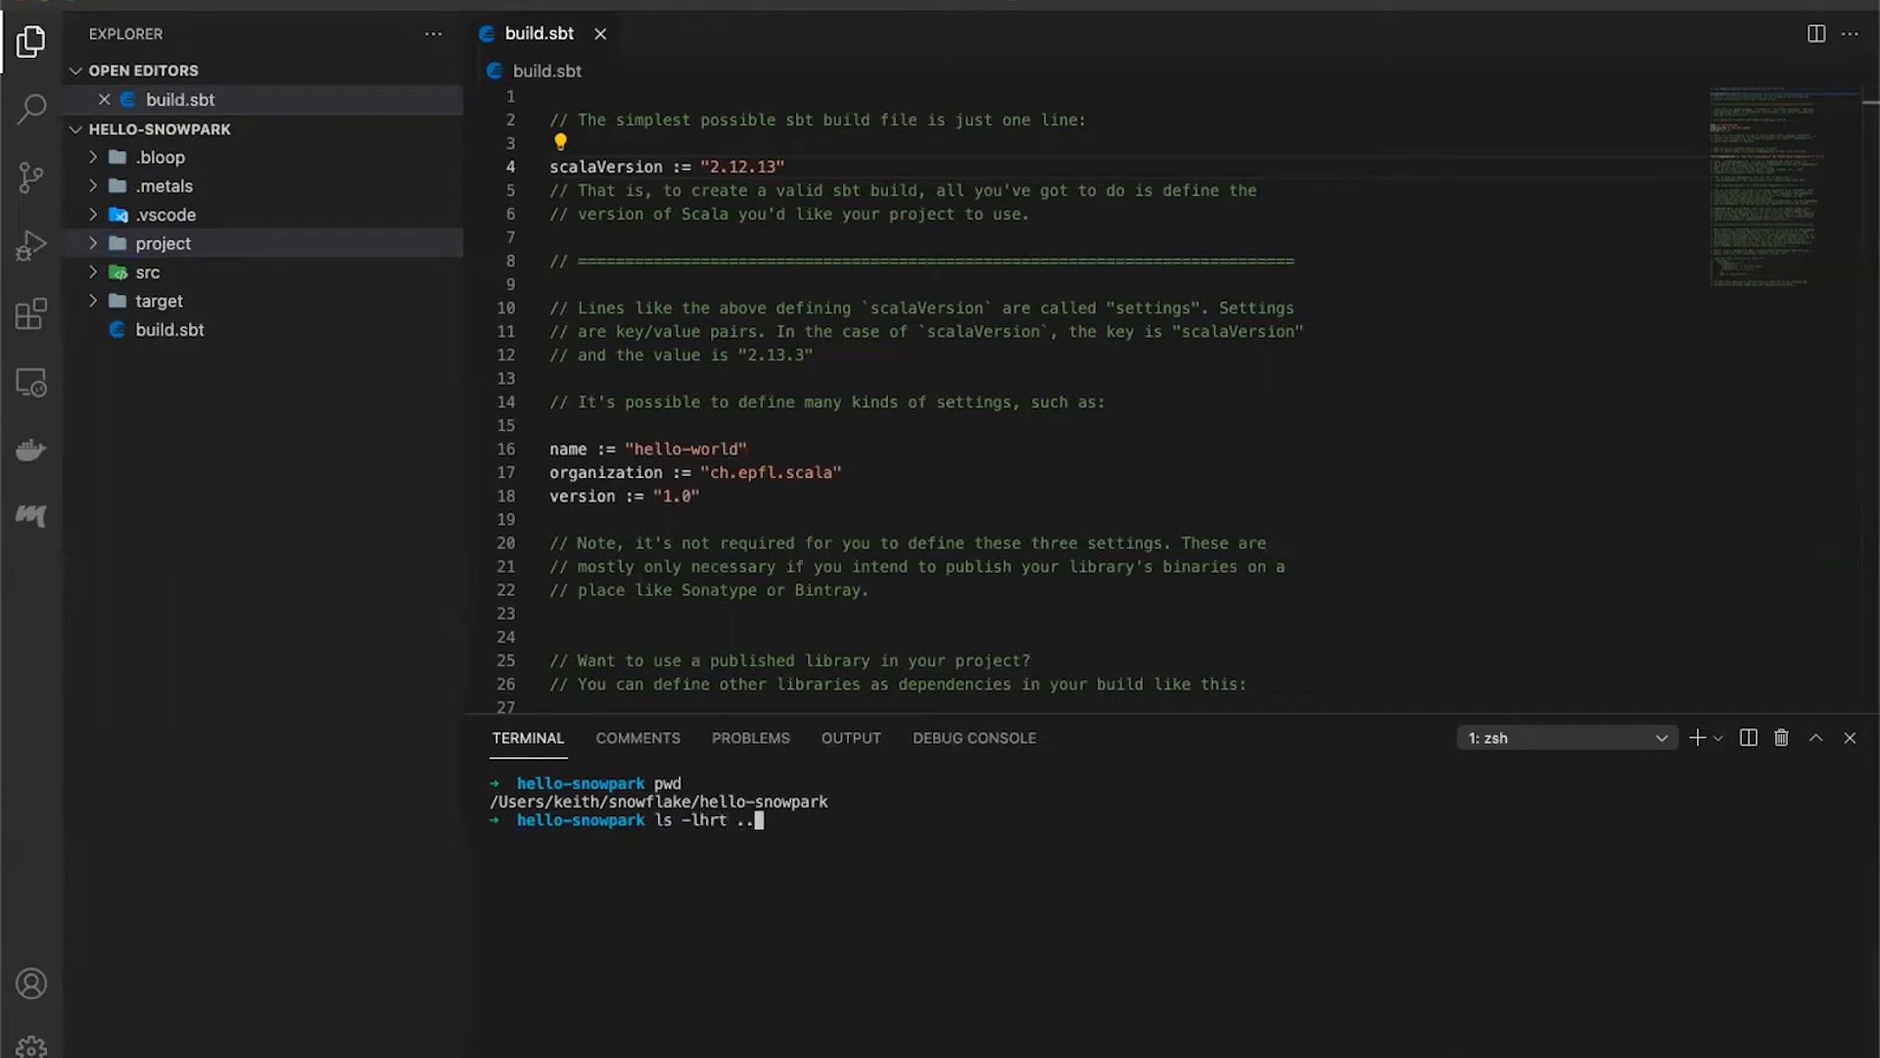
pyautogui.press('Enter')
pyautogui.write('cd ..')
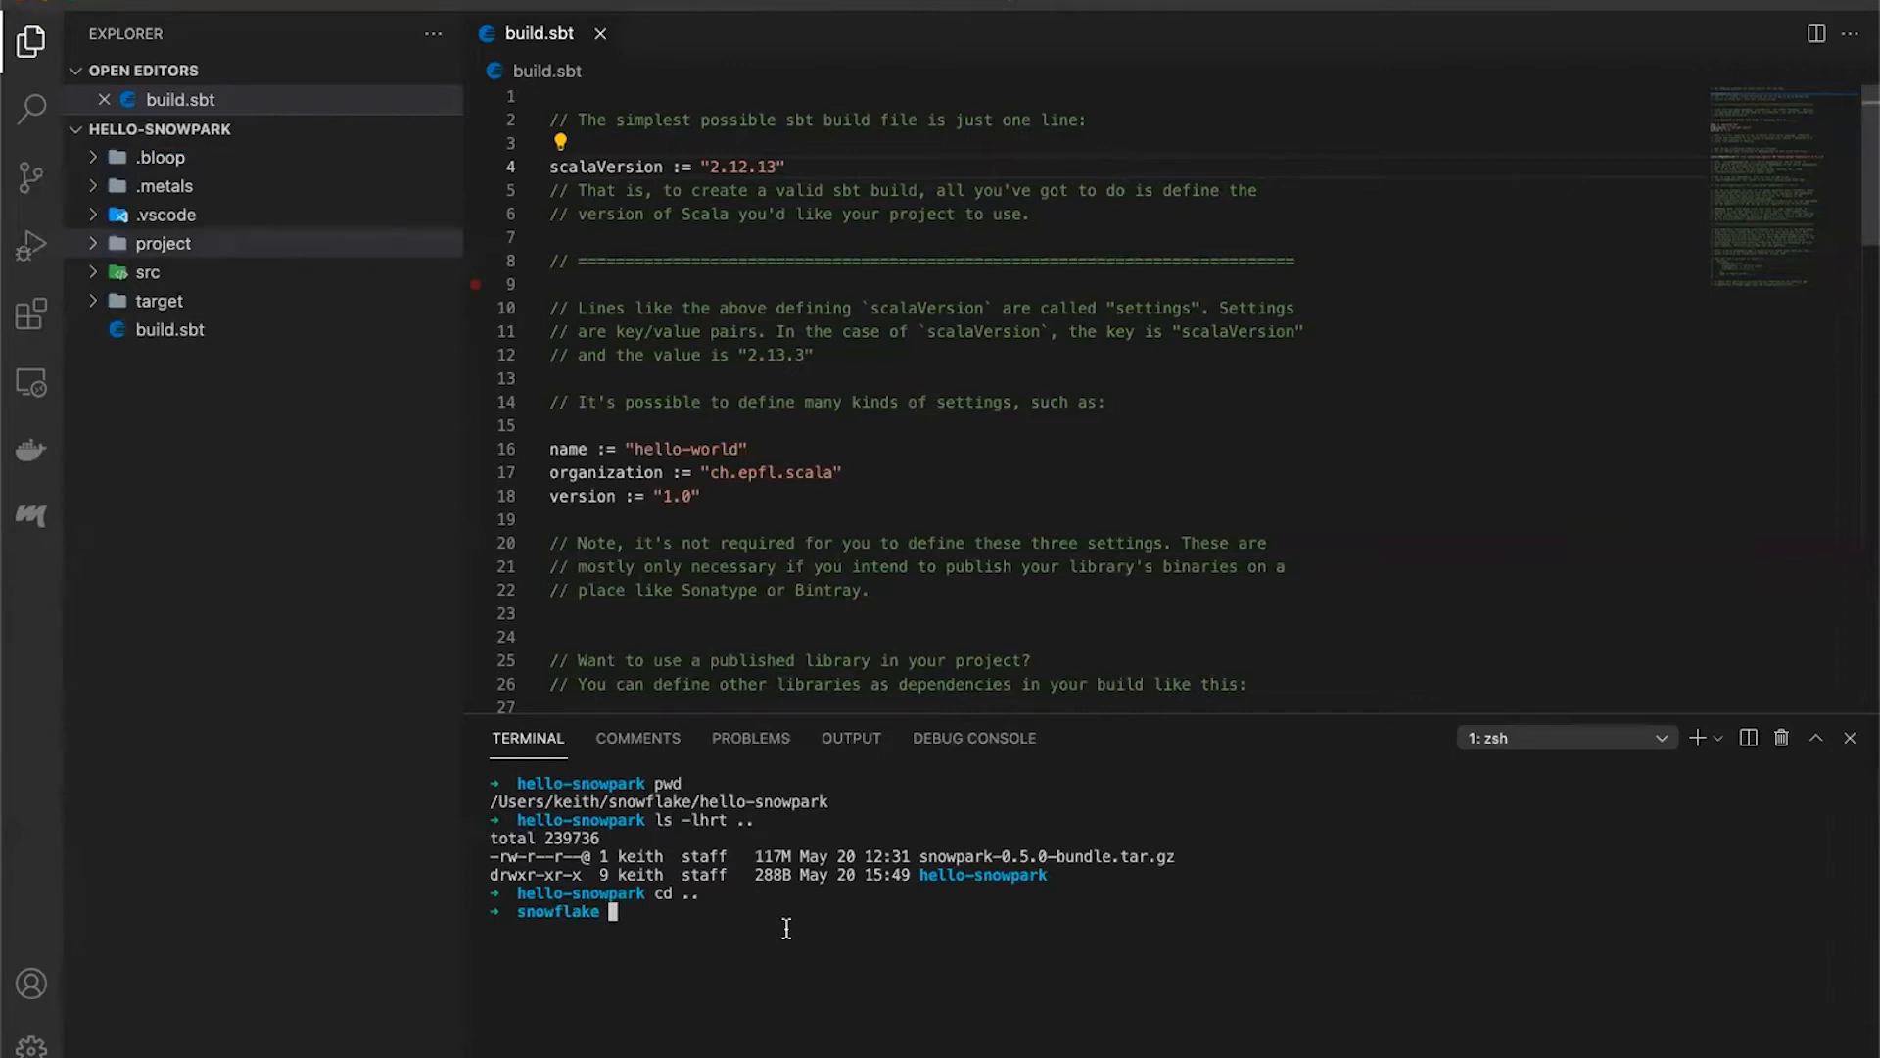
pyautogui.write('tar -xvf')
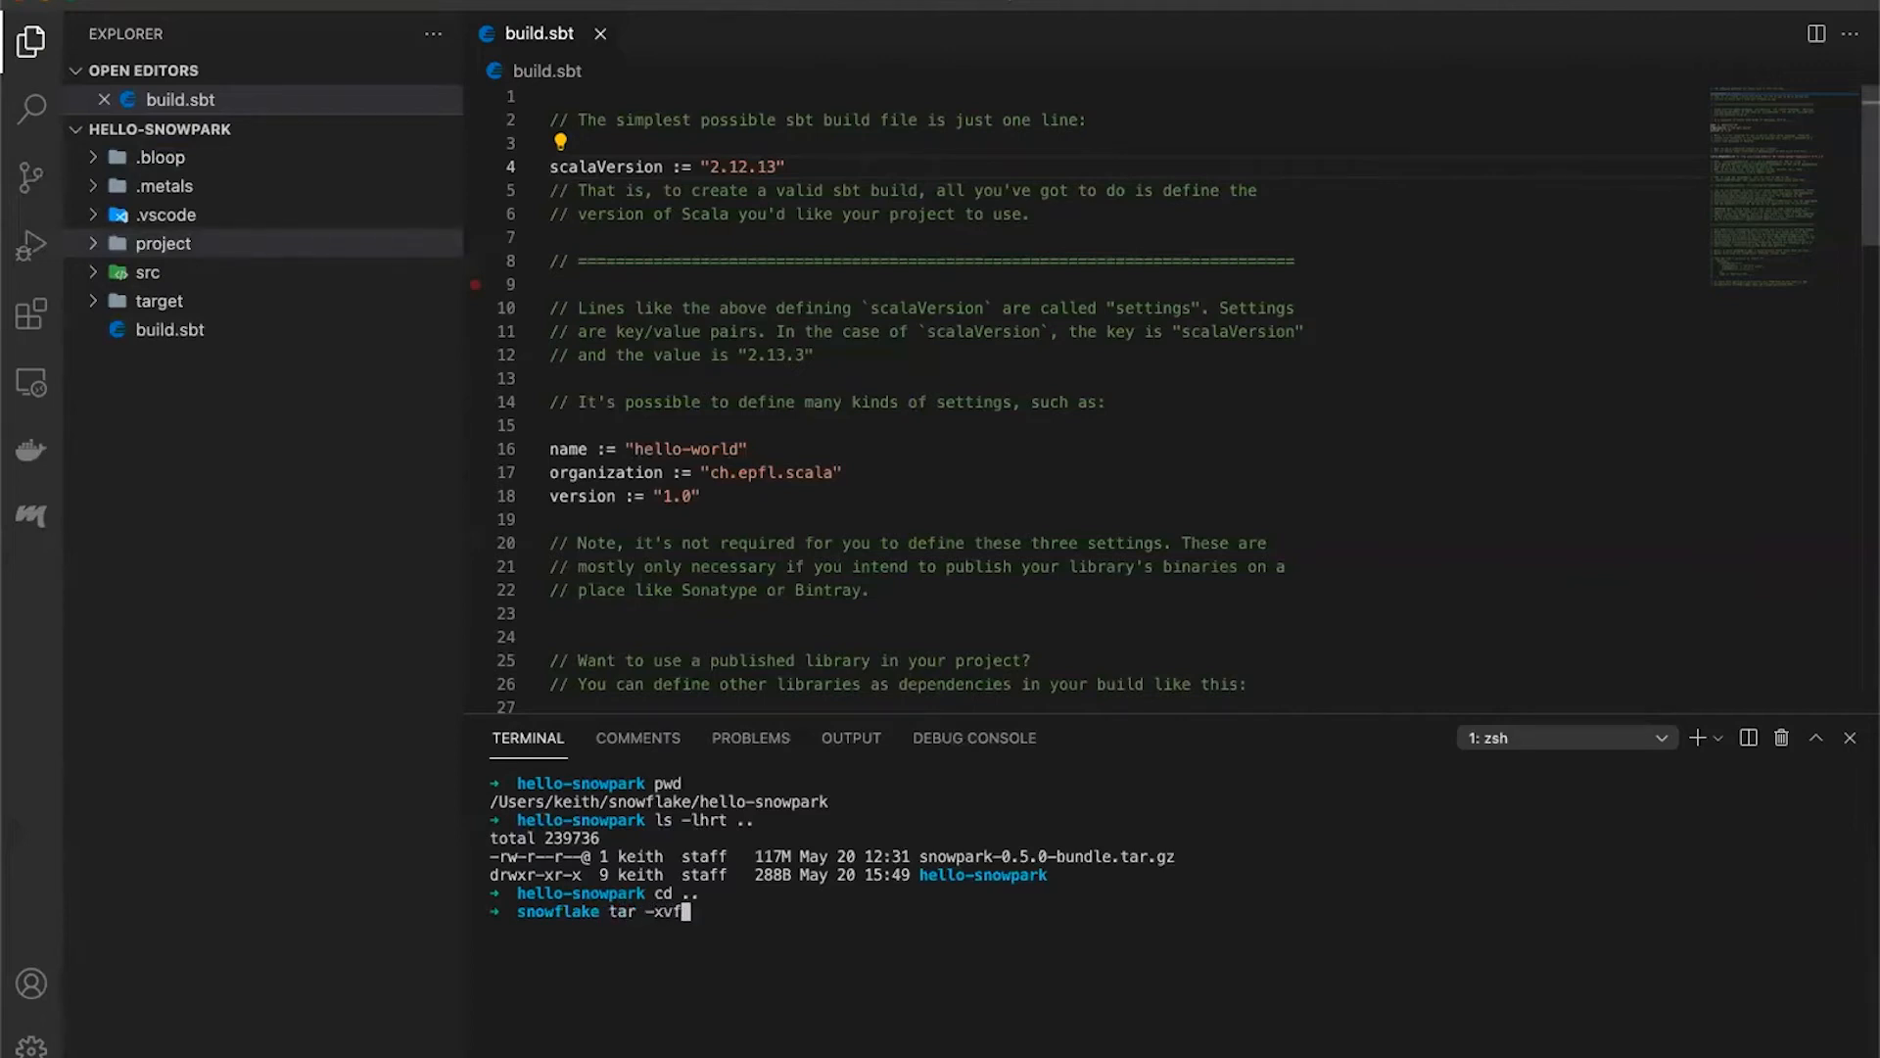
pyautogui.write('snowpark-0.5.0-bundle.tar.gz')
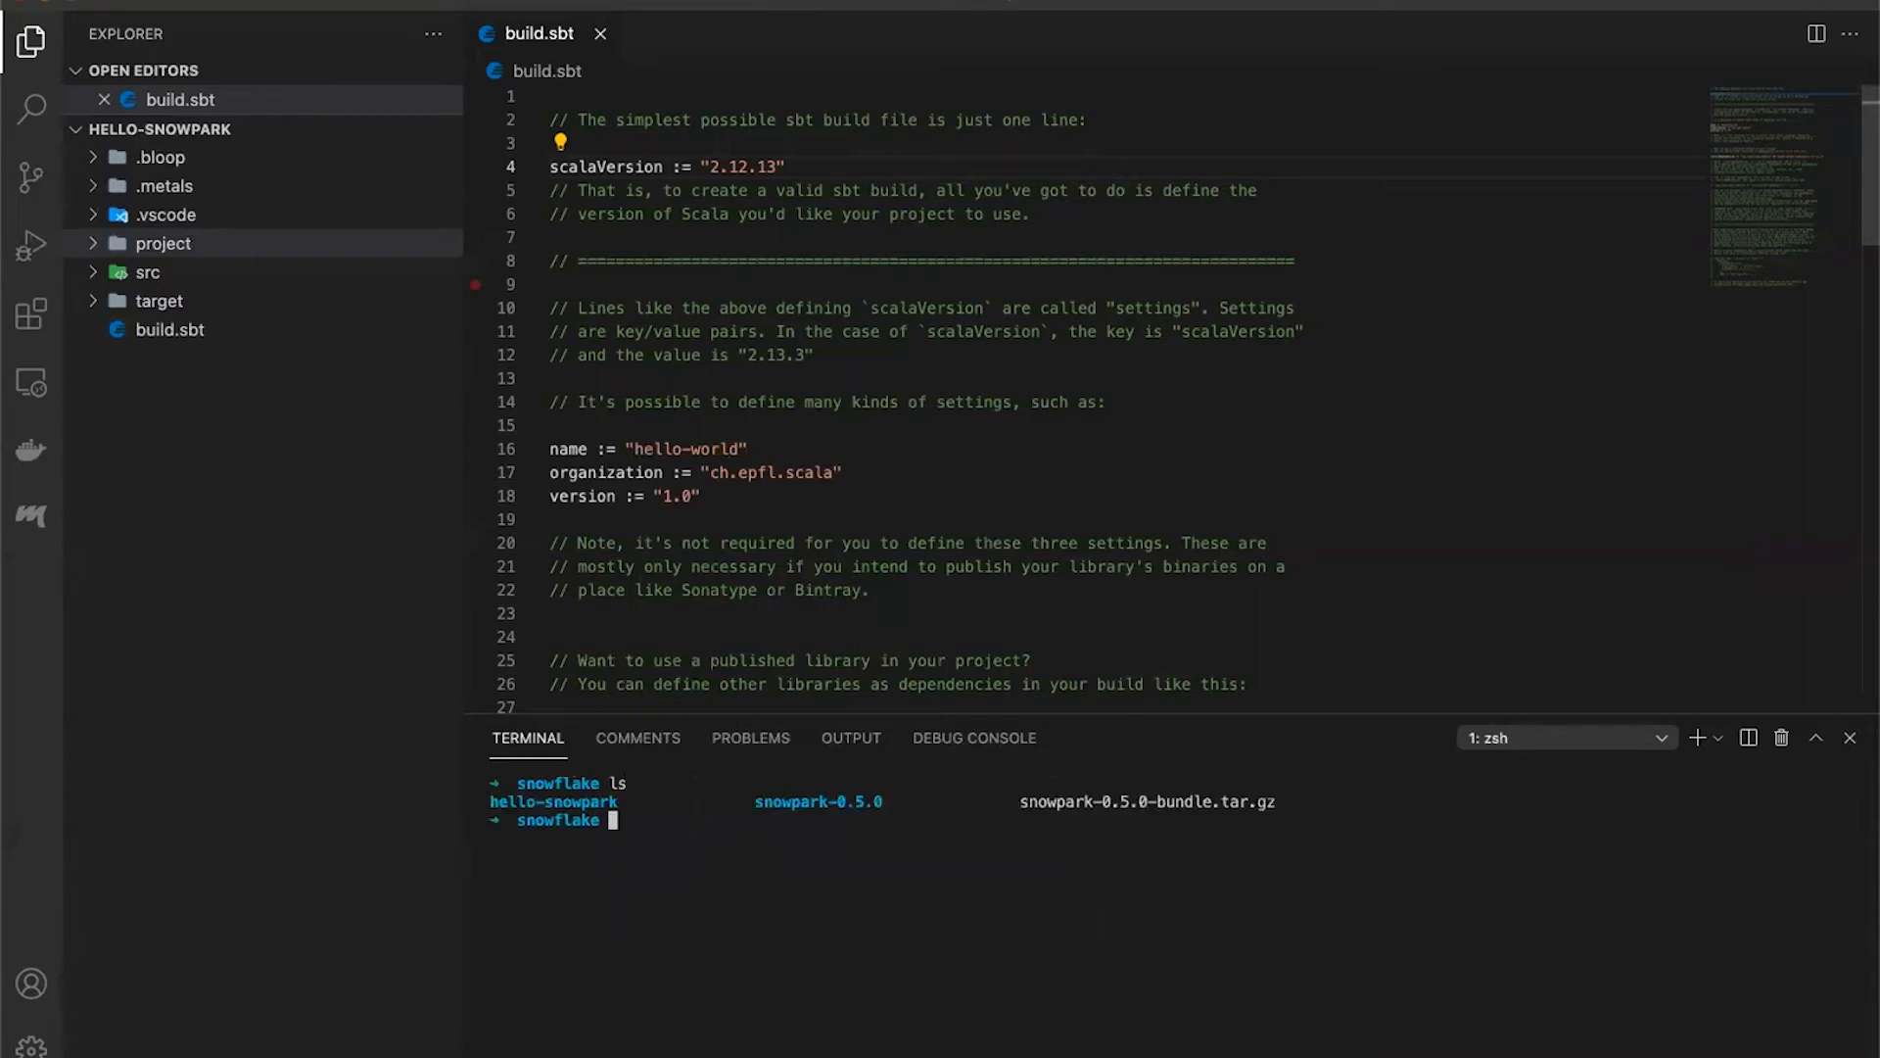
# Inspect the extracted snowpark-0.5.0 folder and copy its lib folder into hello-snowpark
pyautogui.write('cd snowpark-0.5.0')
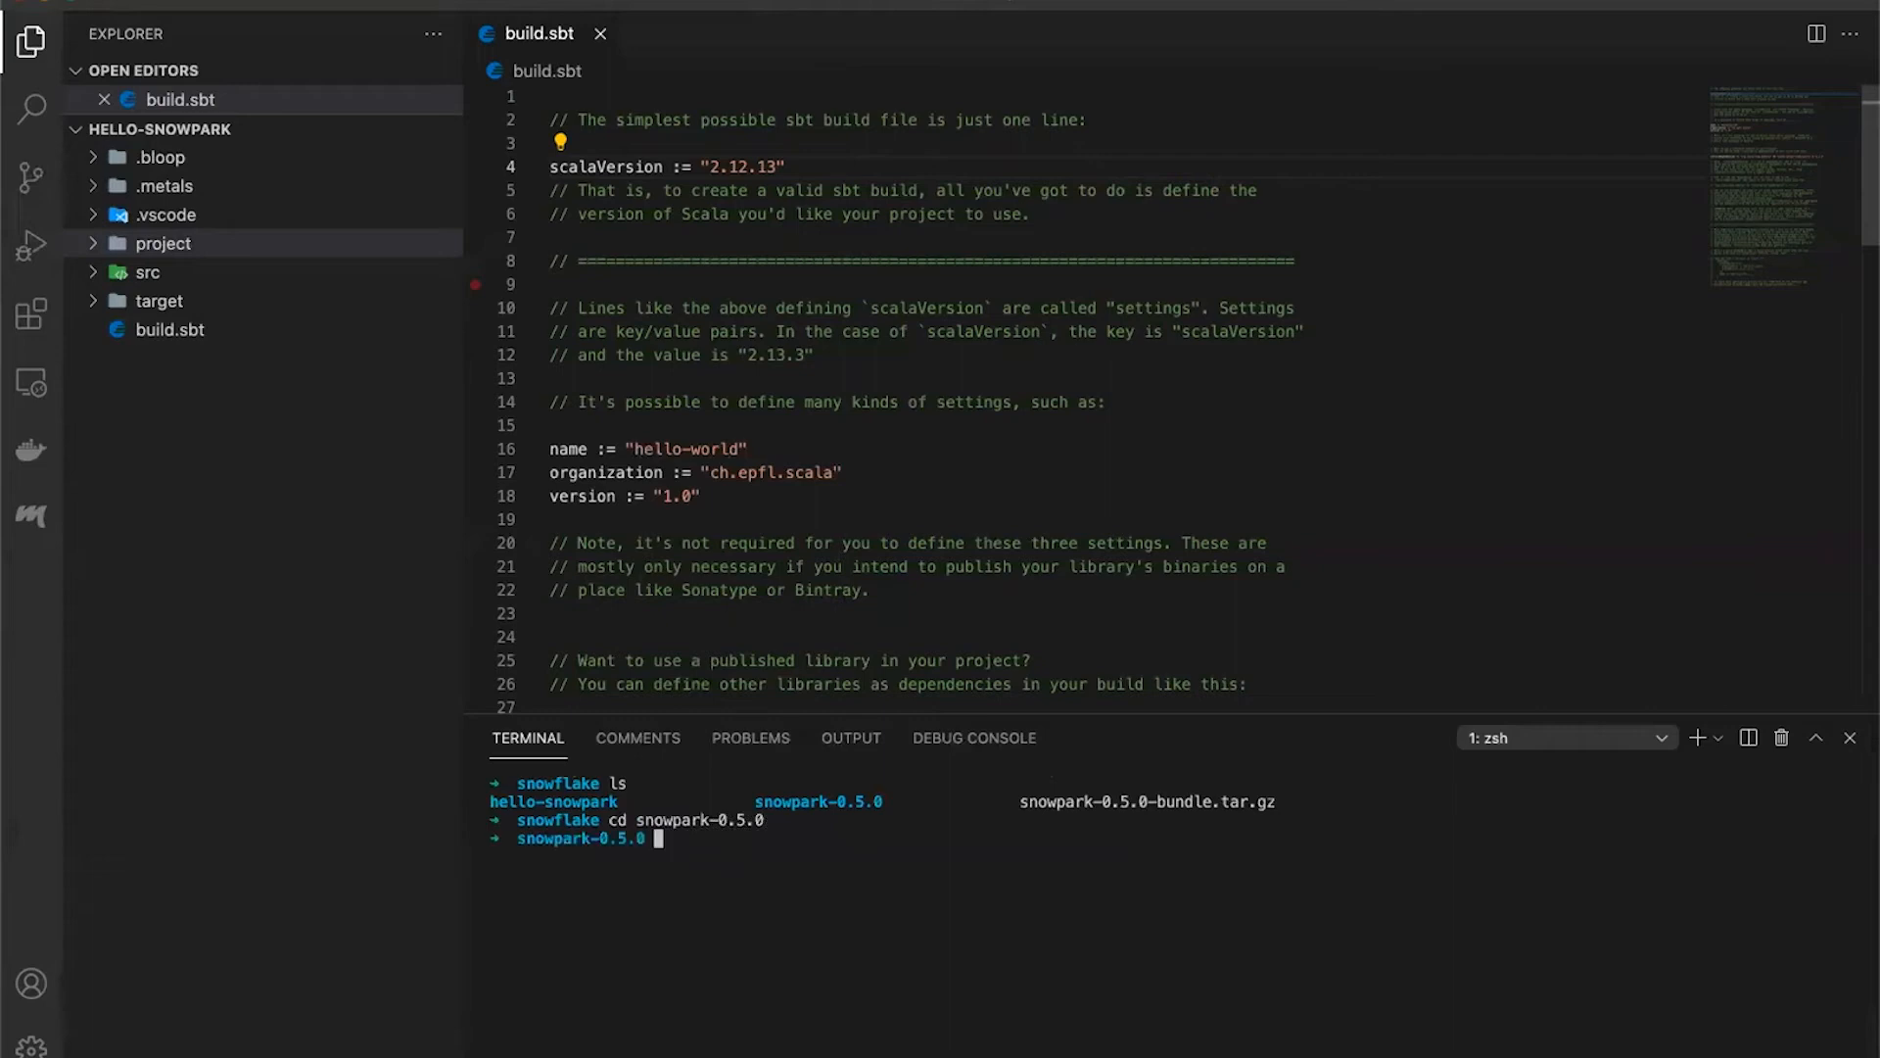
pyautogui.write('ls -la')
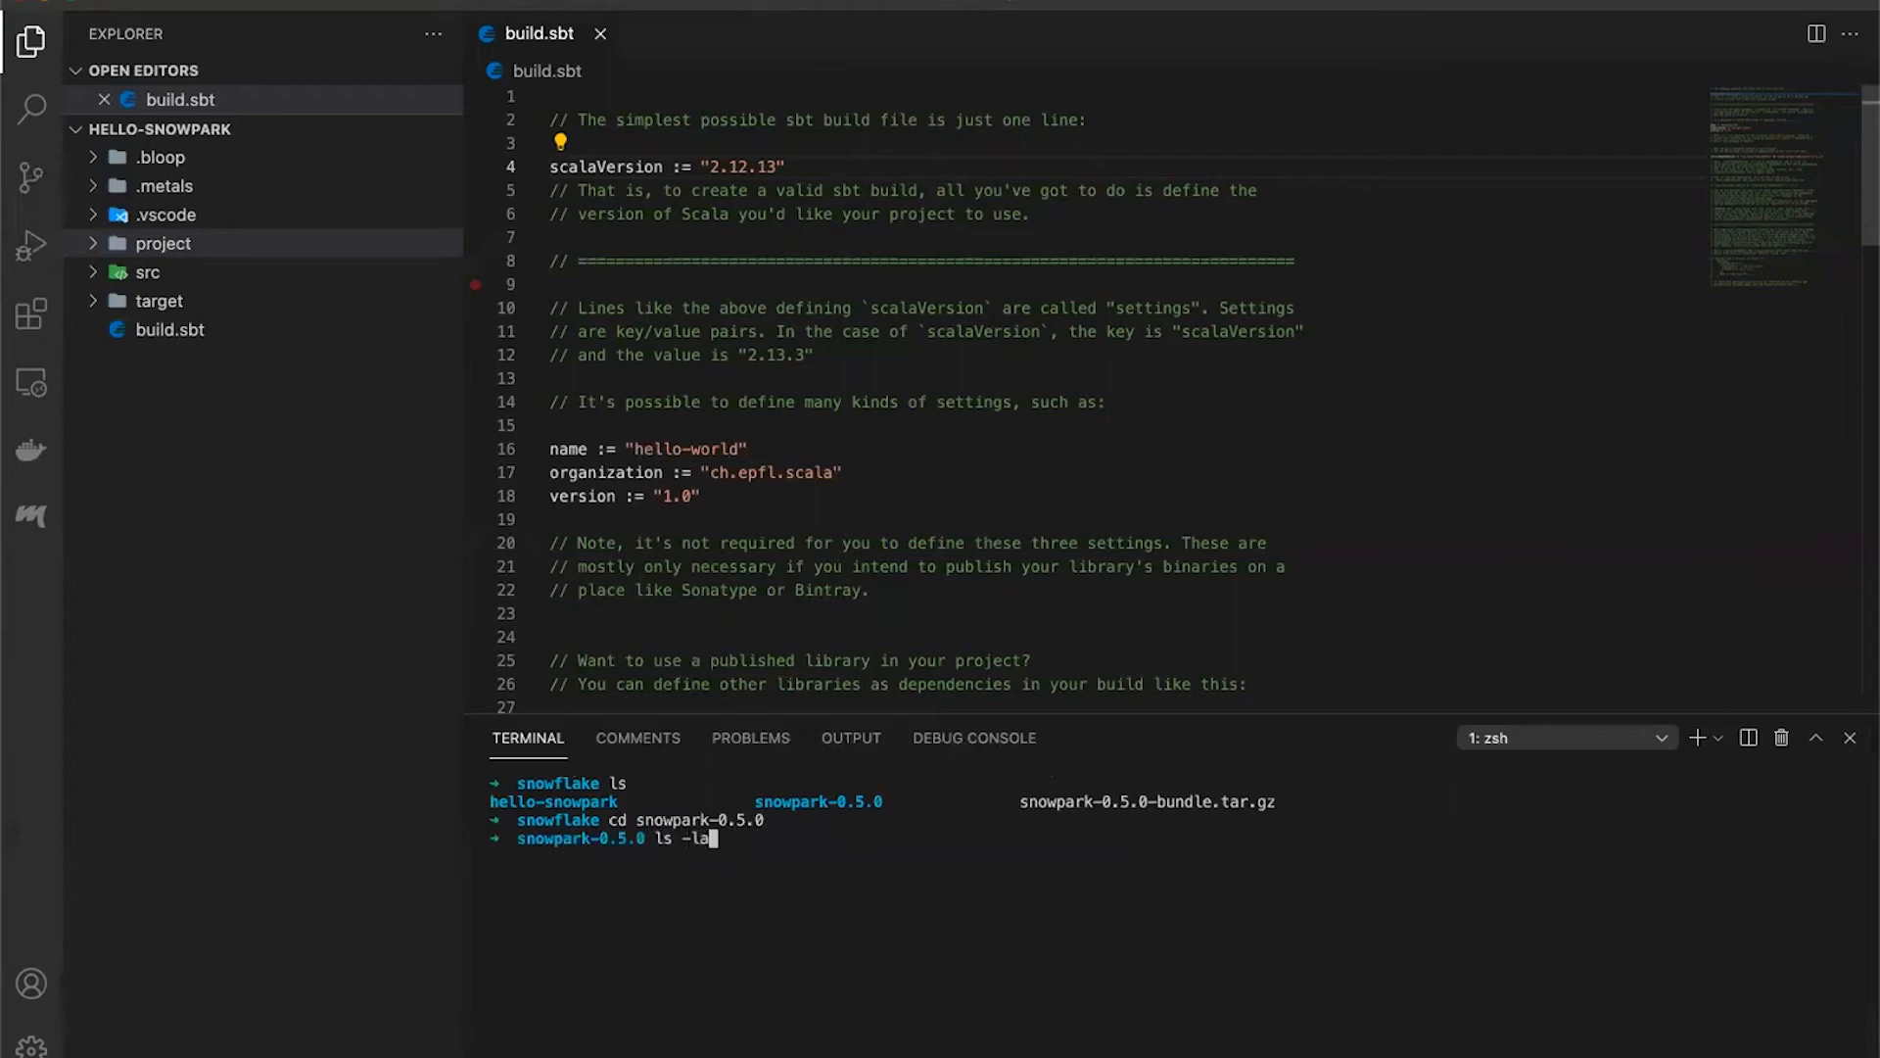
pyautogui.press('Enter')
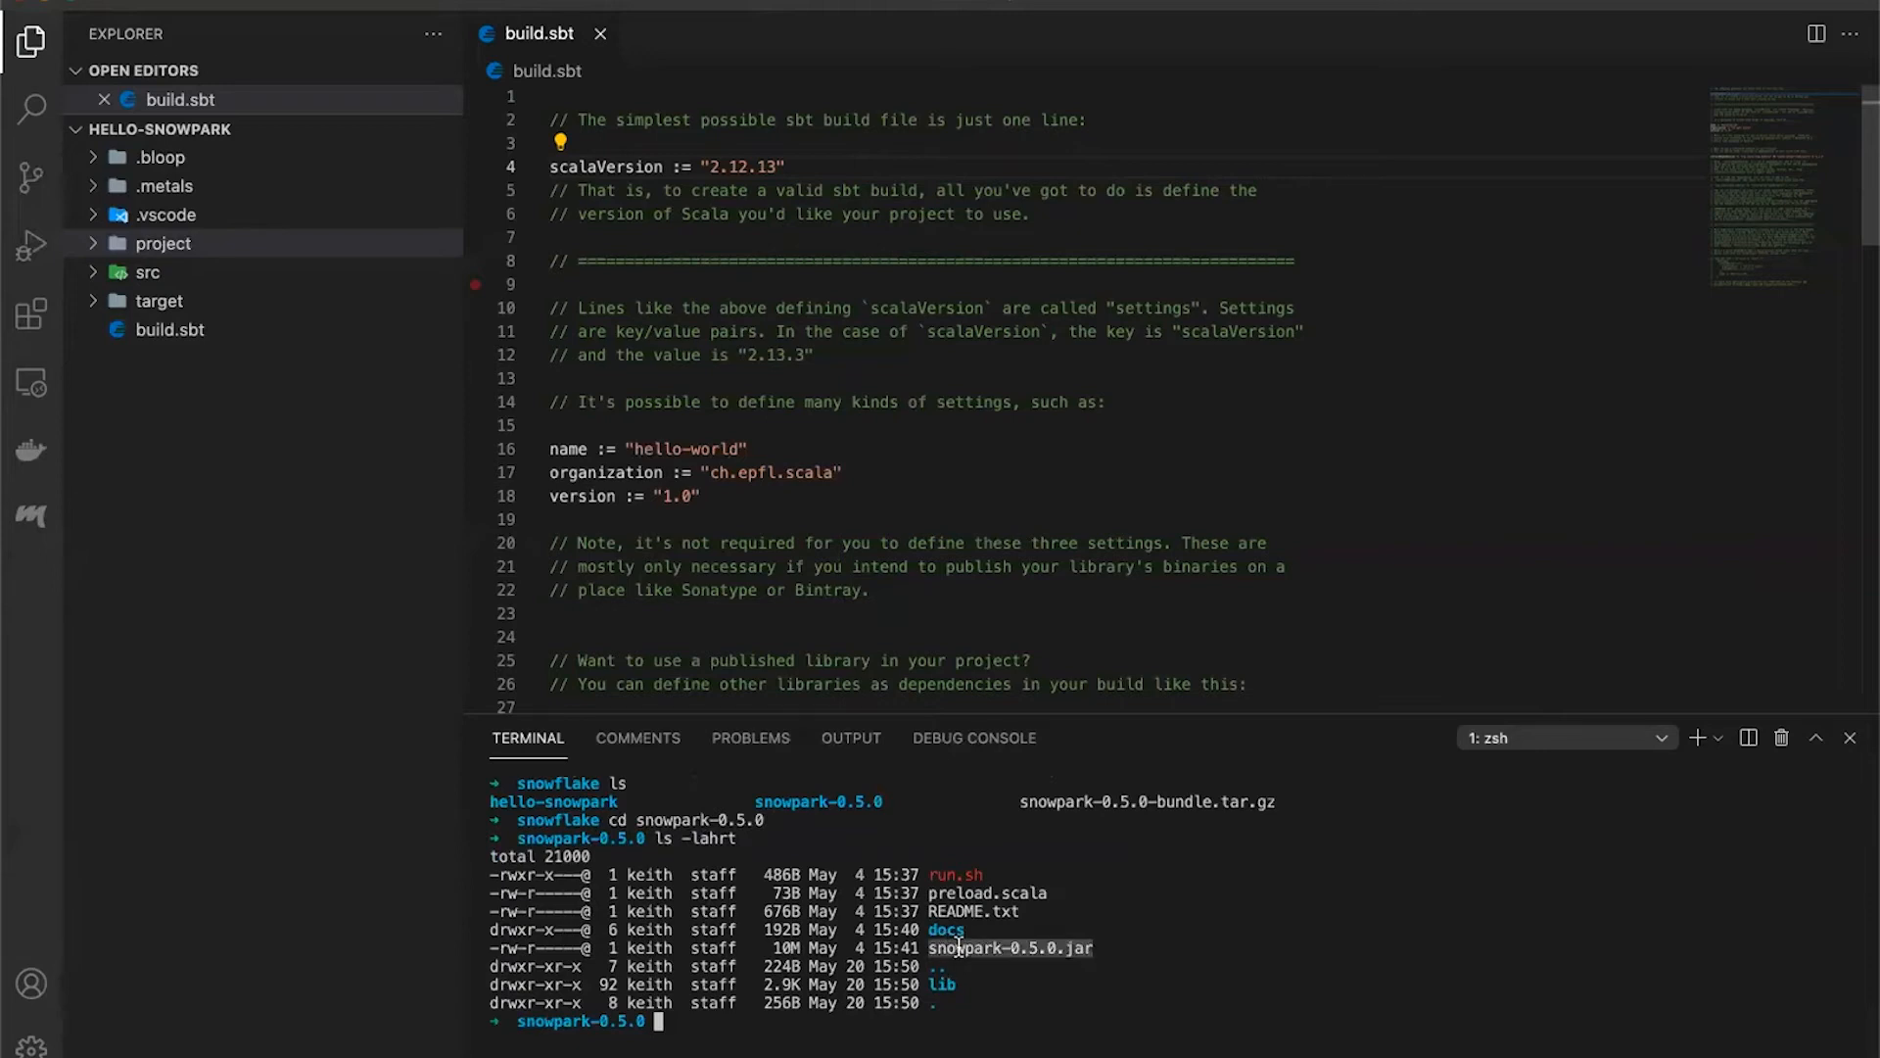
pyautogui.moveTo(1014, 910)
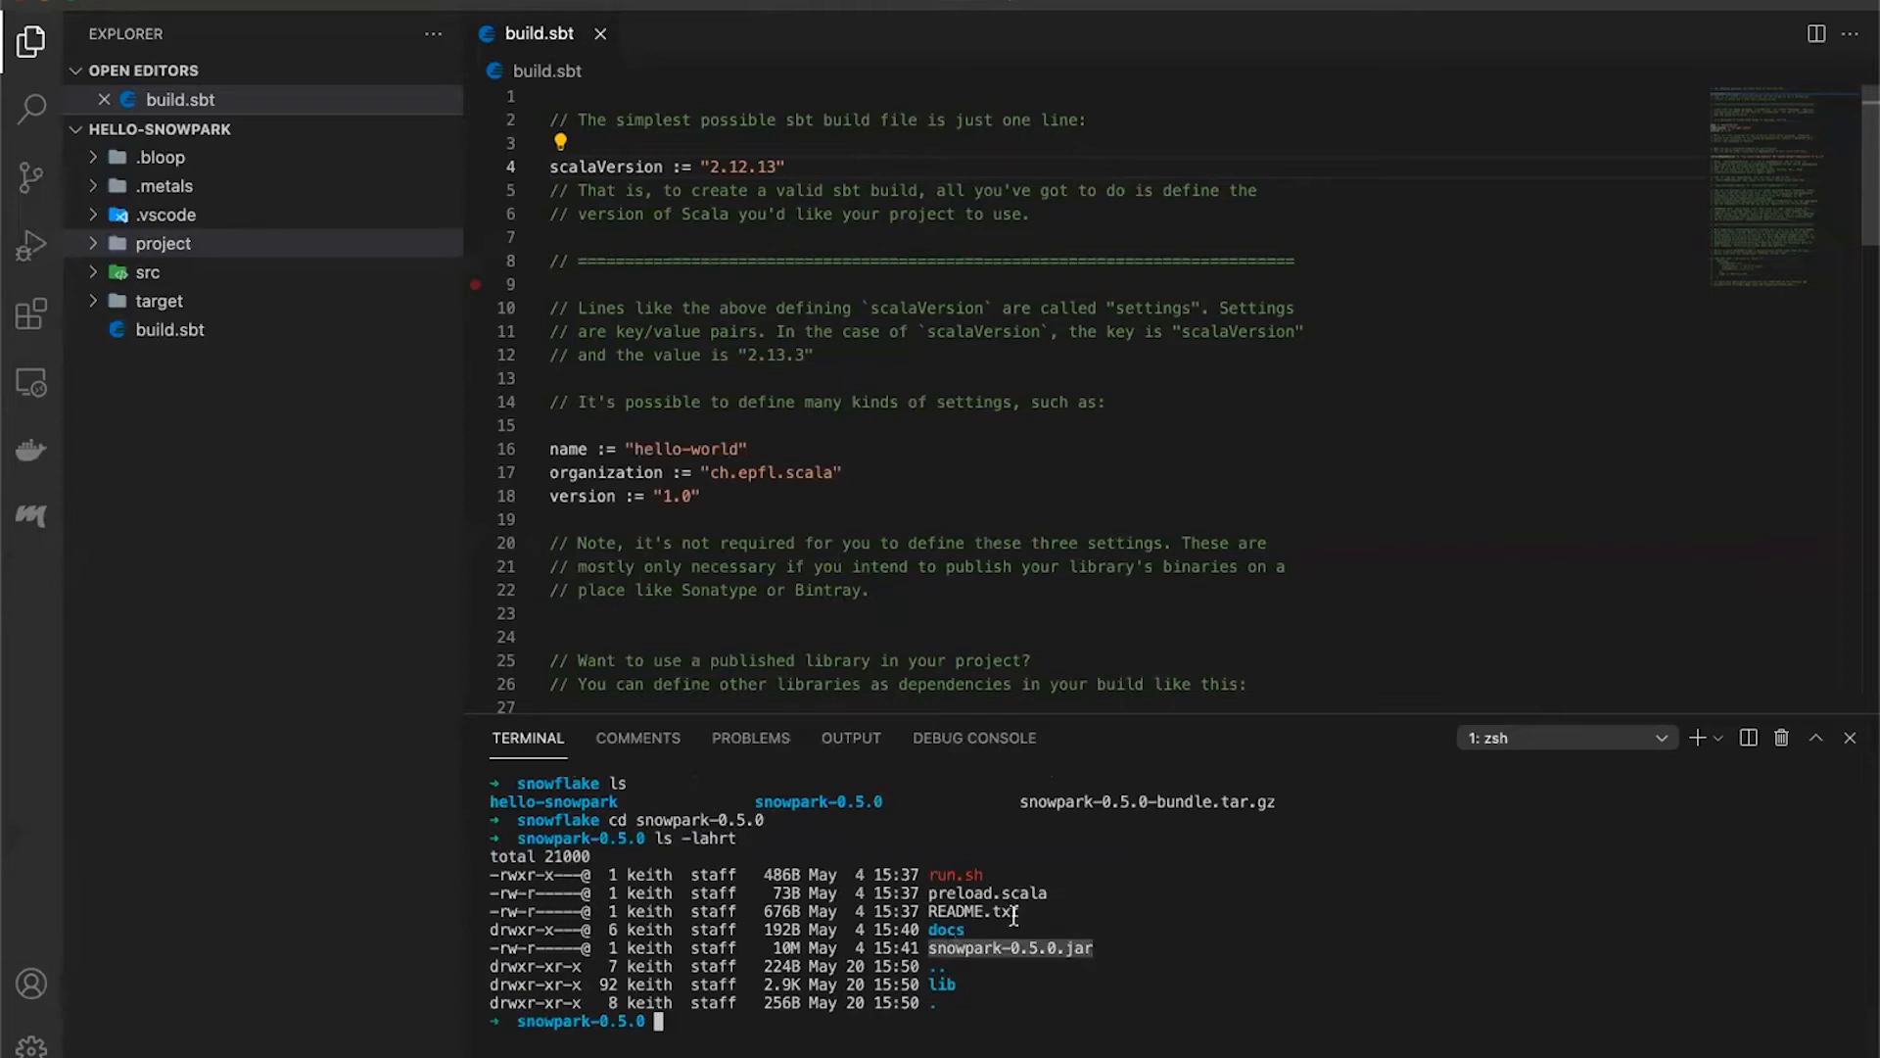
pyautogui.moveTo(1309, 749)
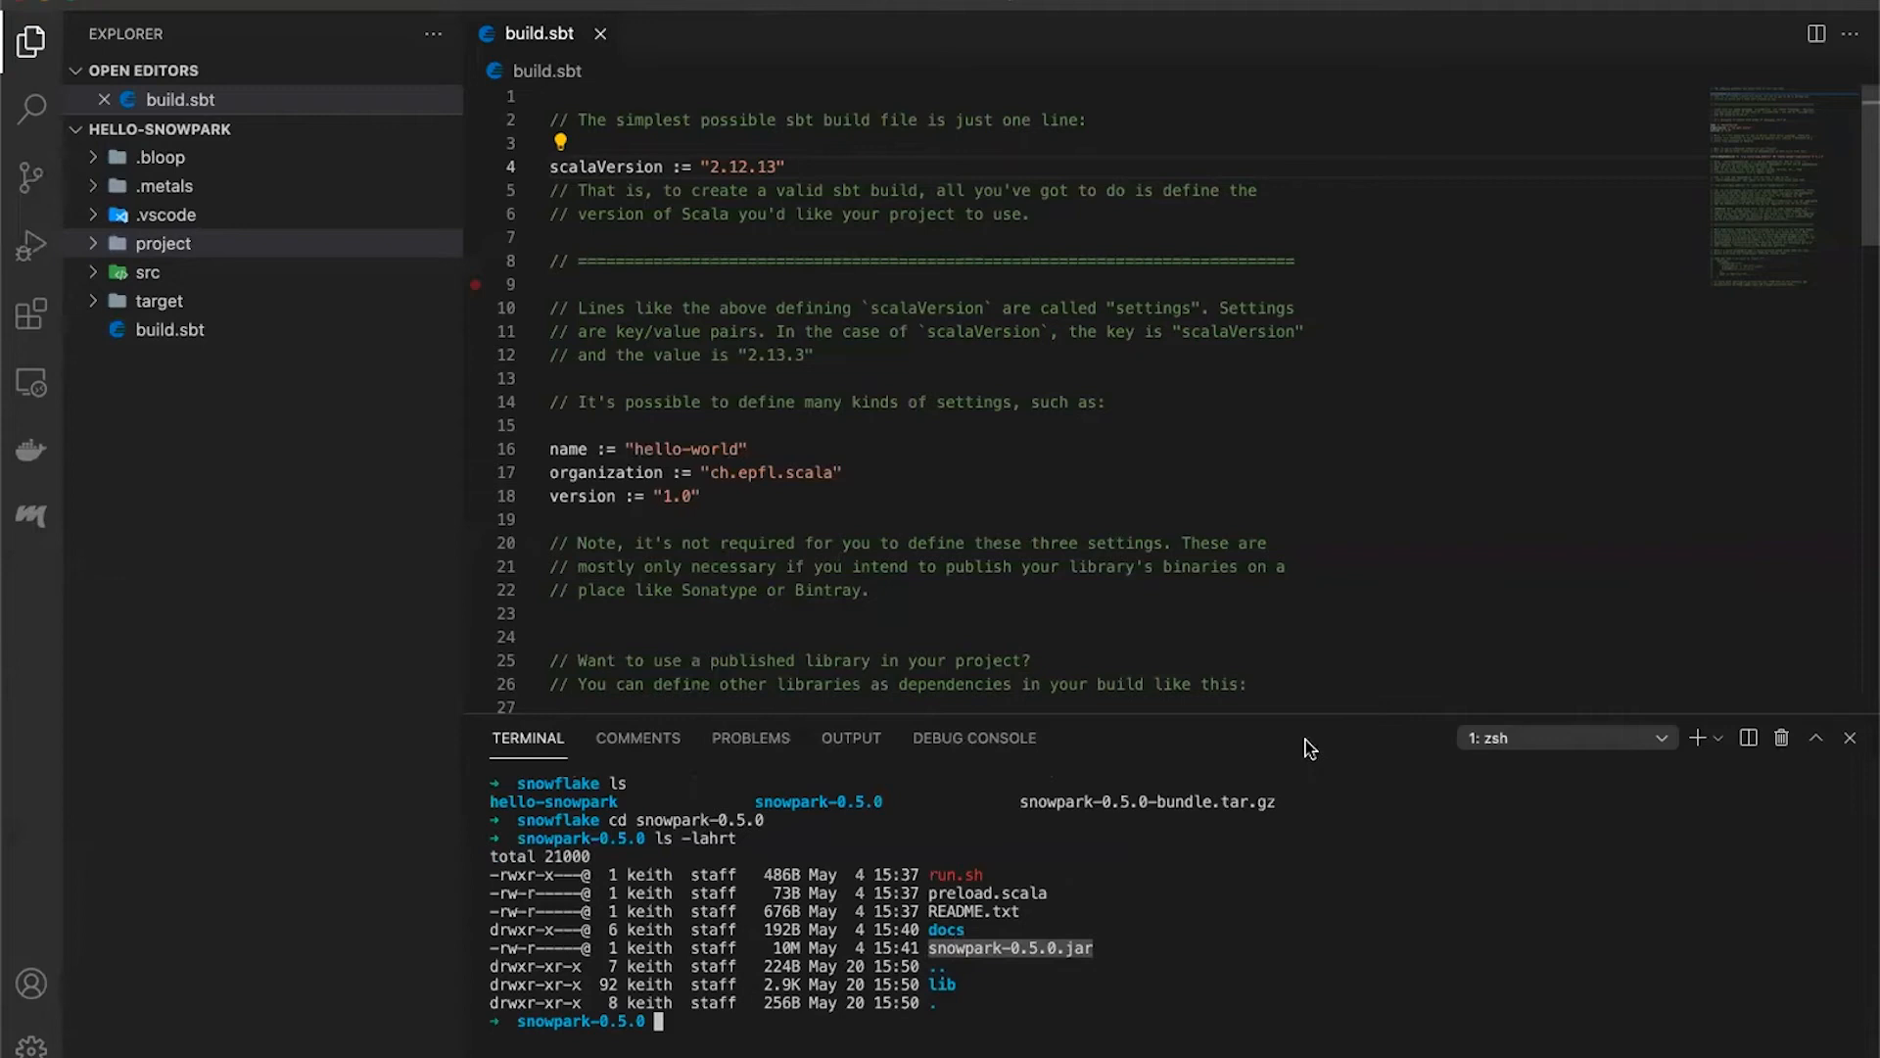
pyautogui.write('cd ..')
pyautogui.write('clea')
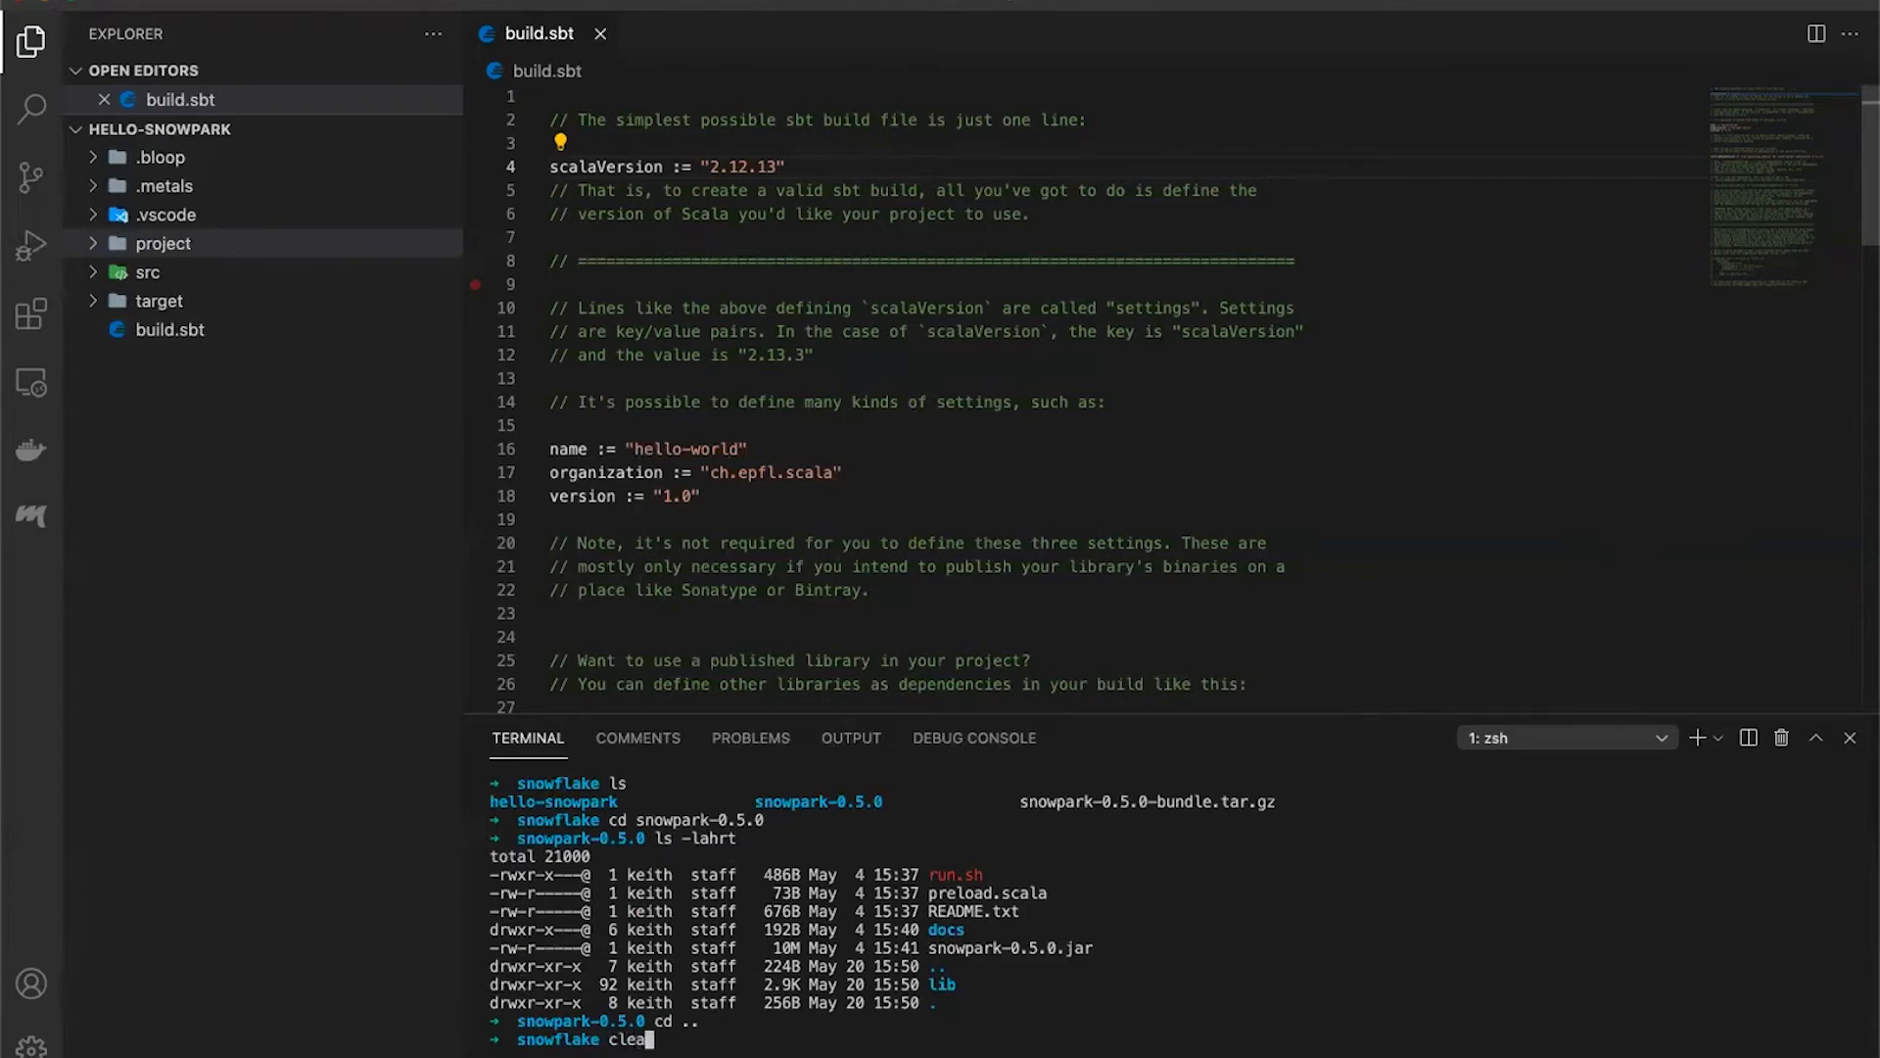
pyautogui.press('Enter')
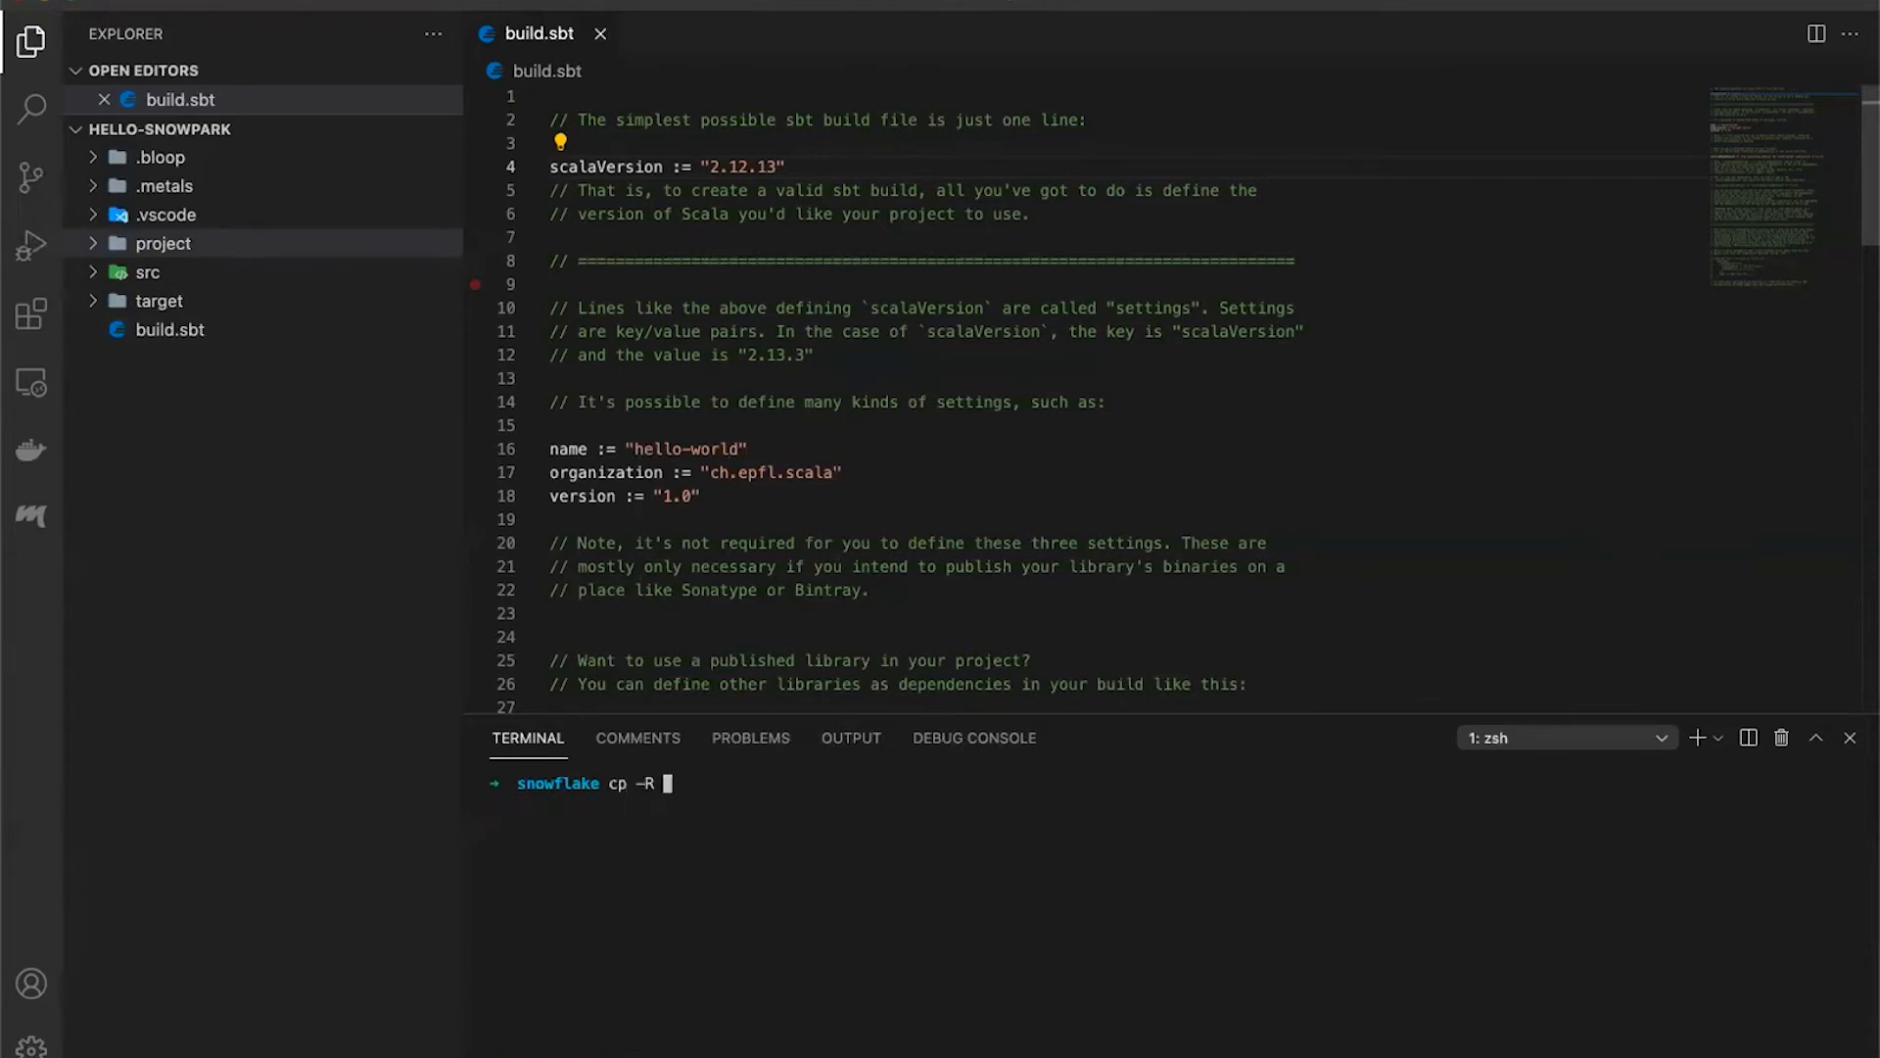
pyautogui.write('snowpark-0.5.0')
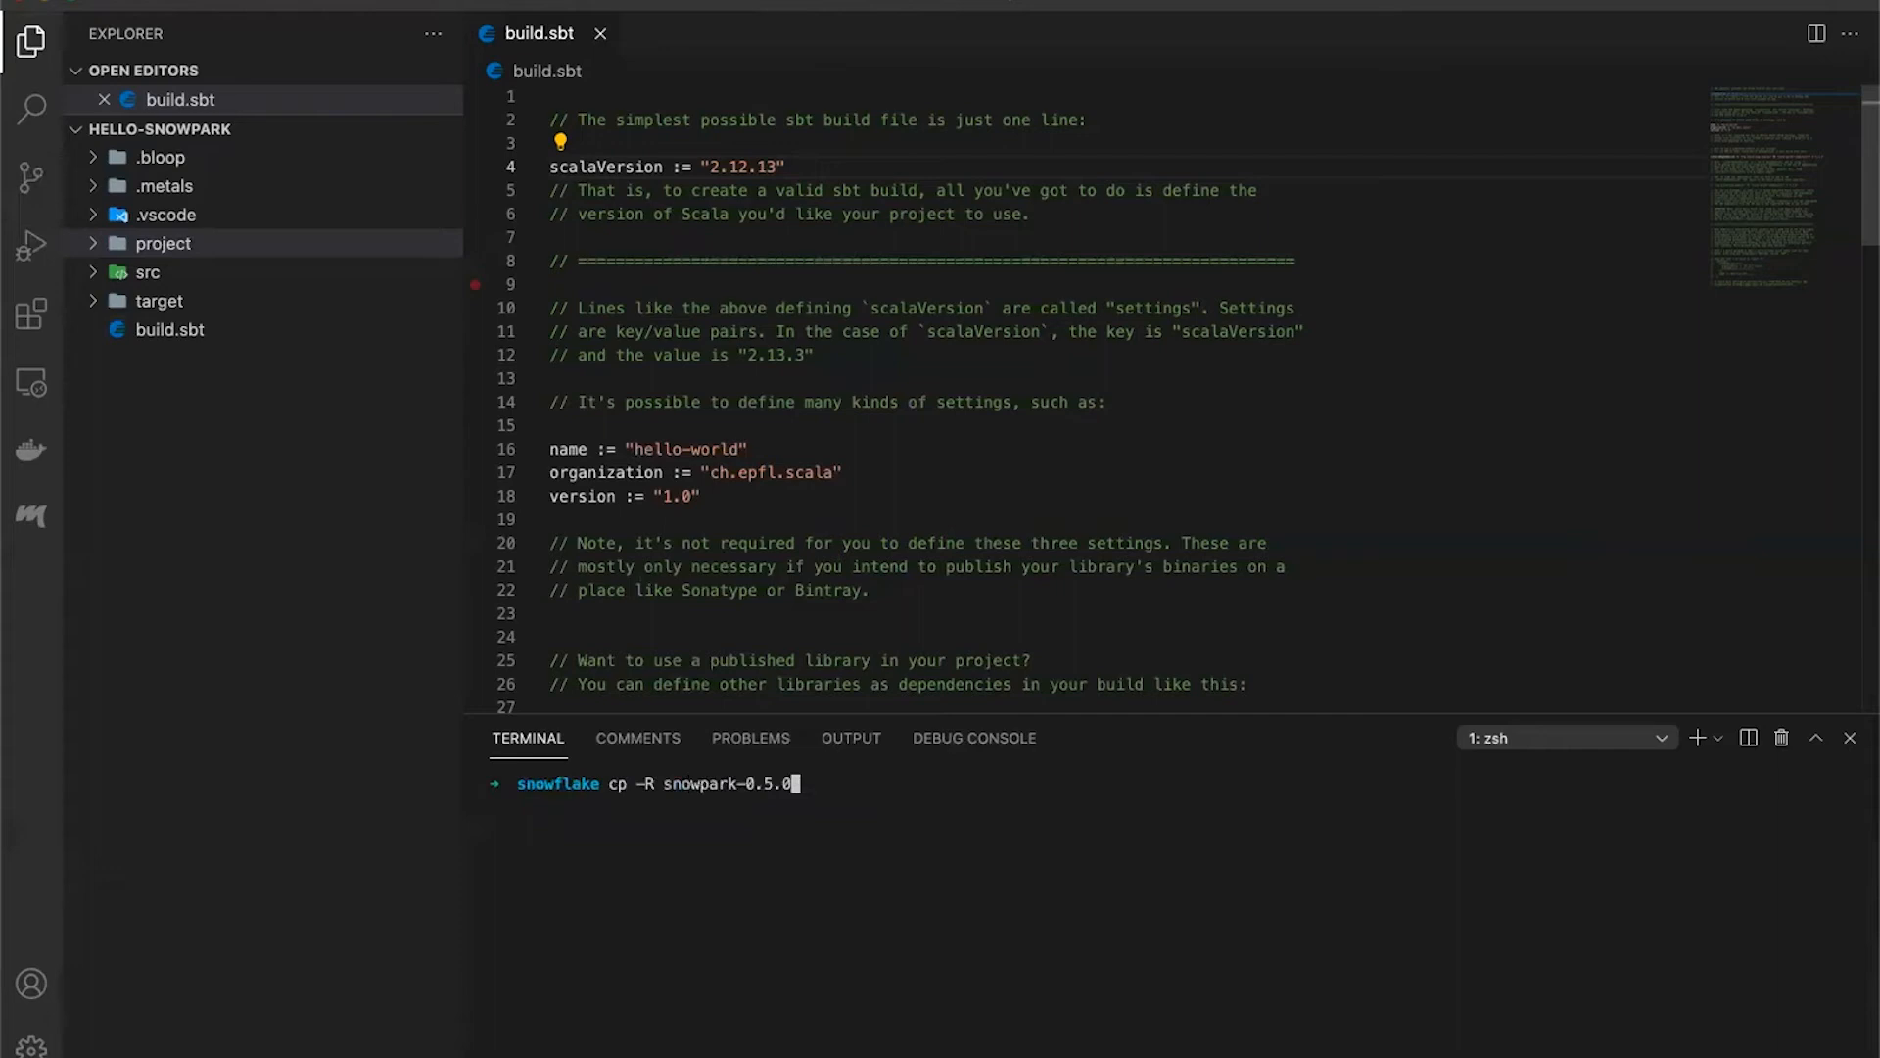
pyautogui.write('/lib/')
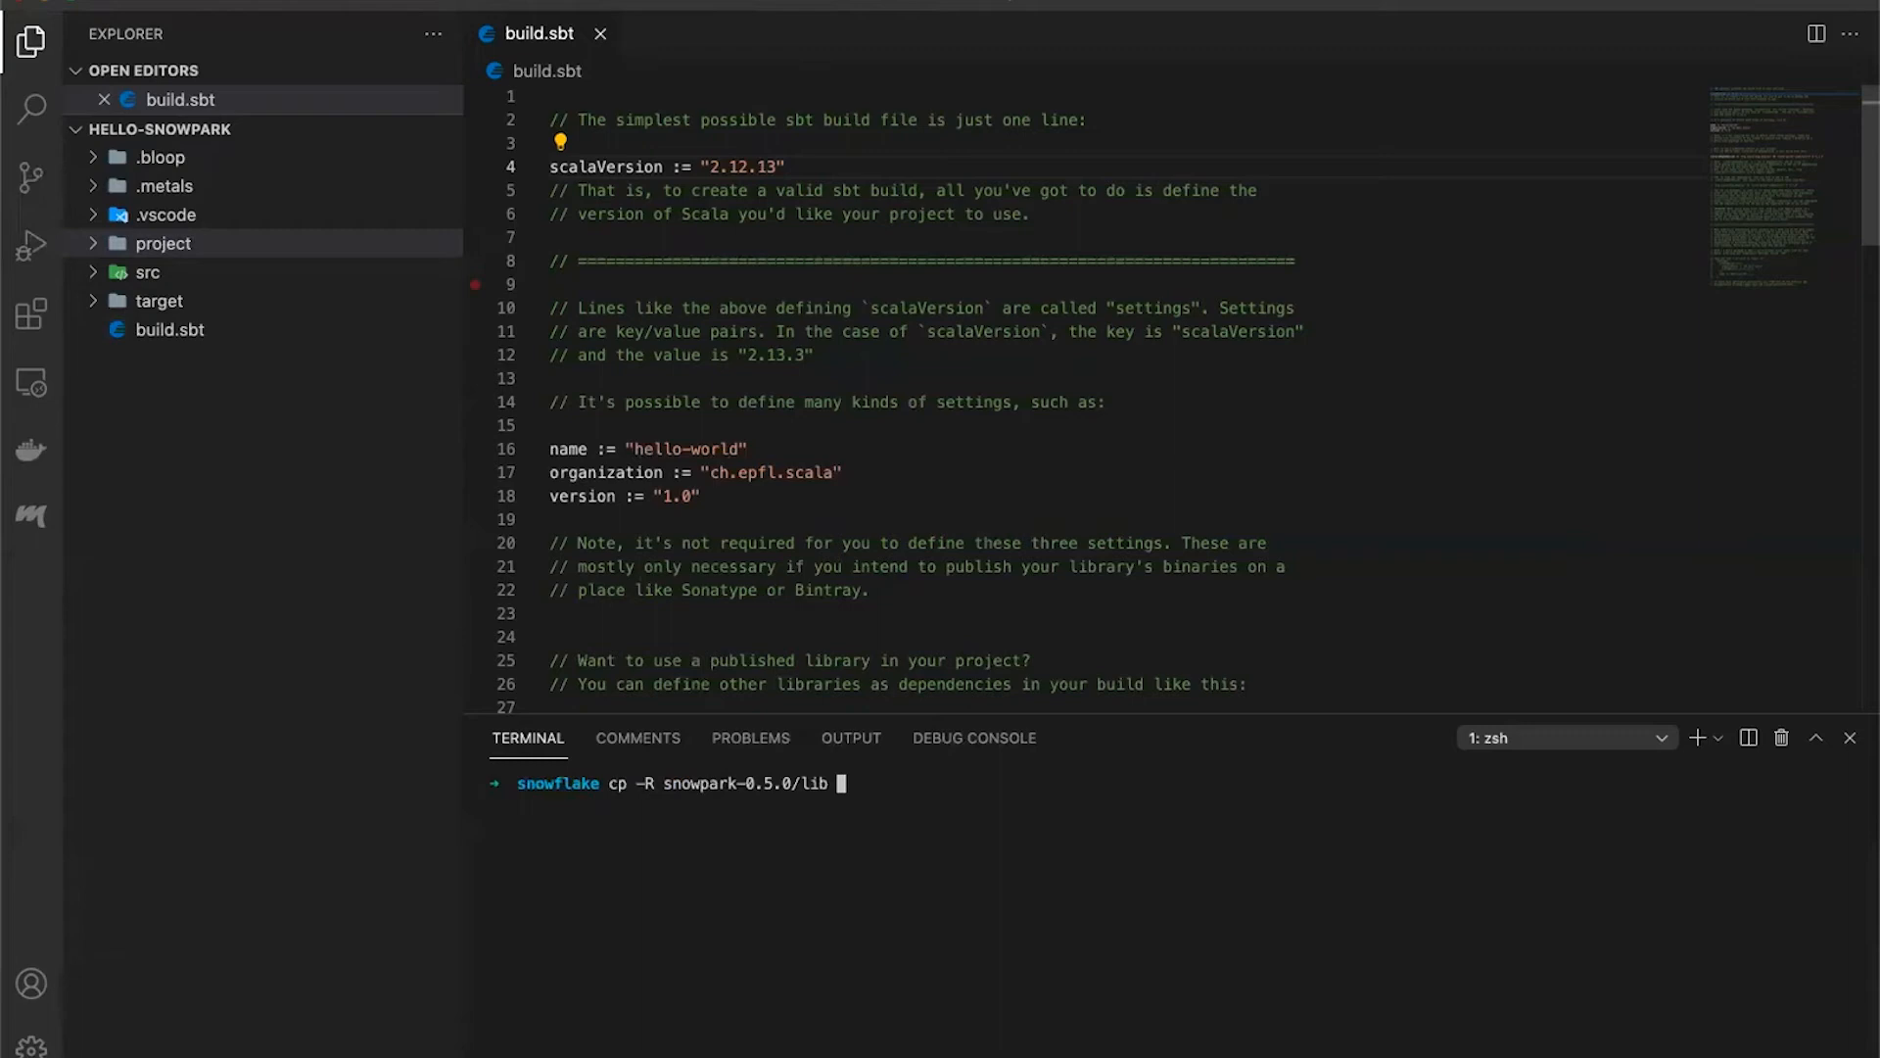
pyautogui.write('hello-snowpark/')
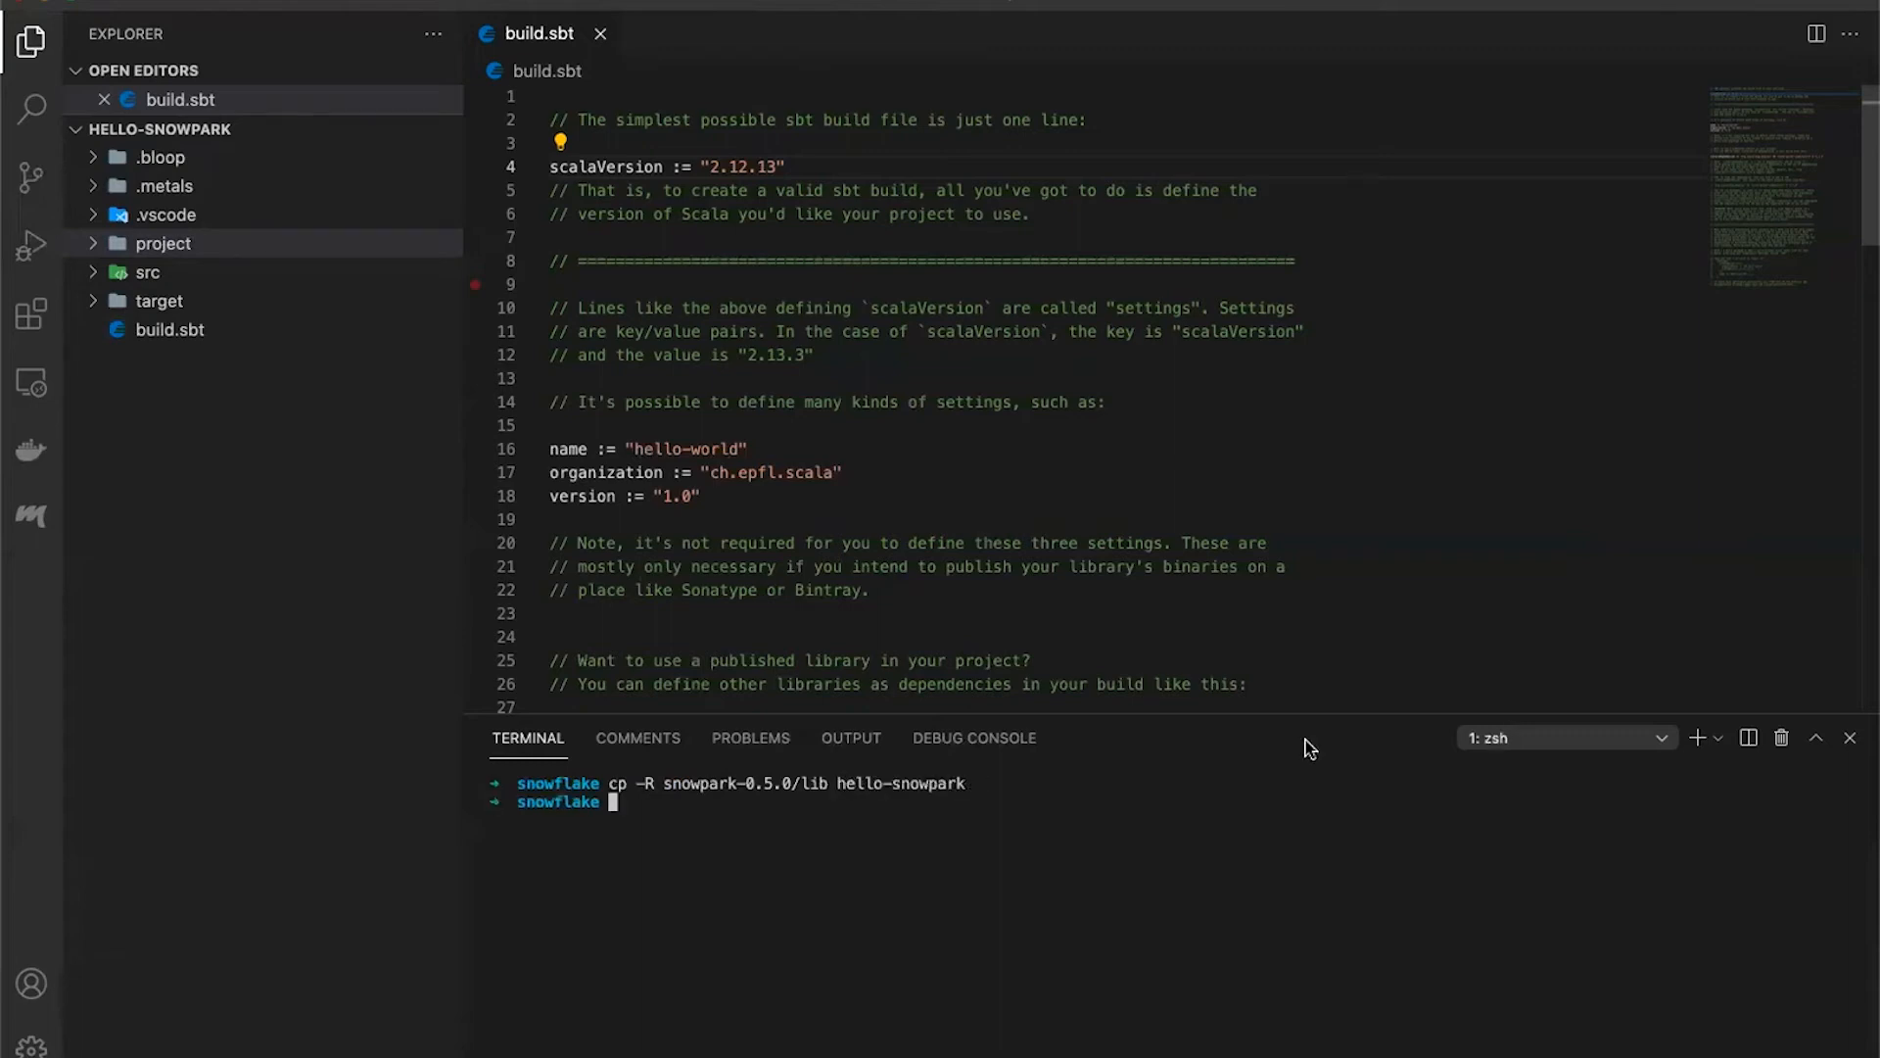
pyautogui.click(137, 243)
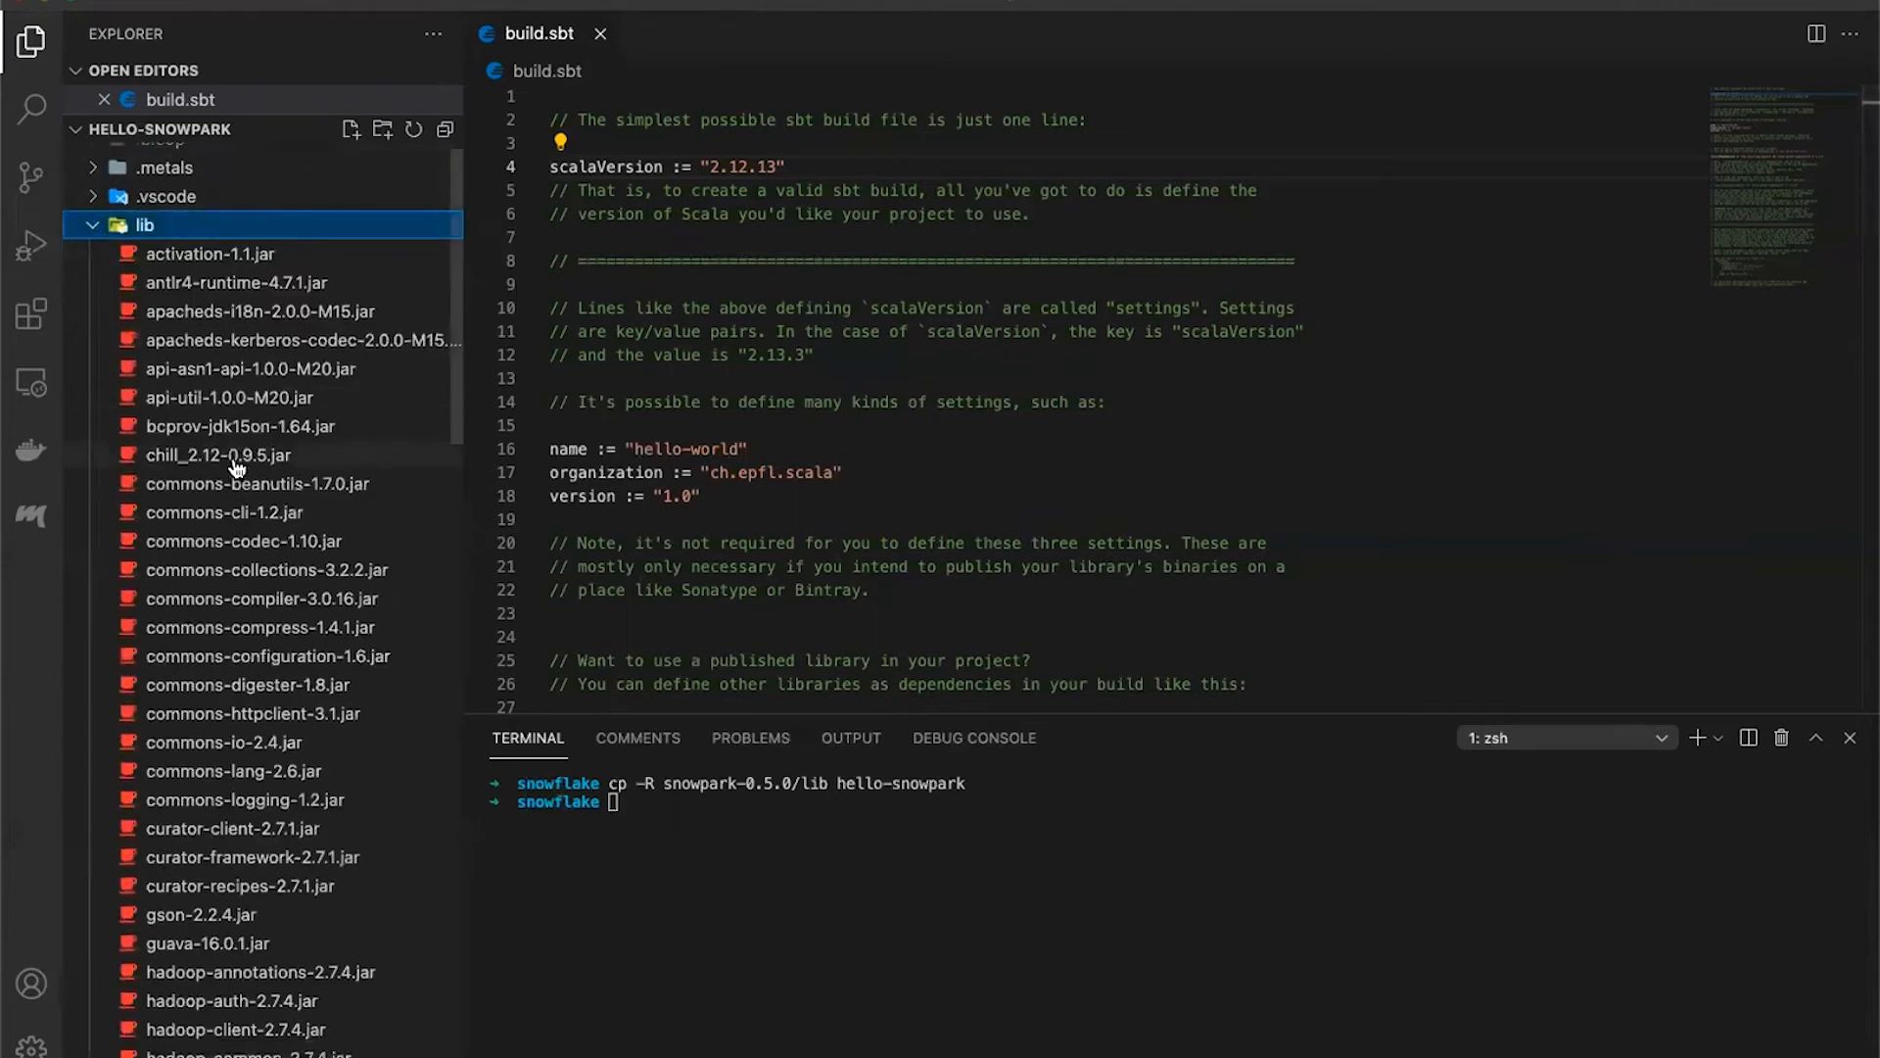
pyautogui.scroll(-3)
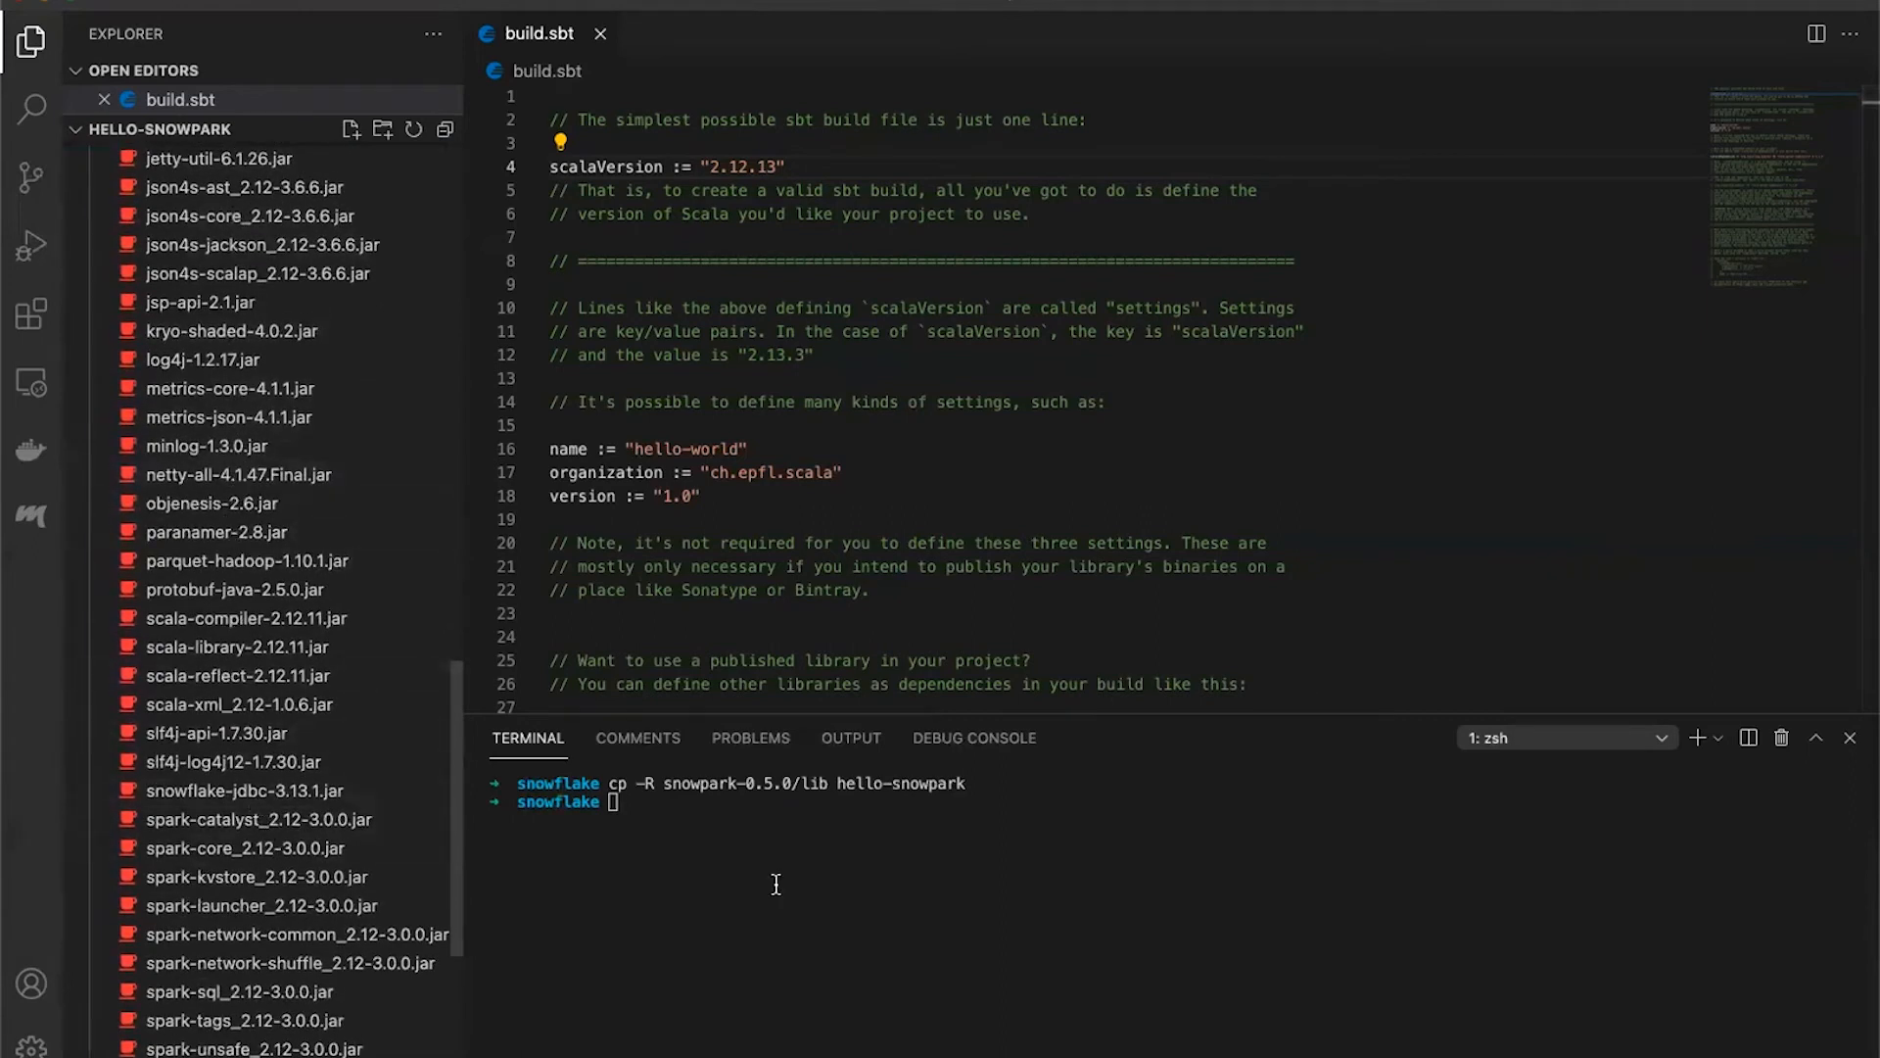
# Copy snowpark-0.5.0.jar into hello-snowpark/lib and verify it in the Explorer
pyautogui.write('cp -R snowpark-0.5.0/lib hello-snowpark')
pyautogui.write('cp snowpark-0.5.0/snowpark-0.5.0.jar hello-snowpark/li')
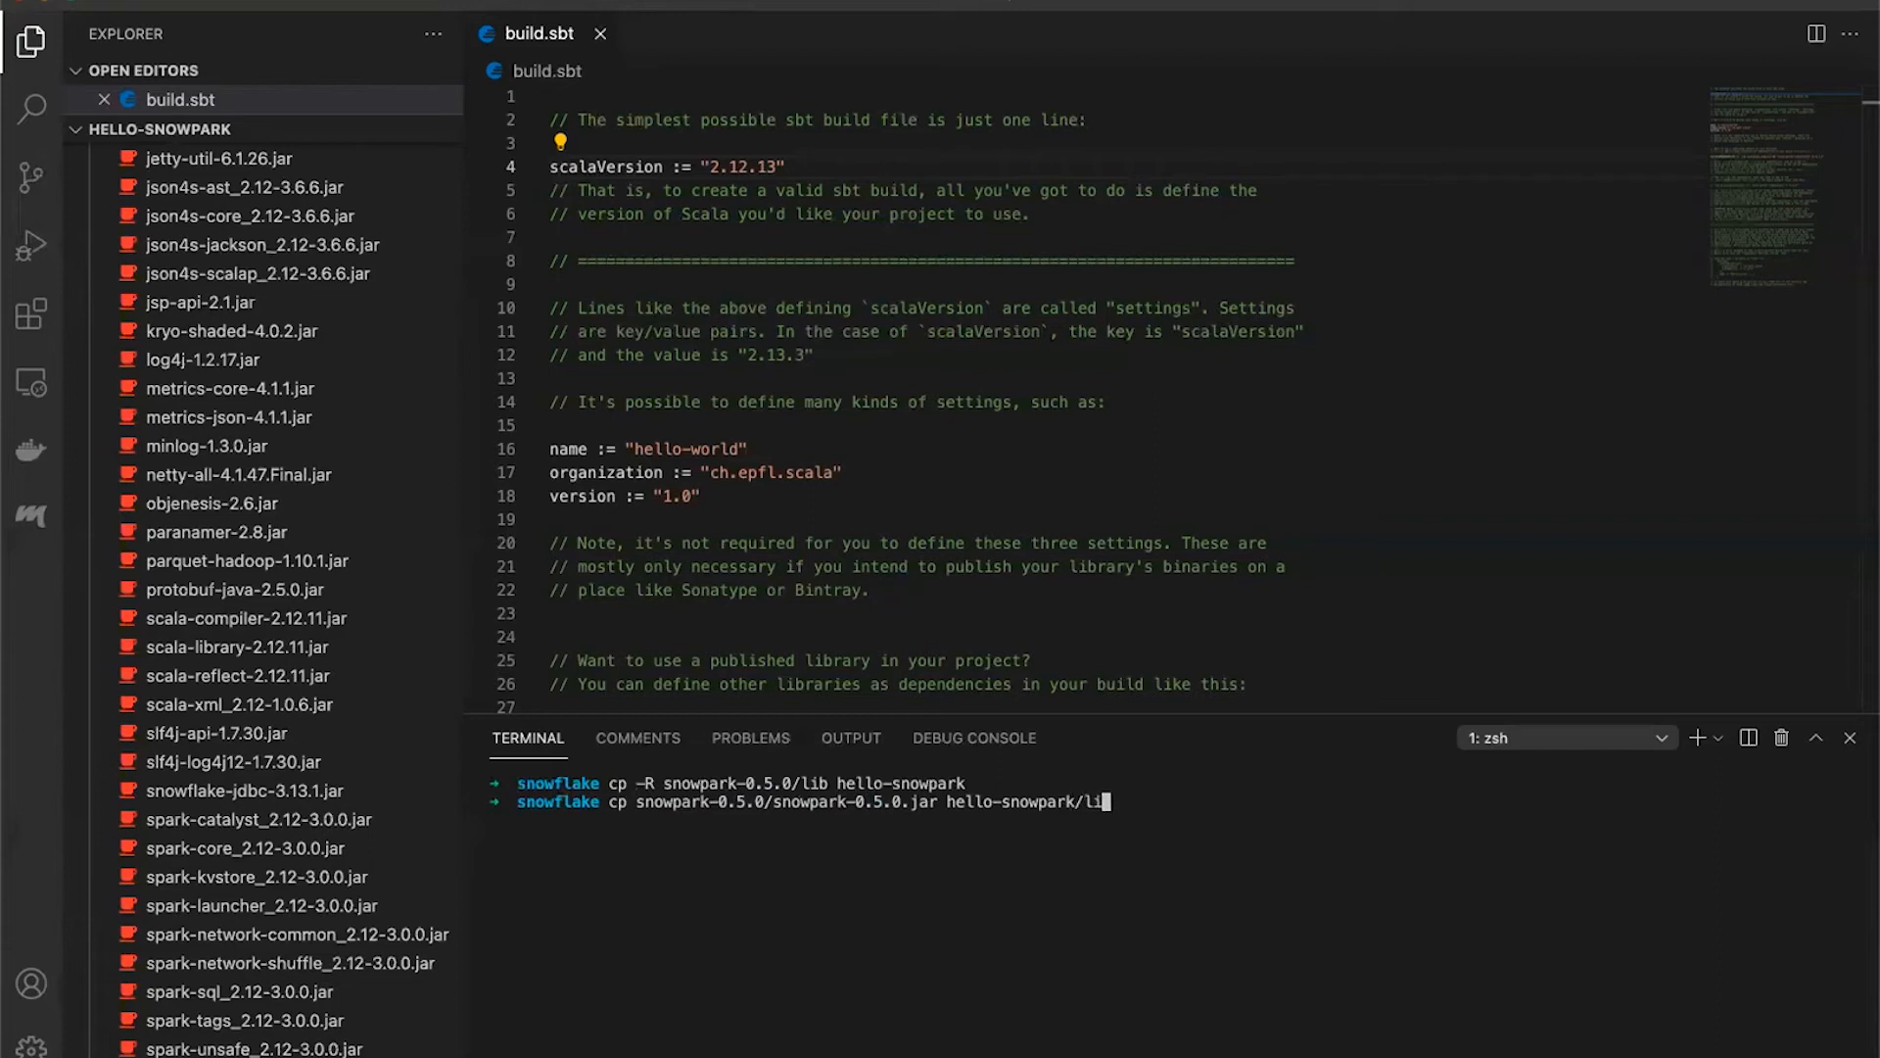
pyautogui.press('Enter')
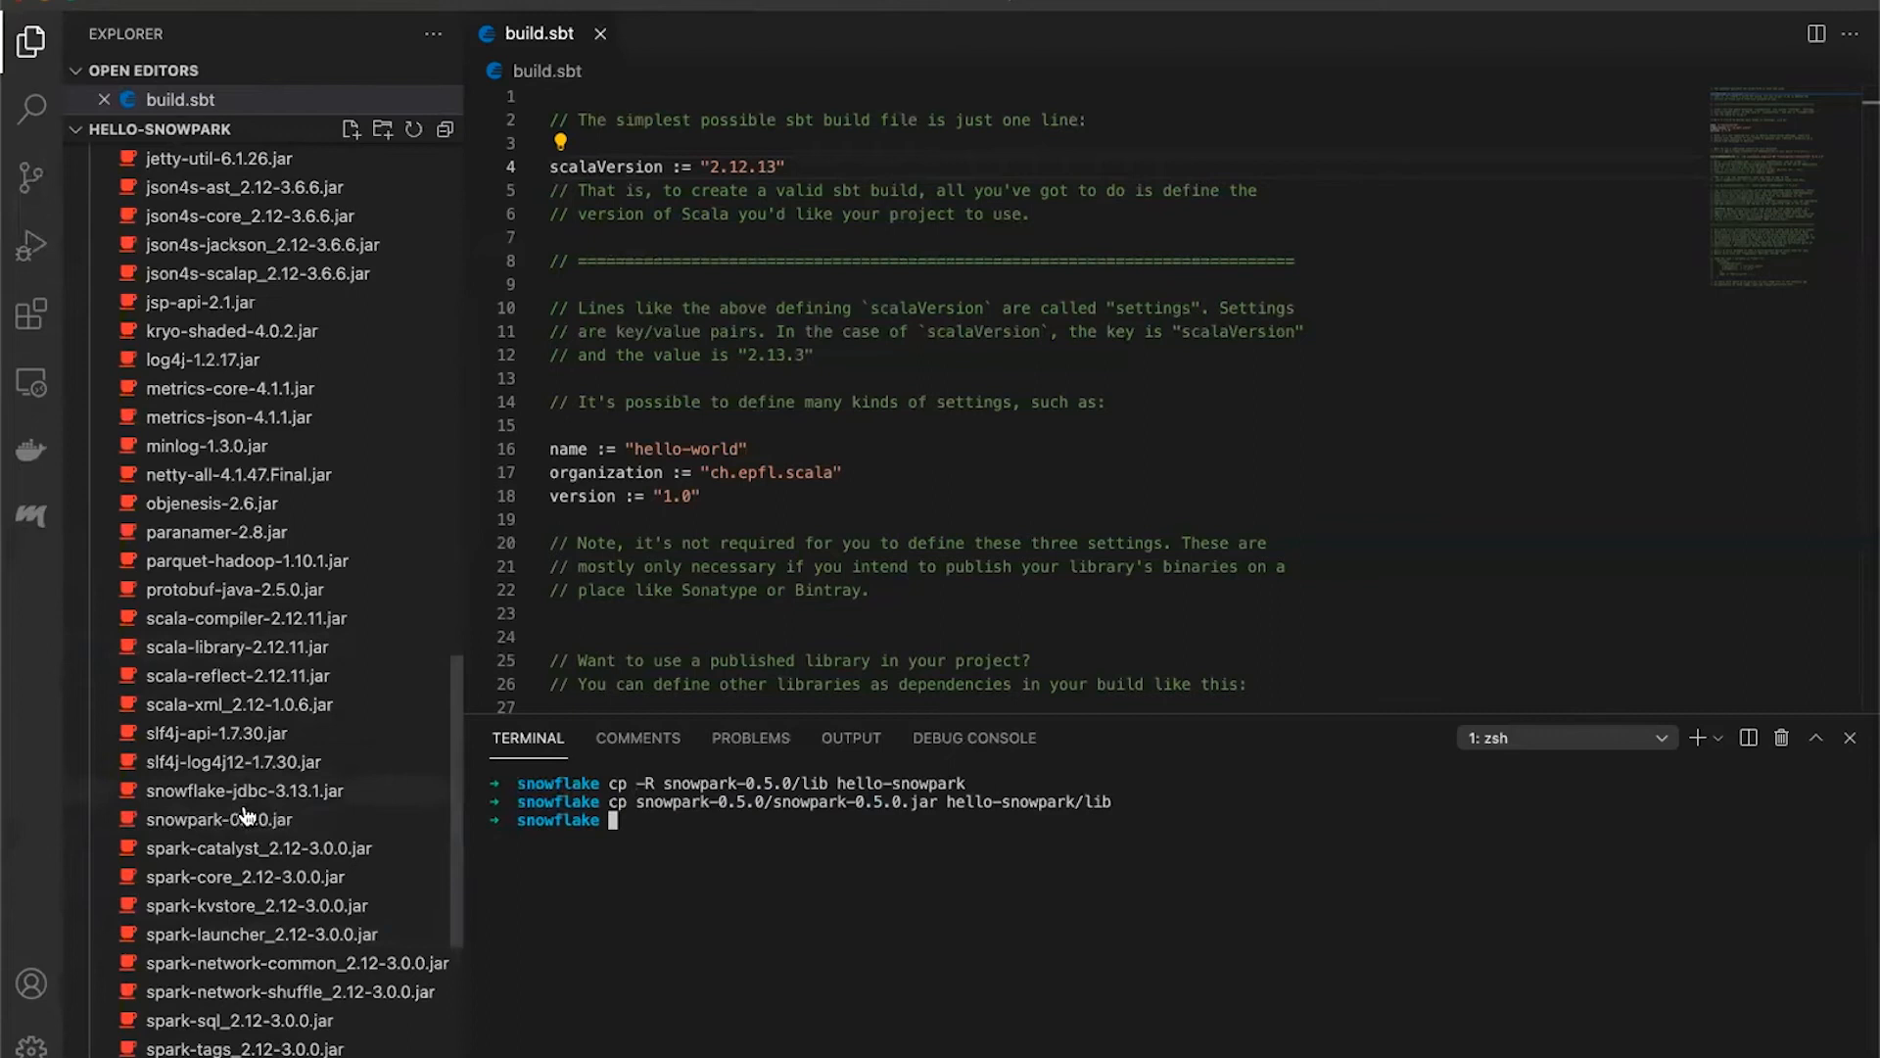
pyautogui.doubleClick(235, 819)
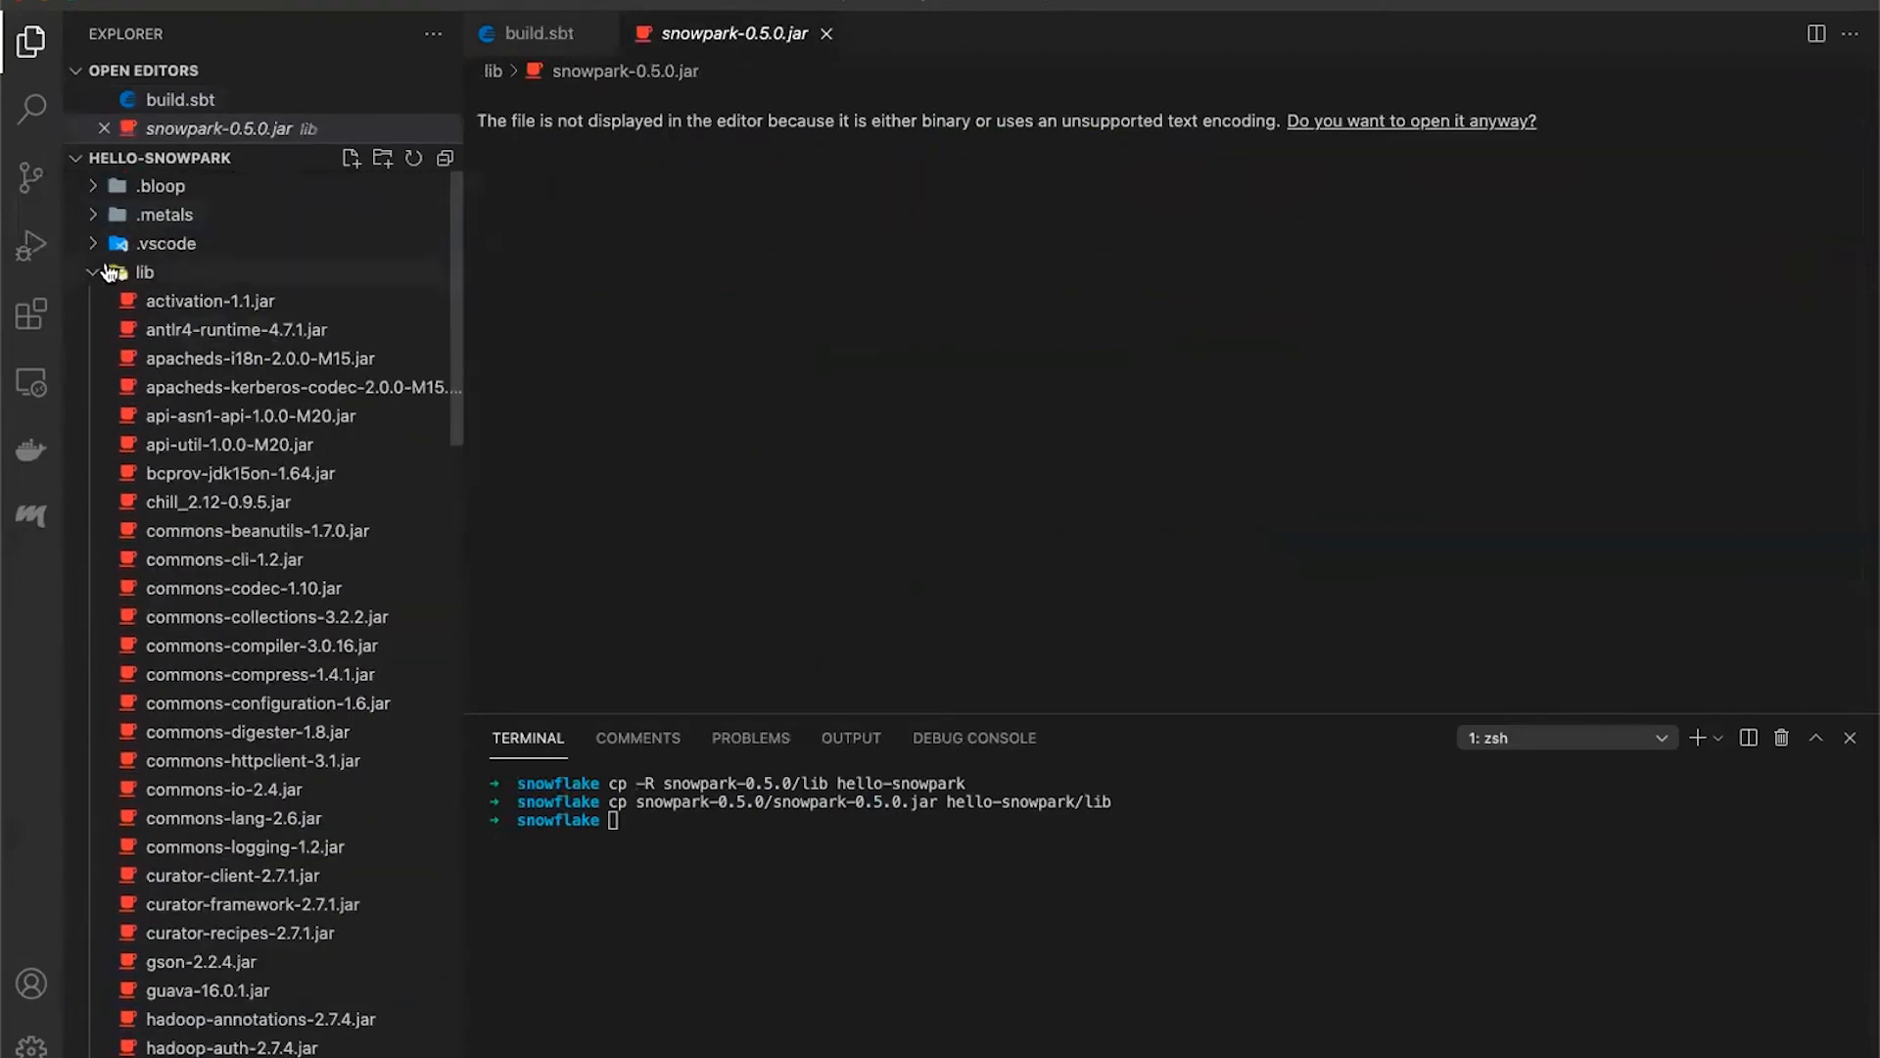
pyautogui.click(143, 272)
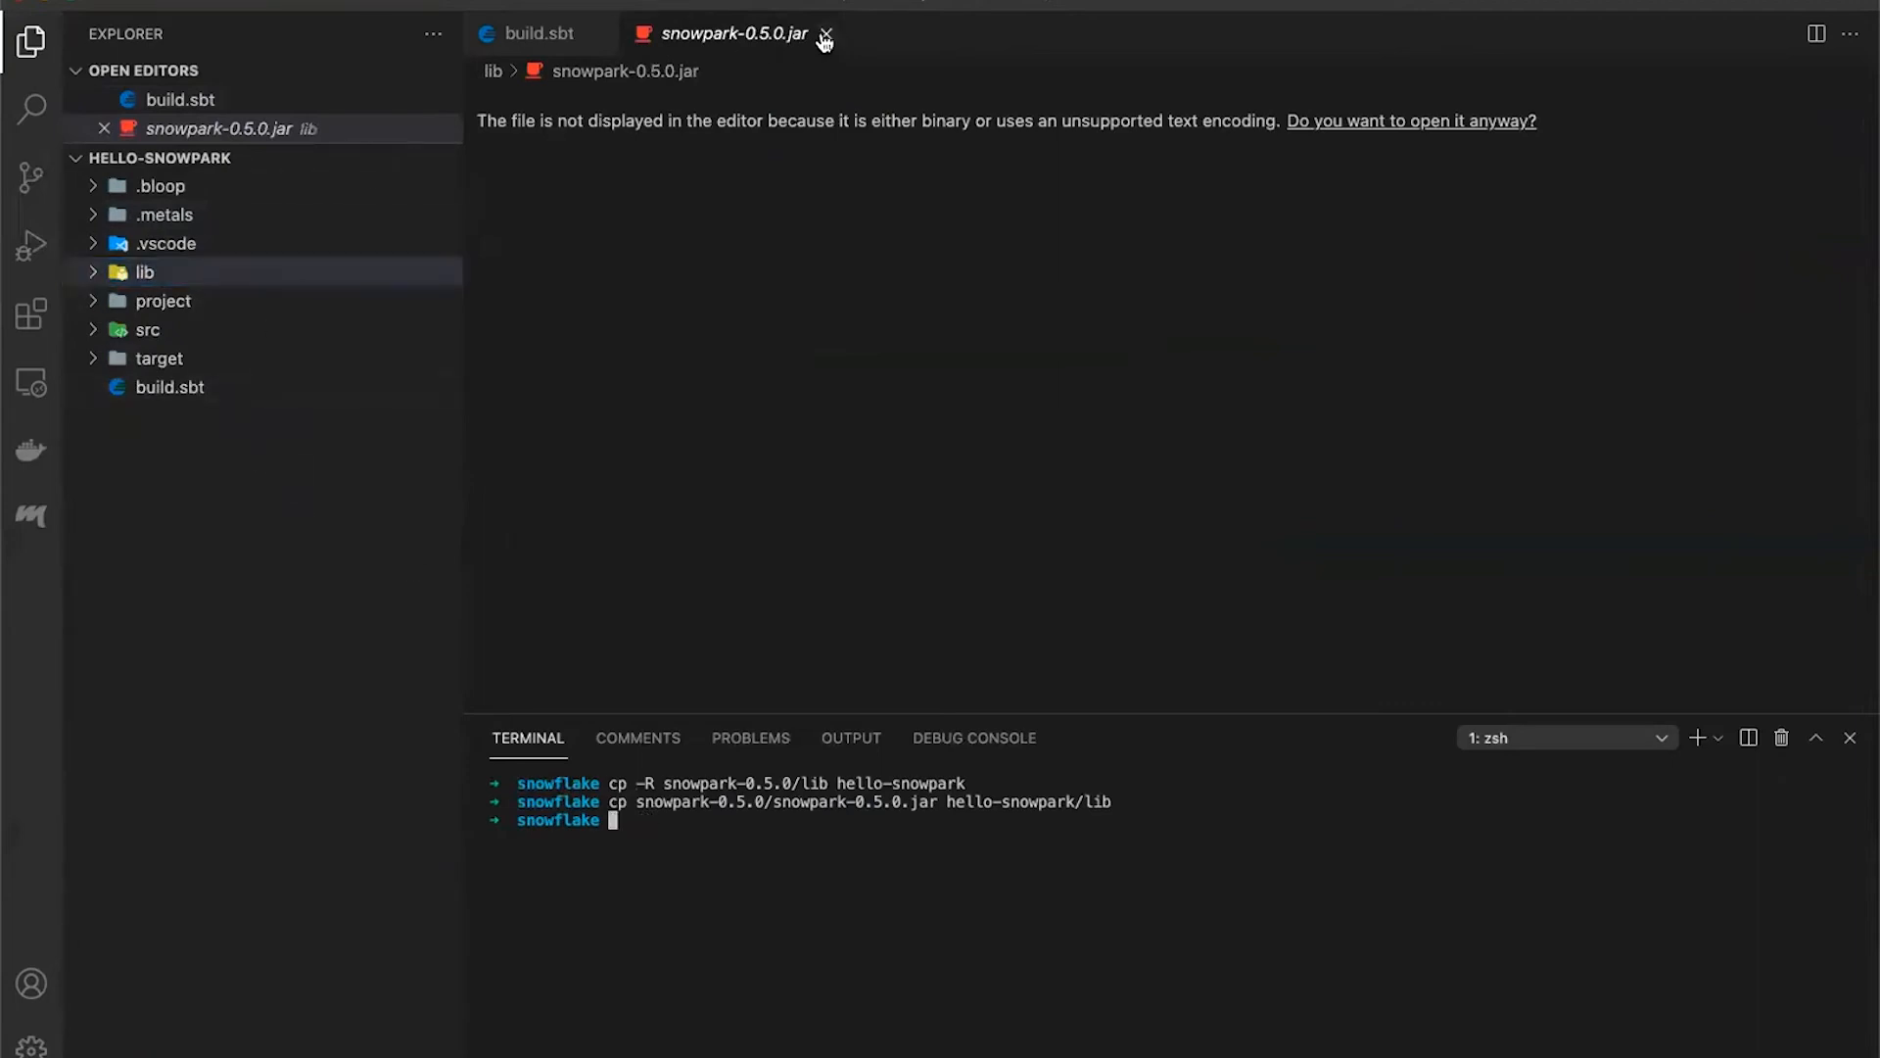
pyautogui.click(825, 33)
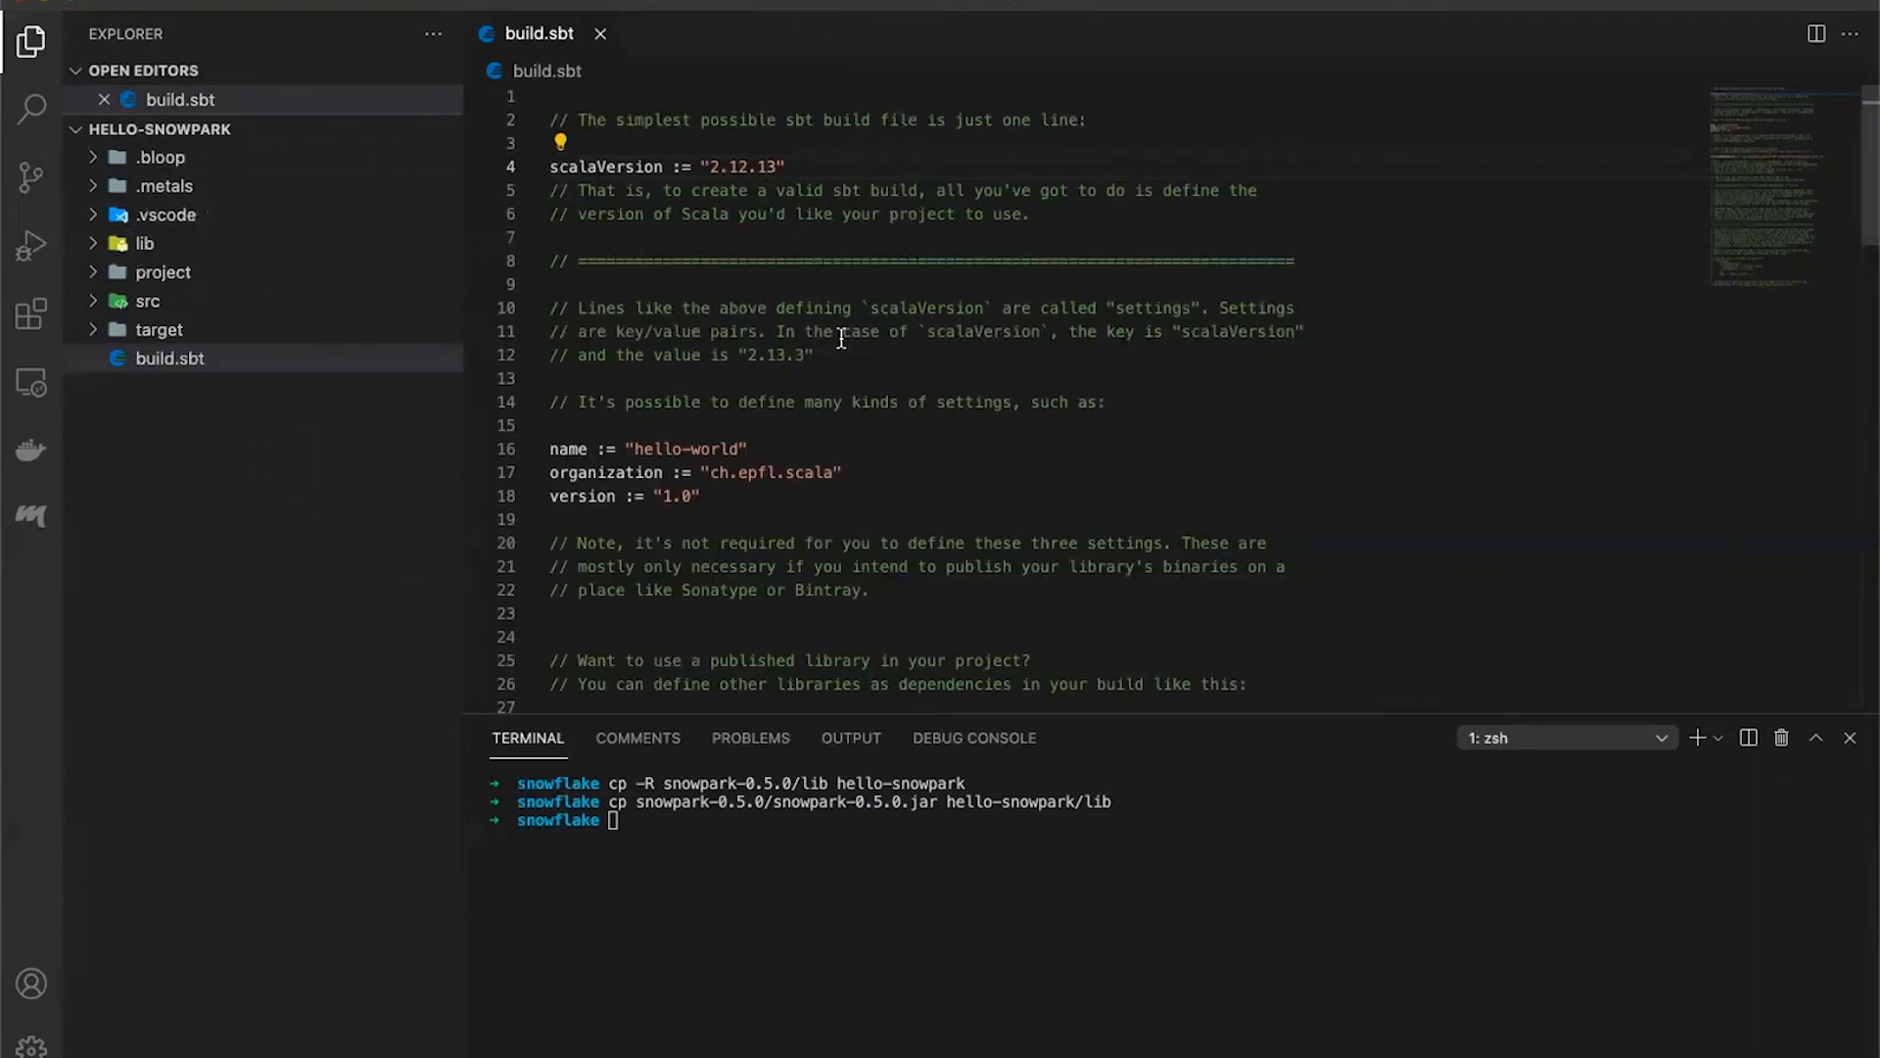
# Append unmanagedClasspath/includeFilter := "lib" at the end of build.sbt
pyautogui.scroll(-3)
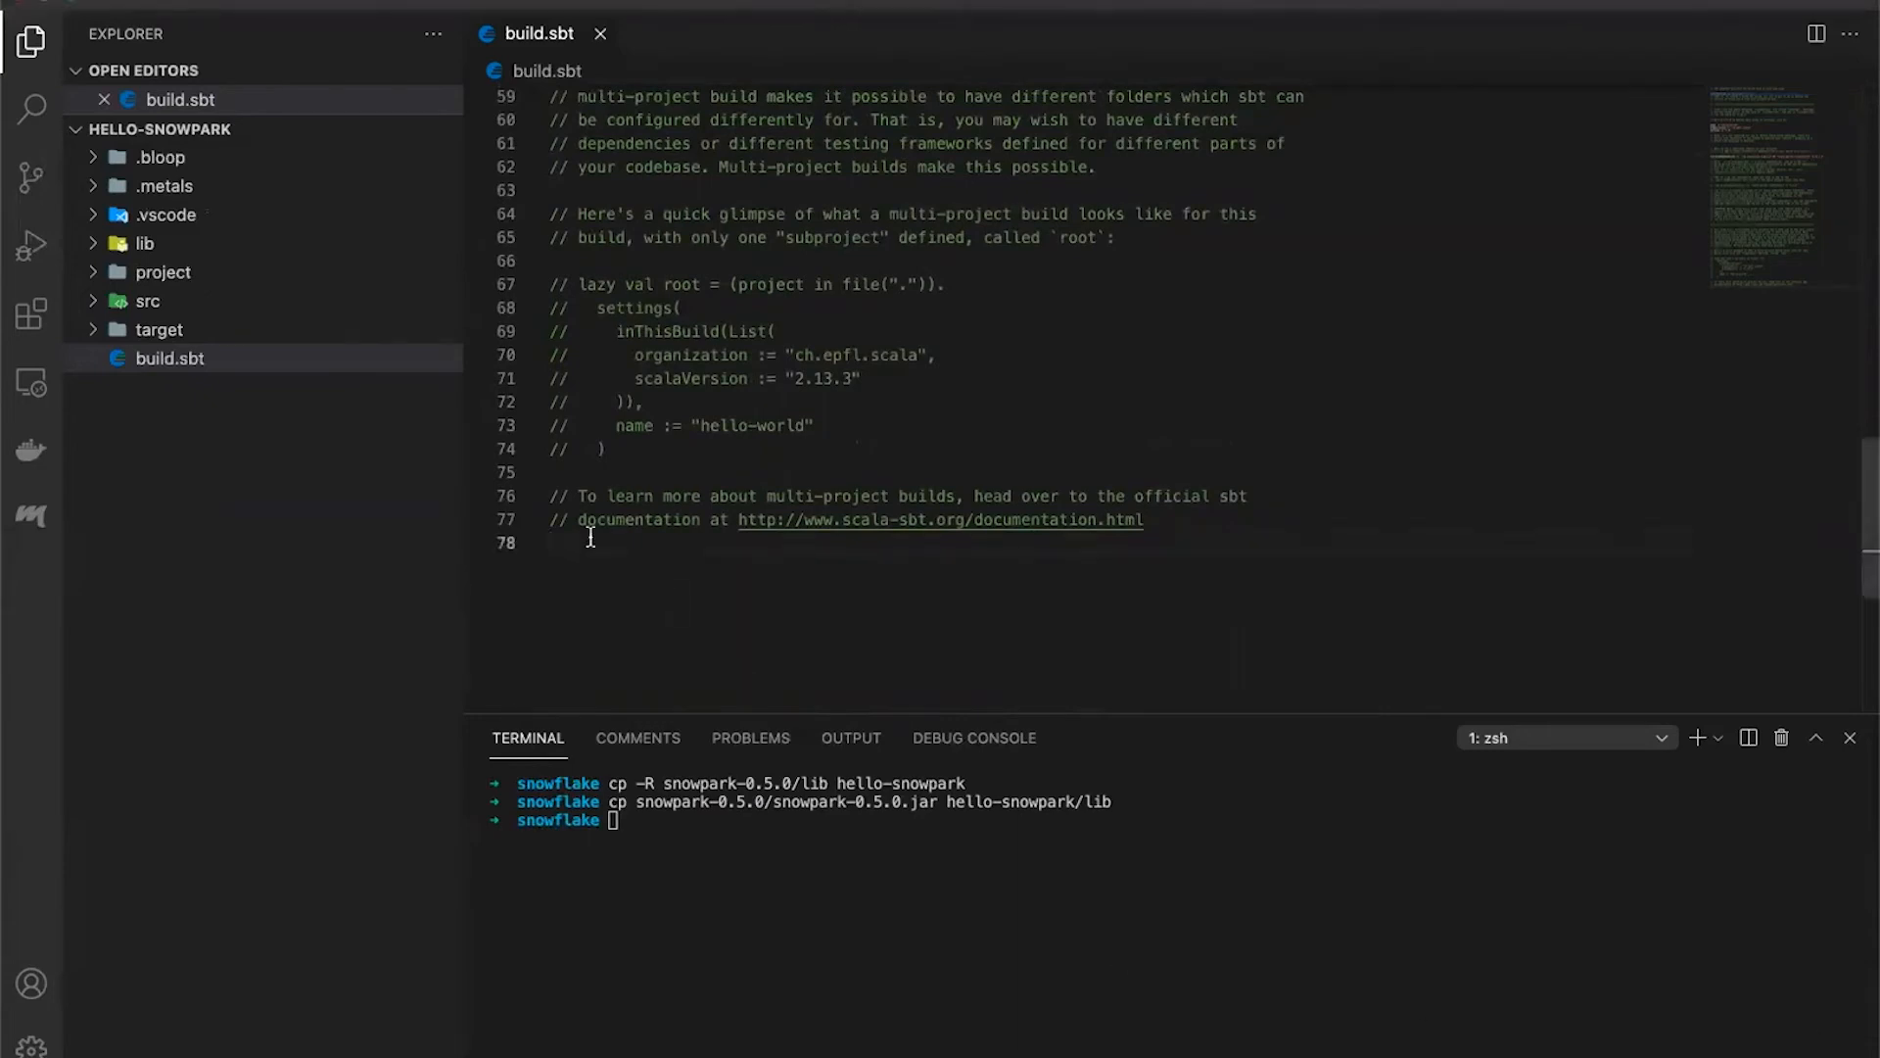
pyautogui.write('unmanagedClasspath/includeFilter := "lib"')
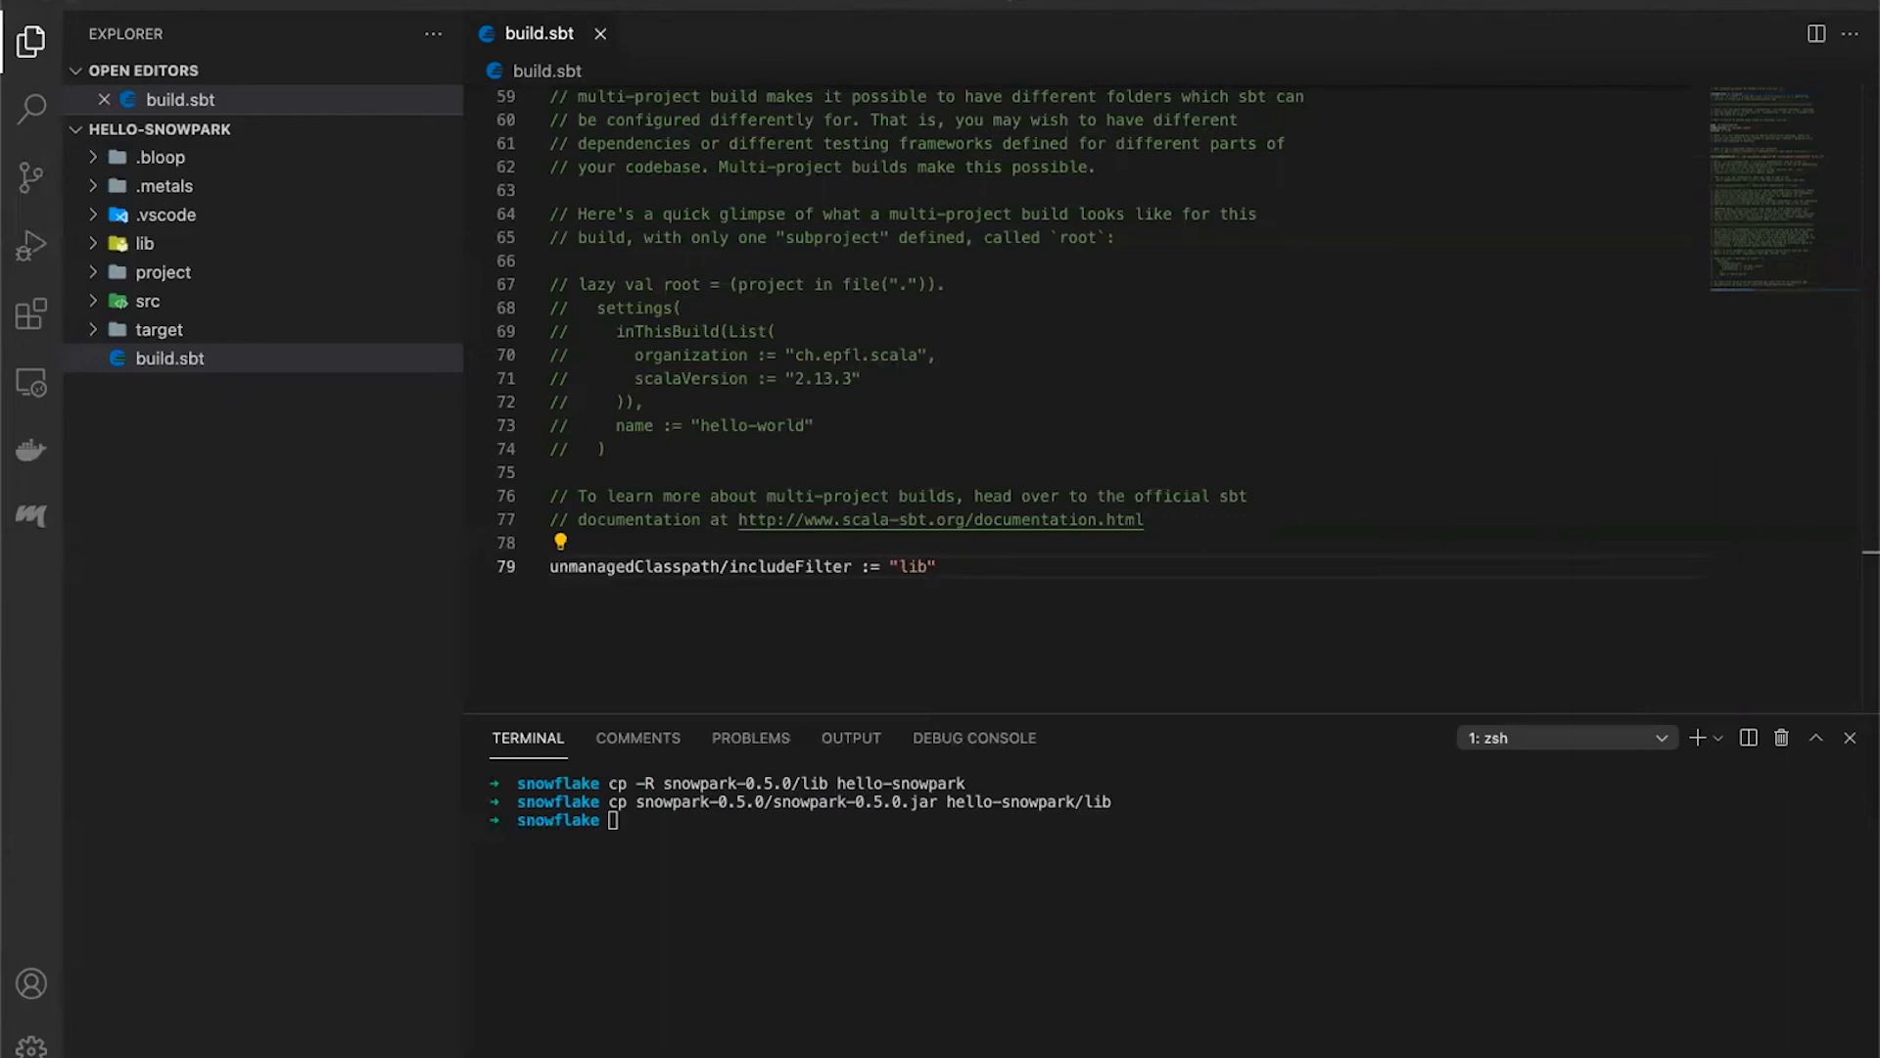
pyautogui.moveTo(94, 300)
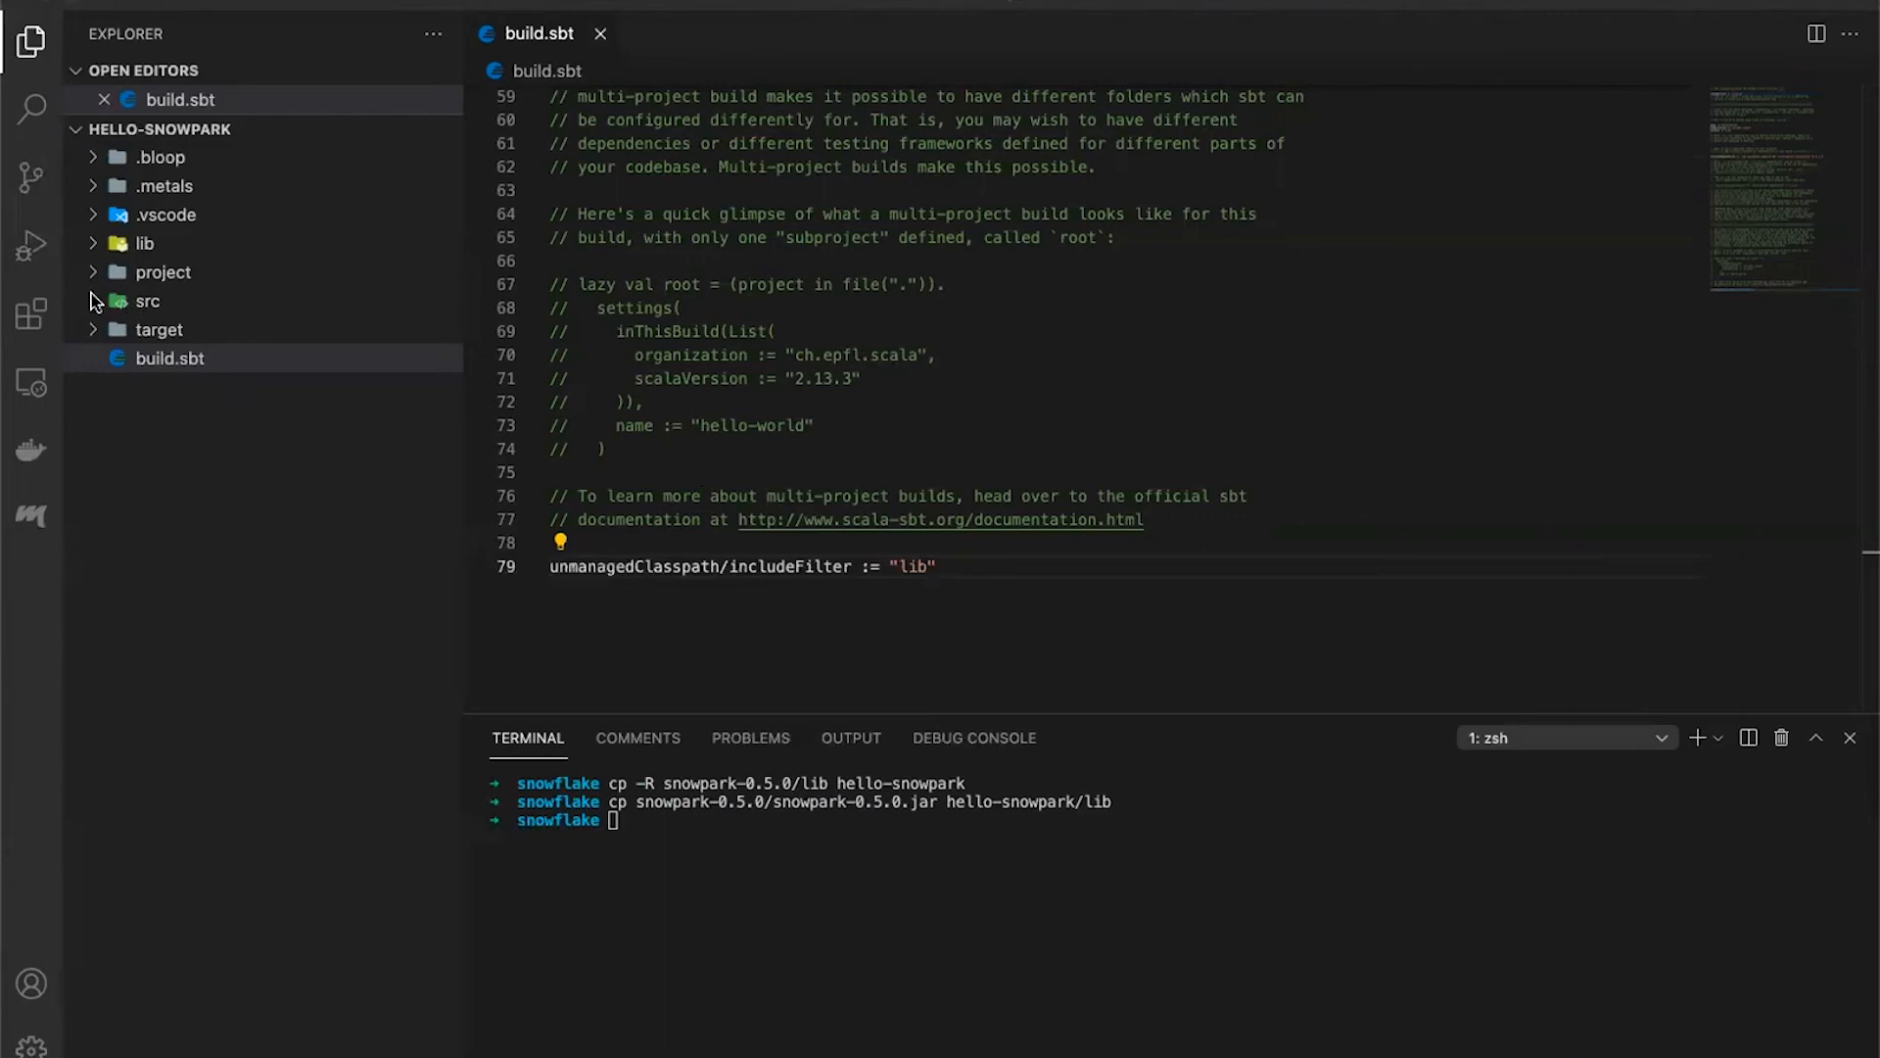
# Open Main.scala under src/main/scala and run the Hello World program via the run code lens
pyautogui.click(147, 301)
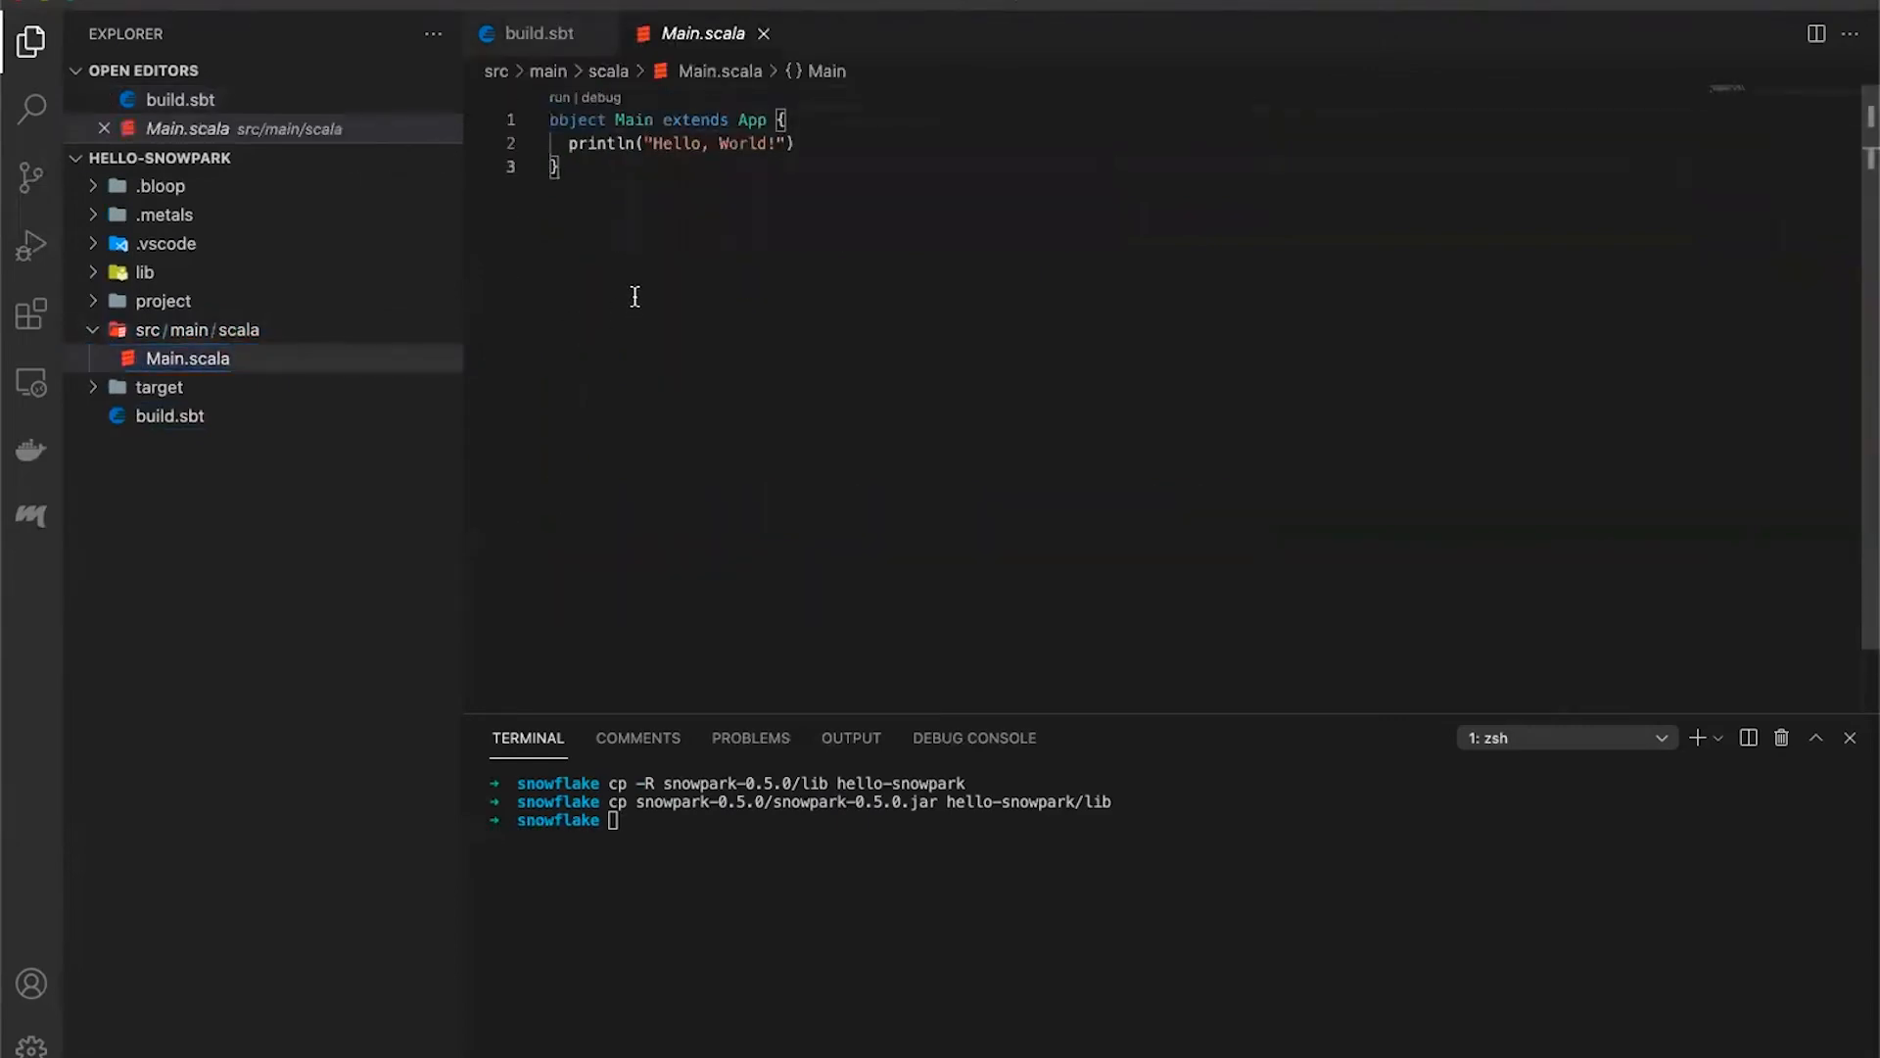
pyautogui.moveTo(564, 108)
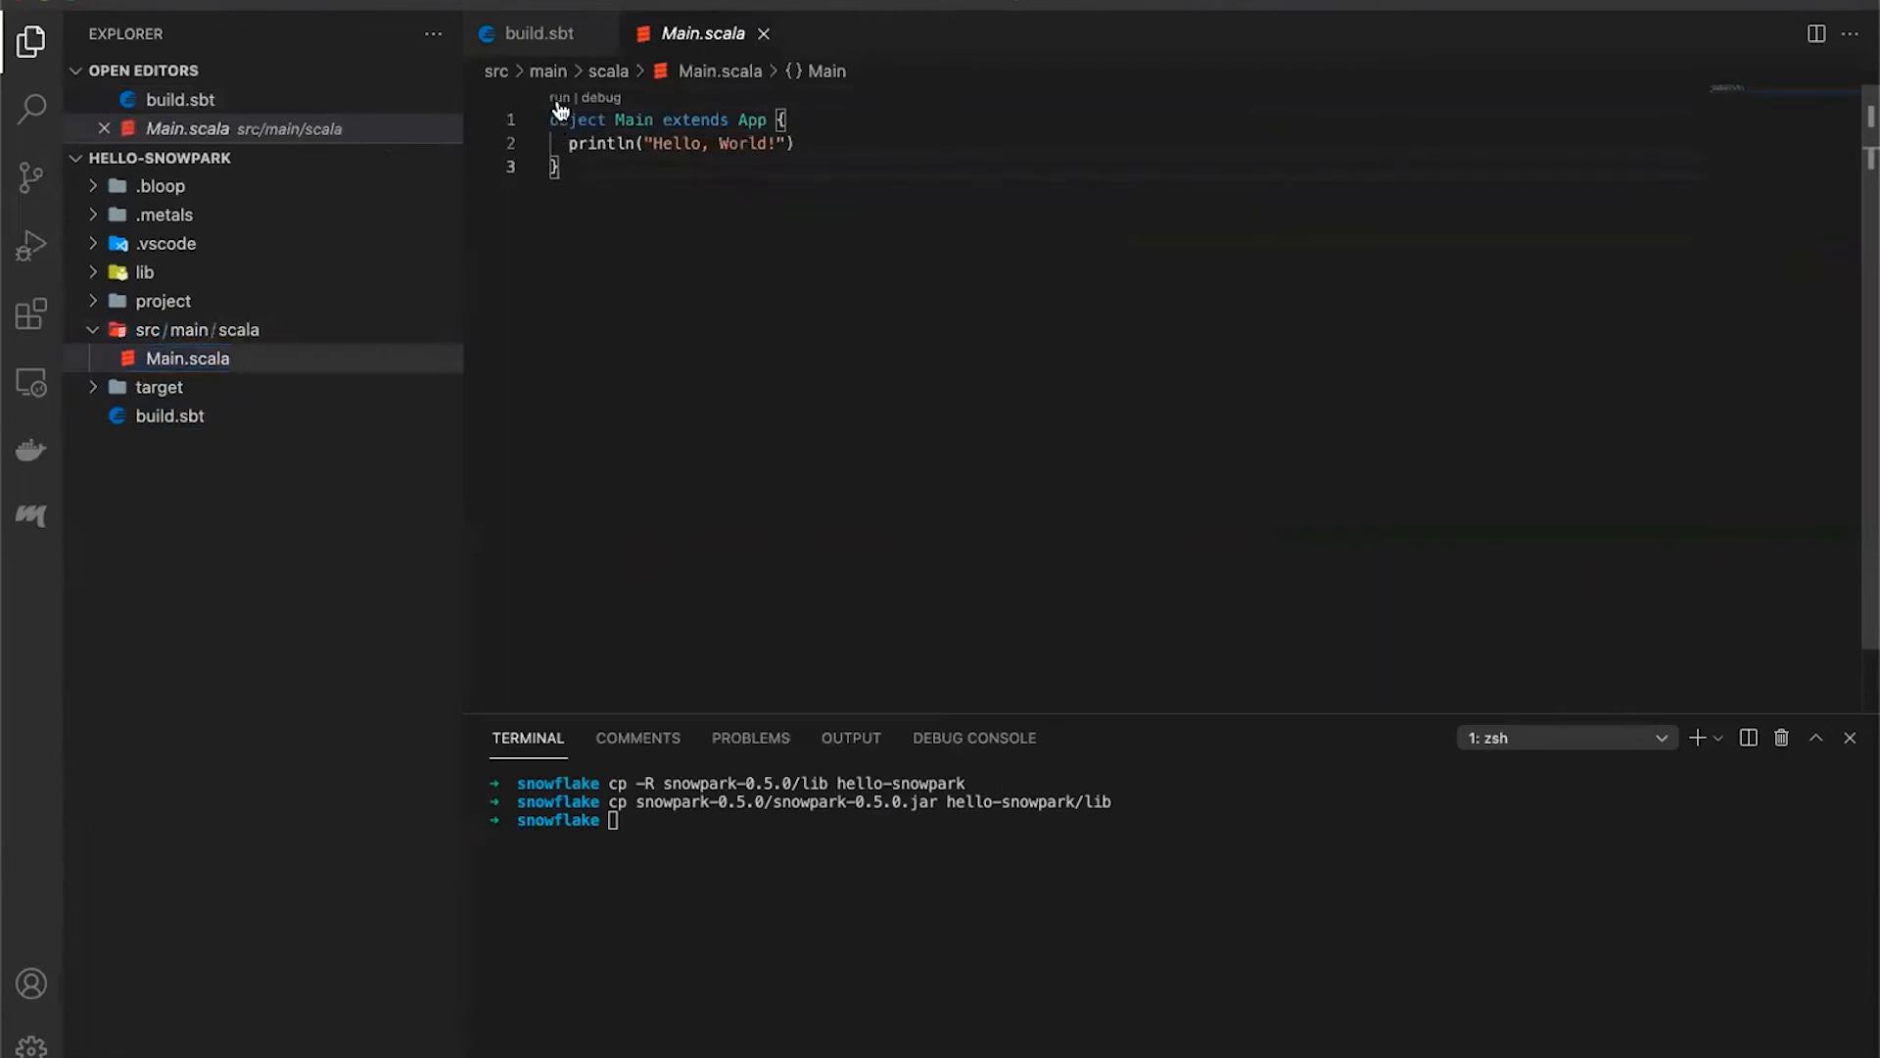
pyautogui.click(560, 98)
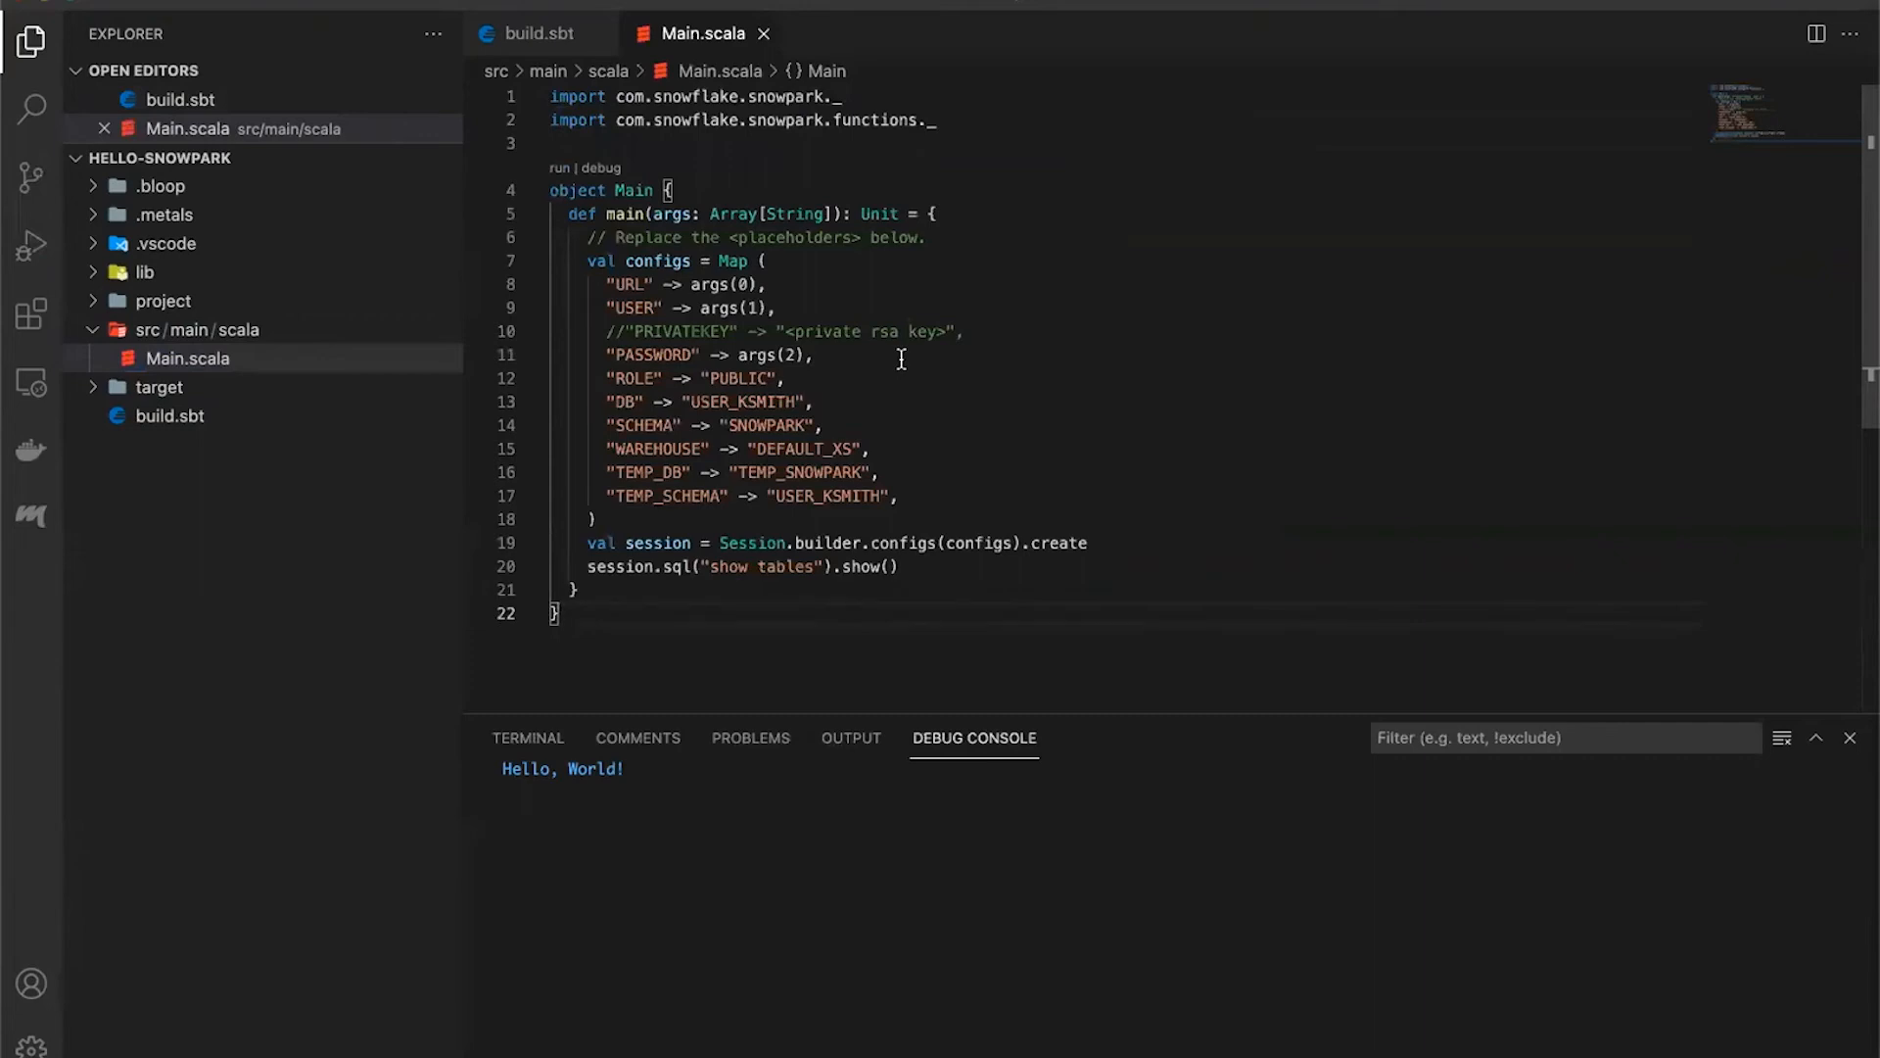
pyautogui.moveTo(803, 402)
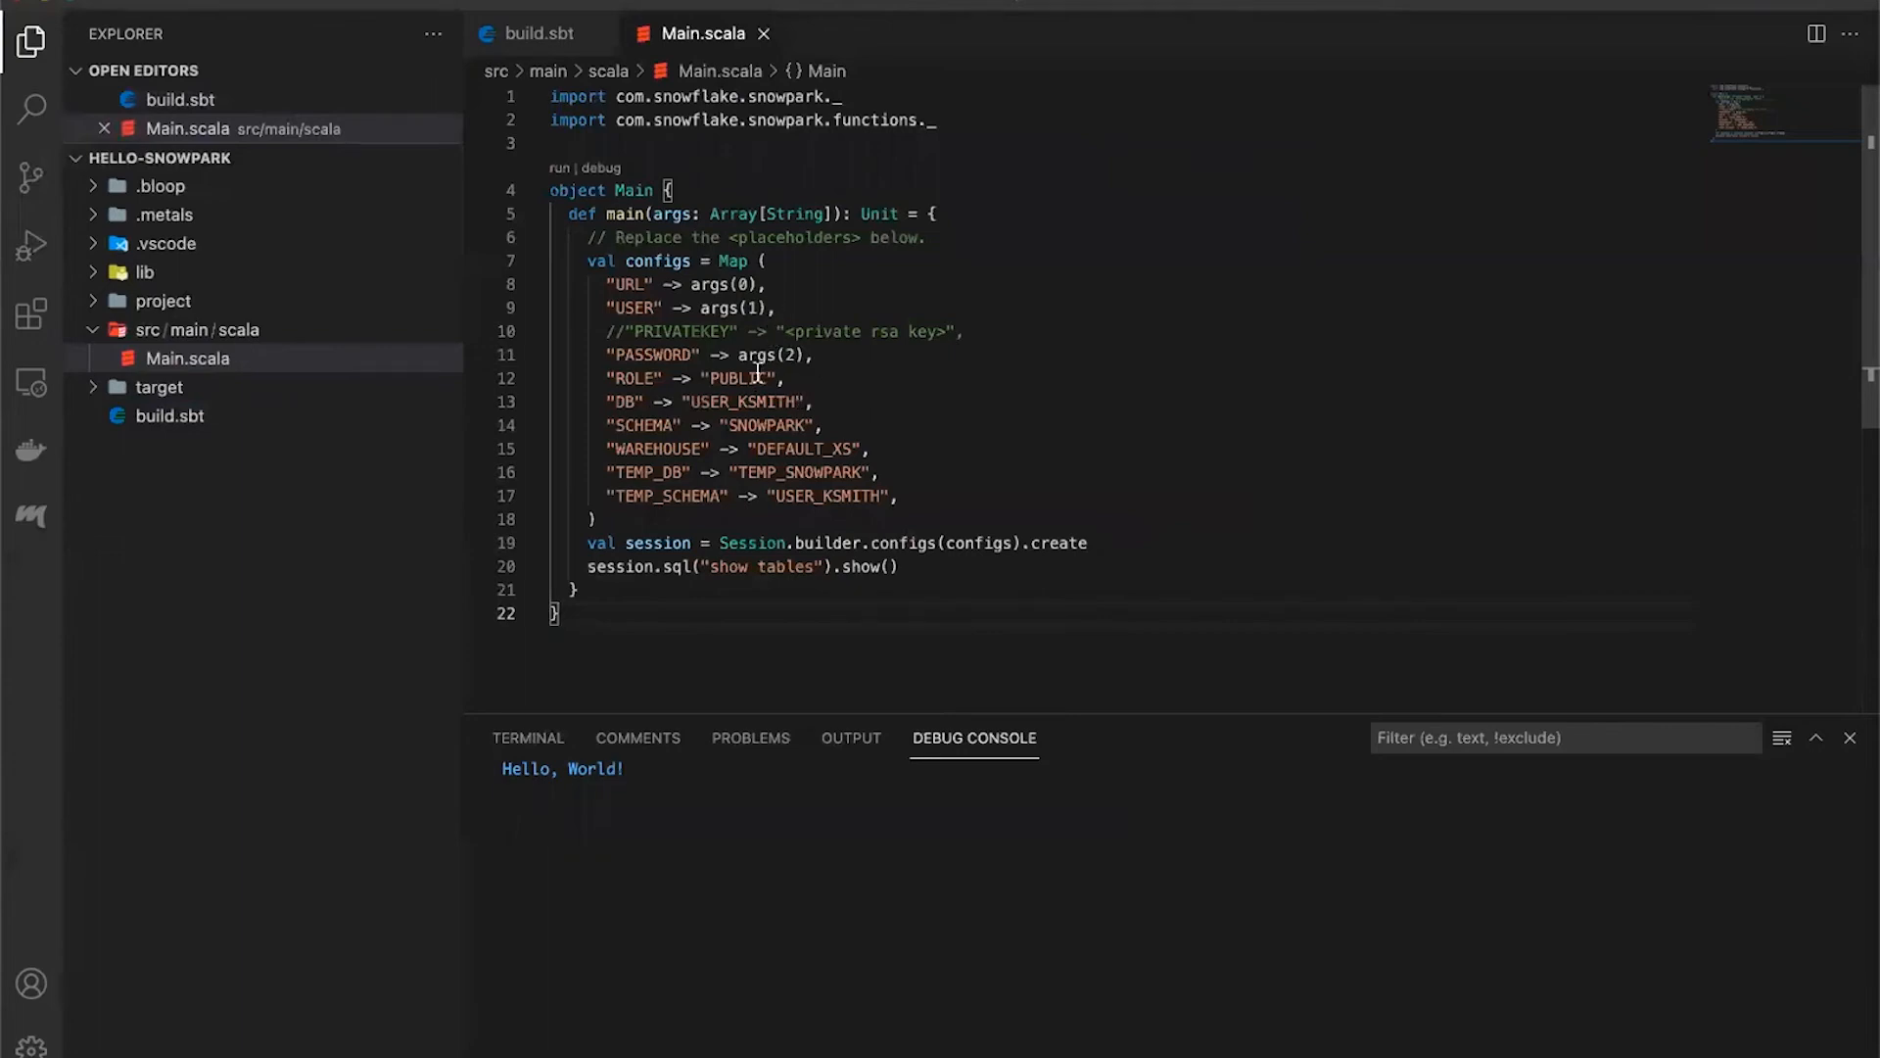
pyautogui.moveTo(701, 284)
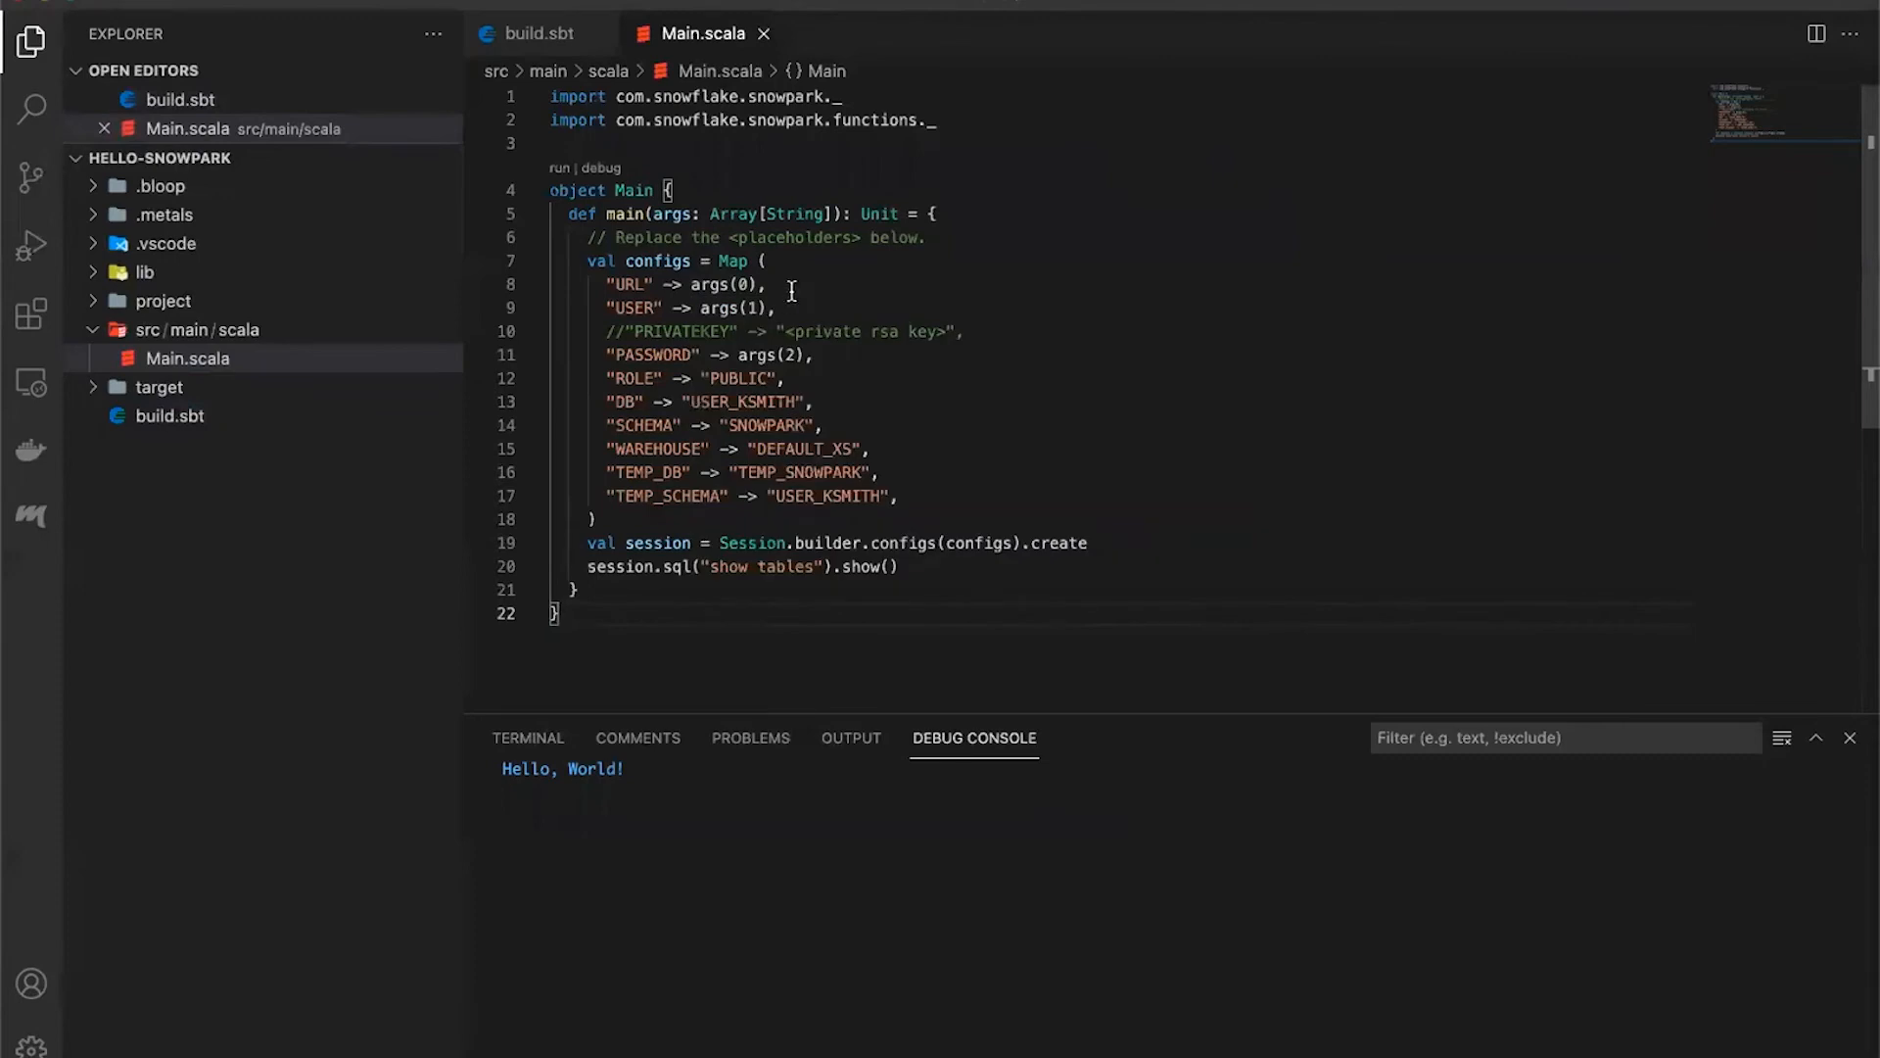
pyautogui.click(819, 355)
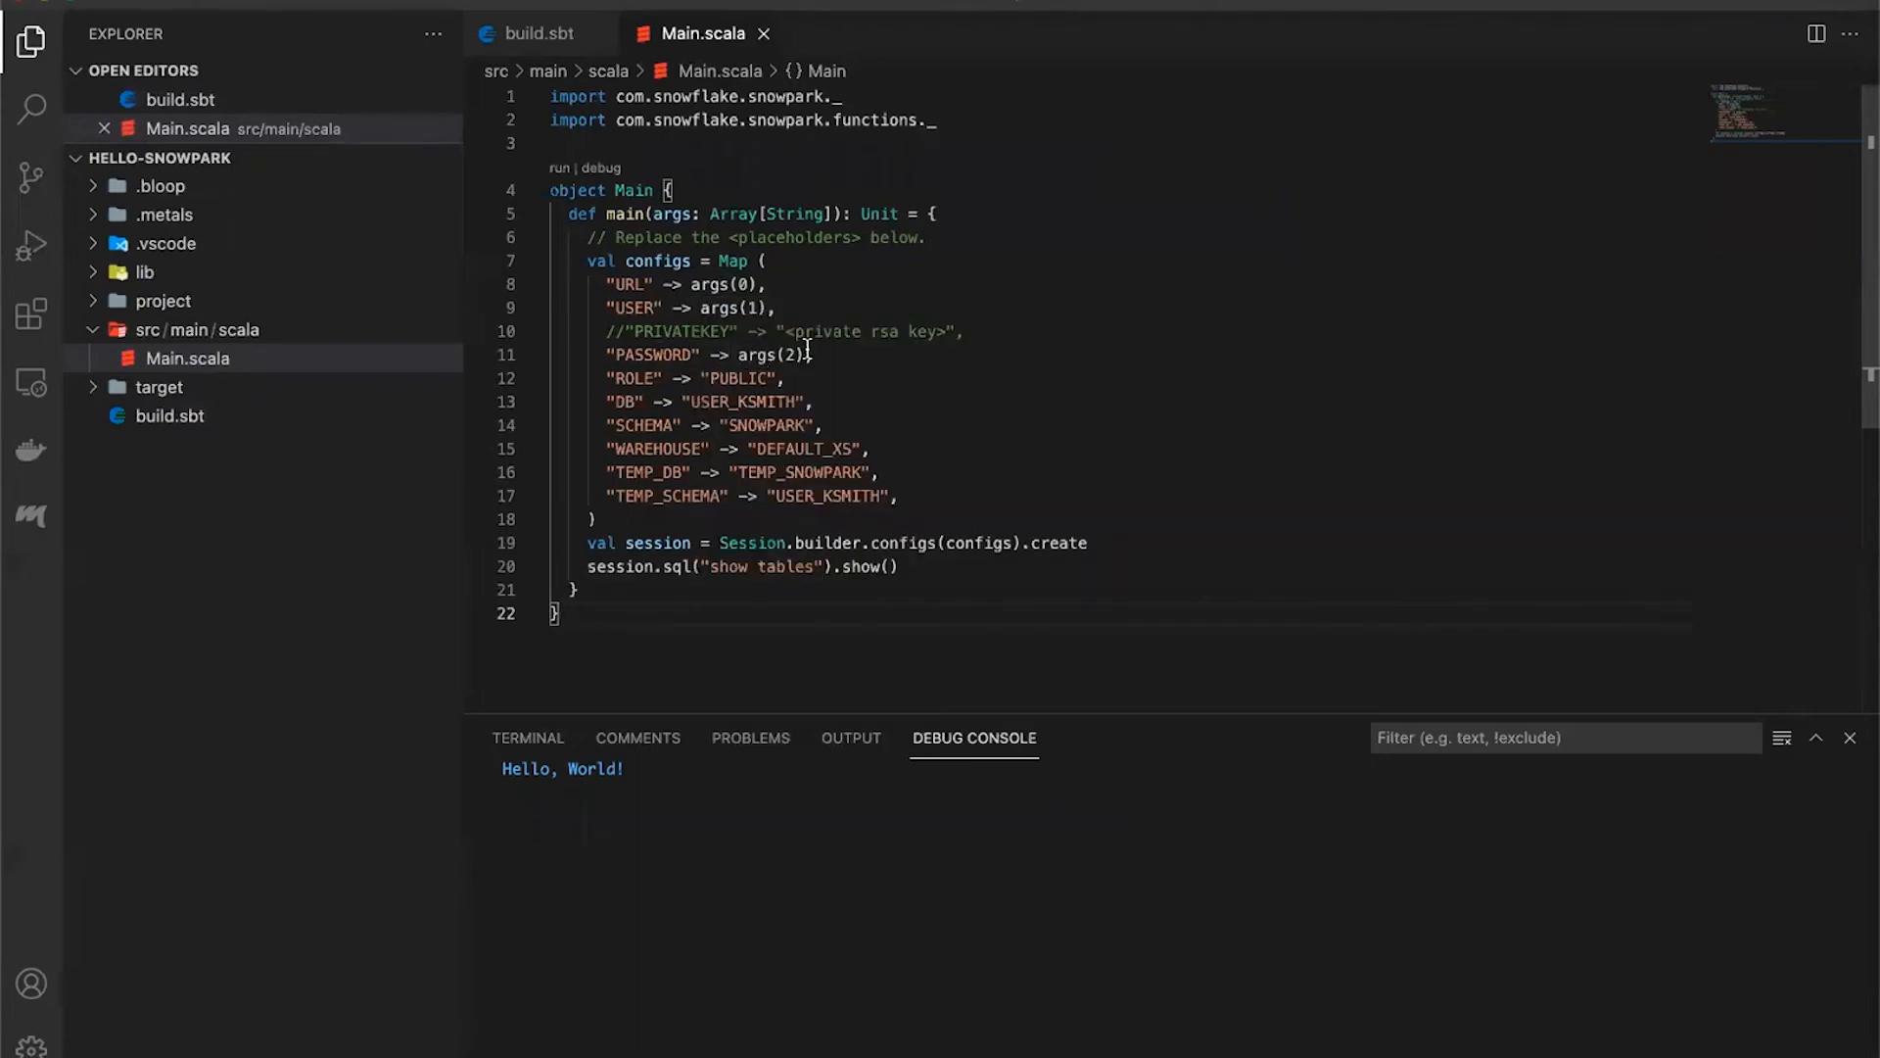
pyautogui.moveTo(843, 378)
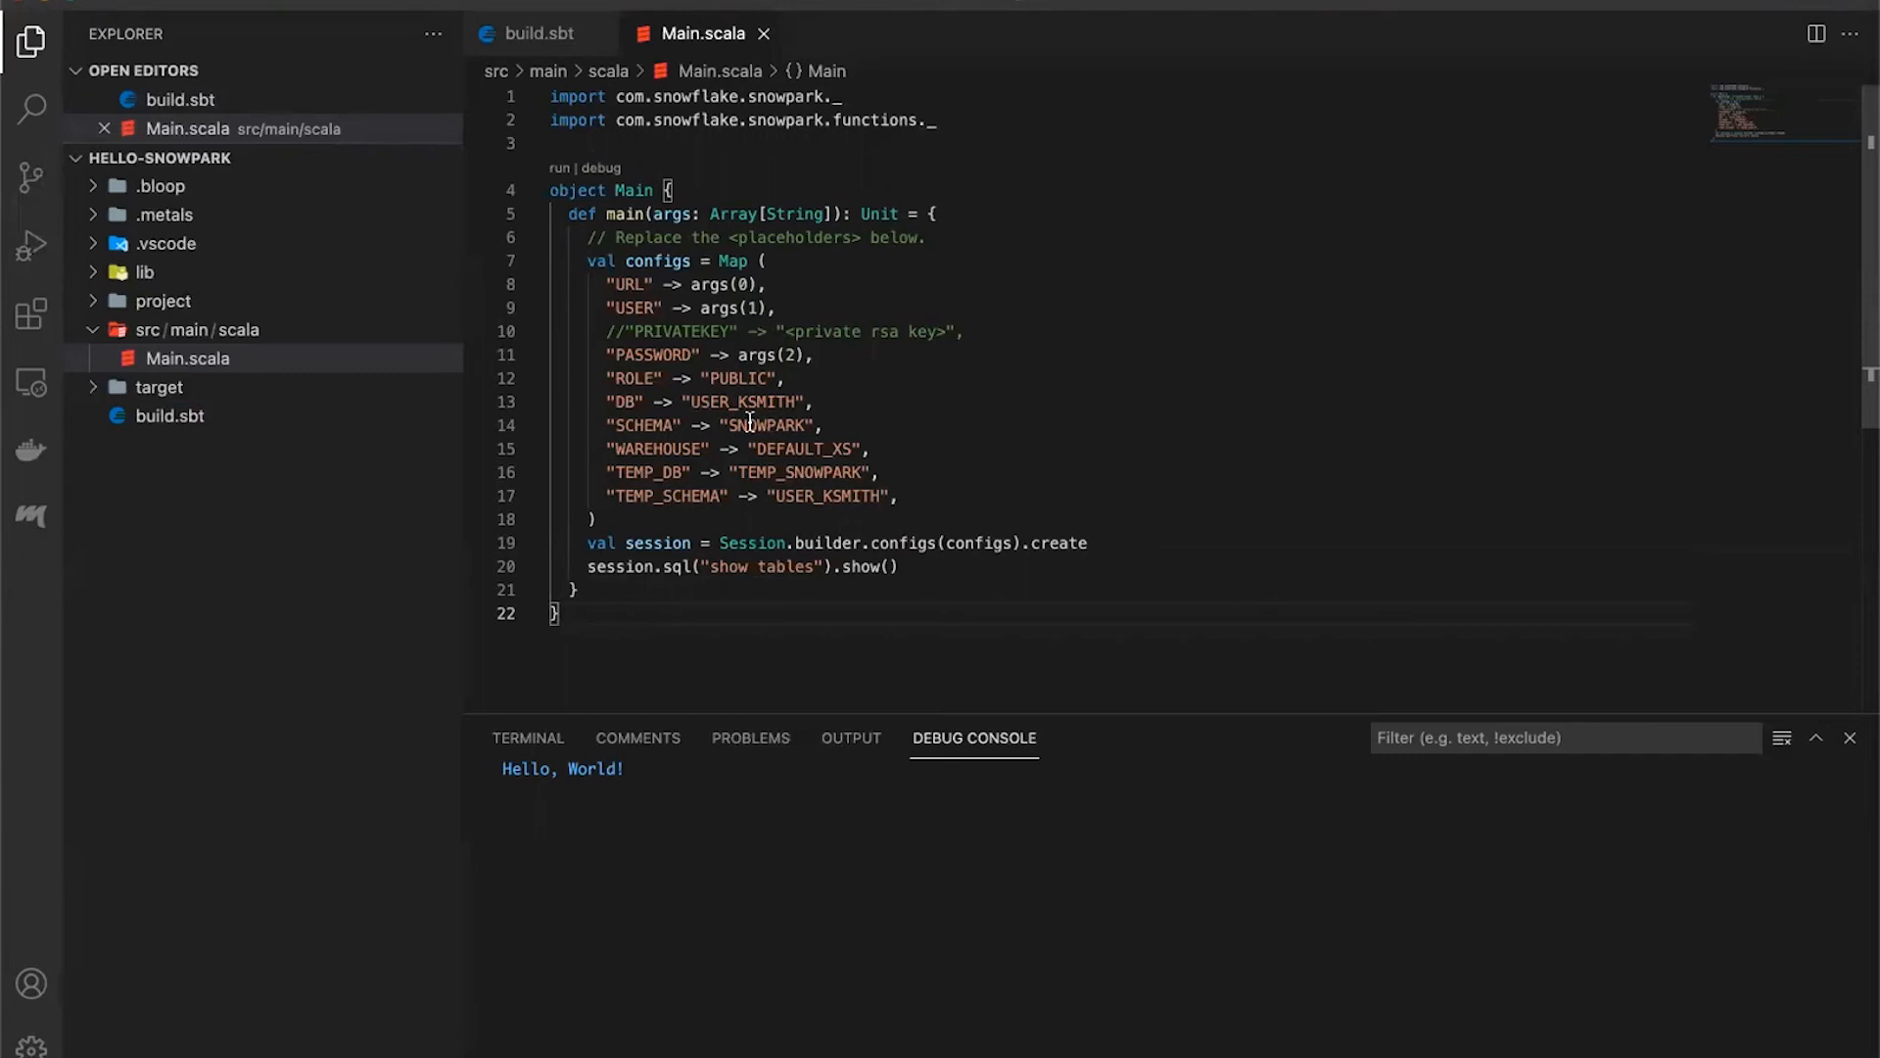
pyautogui.moveTo(788, 425)
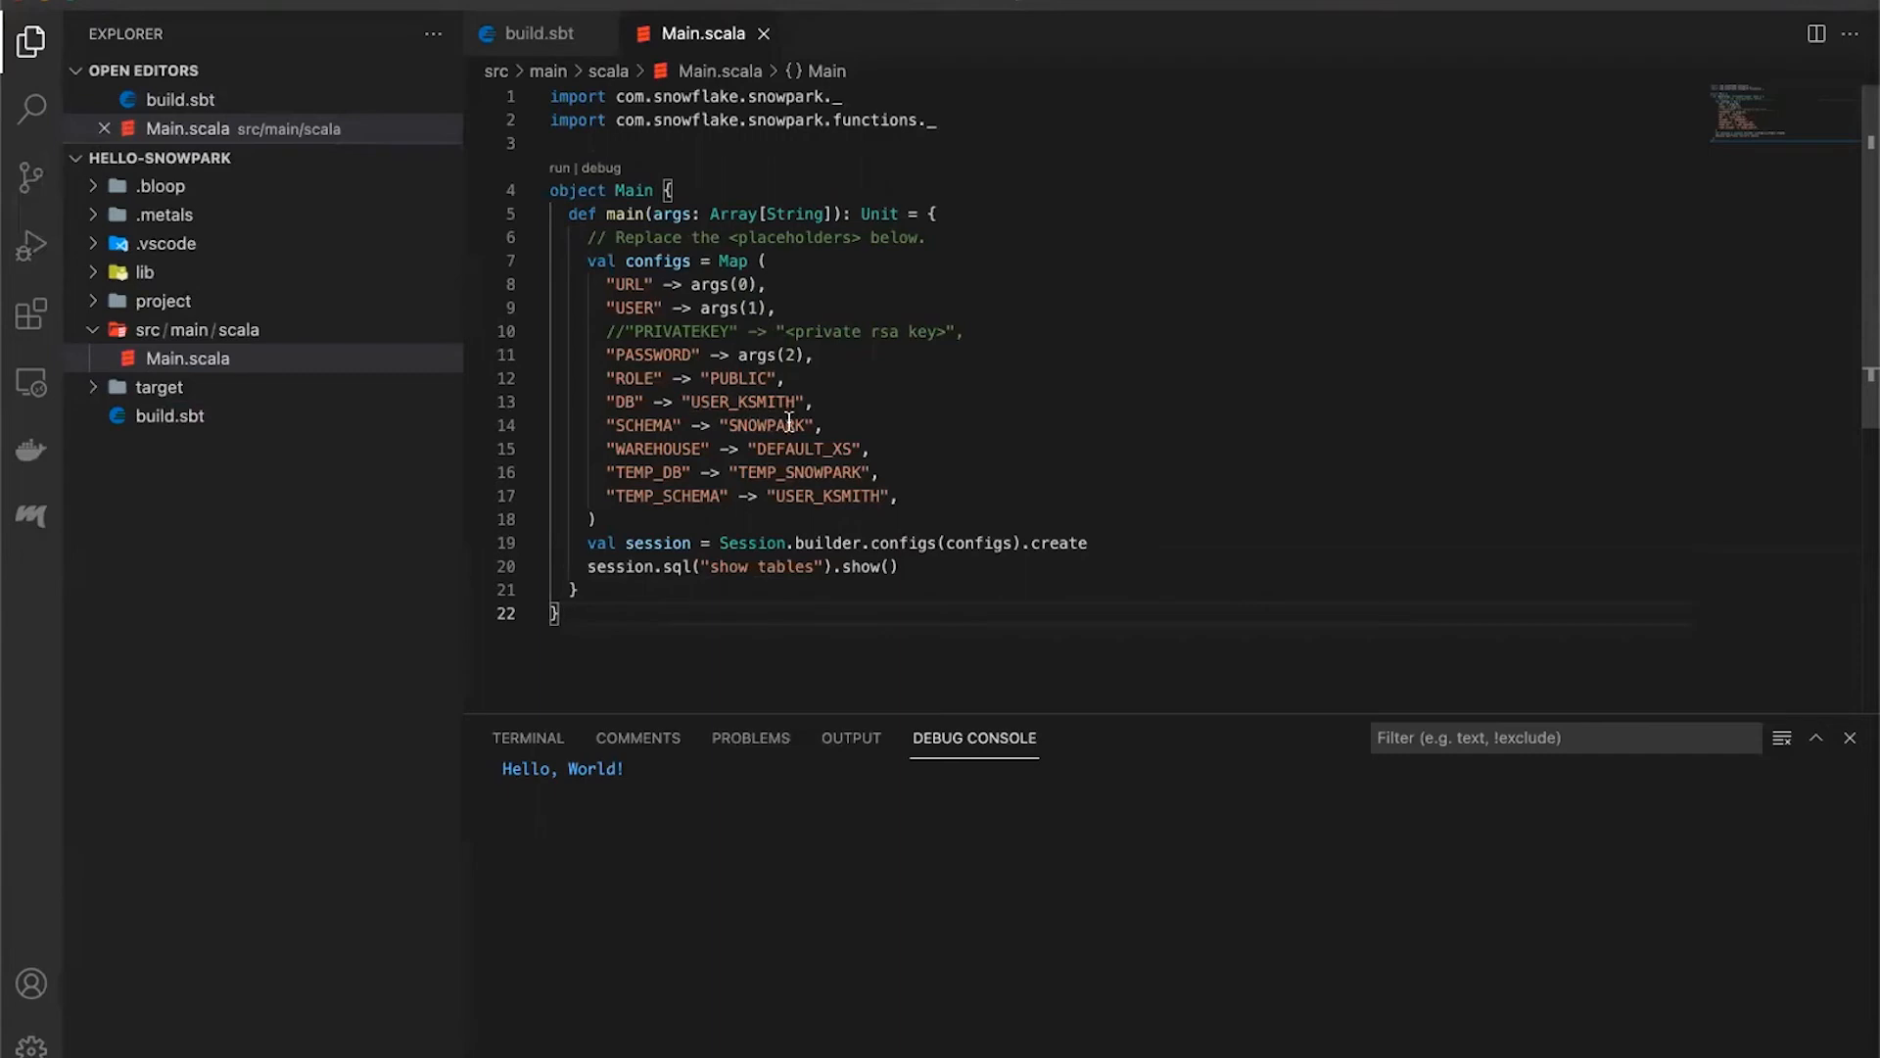
pyautogui.moveTo(764, 455)
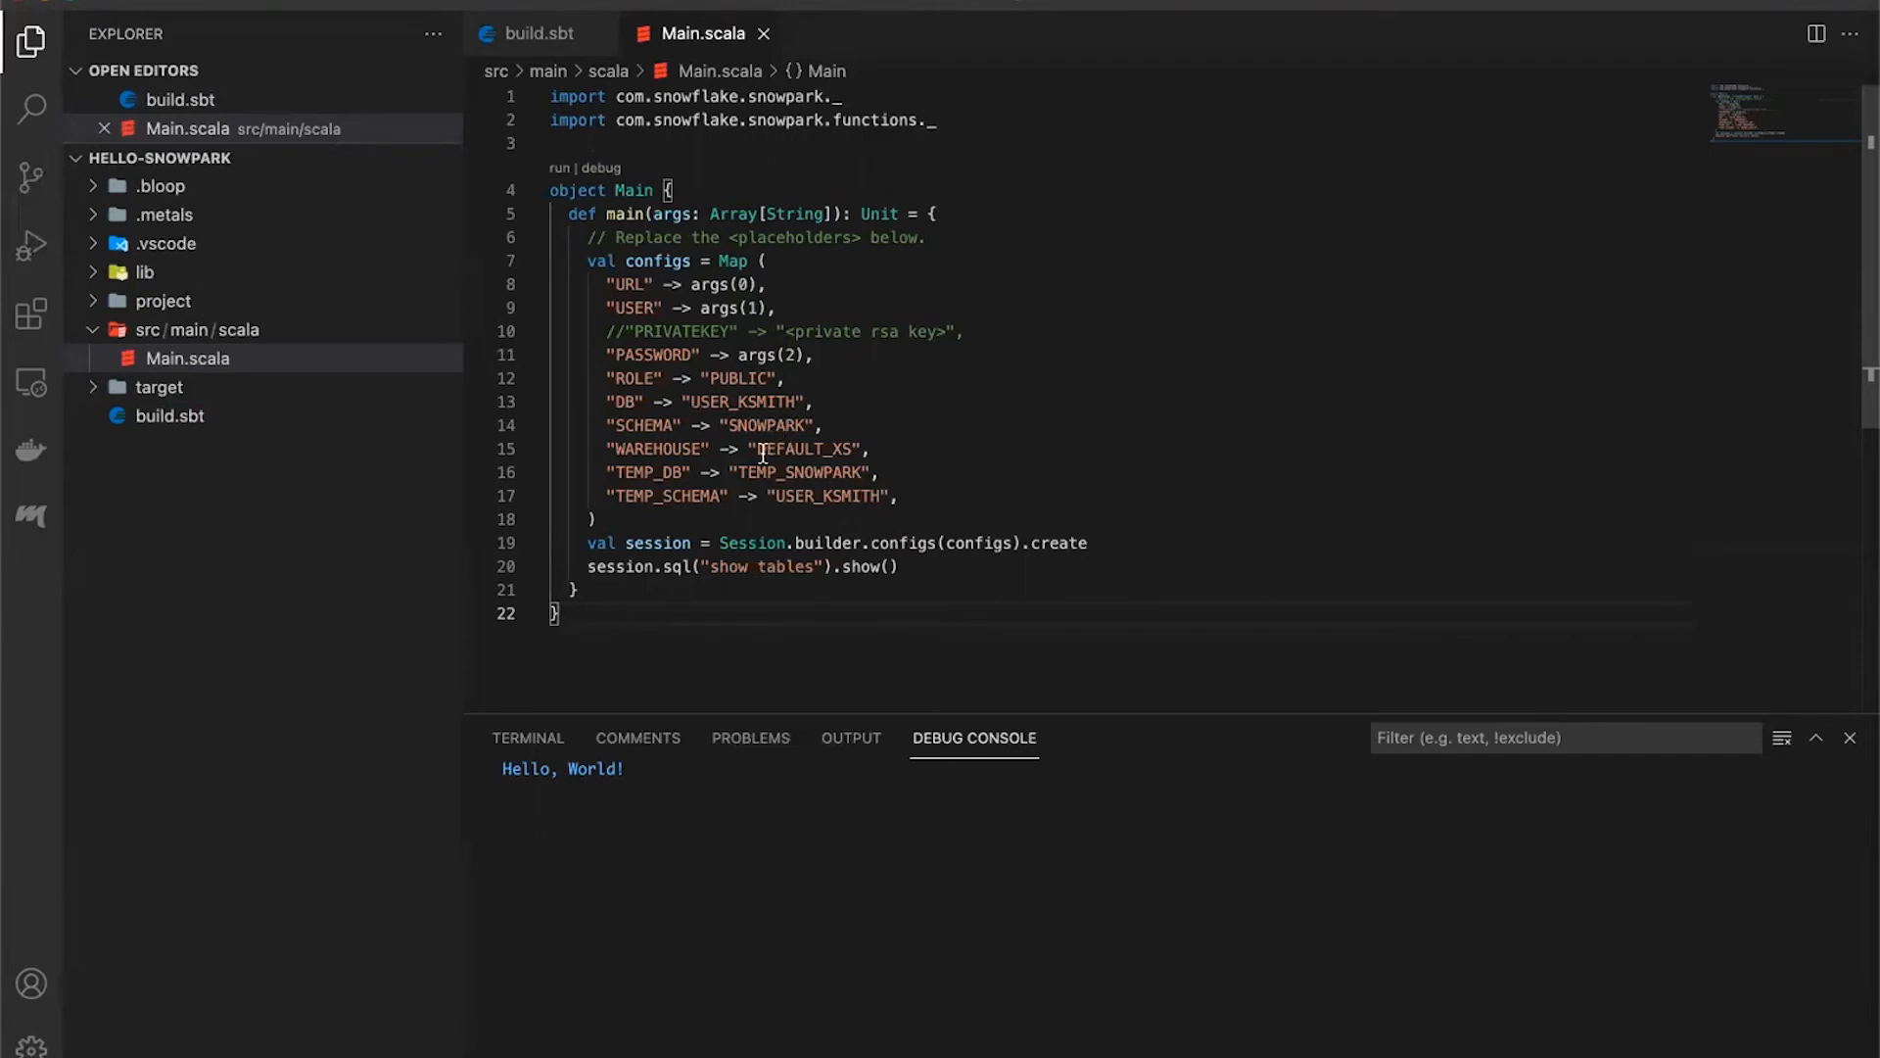
pyautogui.moveTo(737, 480)
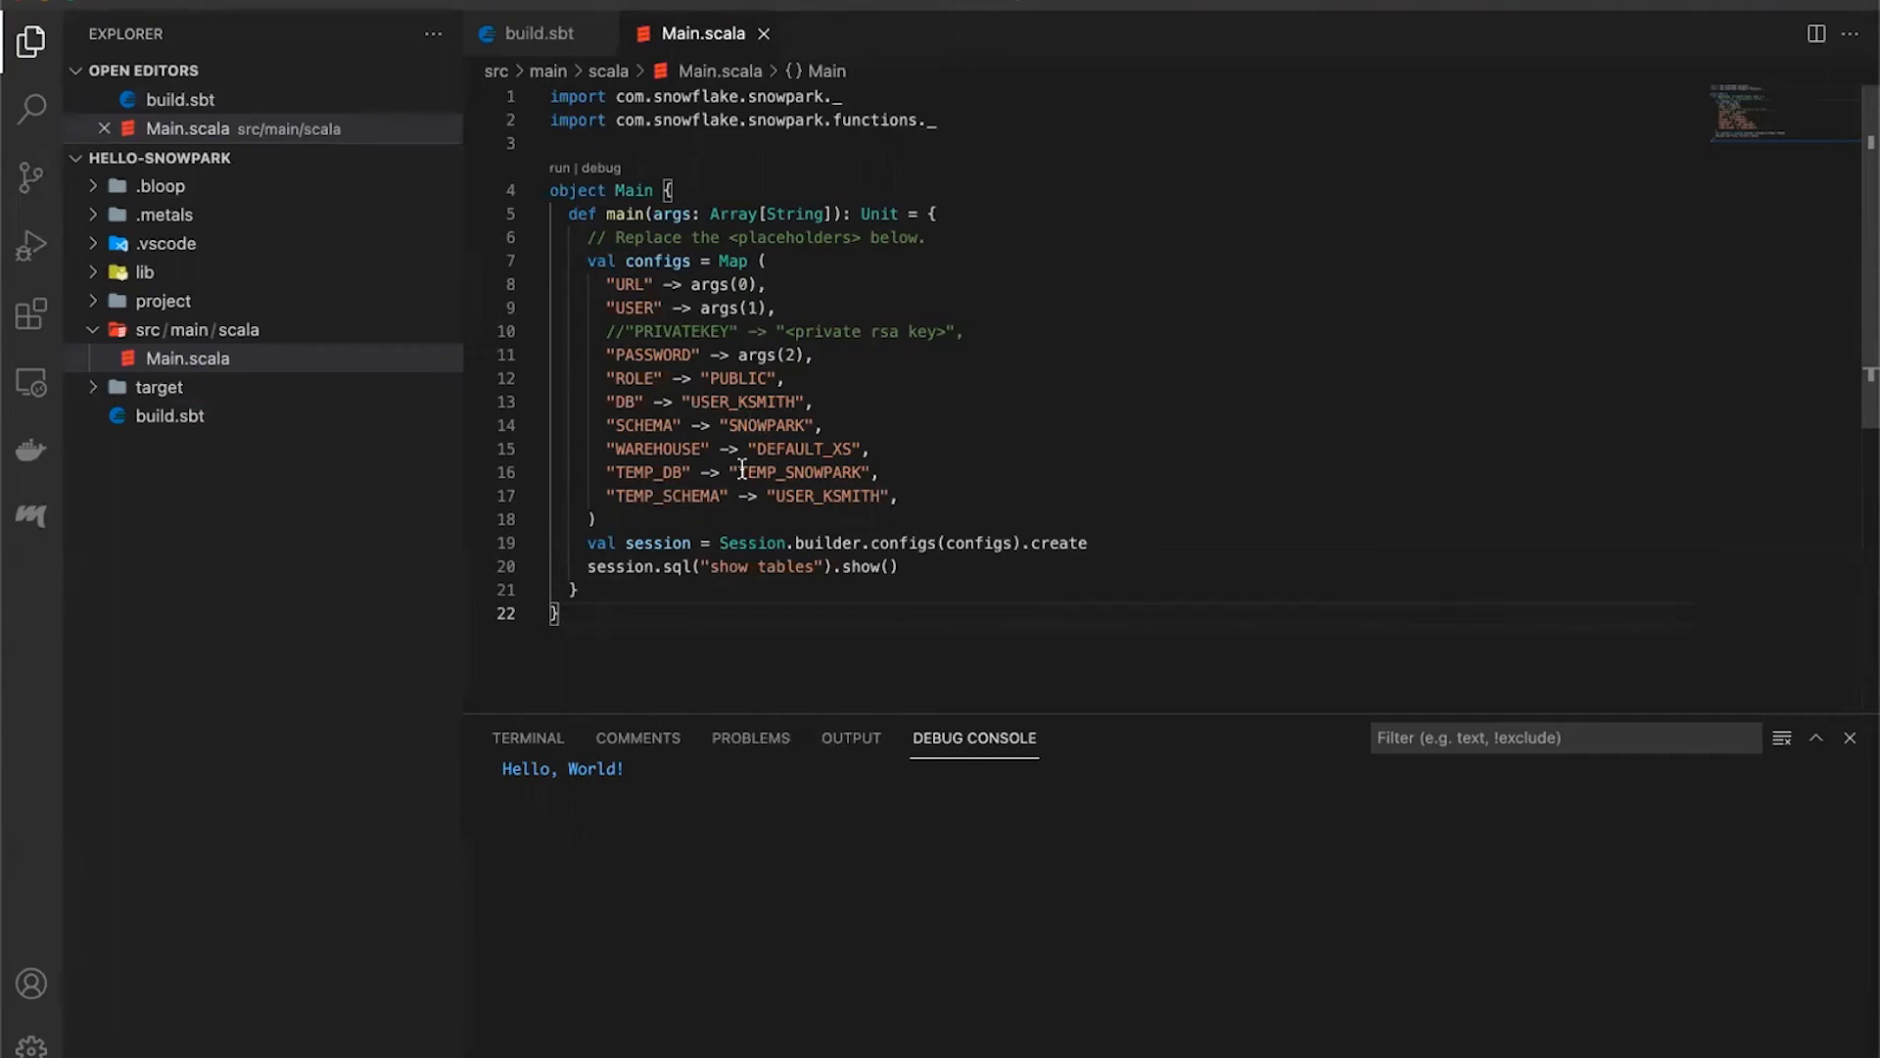
pyautogui.moveTo(779, 496)
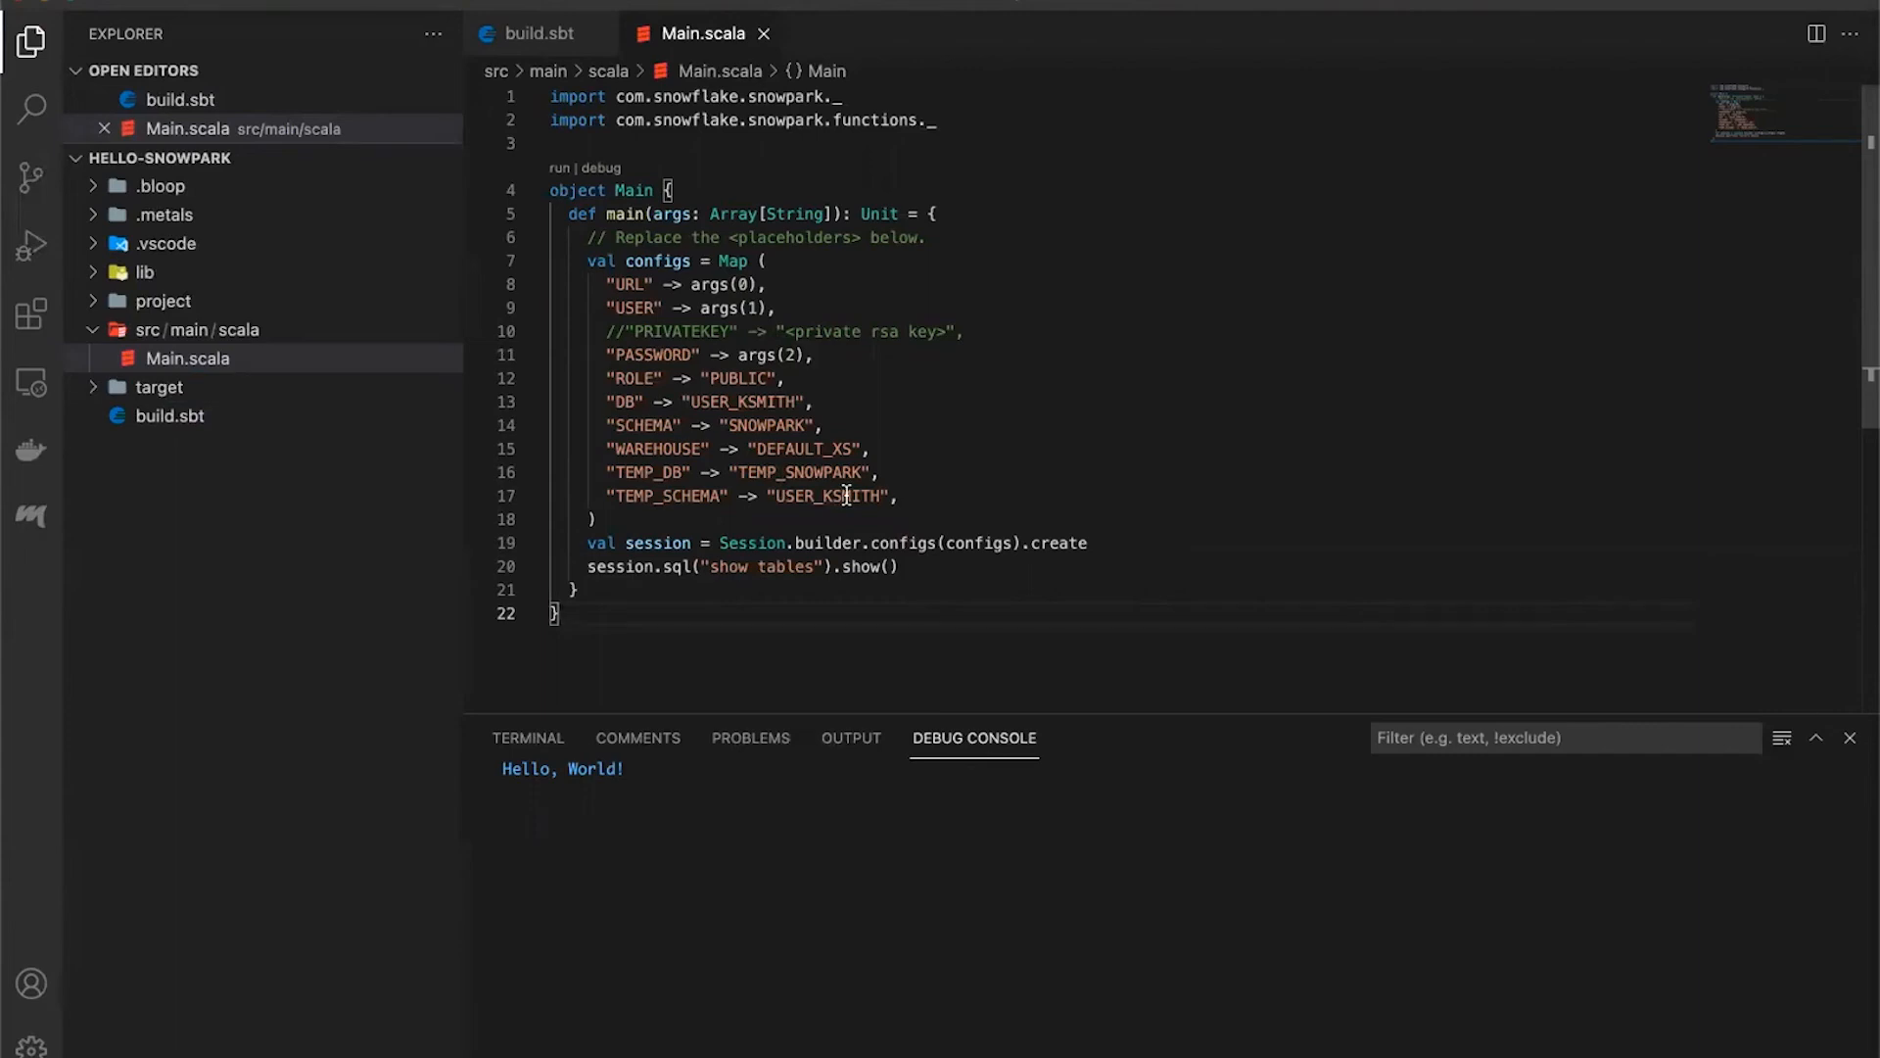
pyautogui.moveTo(807, 472)
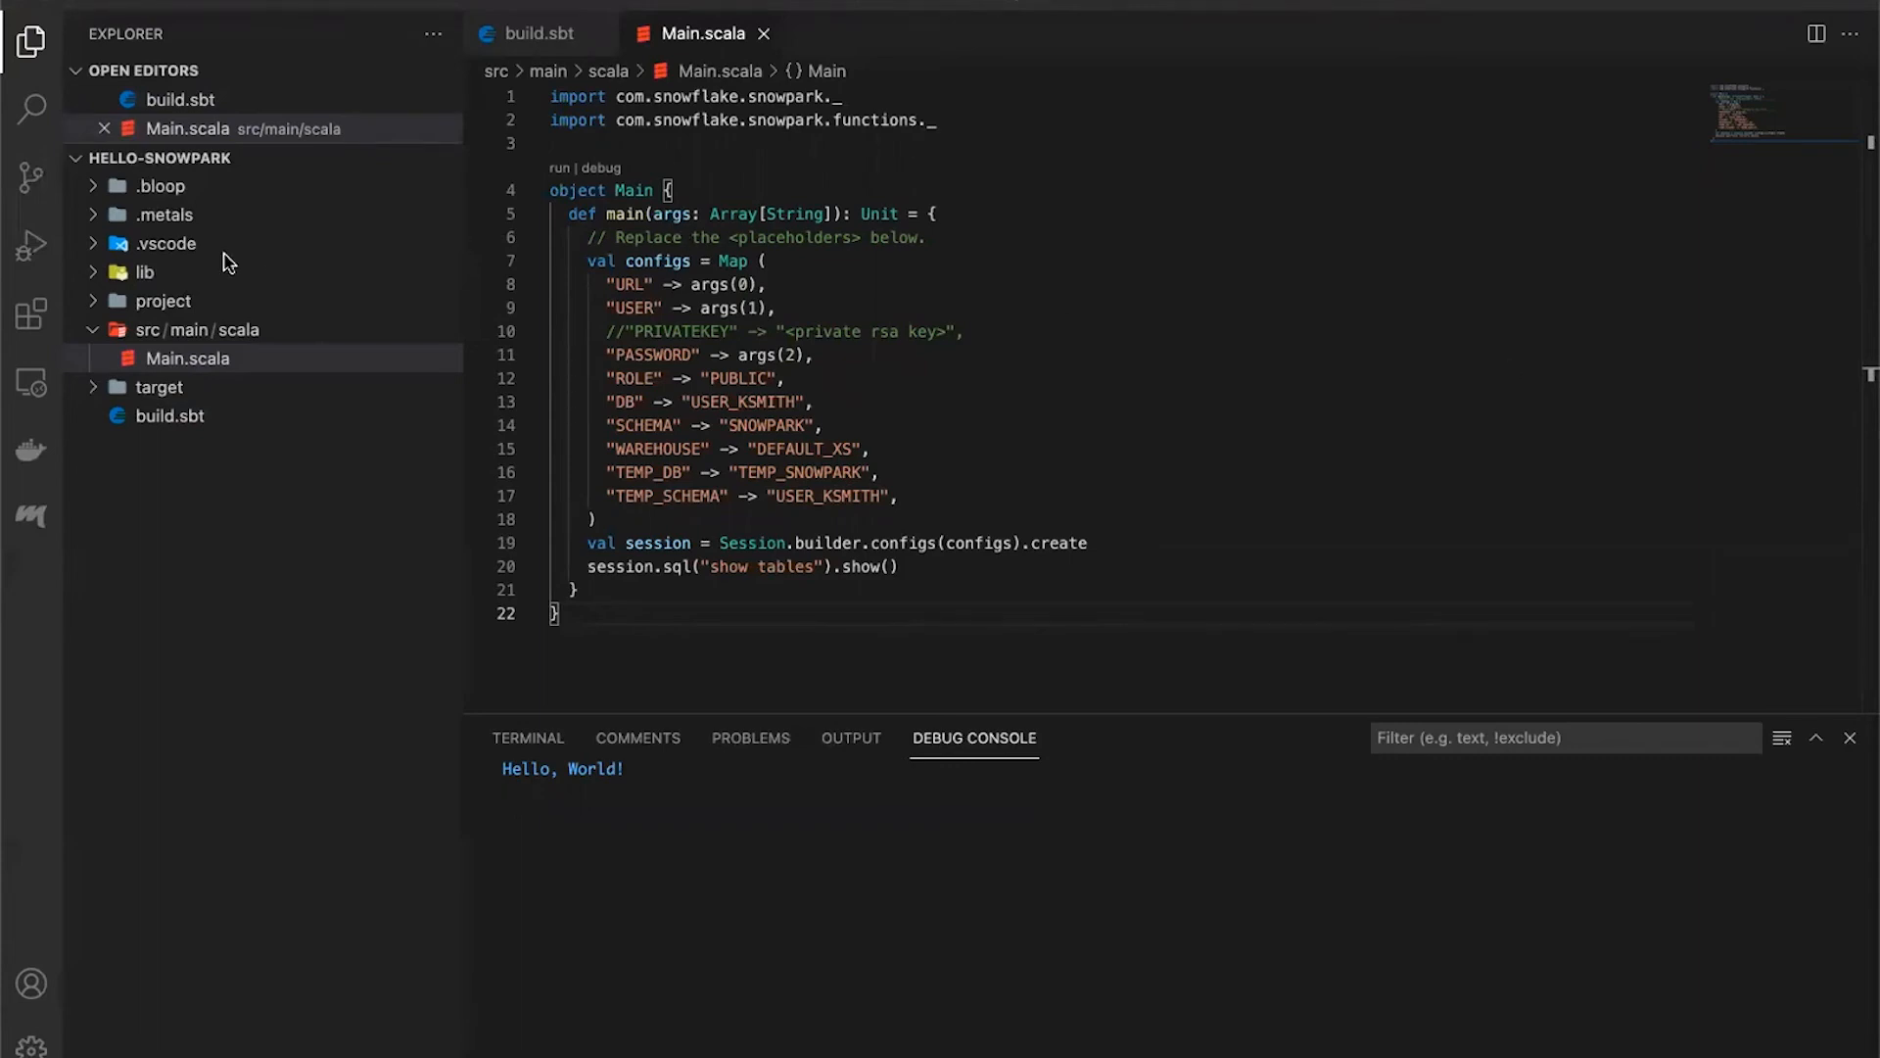
pyautogui.moveTo(118, 290)
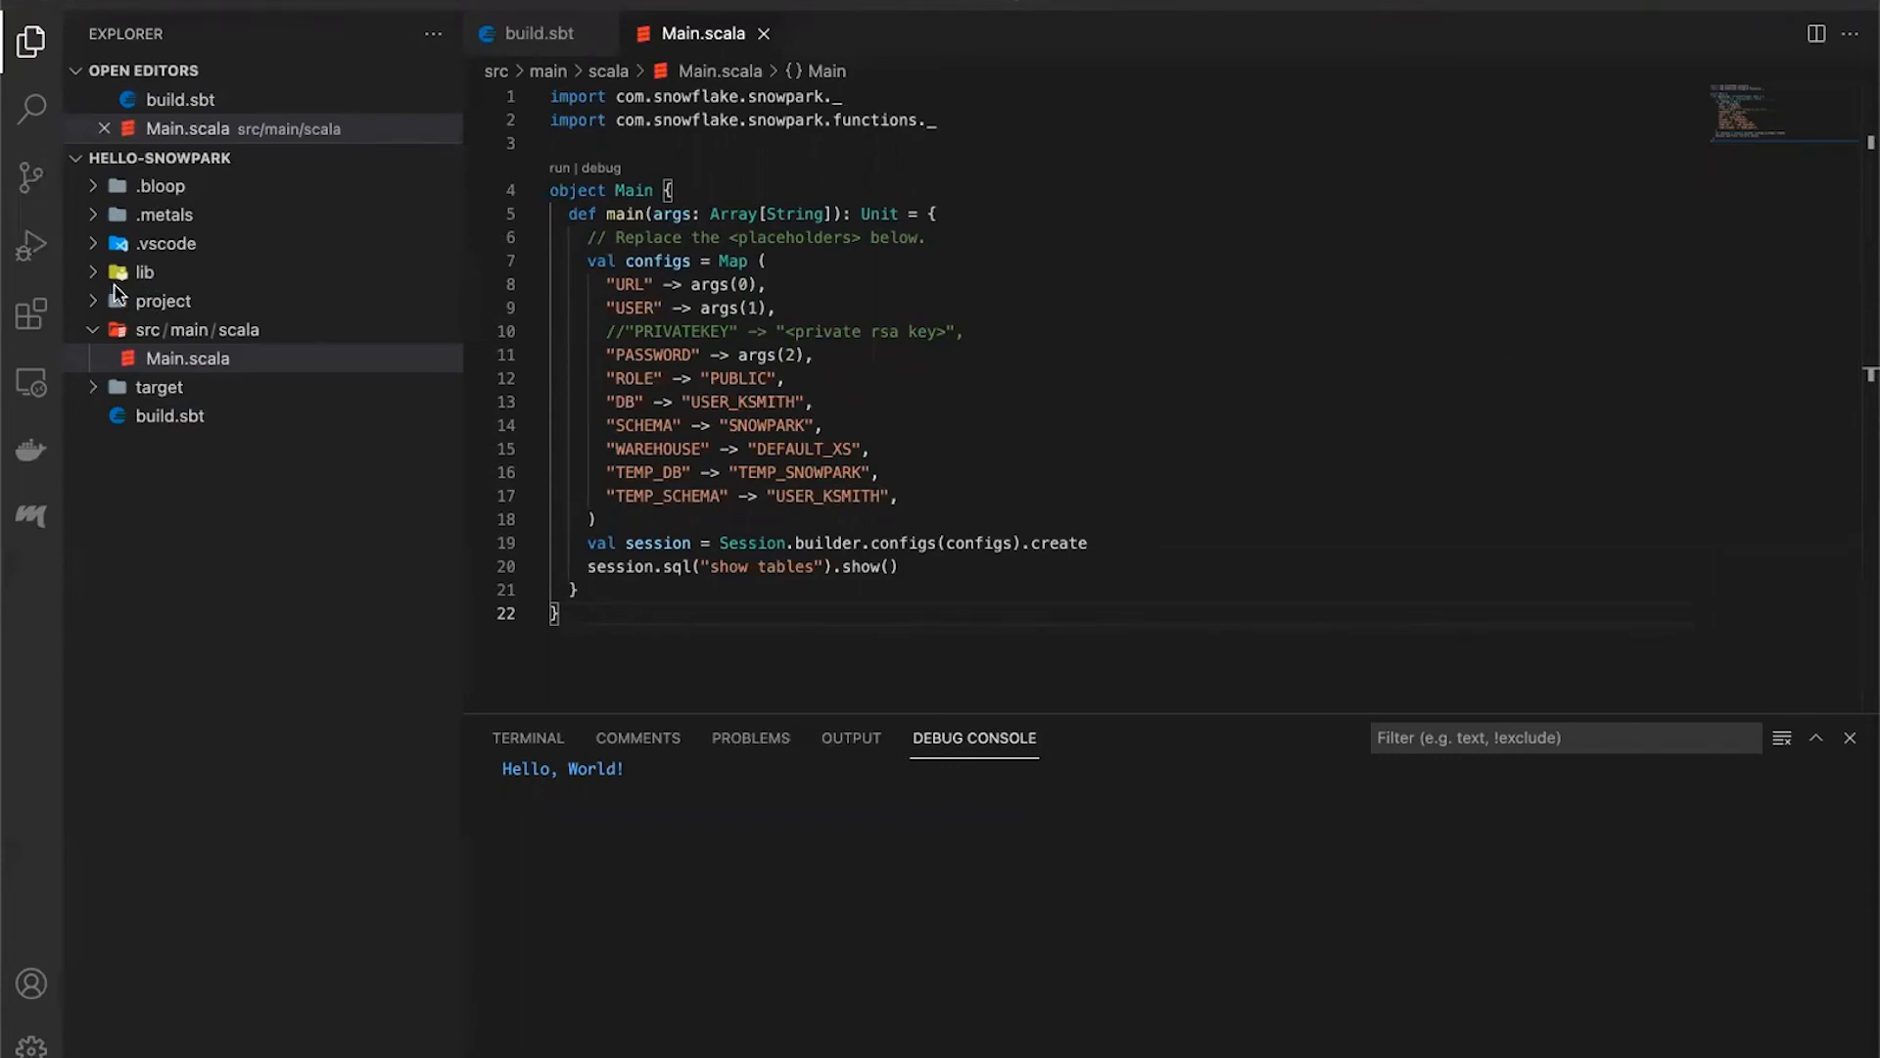
# Create .vscode/launch.json and insert the Scala: Run main class configuration template
pyautogui.click(157, 243)
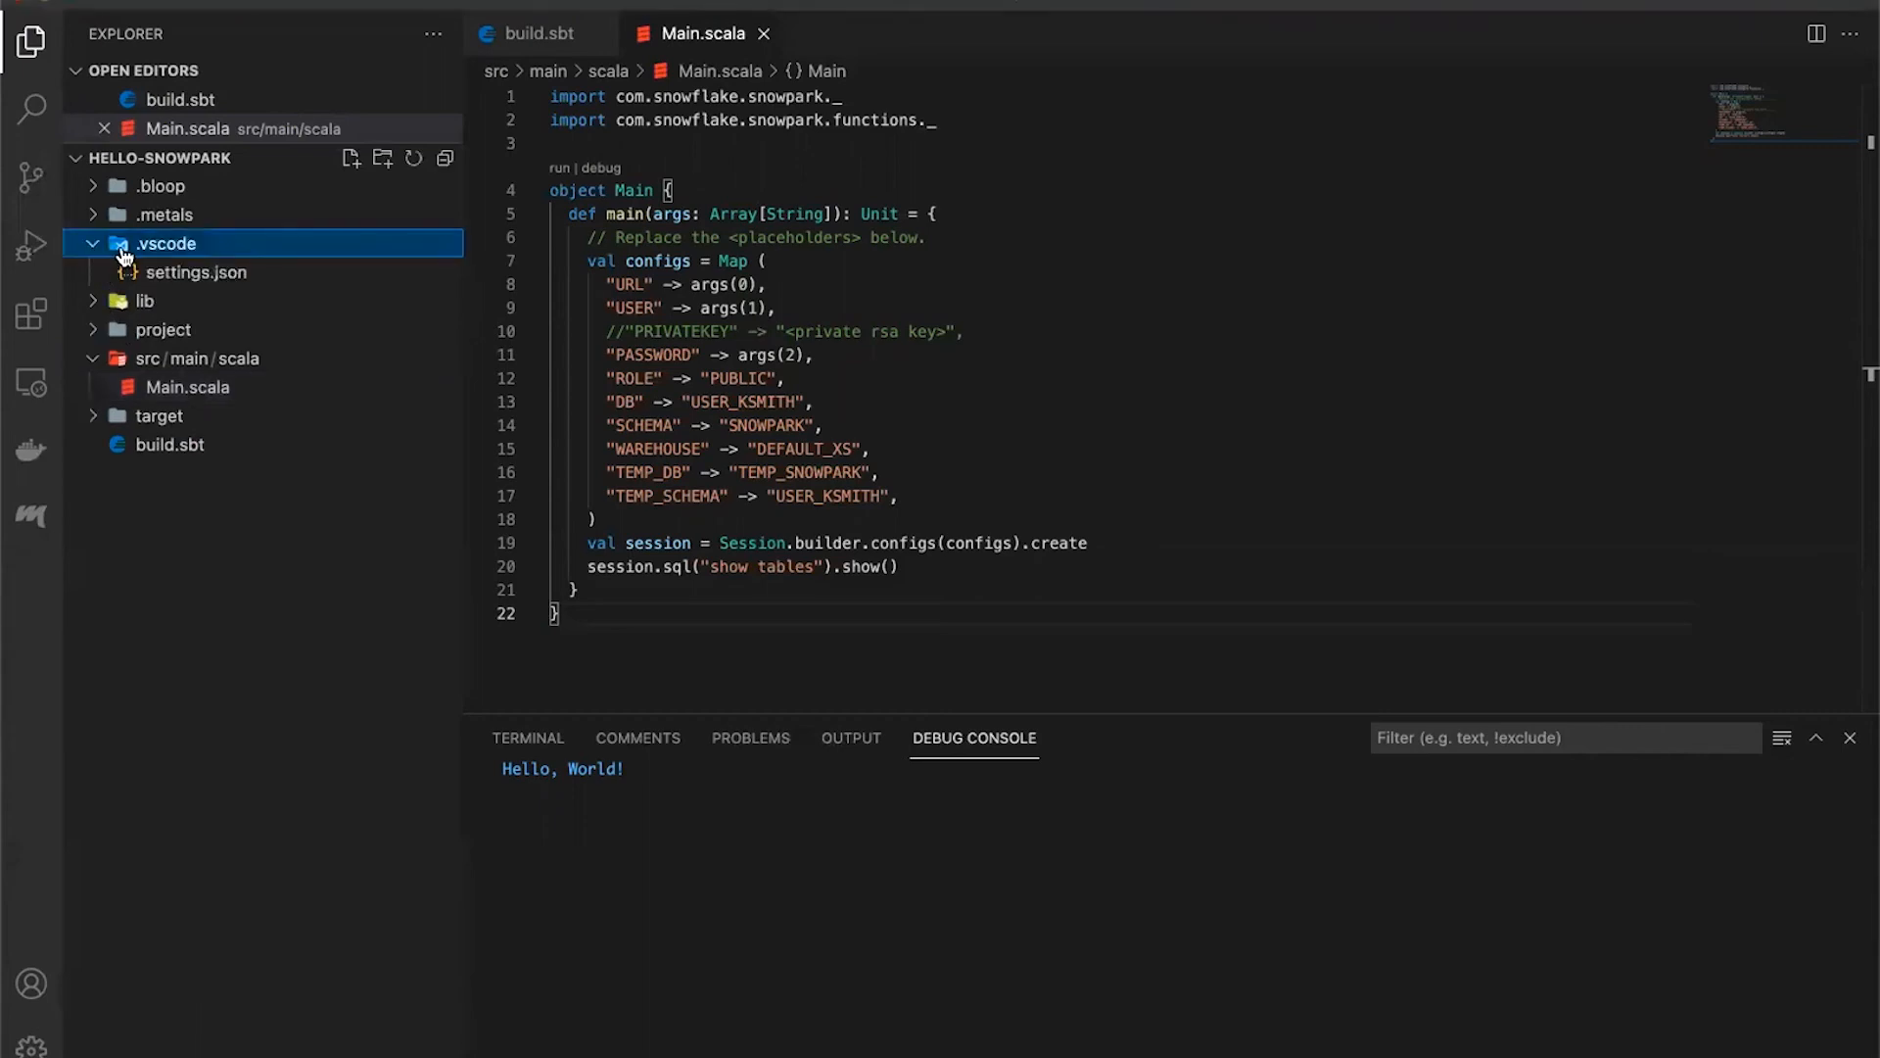
pyautogui.click(350, 158)
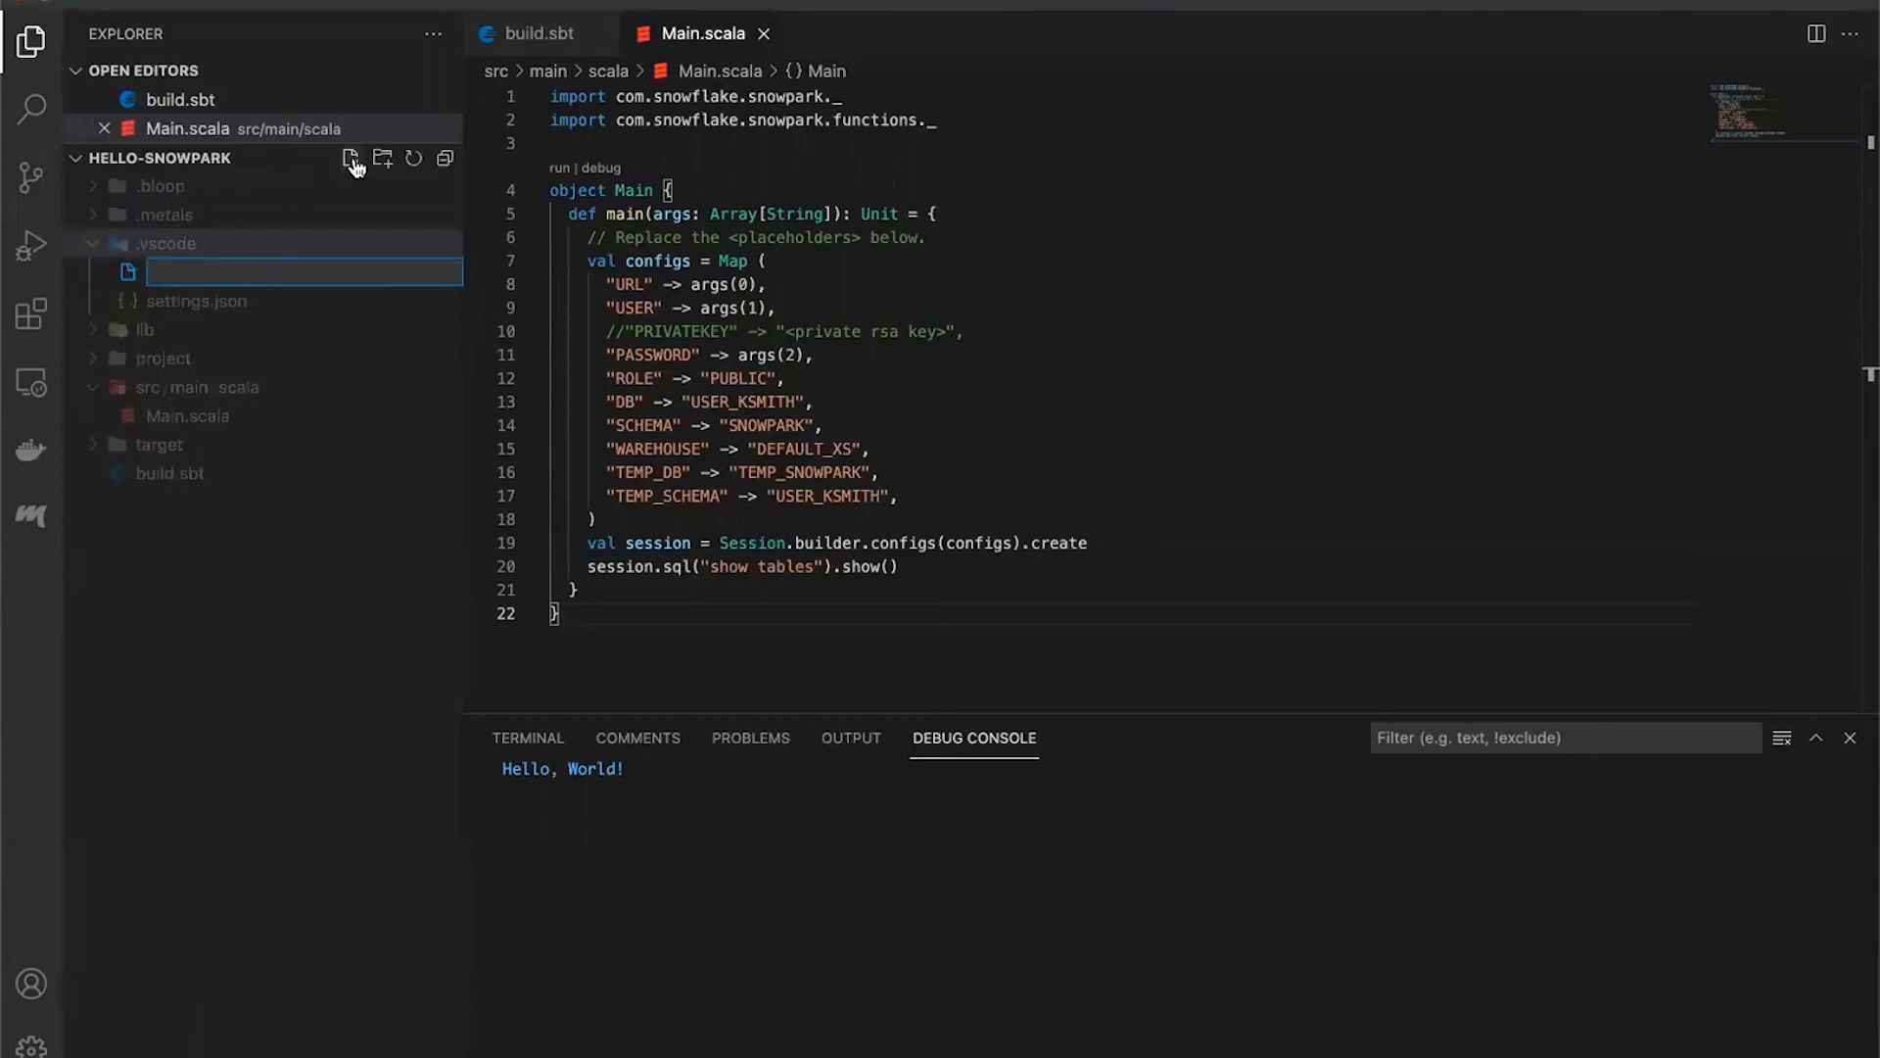
pyautogui.write('launch.j')
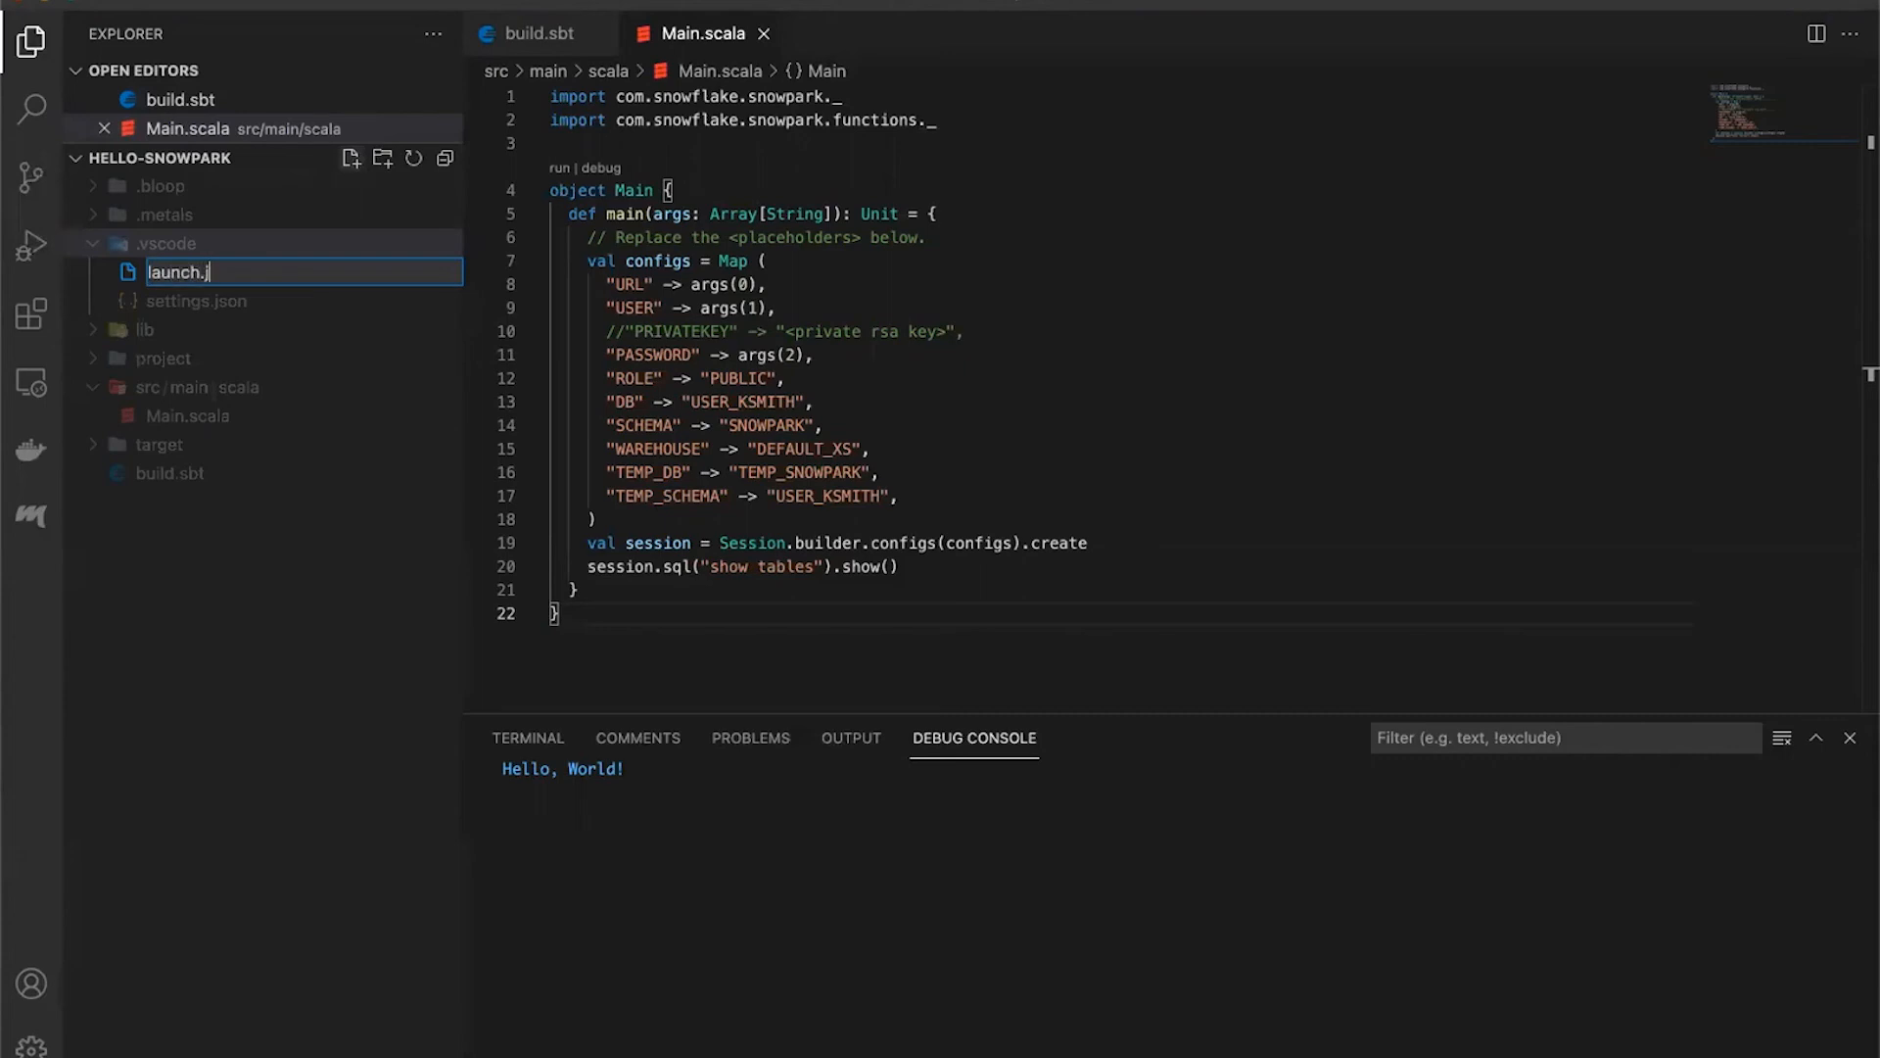
pyautogui.press('Enter')
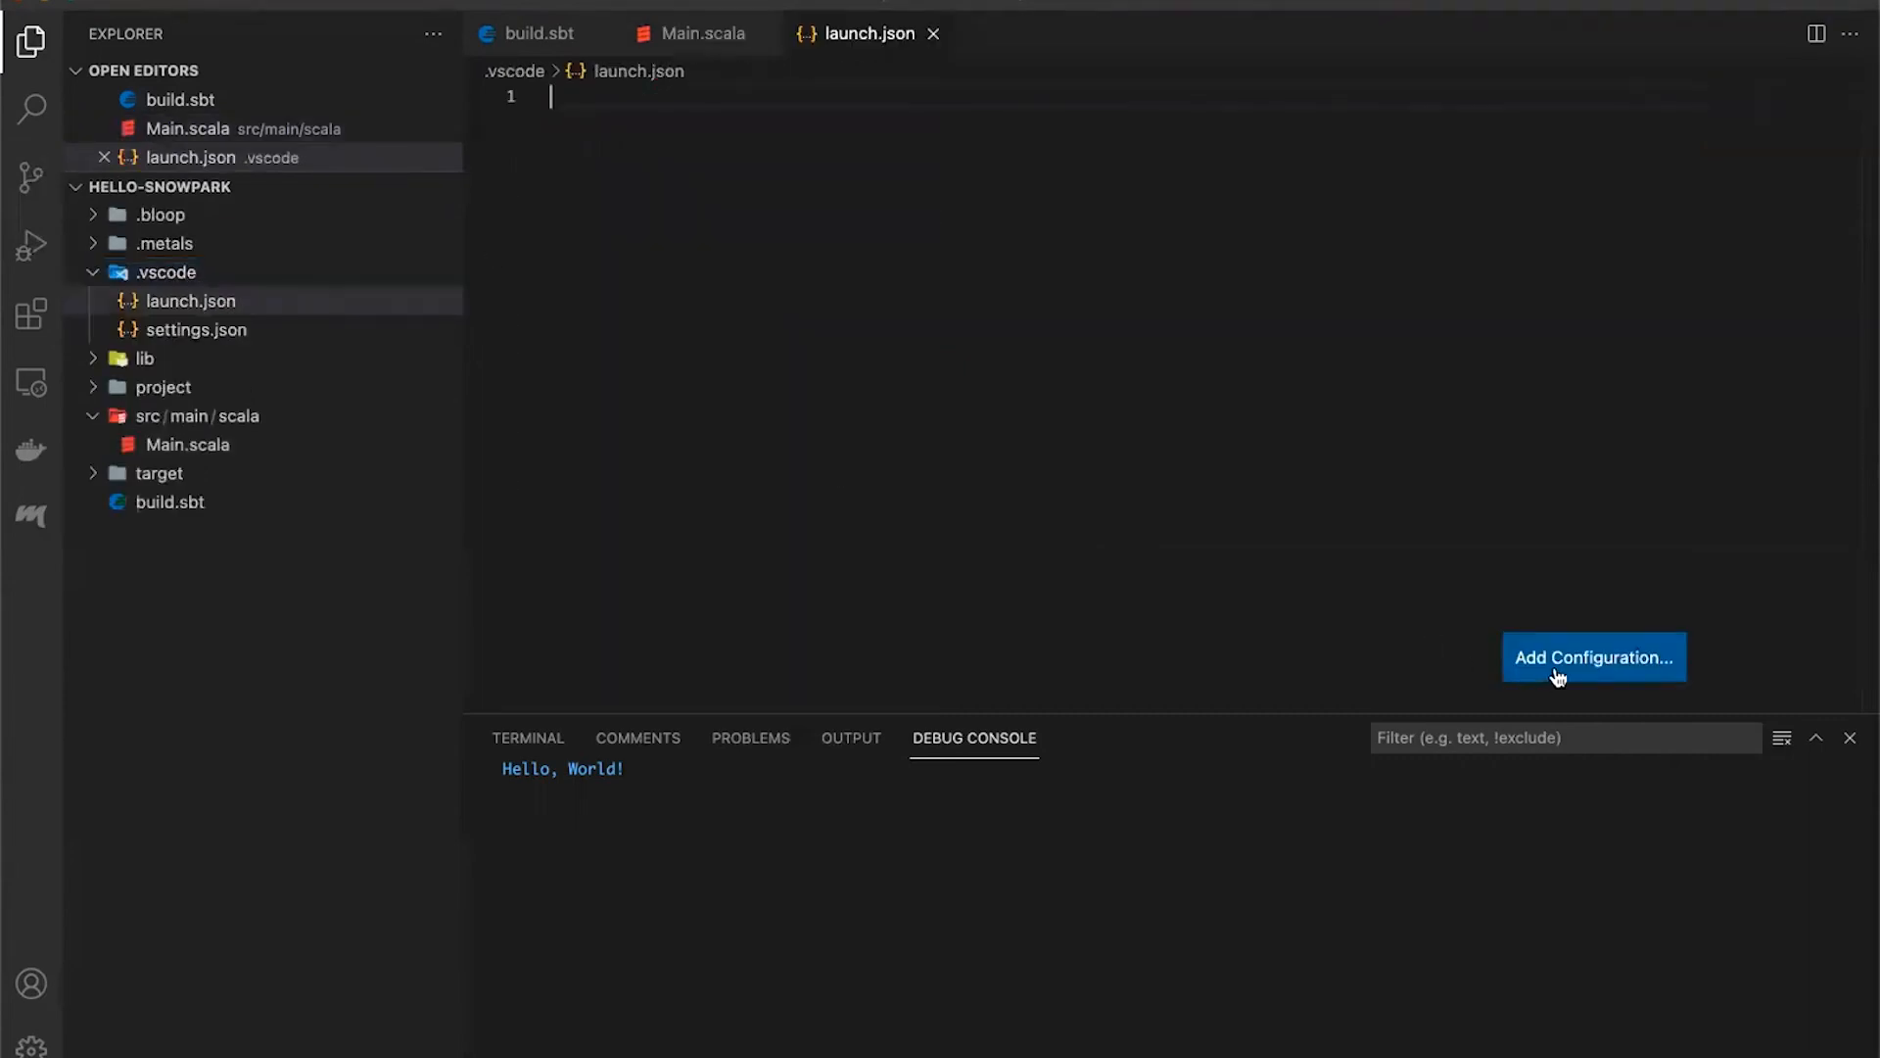
pyautogui.click(1594, 658)
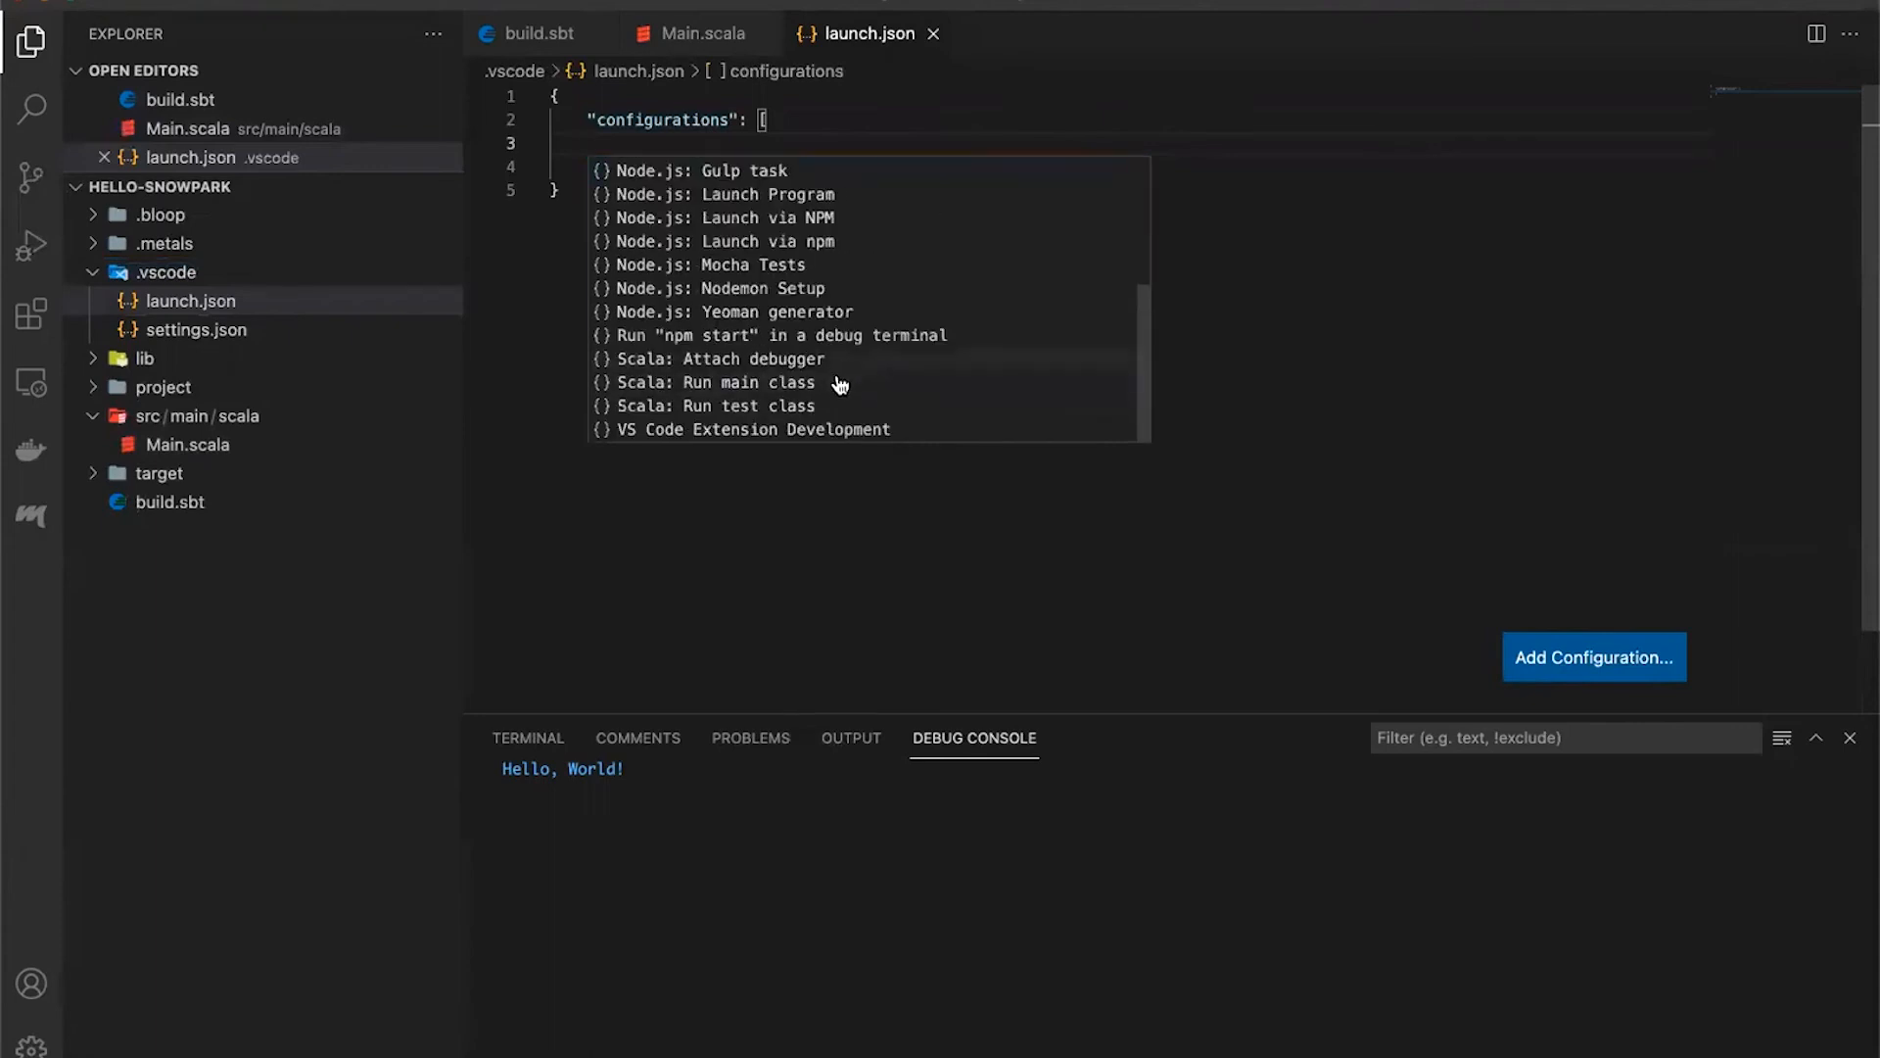
pyautogui.click(717, 382)
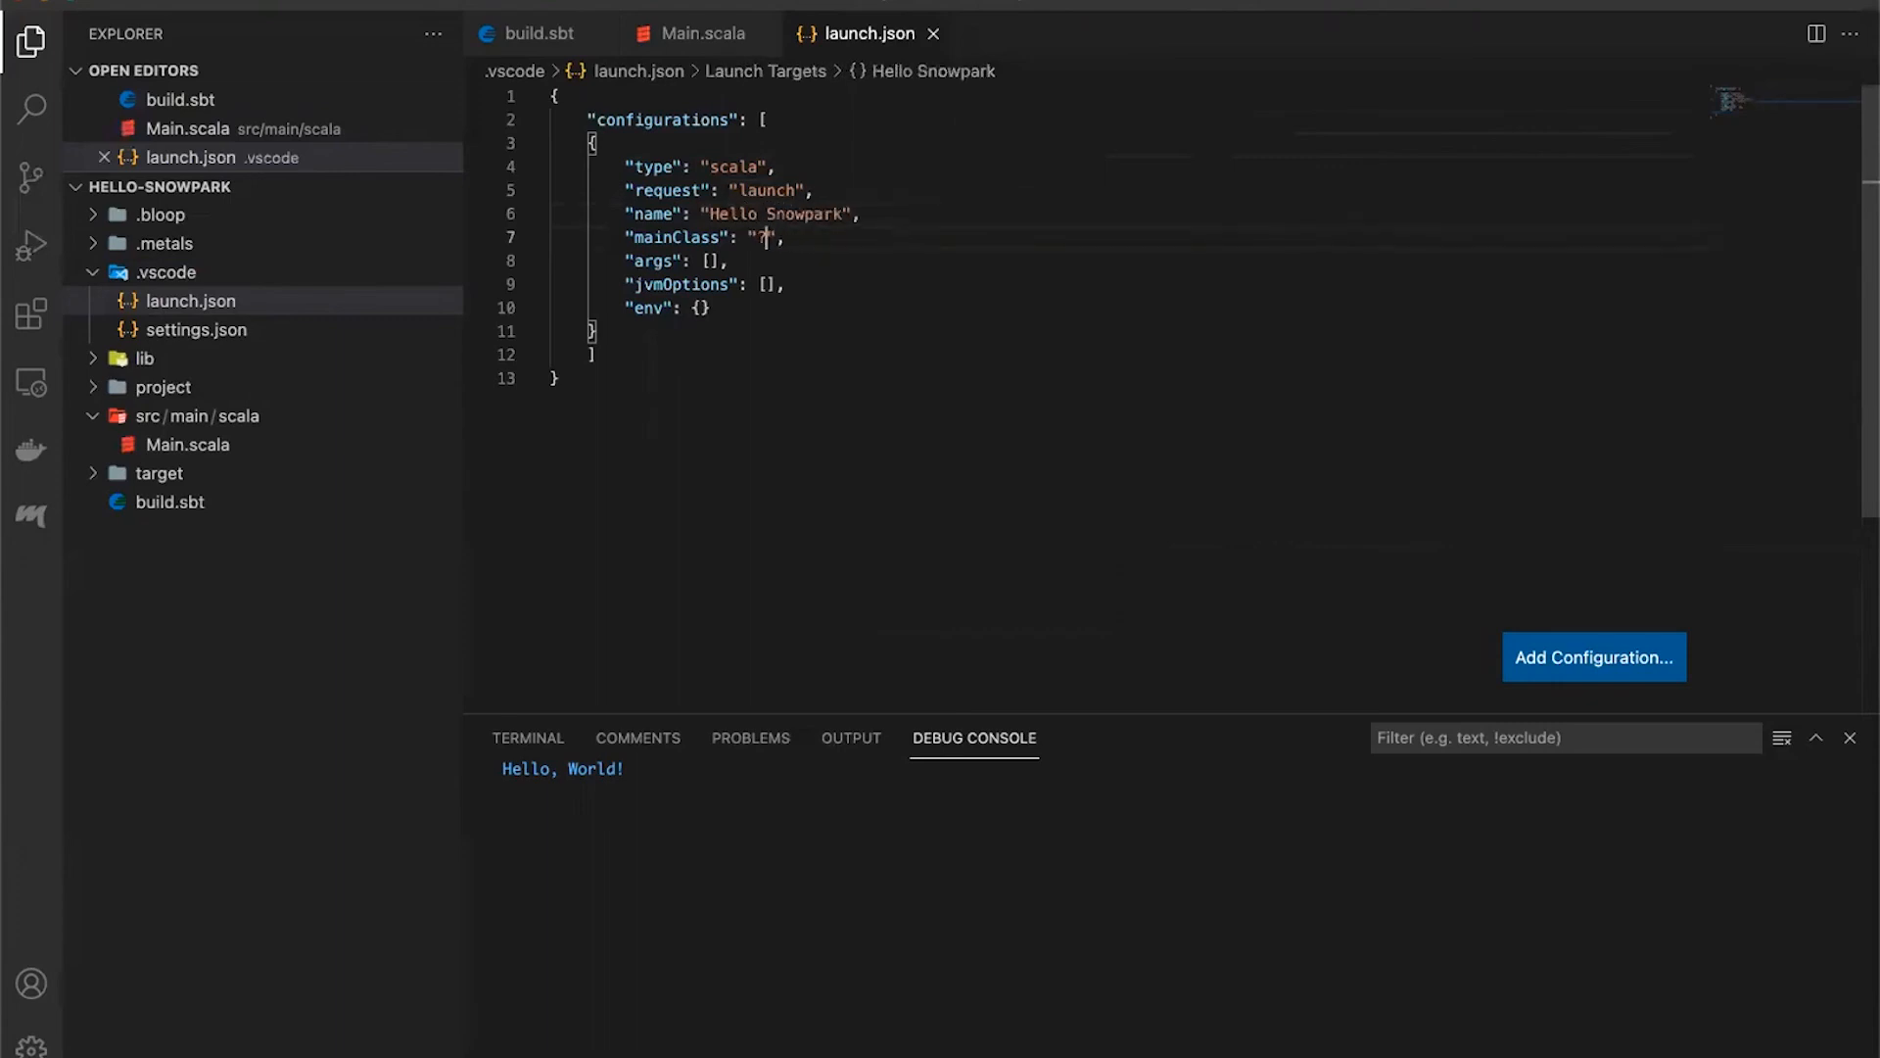
# Set mainClass to Main and args to "URL", "USER", "Pass" in the launch configuration
pyautogui.write('Main')
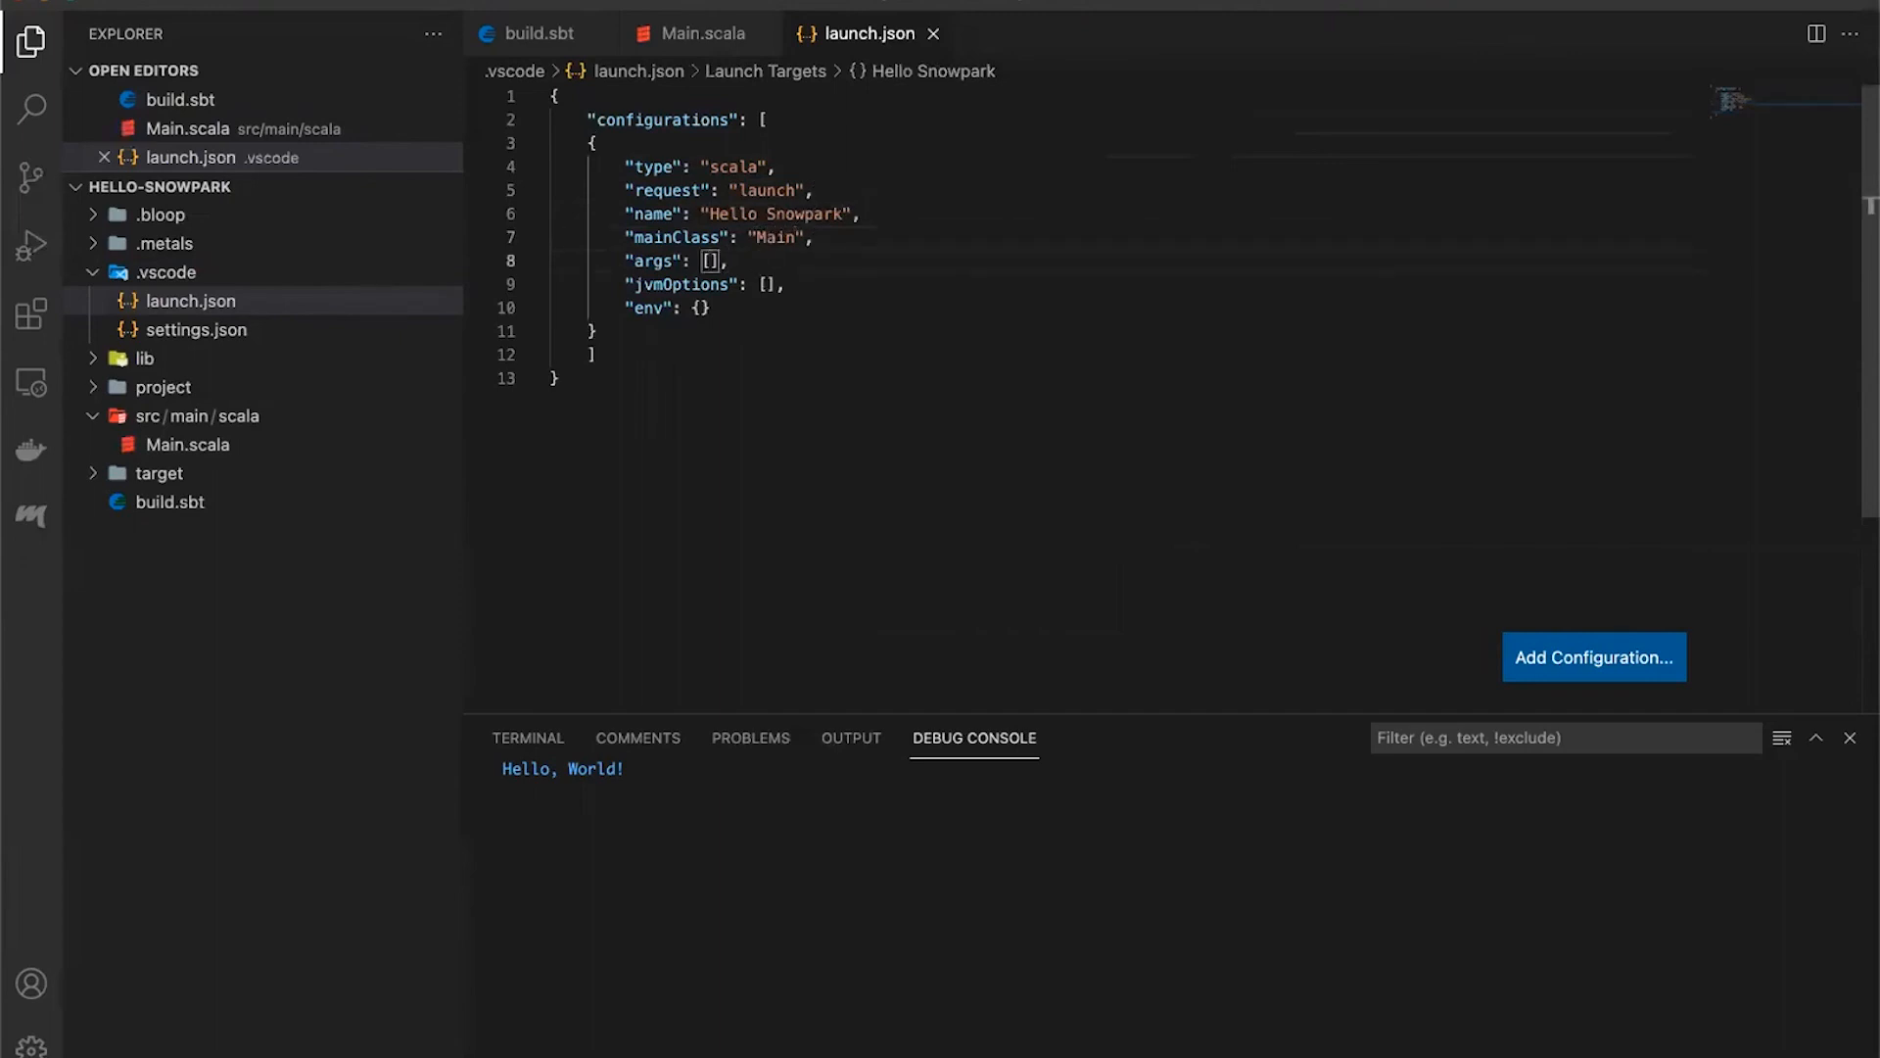
pyautogui.write('""')
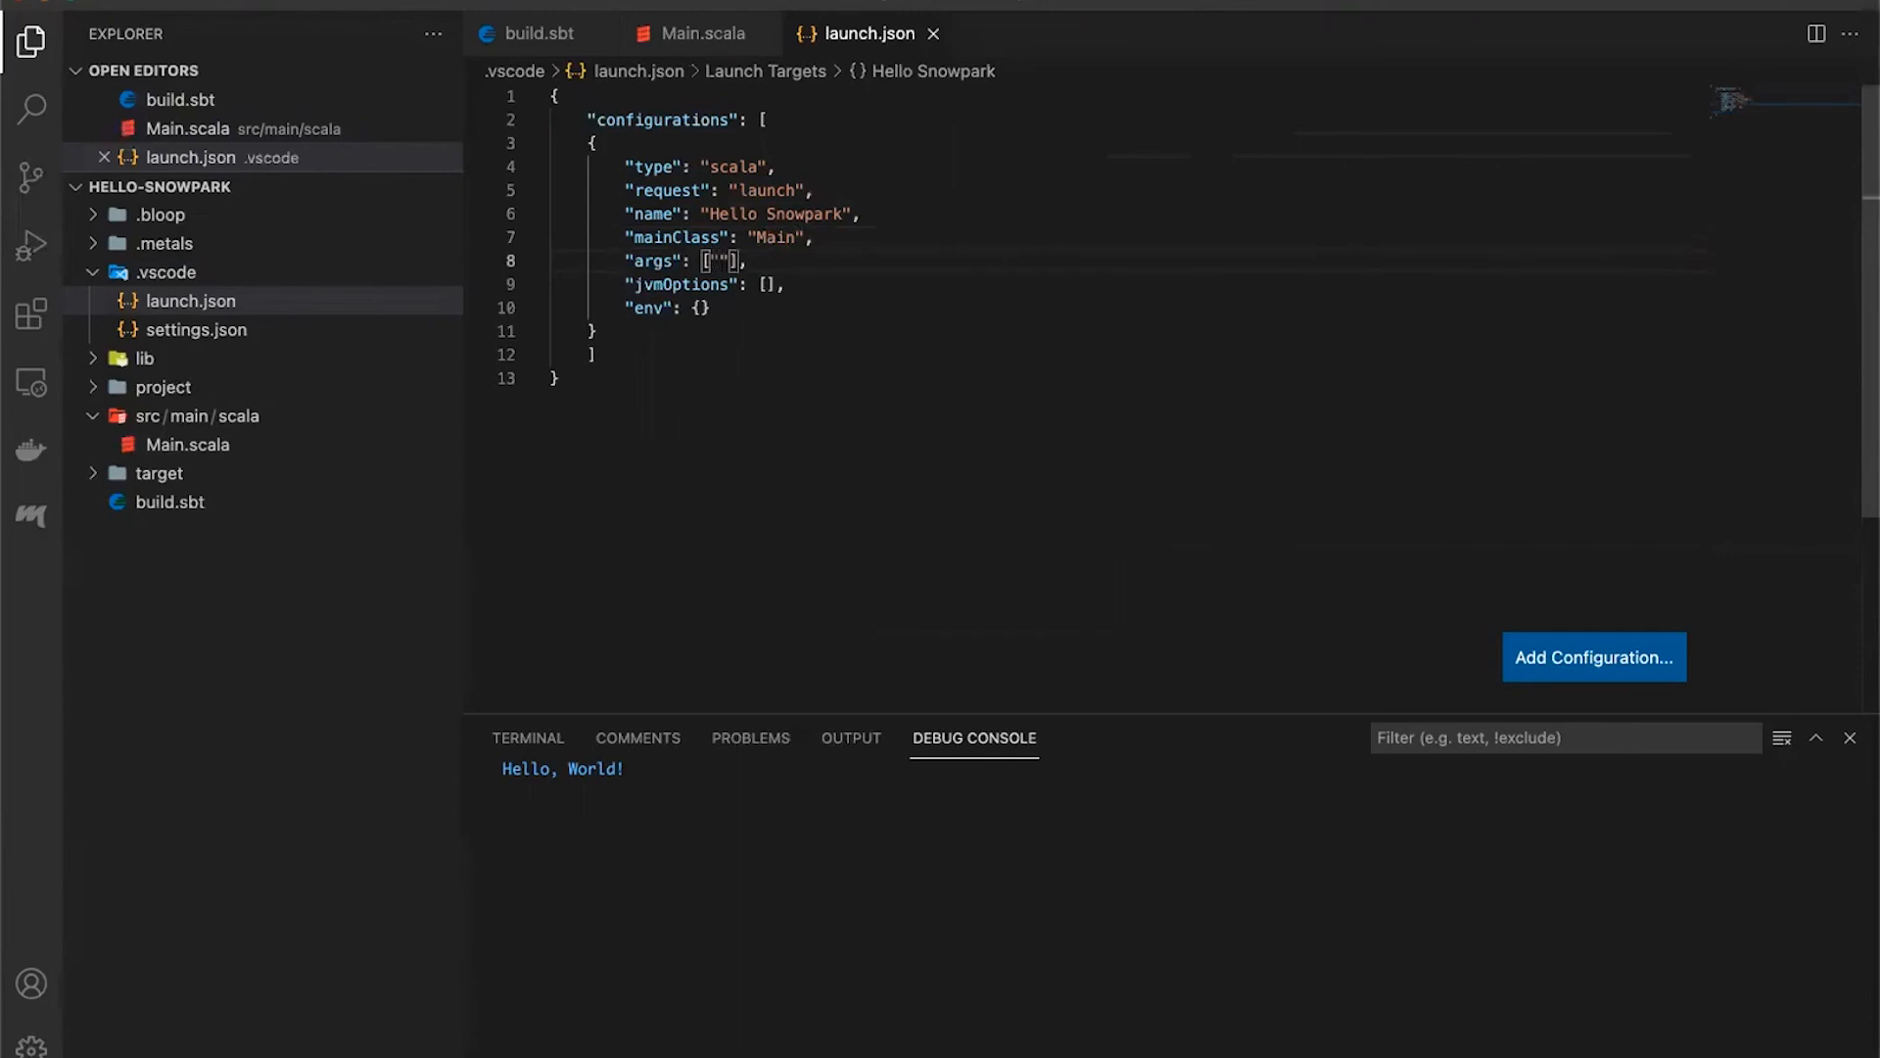
pyautogui.write('URL')
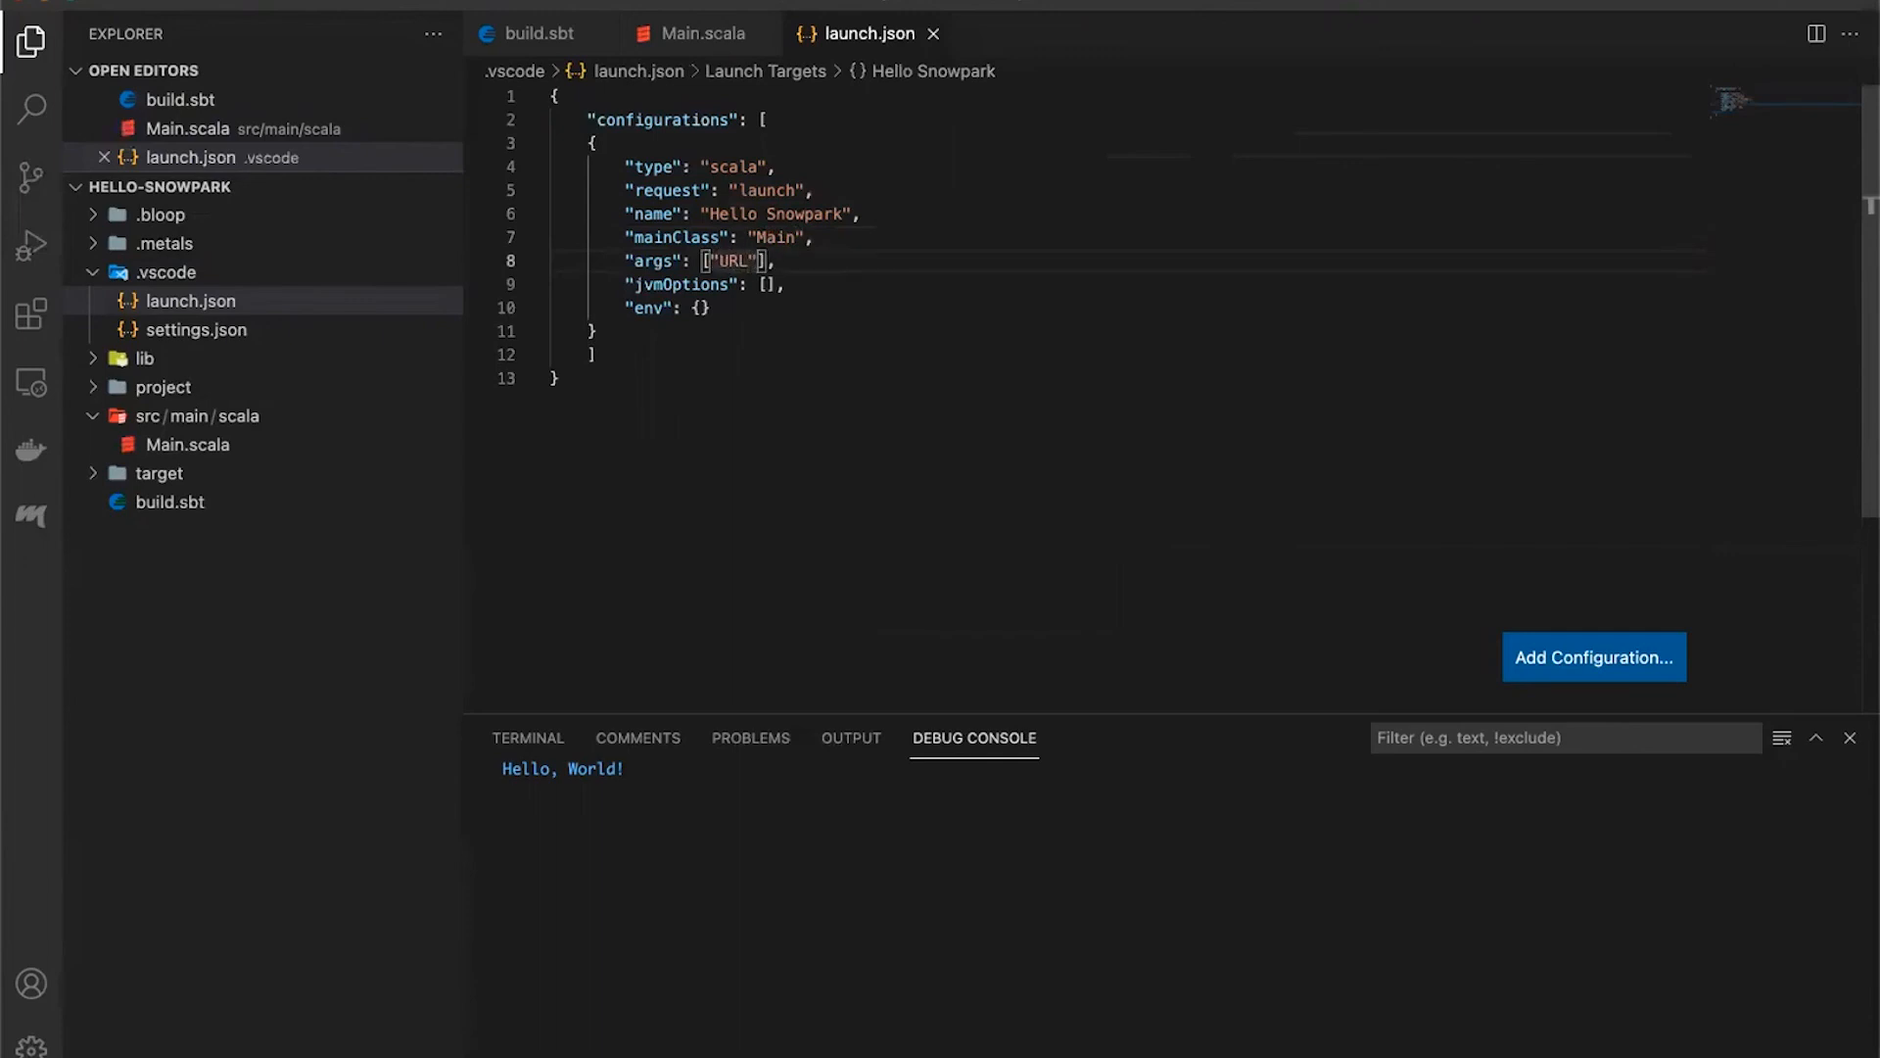
pyautogui.write(', ""')
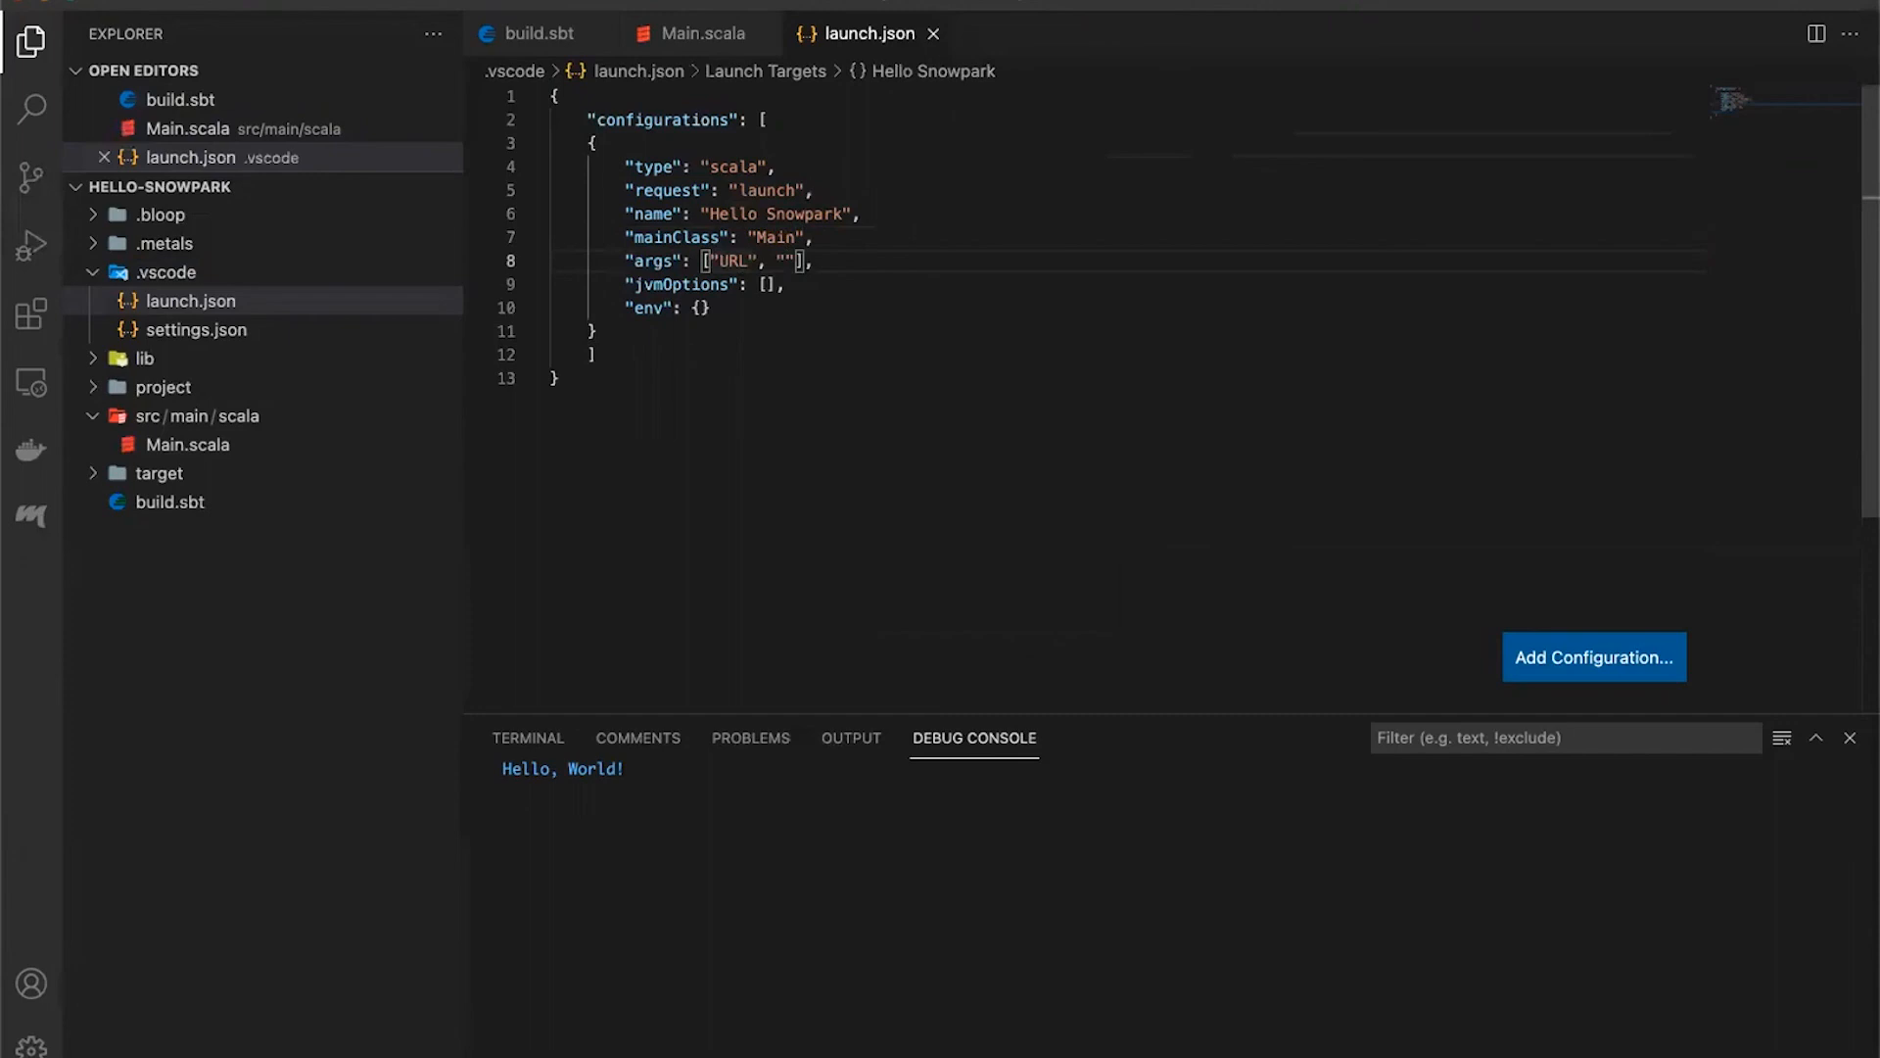
pyautogui.write('USER')
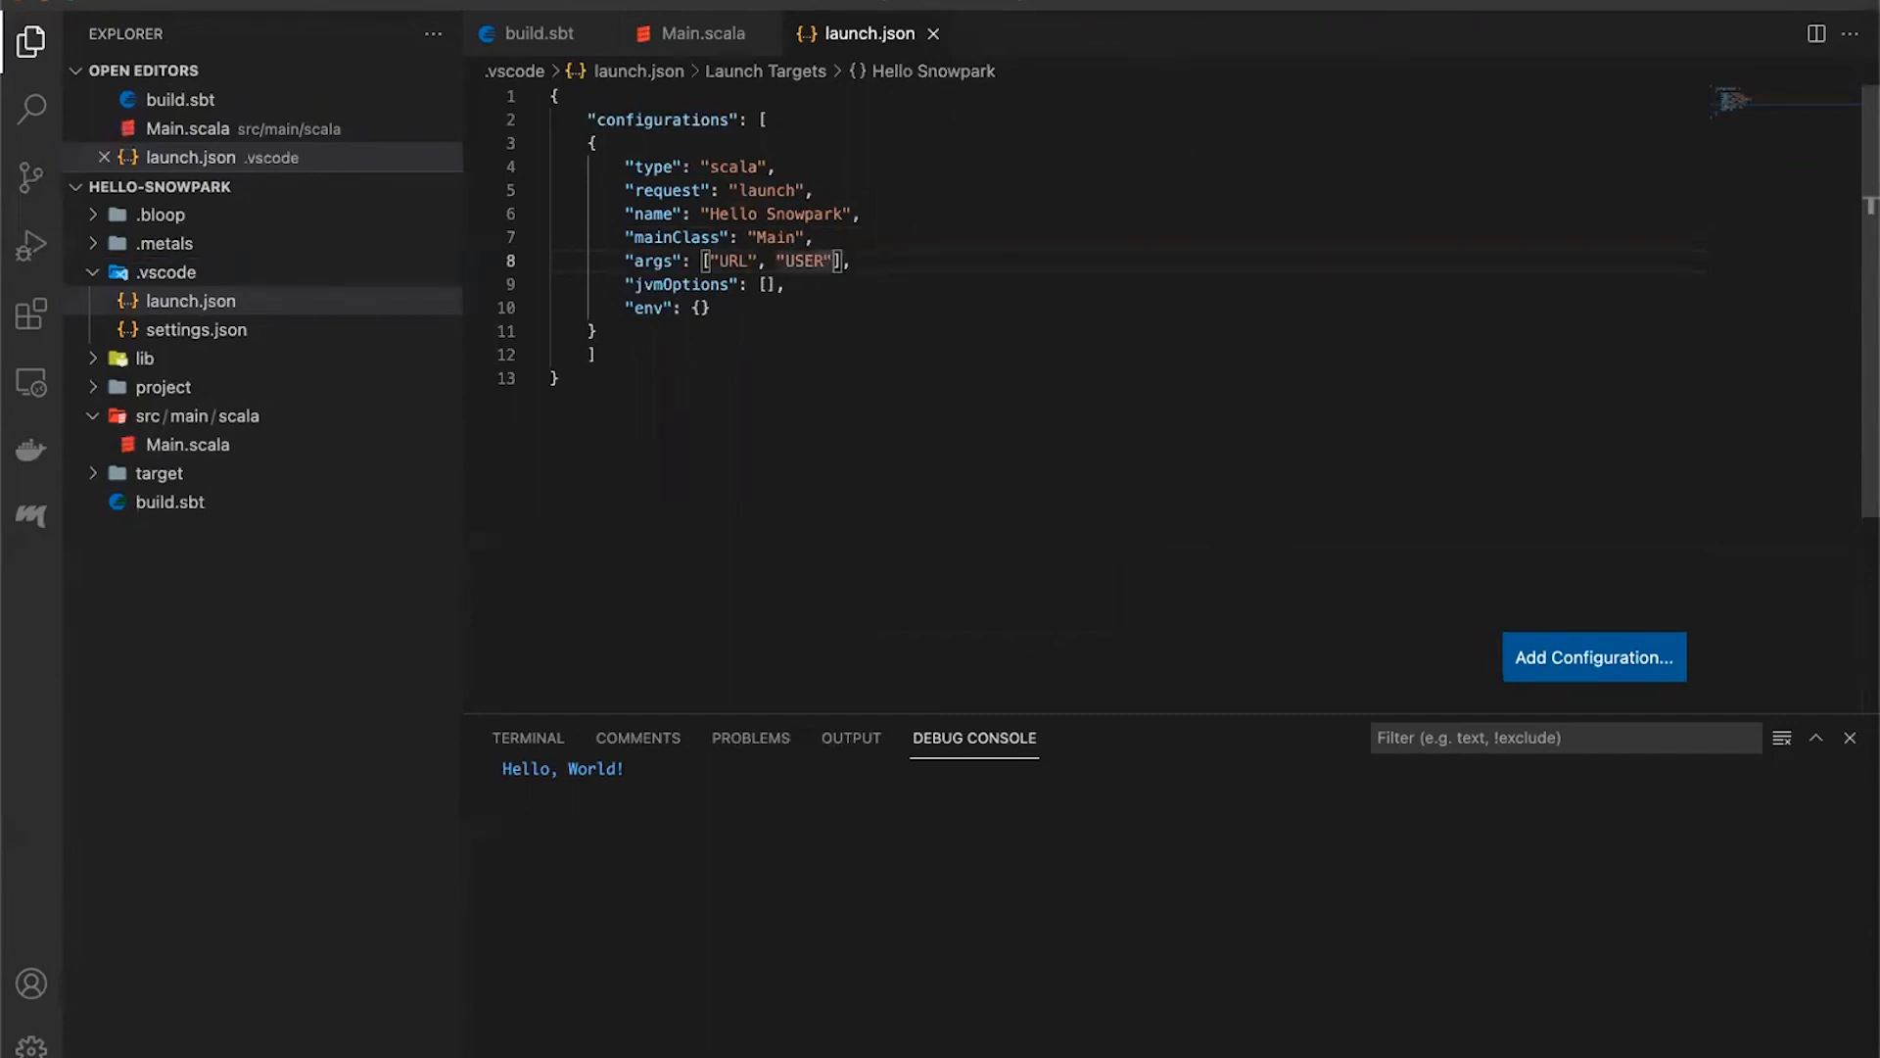
pyautogui.write(', "Pass"')
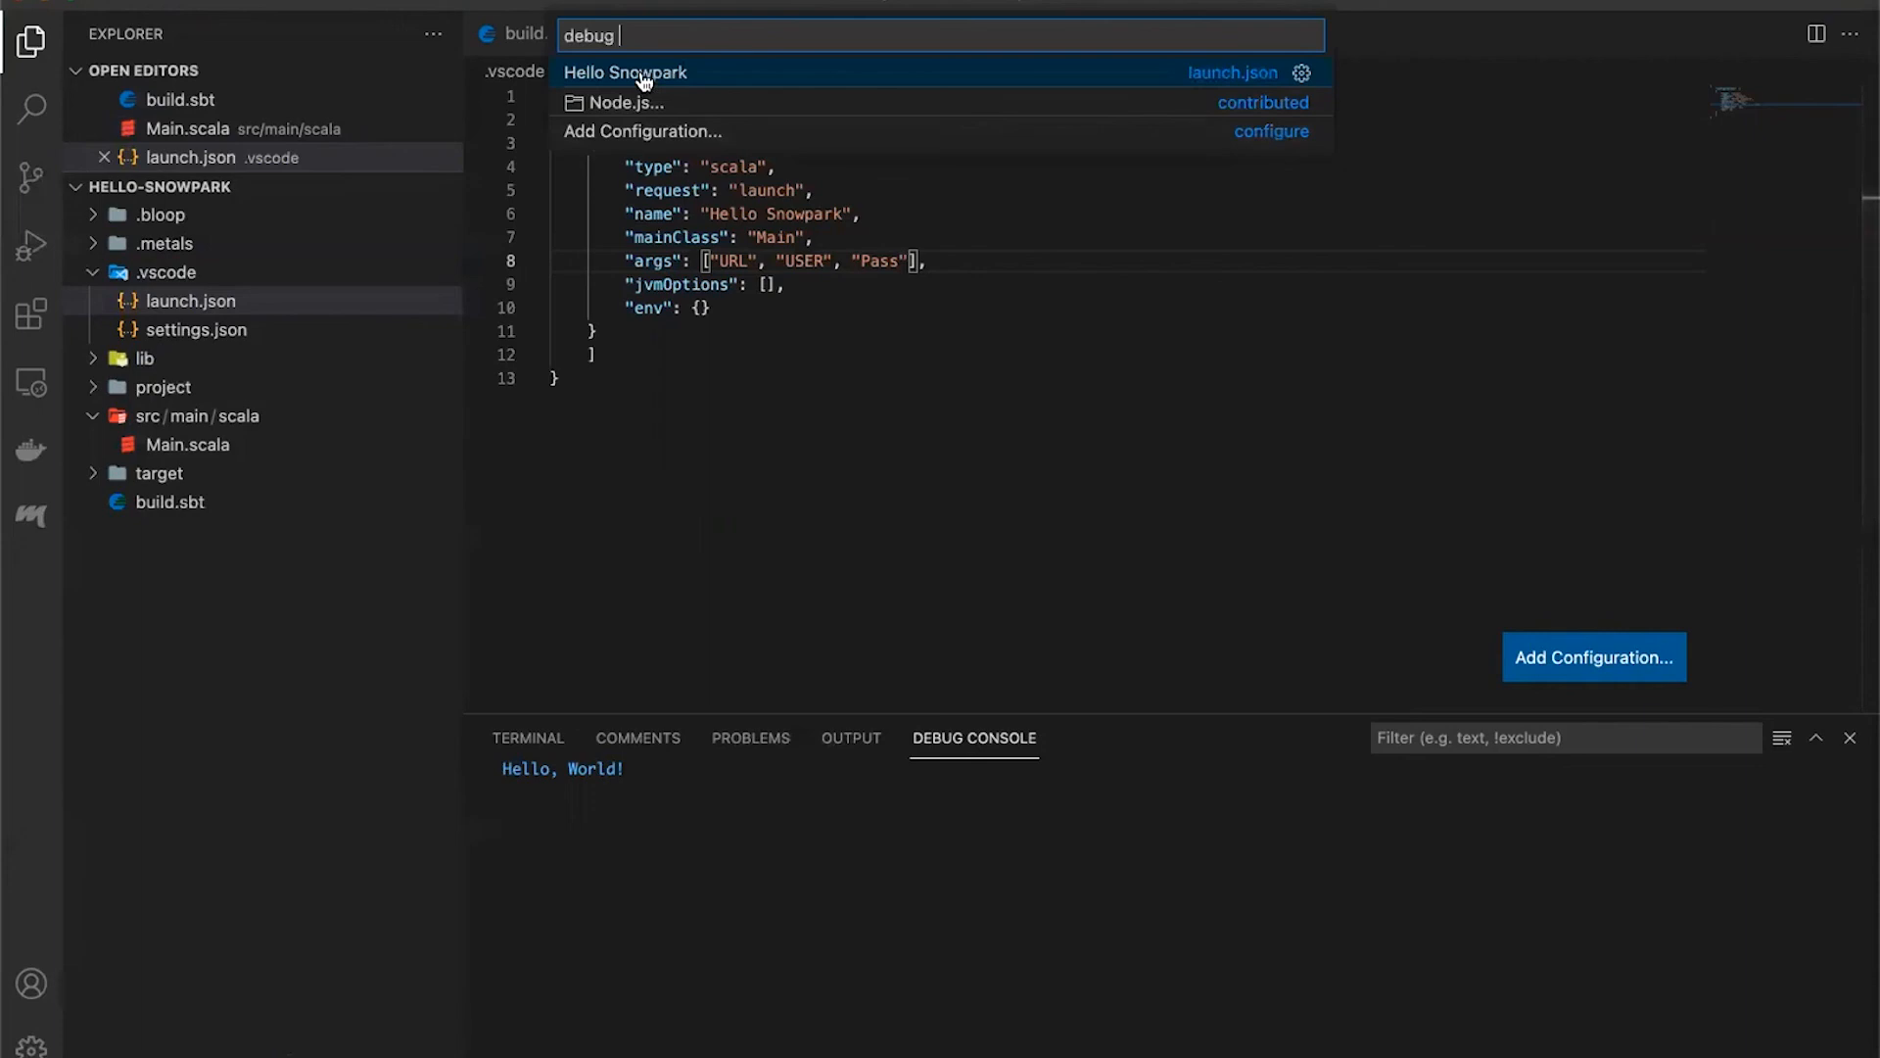
# Run the Hello Snowpark configuration, which fails with a NullPointerException, and return to Main.scala
pyautogui.click(631, 72)
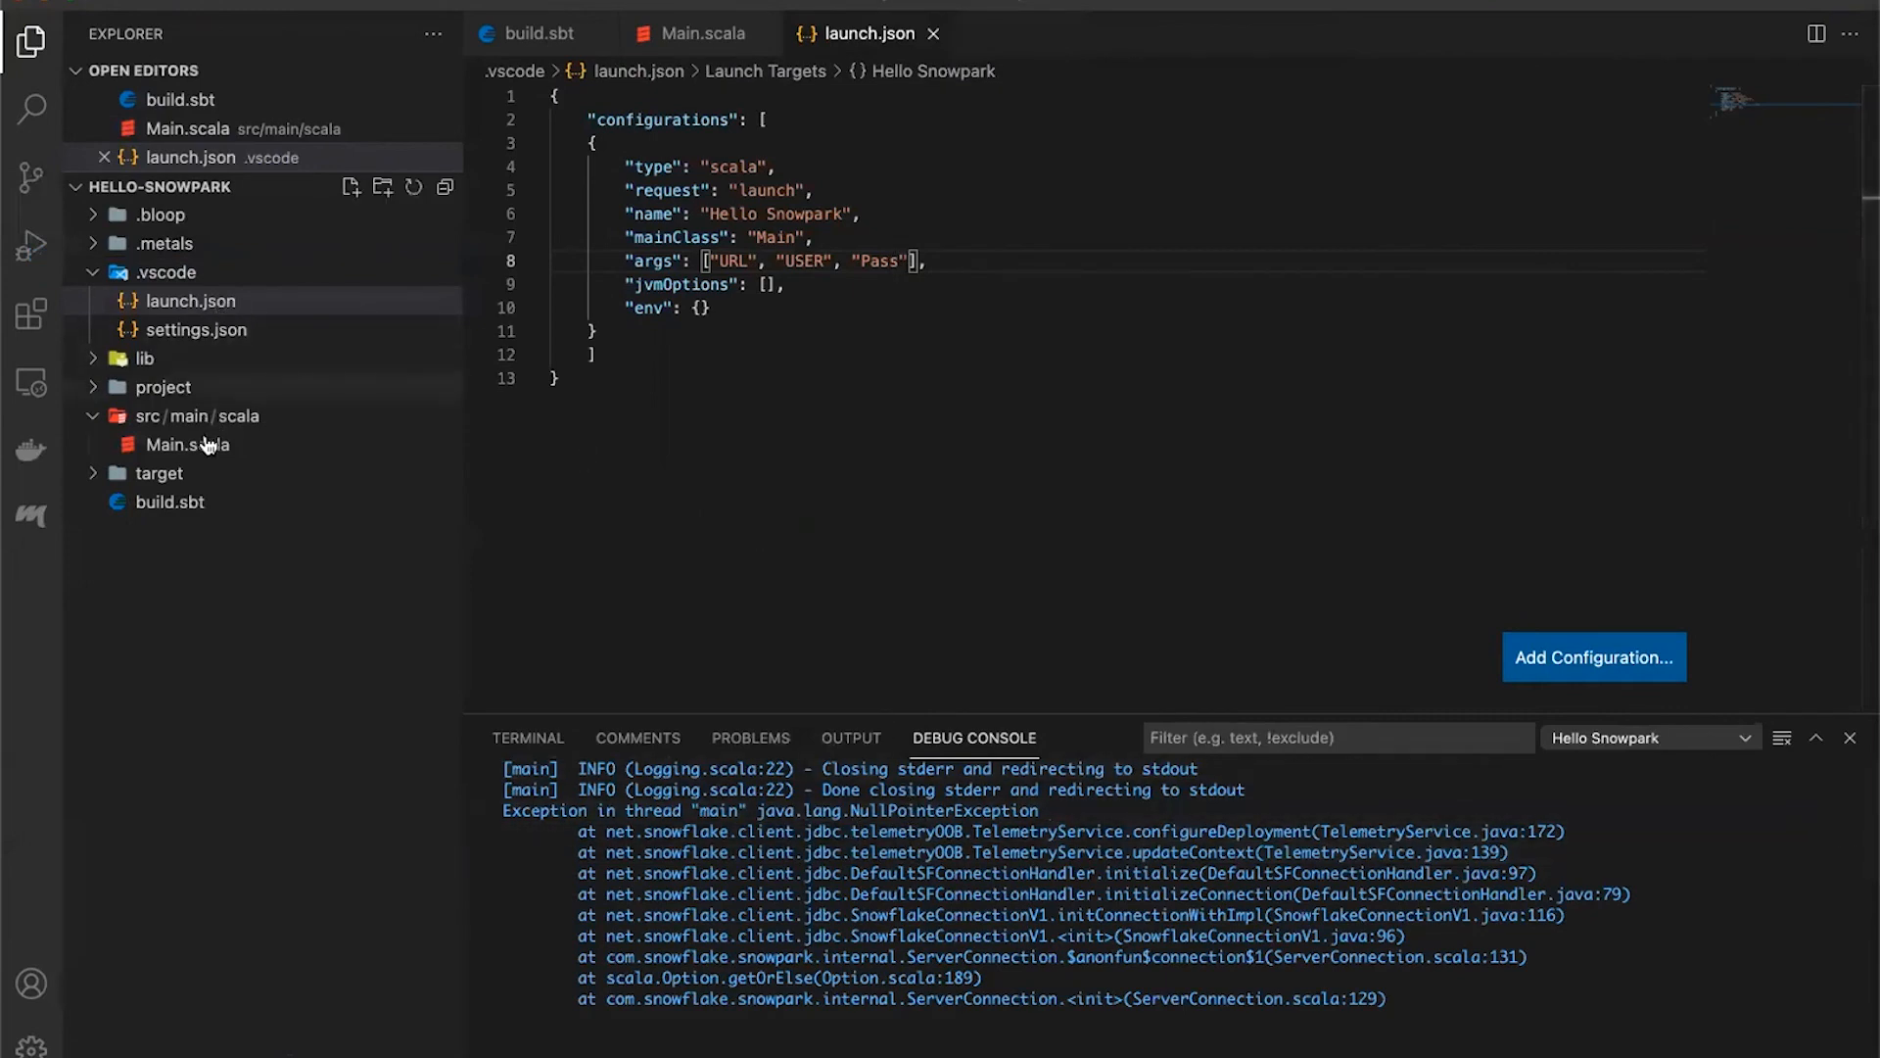
pyautogui.click(698, 34)
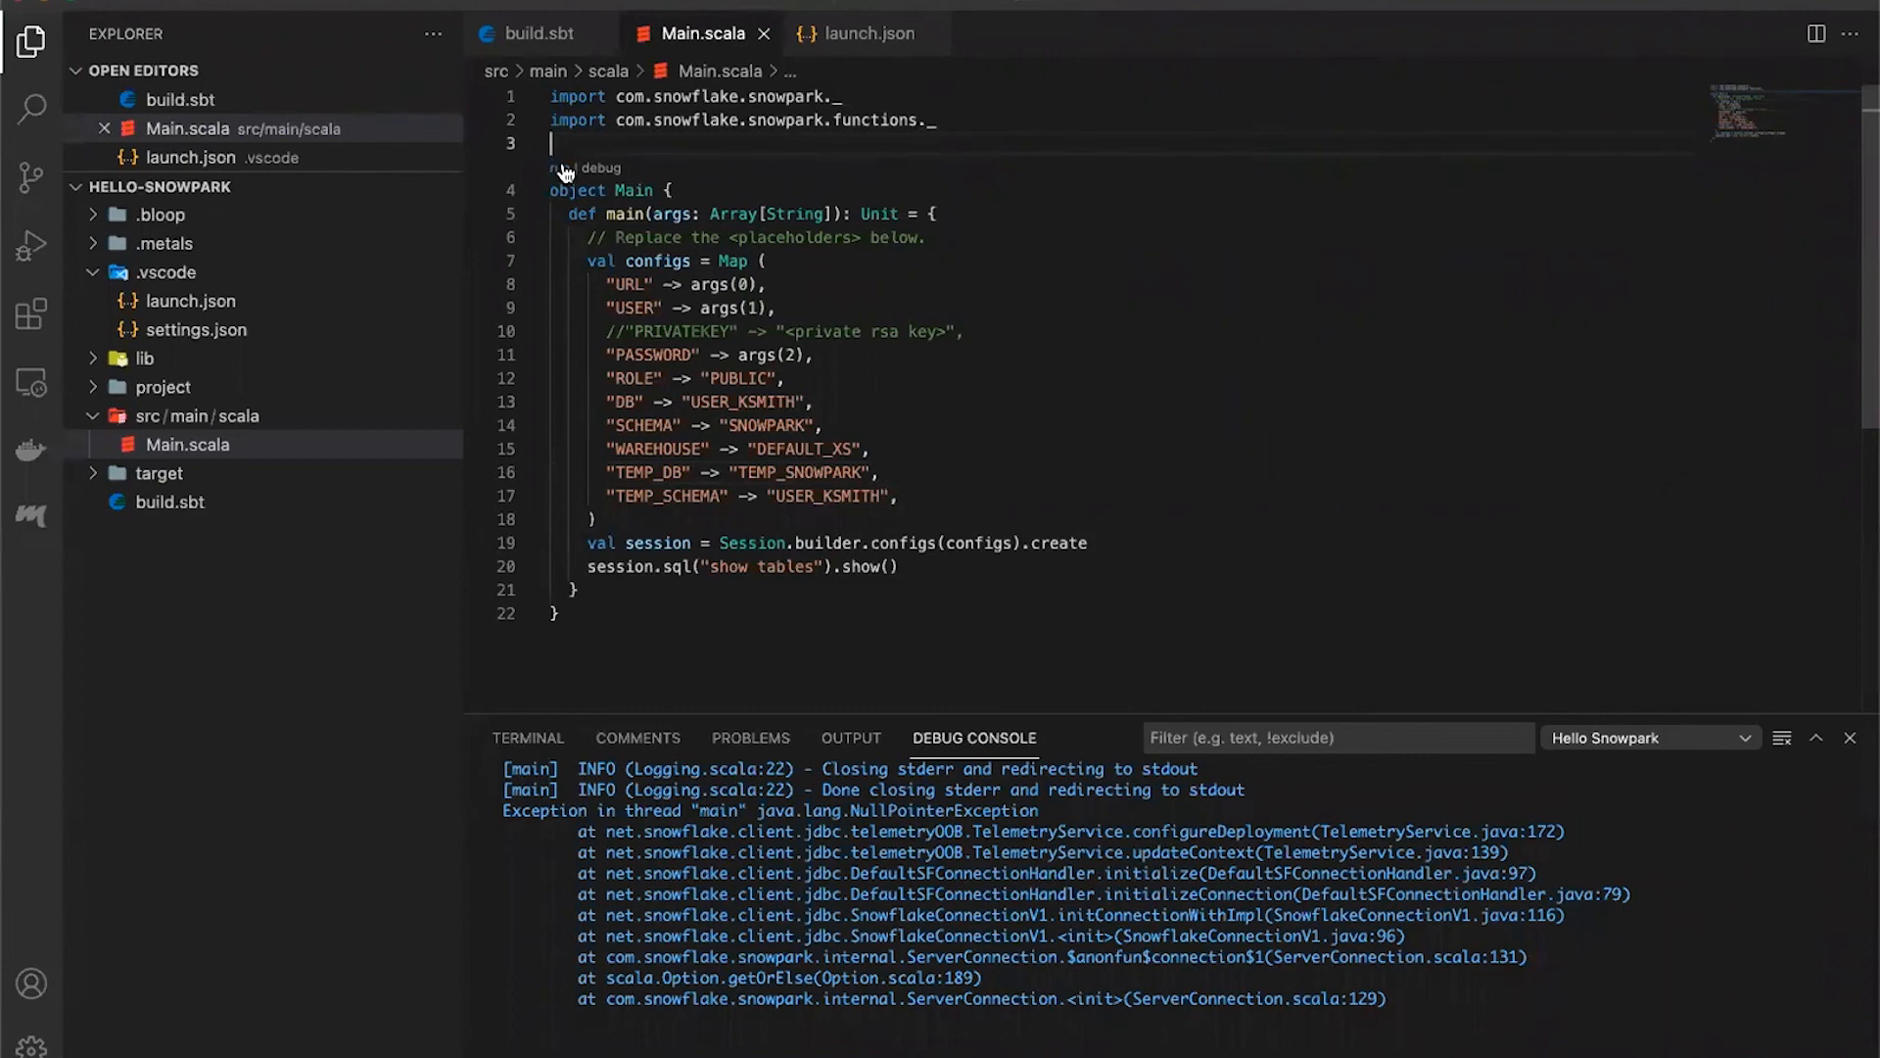
# Rerun Hello Snowpark and view the show tables result with SCALA_VERIFICATION in the Debug Console
pyautogui.click(529, 736)
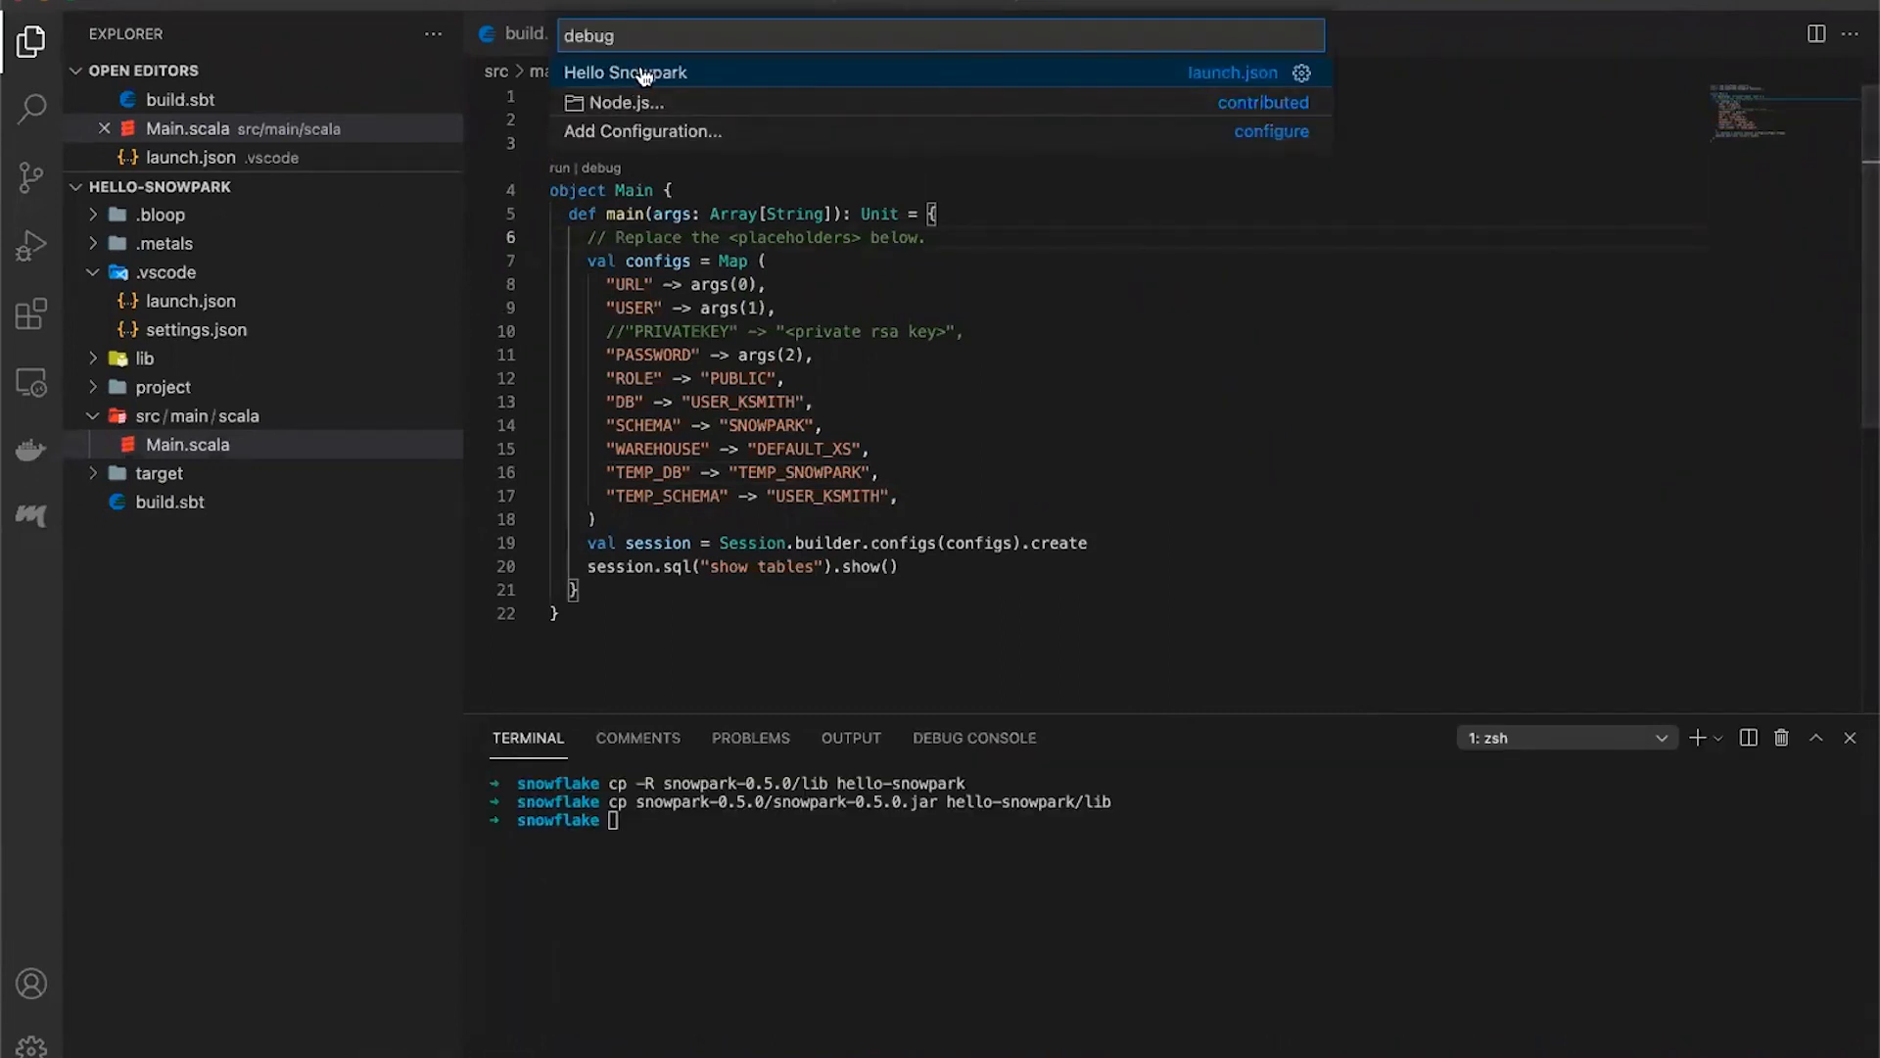
pyautogui.click(630, 72)
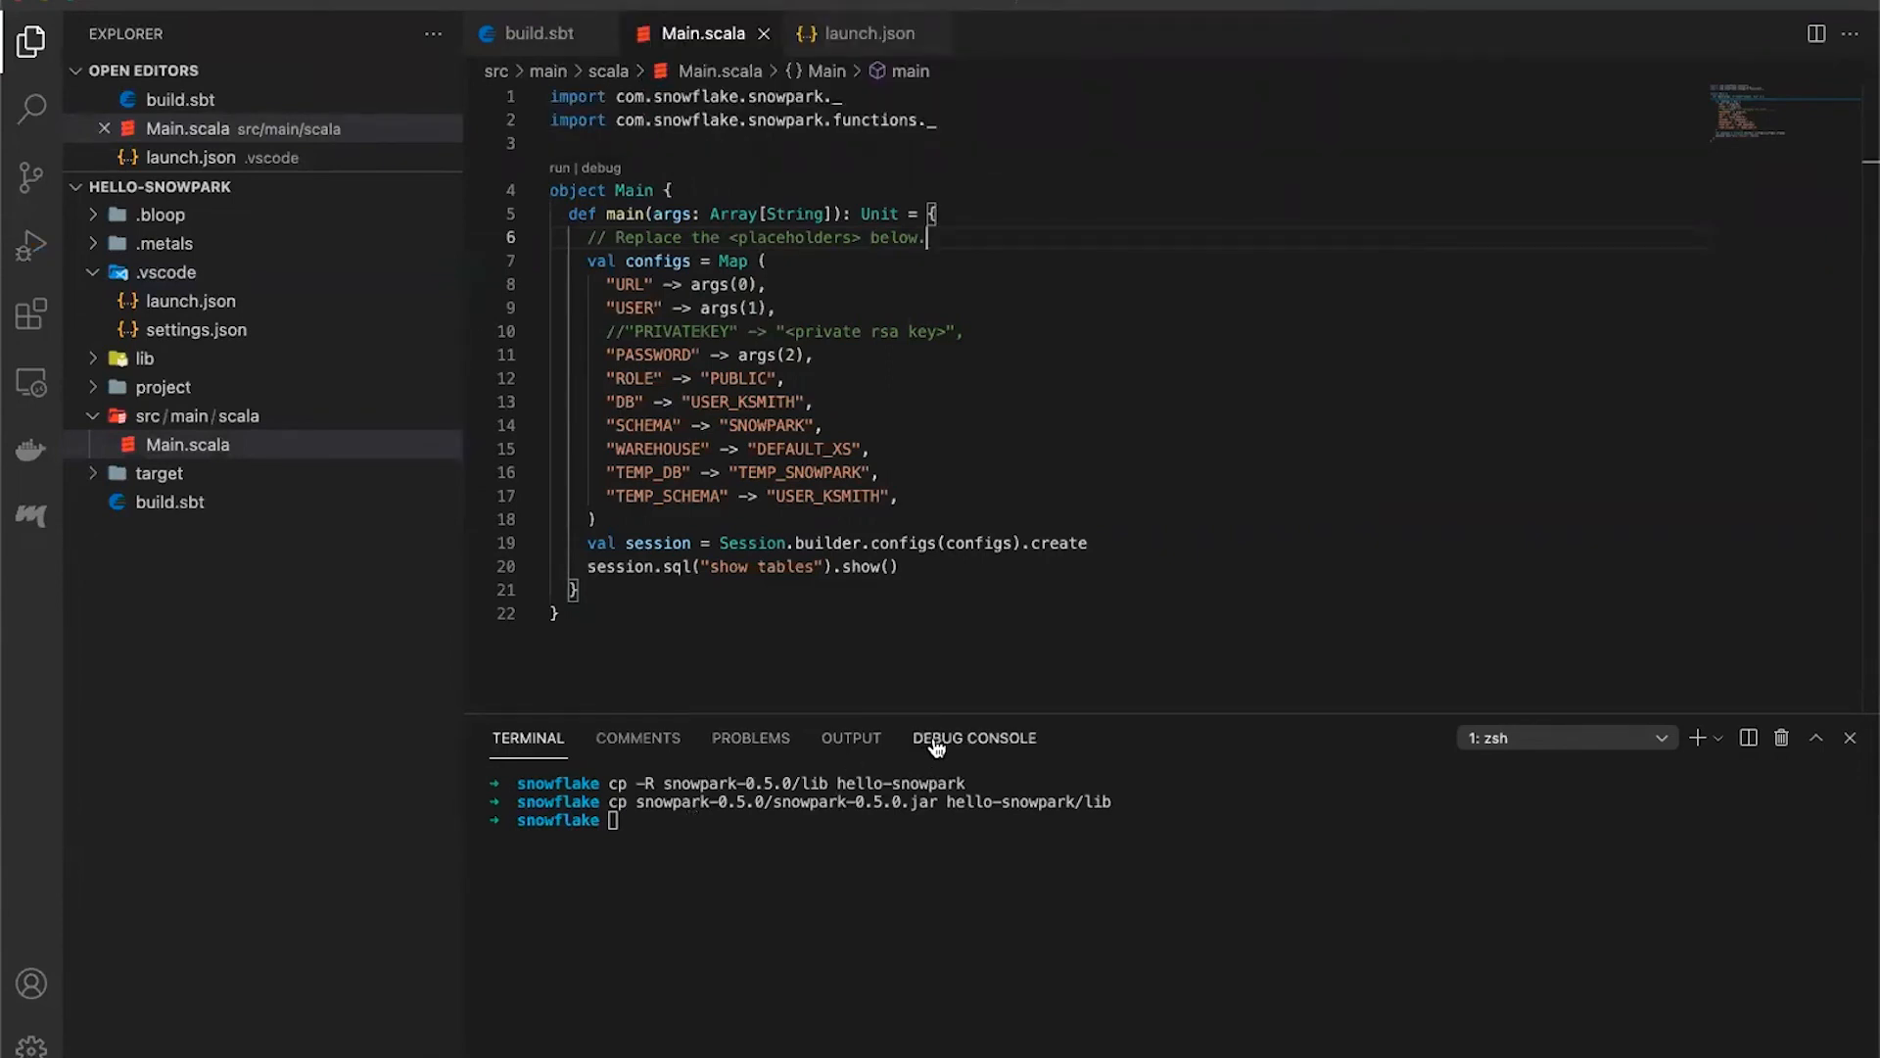
pyautogui.click(976, 739)
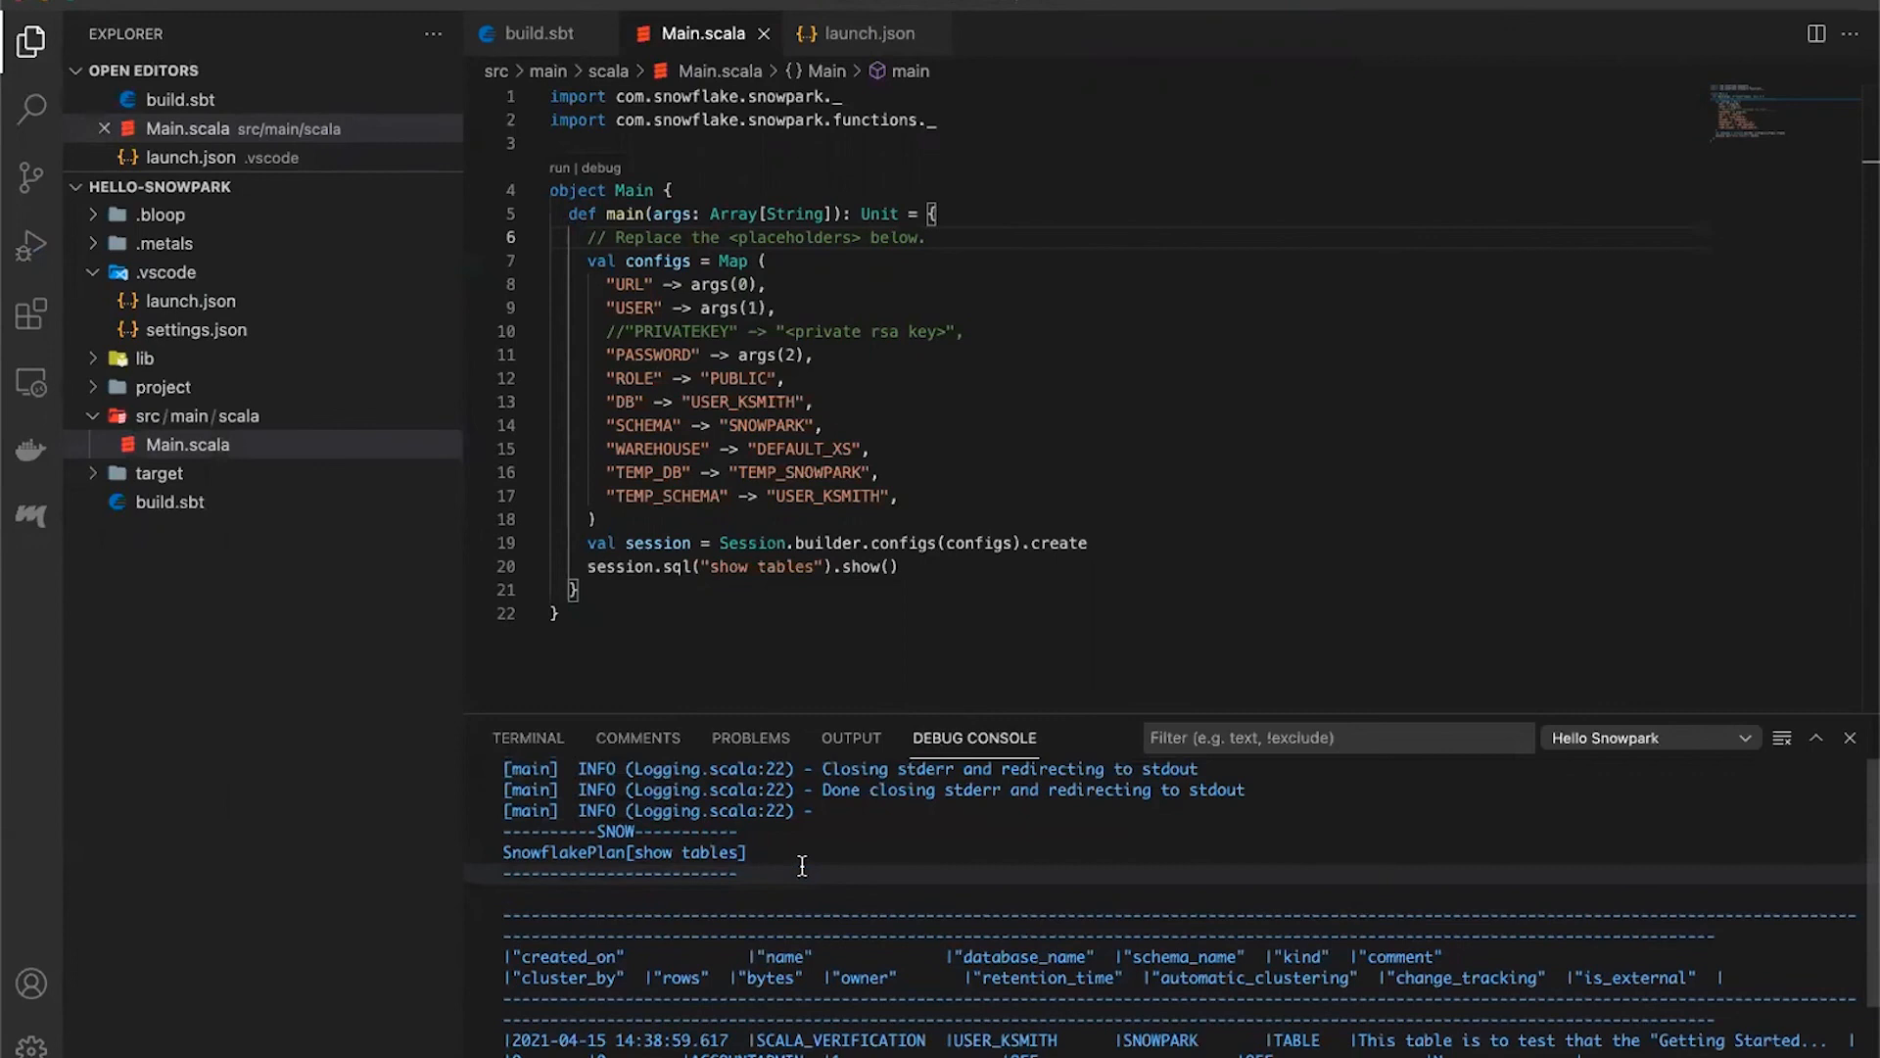
pyautogui.scroll(-3)
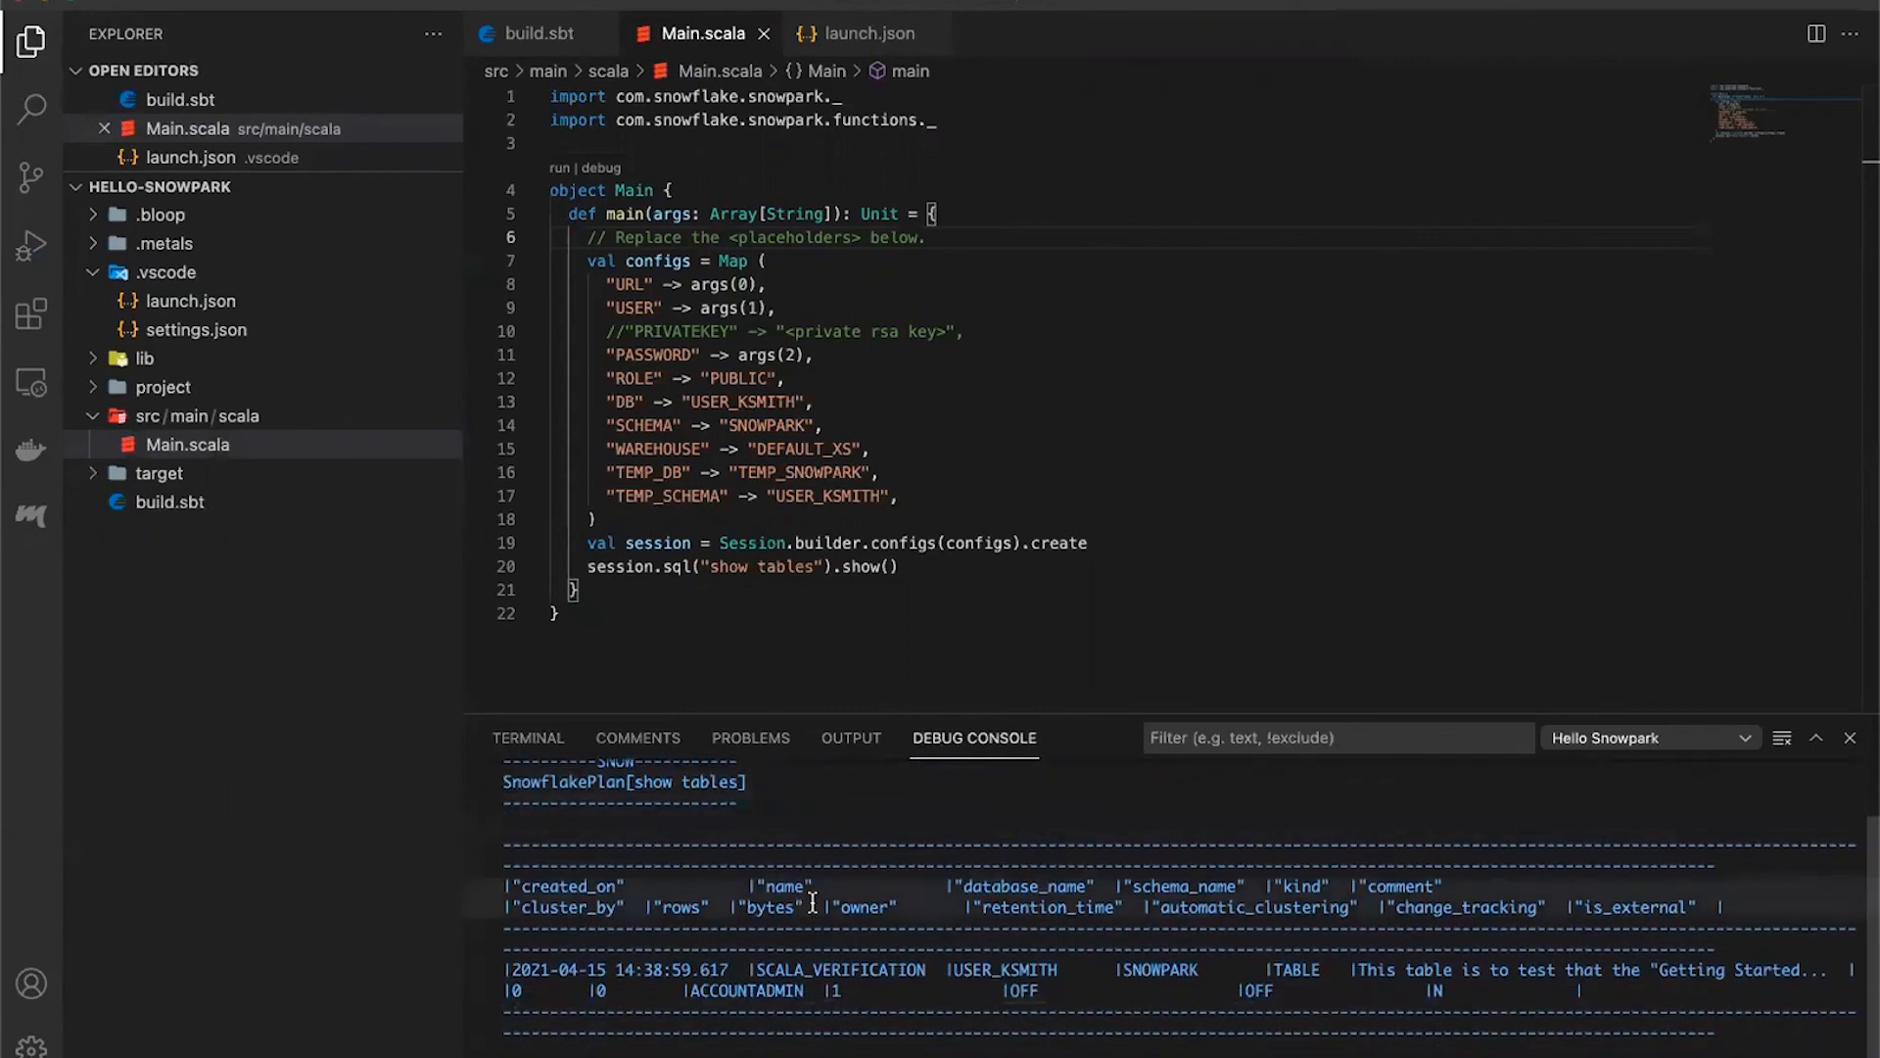